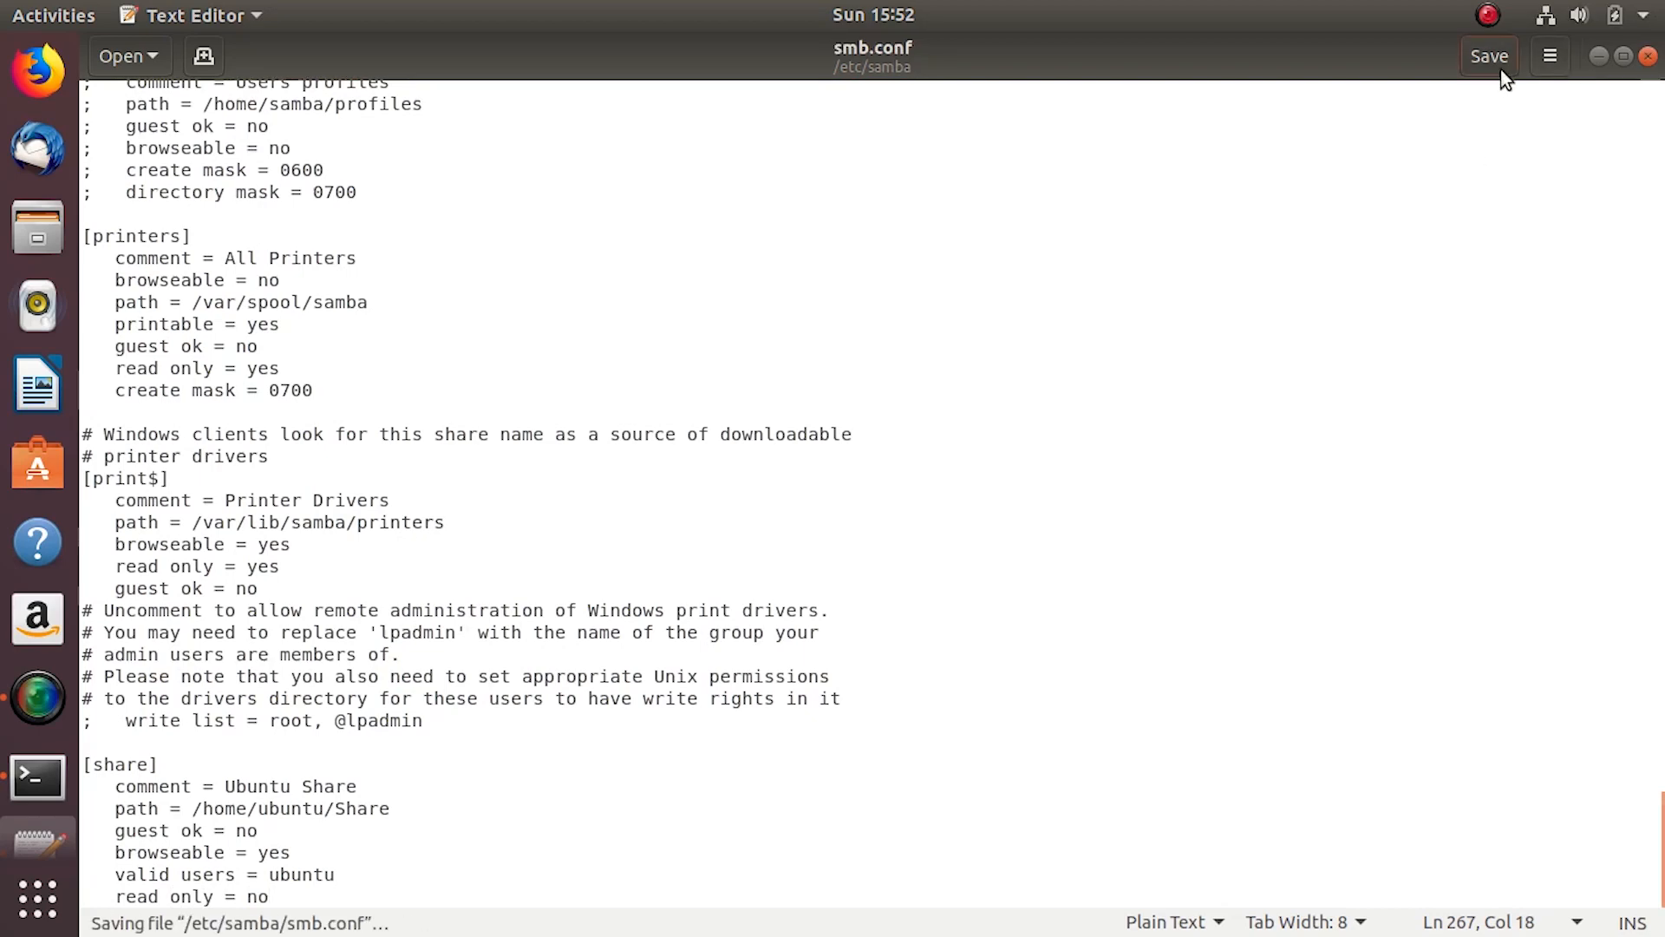
- Restart the smbd service from the terminal with sudo service smbd restart
{"action": "left_click", "coordinate": [36, 777]}
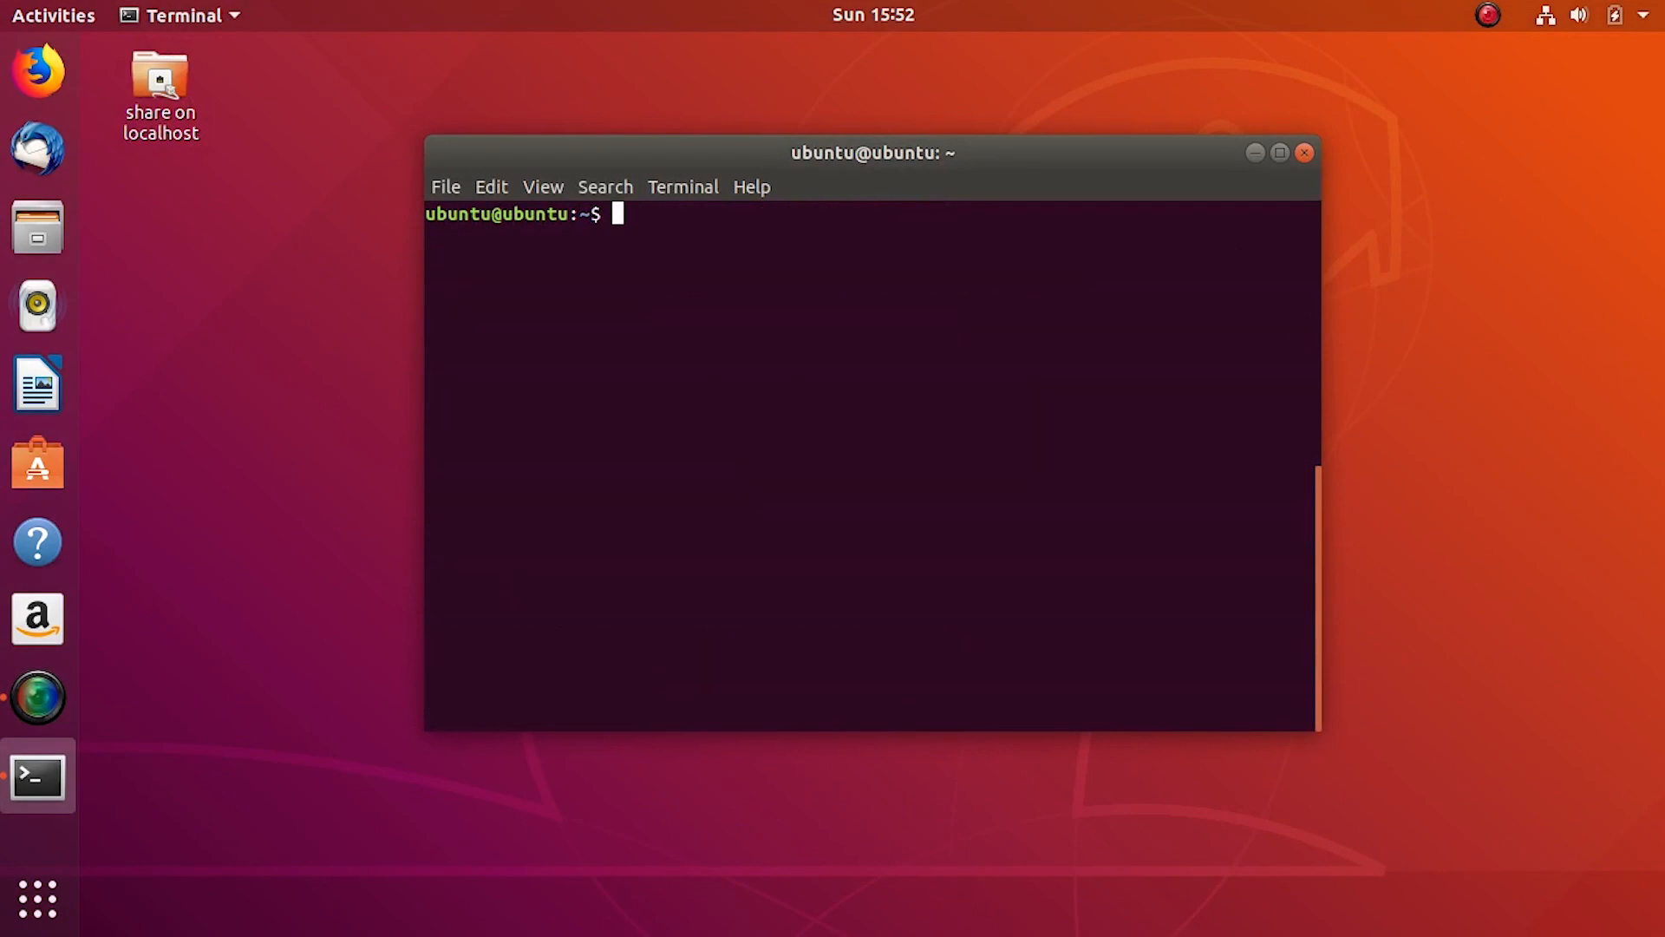
{"action": "type", "text": "sudo service"}
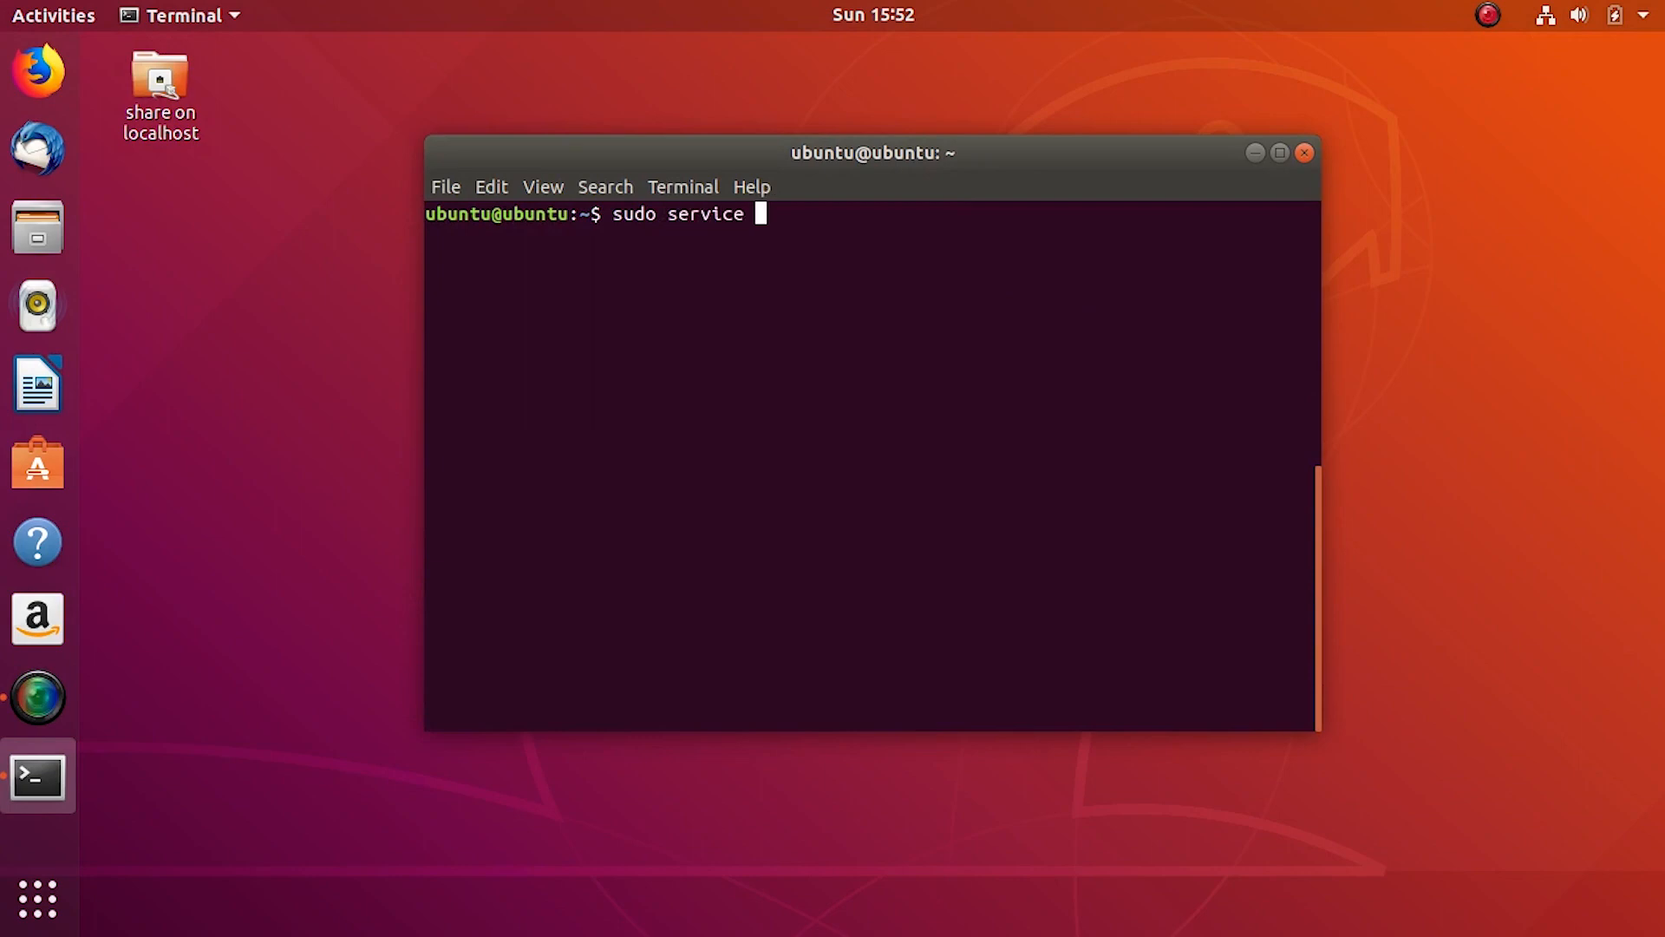
{"action": "type", "text": "smbd res"}
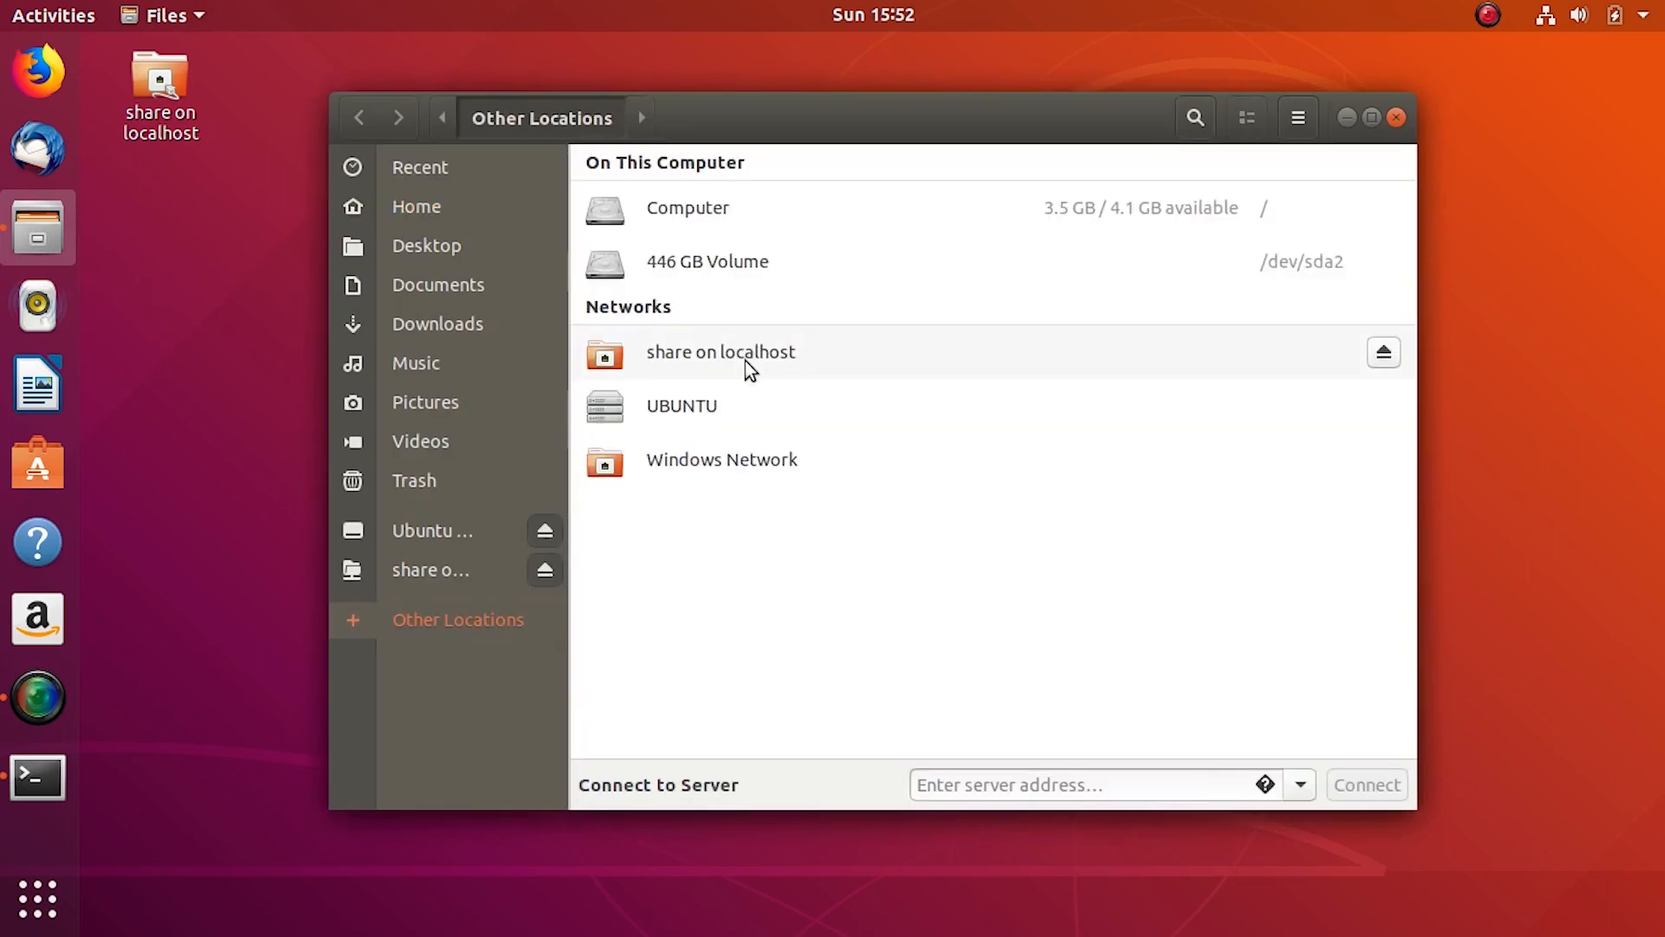
- Browse the share on localhost and create a test folder named 'Can_I_C...' inside it
{"action": "left_click", "coordinate": [1383, 352]}
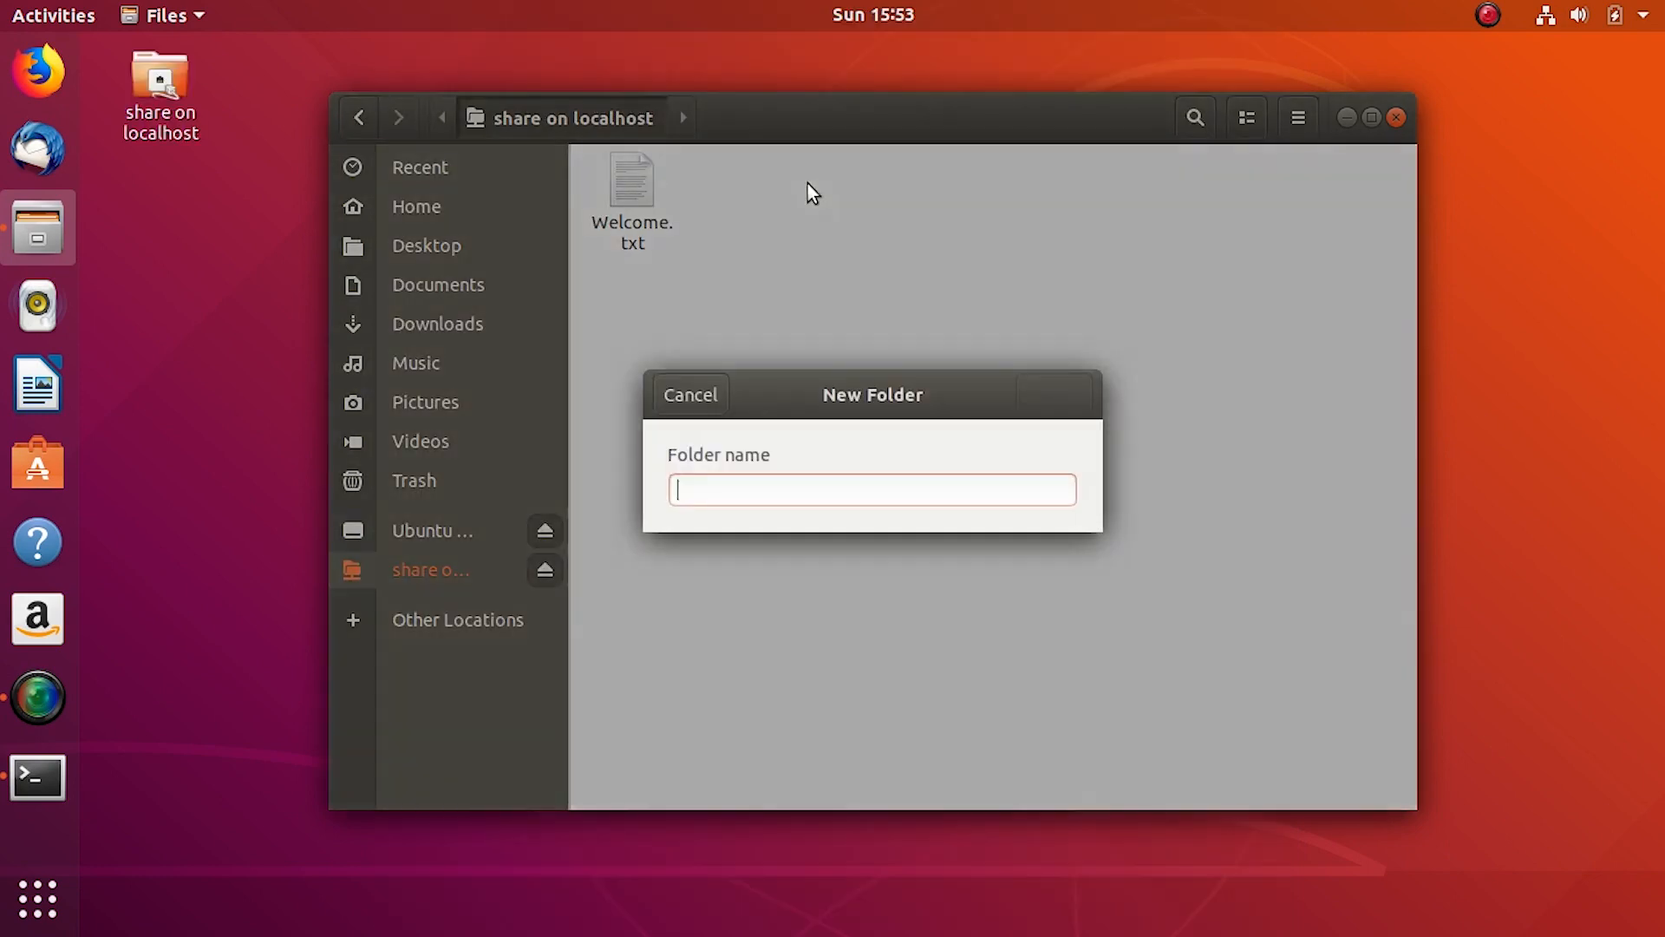
{"action": "type", "text": "Can_I_C"}
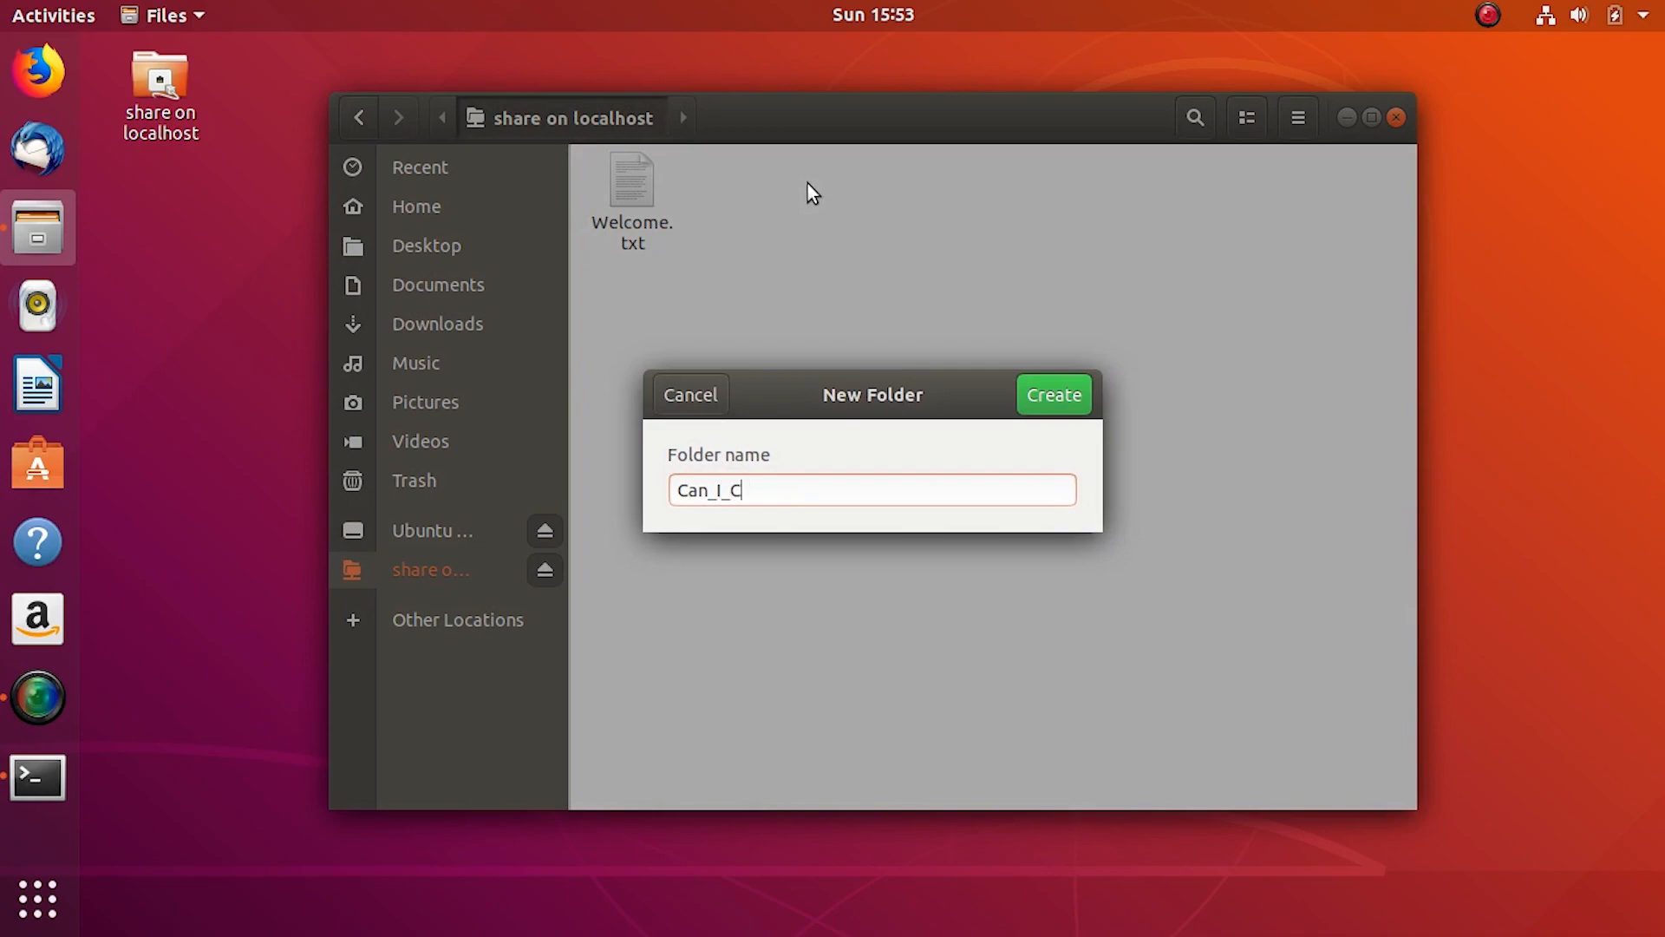
{"action": "left_click", "coordinate": [1053, 394]}
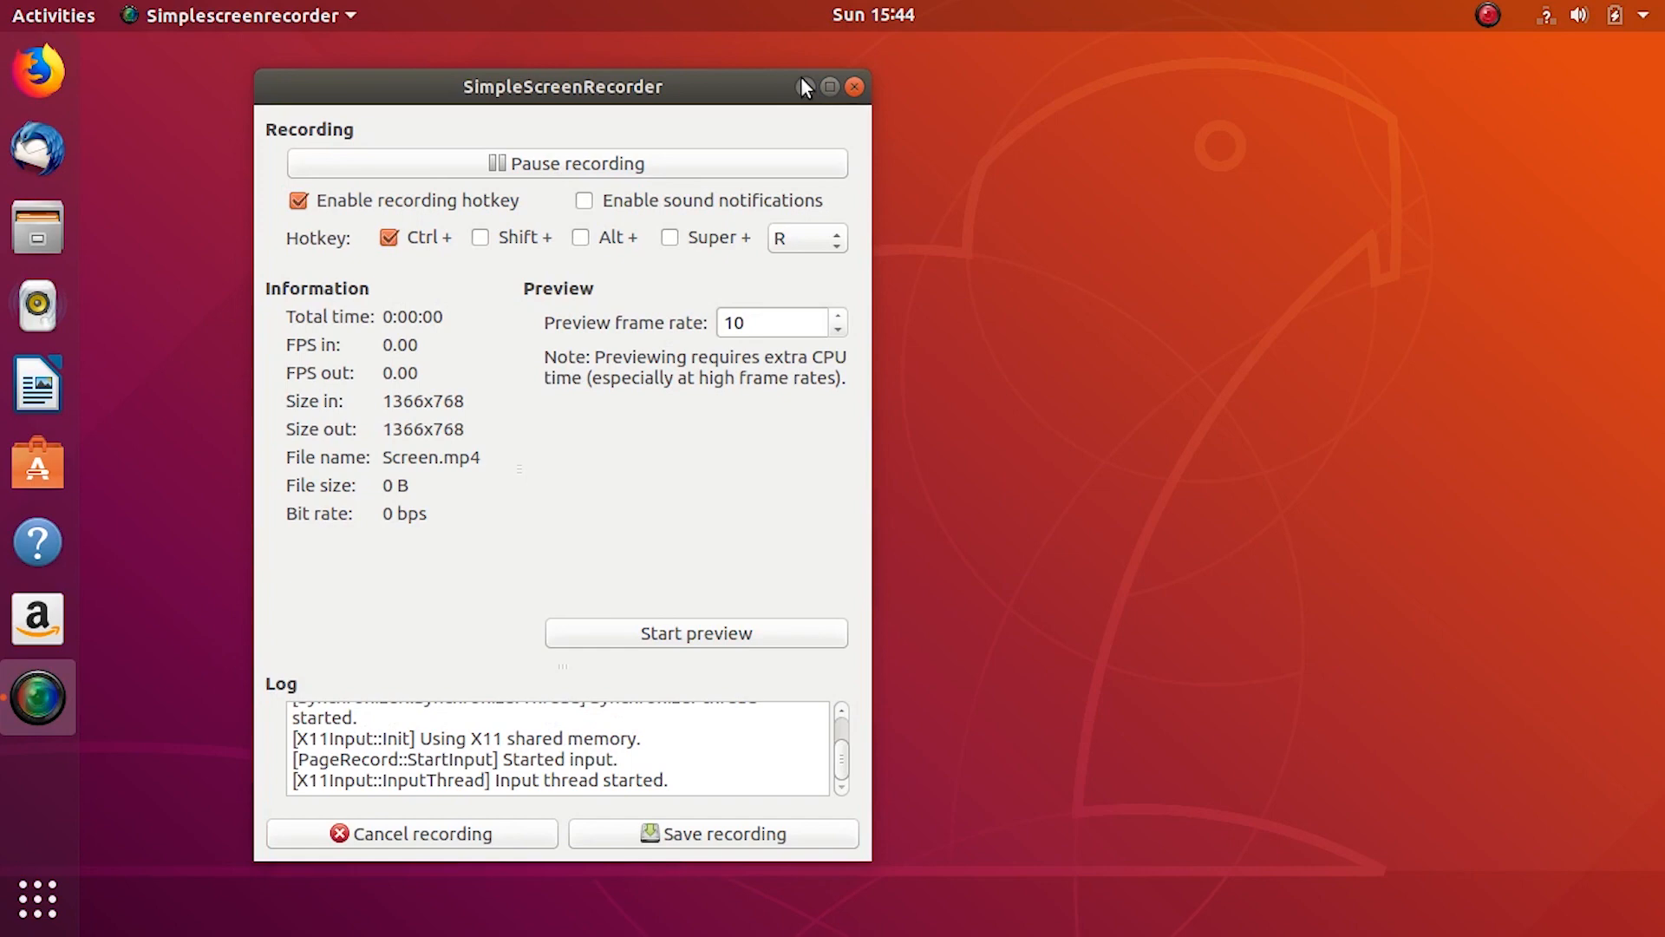
- Connect the wired network from the system menu and launch Files at the home folder
{"action": "left_click", "coordinate": [854, 87]}
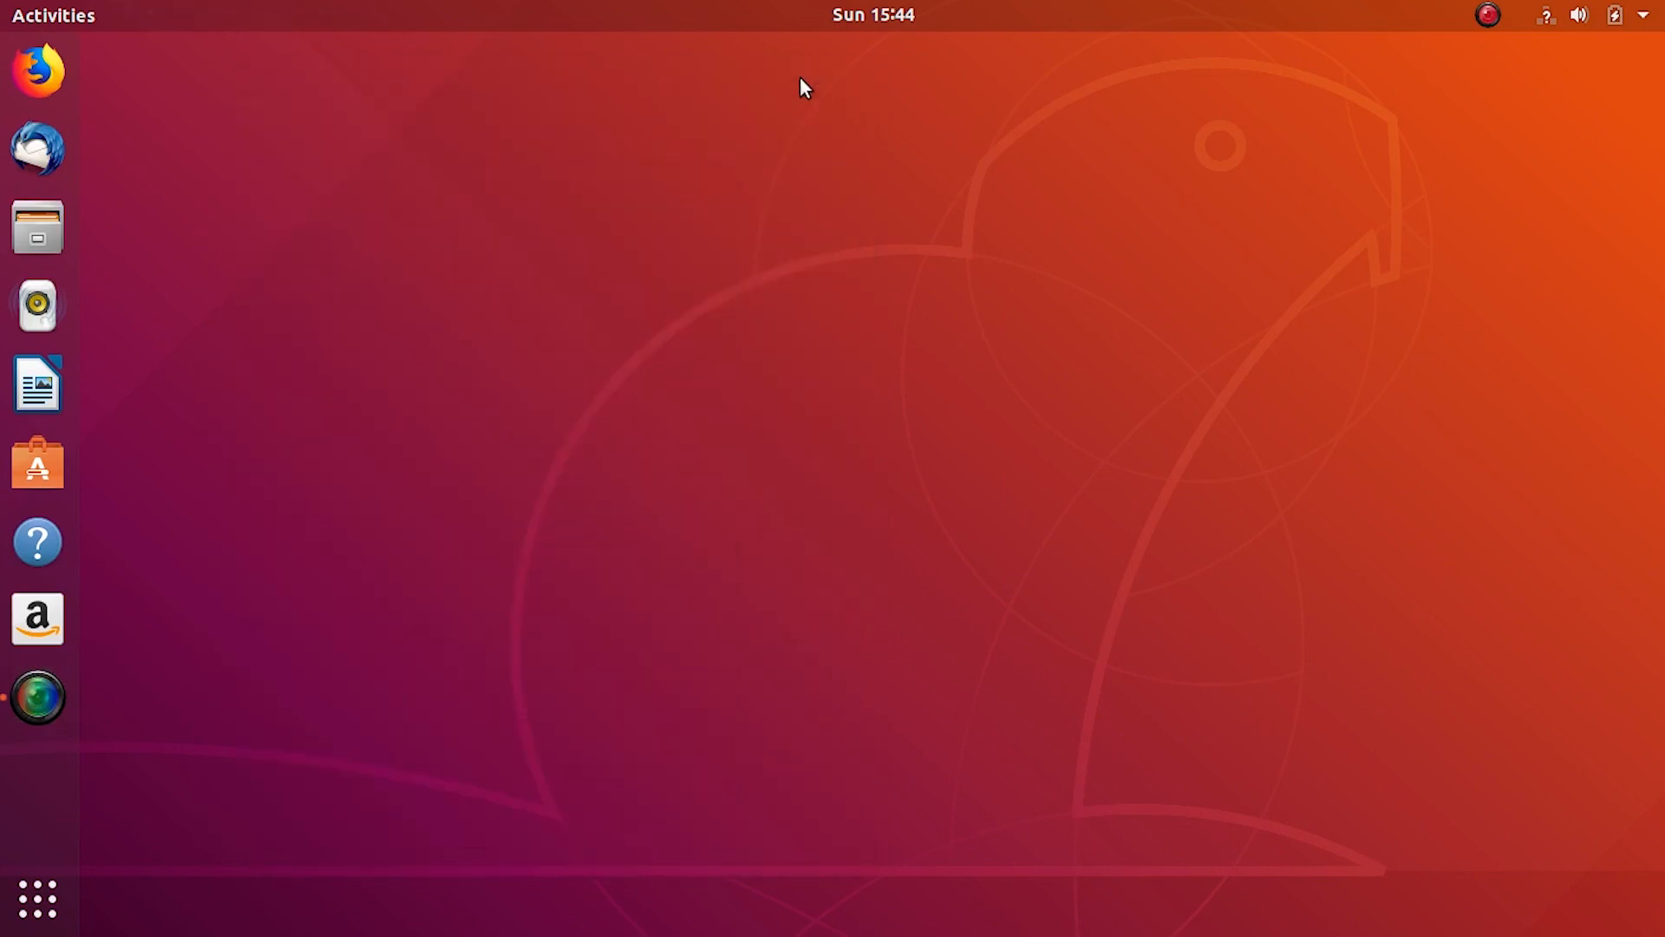
{"action": "mouse_move", "coordinate": [1537, 30]}
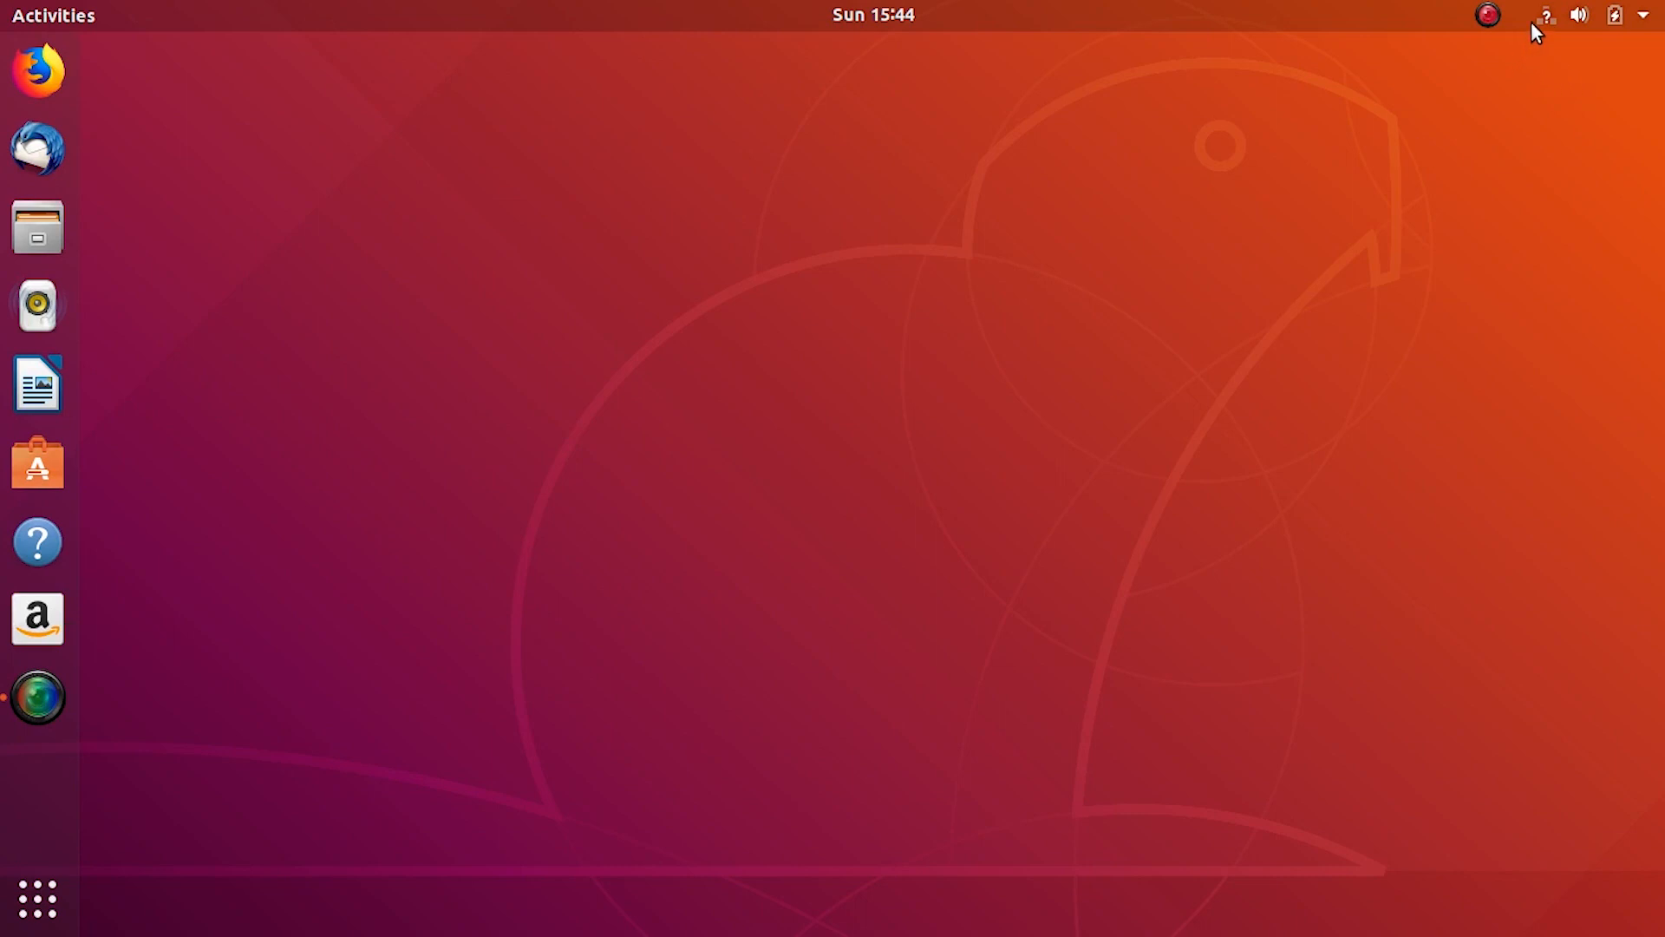
{"action": "left_click", "coordinate": [1579, 16]}
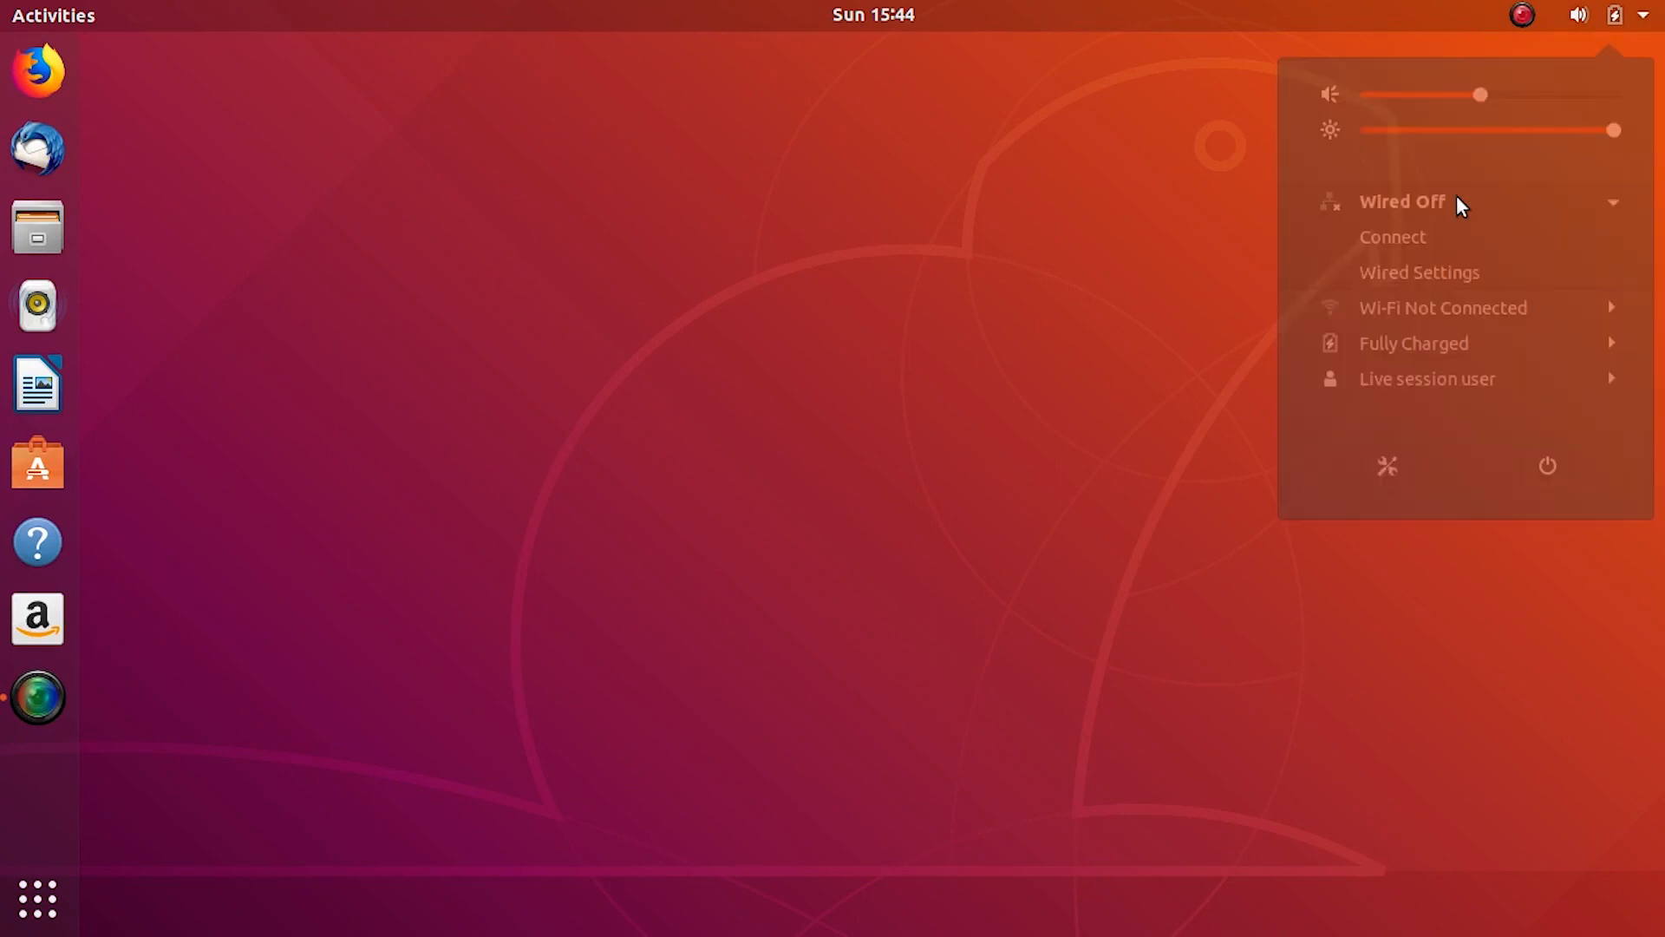
{"action": "left_click", "coordinate": [1244, 237]}
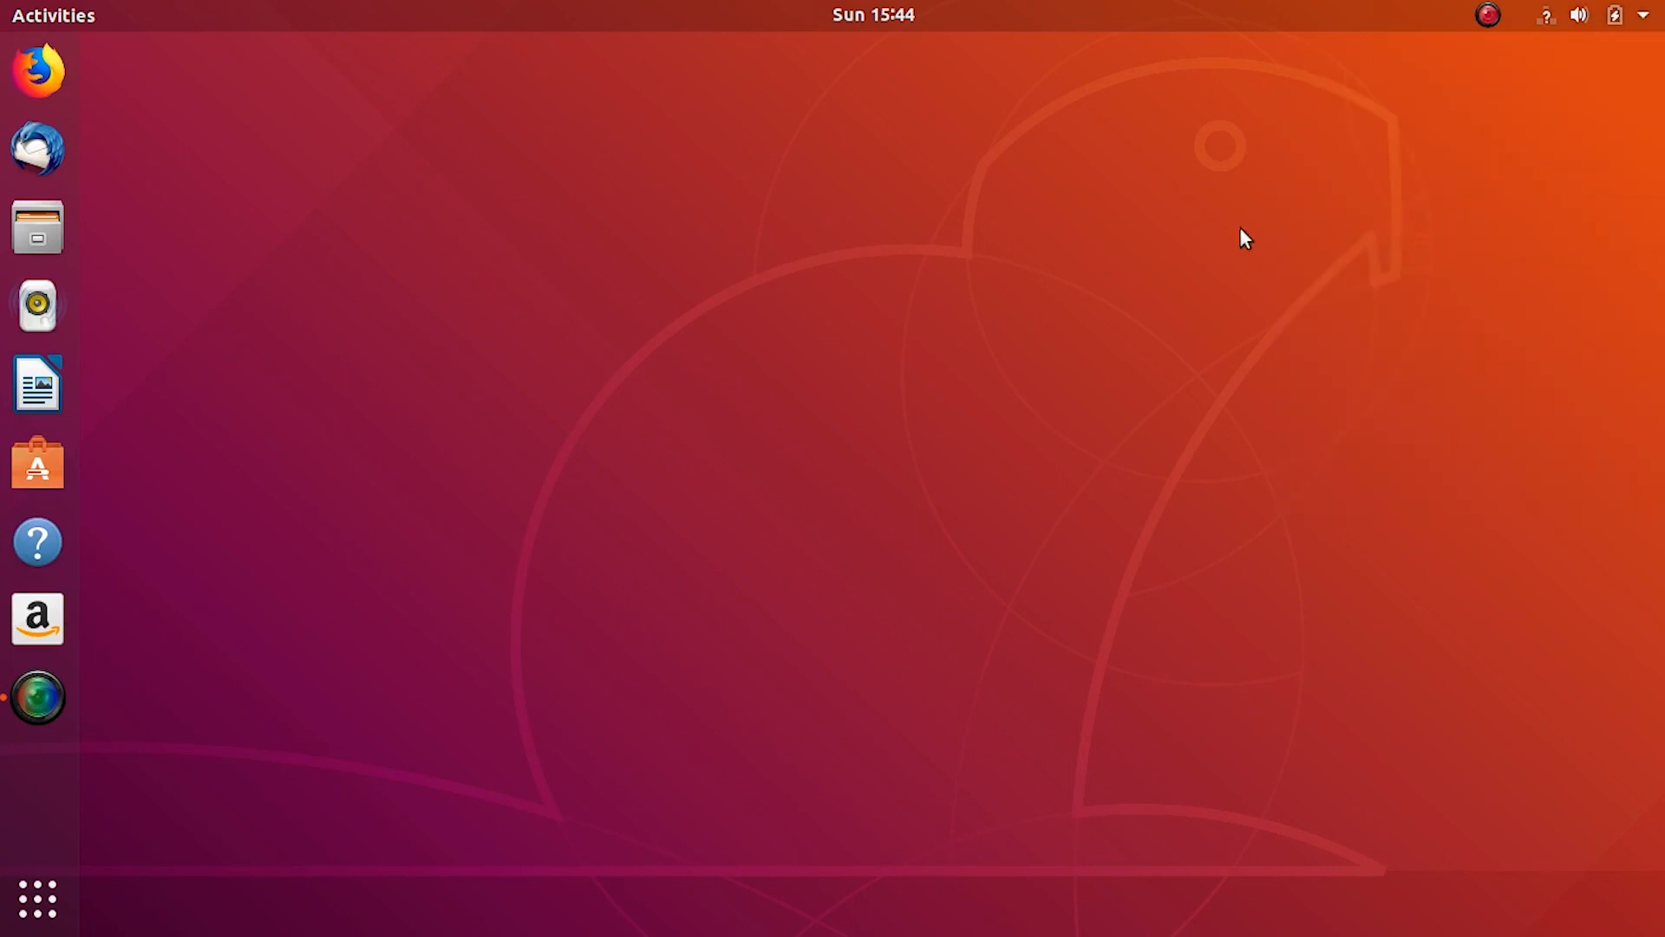
{"action": "left_click", "coordinate": [36, 225]}
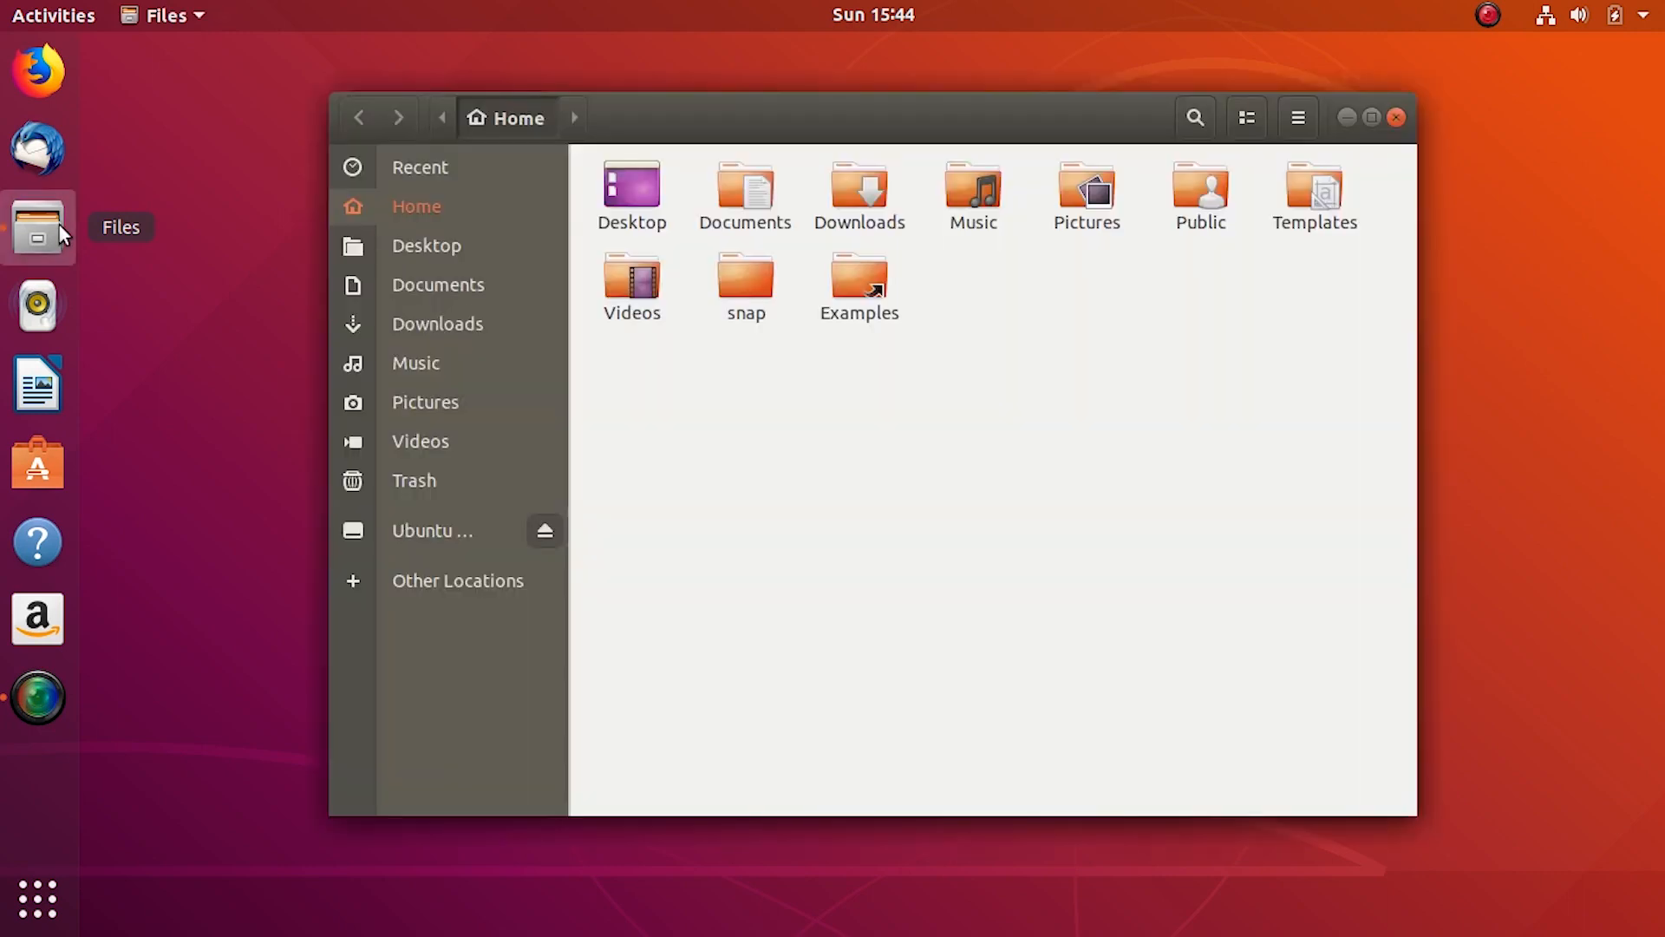
- Glance at Other Locations, return Home and create an empty folder named Share
{"action": "left_click", "coordinate": [458, 579]}
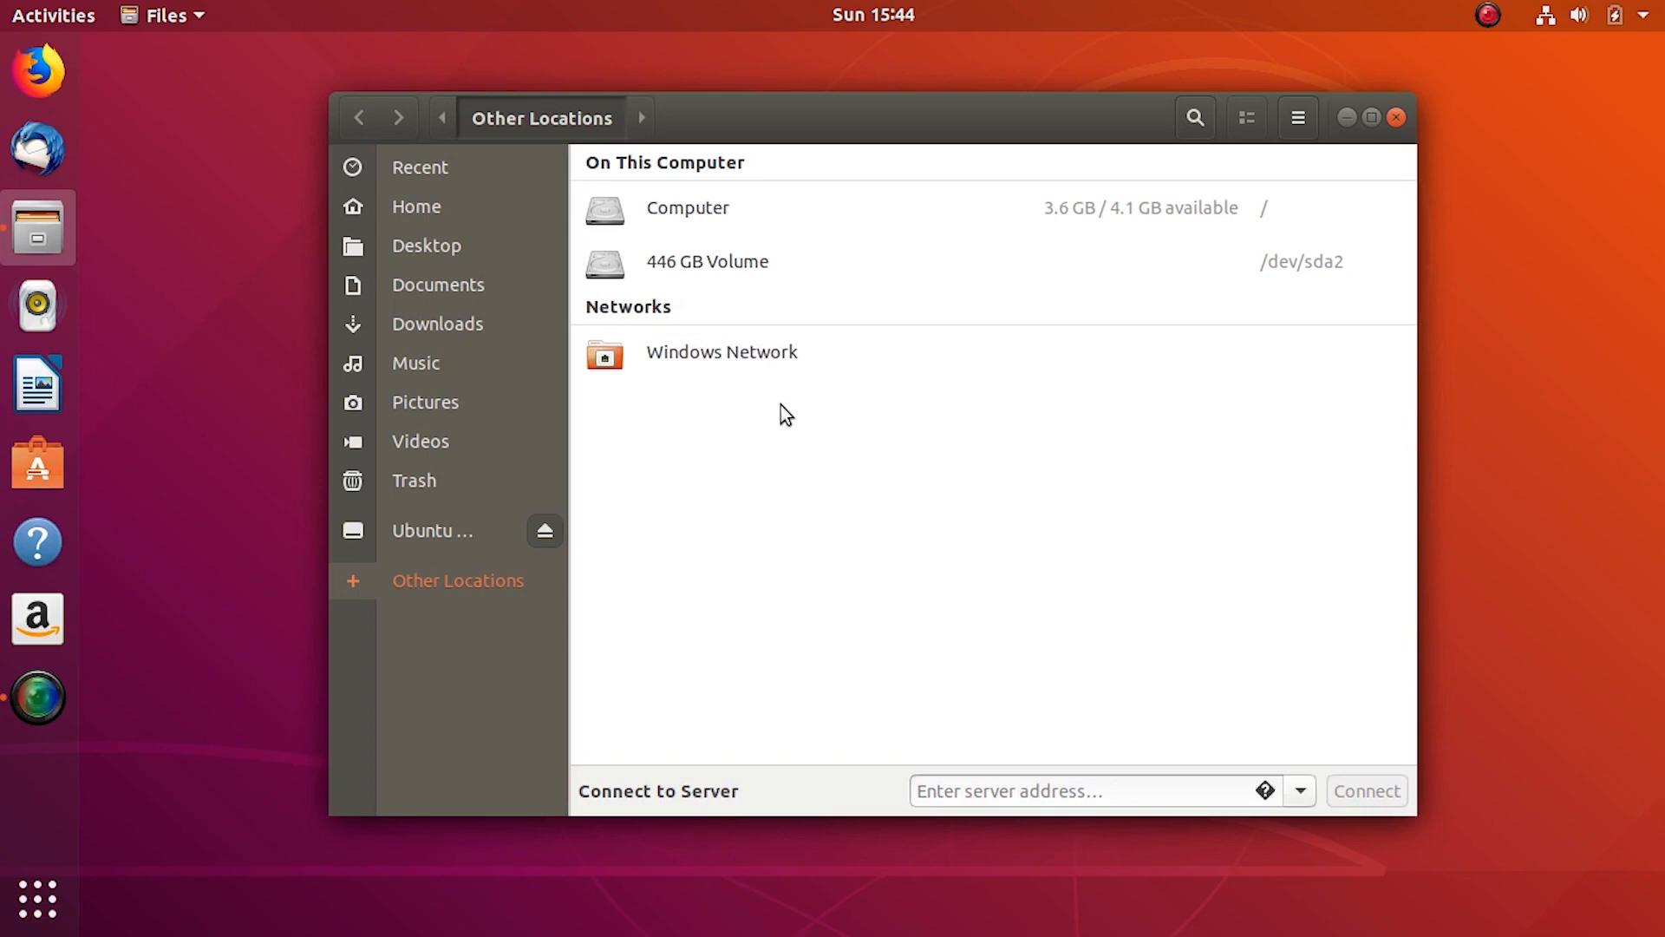
{"action": "mouse_move", "coordinate": [711, 371]}
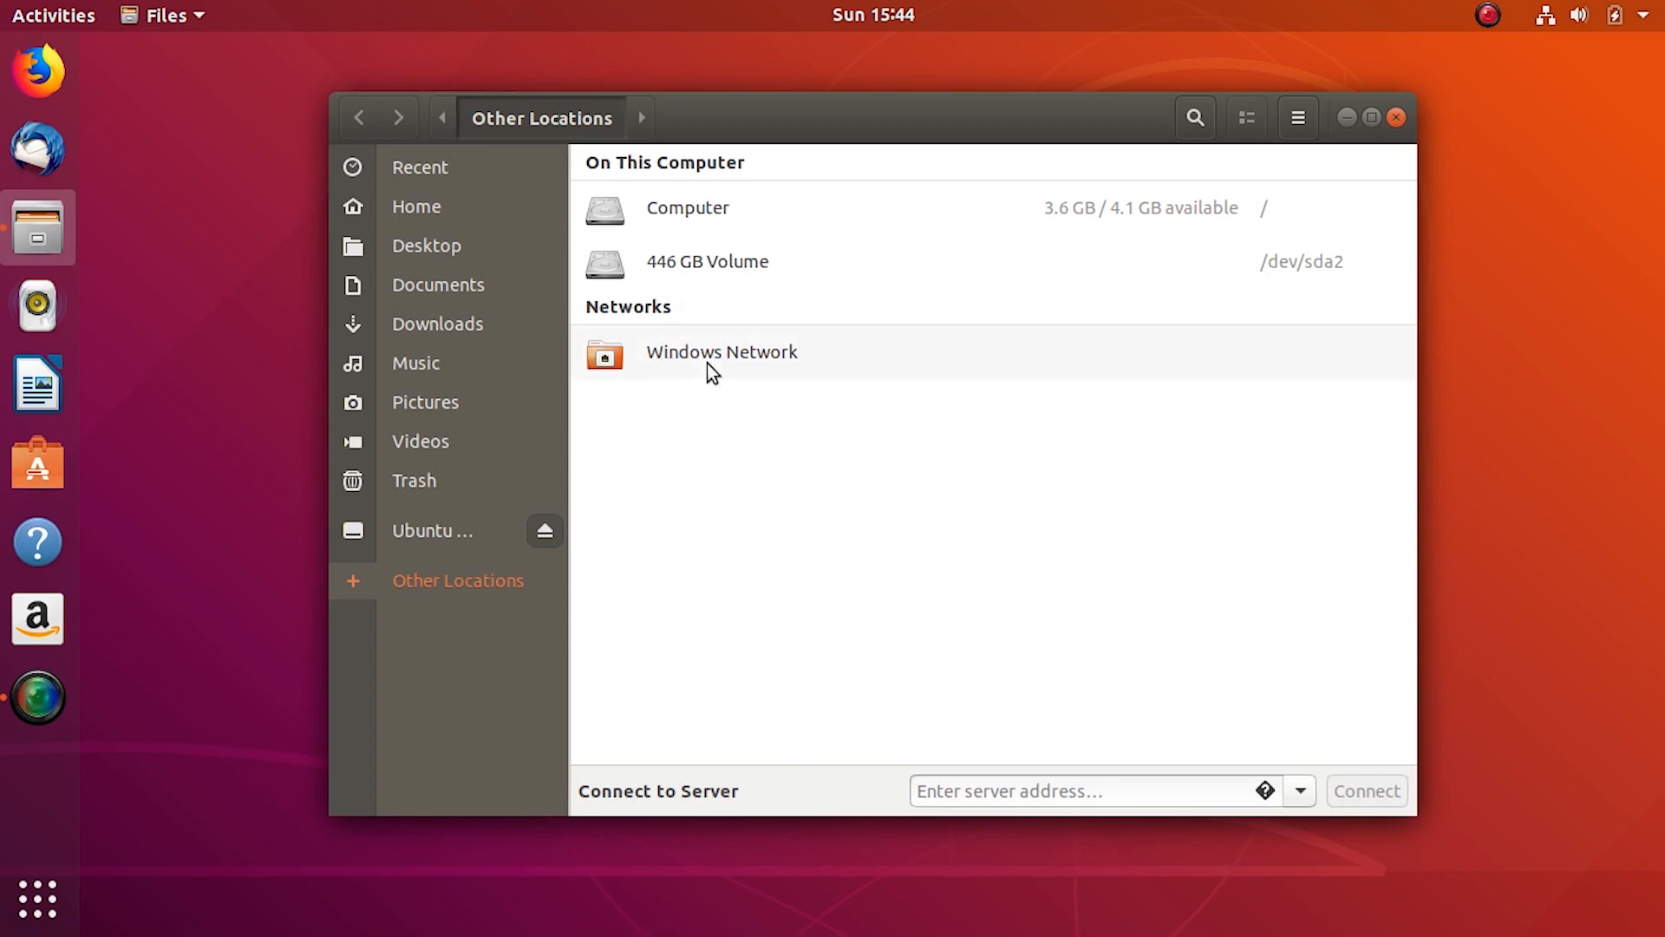
{"action": "mouse_move", "coordinate": [715, 345]}
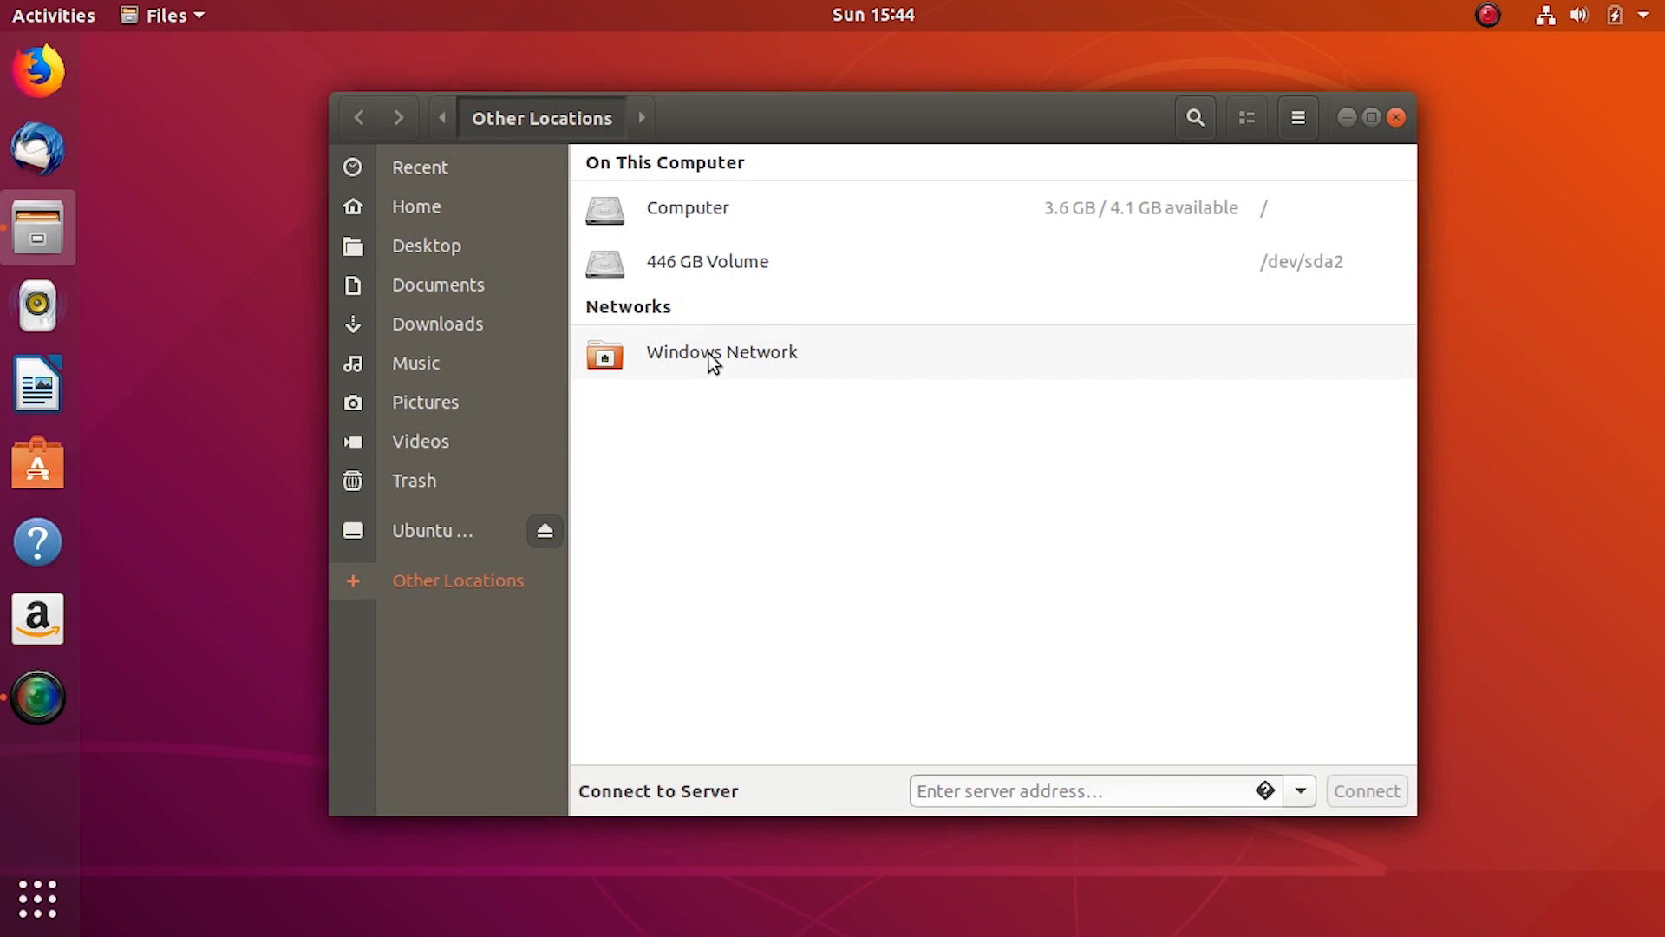
{"action": "mouse_move", "coordinate": [602, 298]}
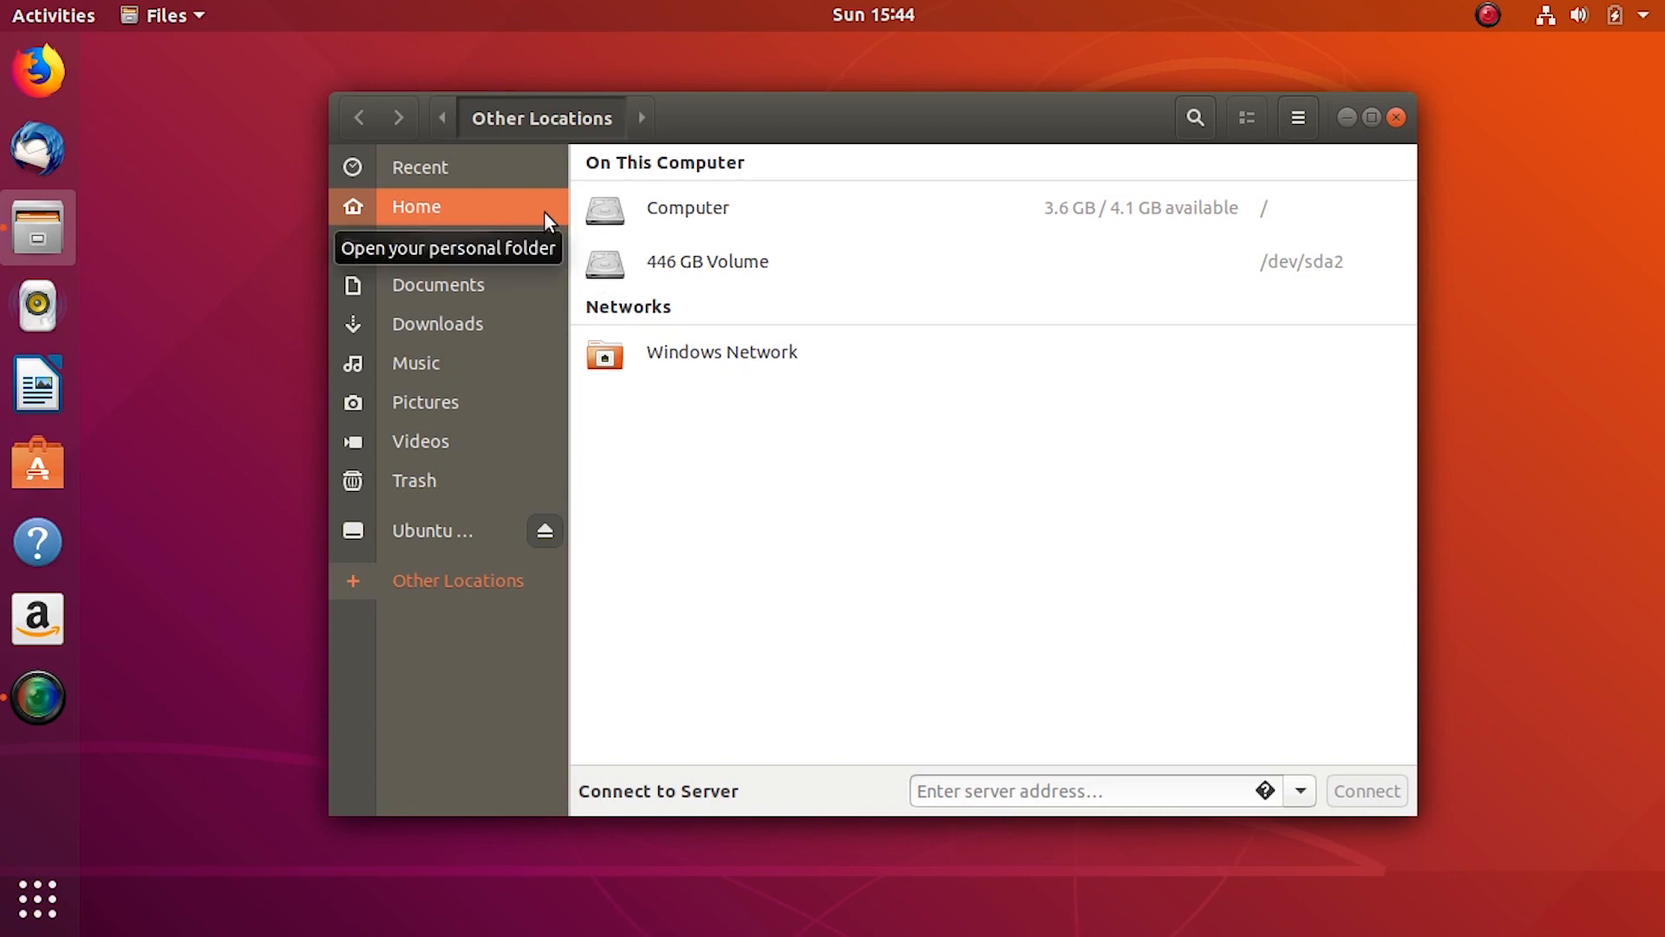
{"action": "left_click", "coordinate": [416, 206]}
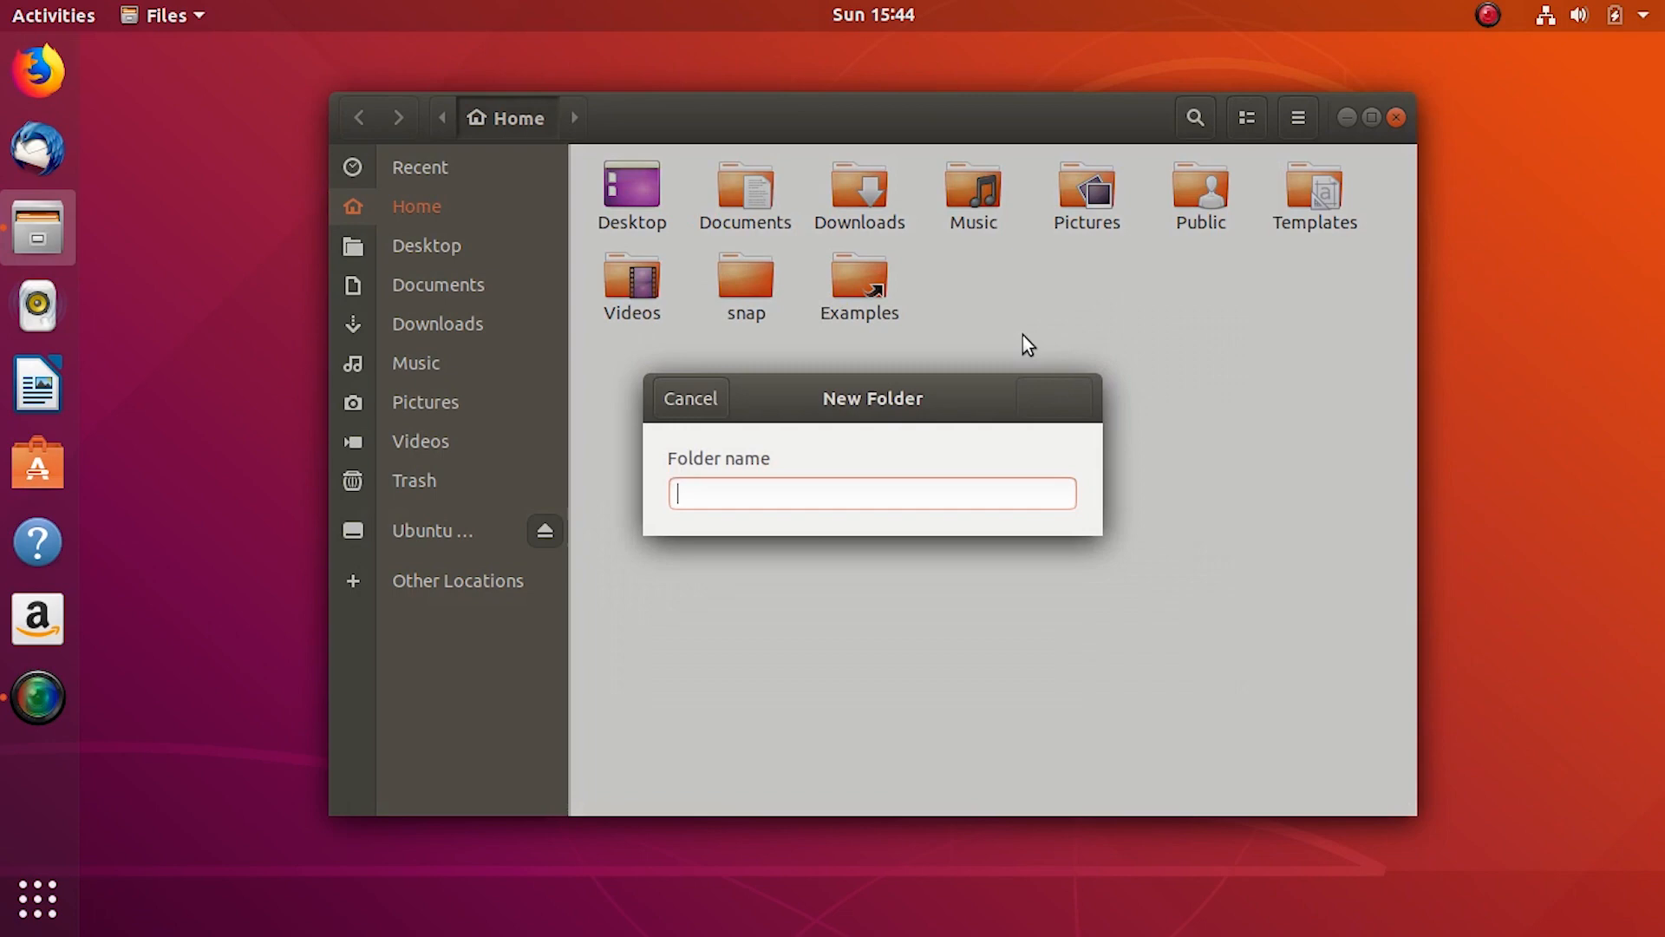
{"action": "type", "text": "Share"}
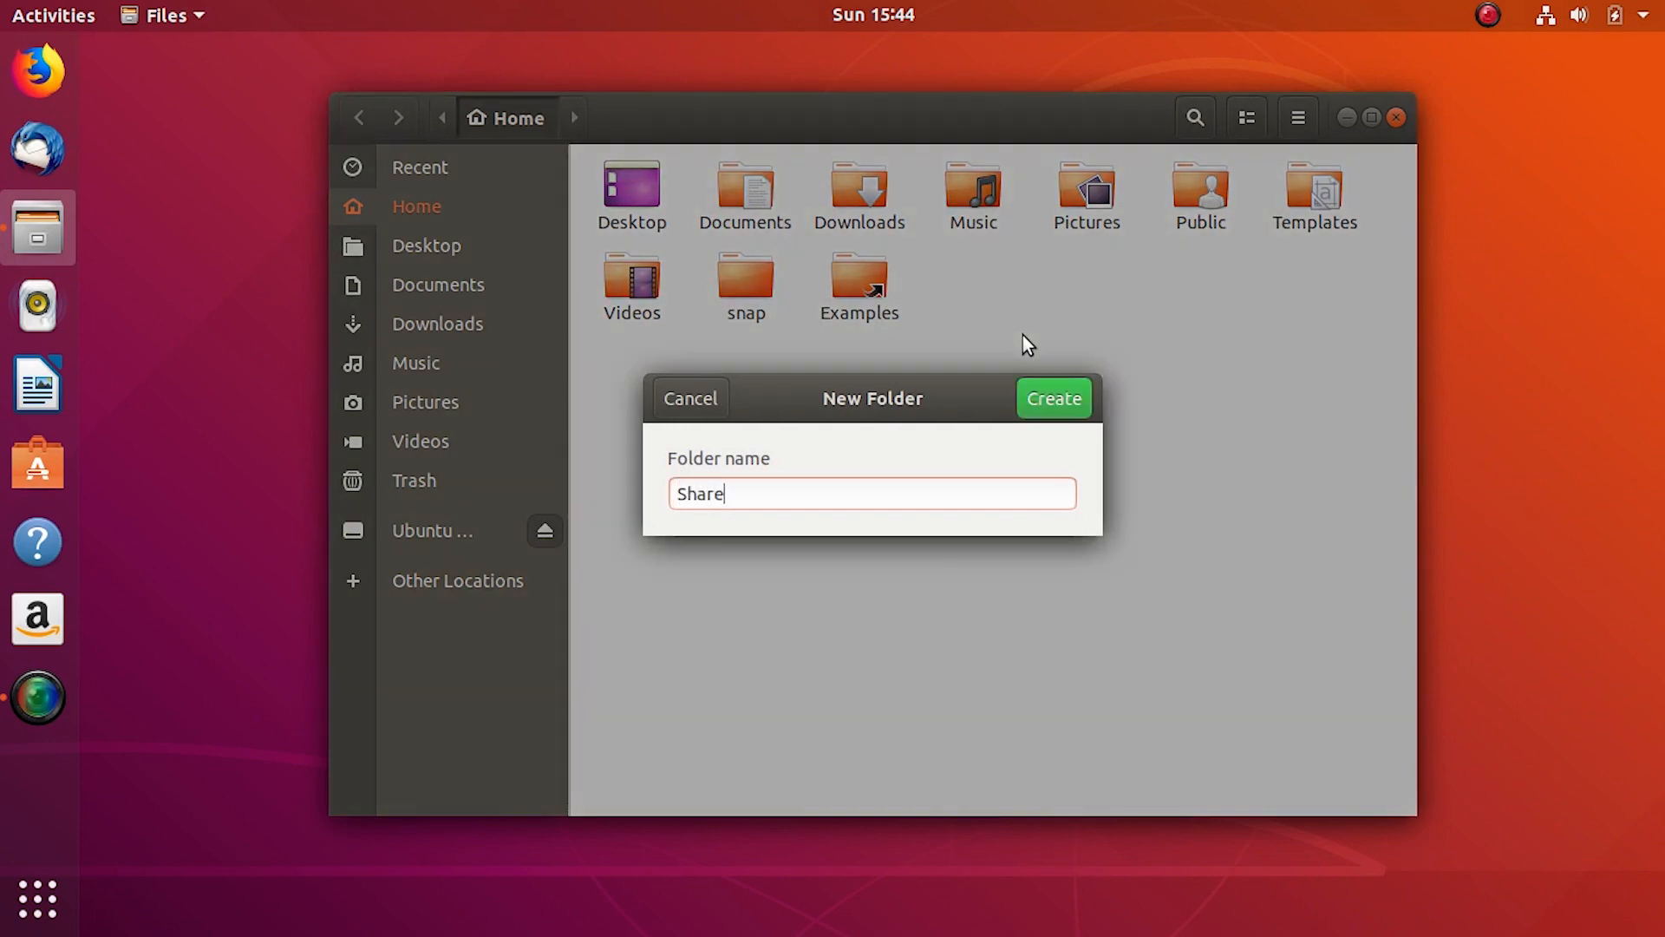
{"action": "left_click", "coordinate": [1053, 399]}
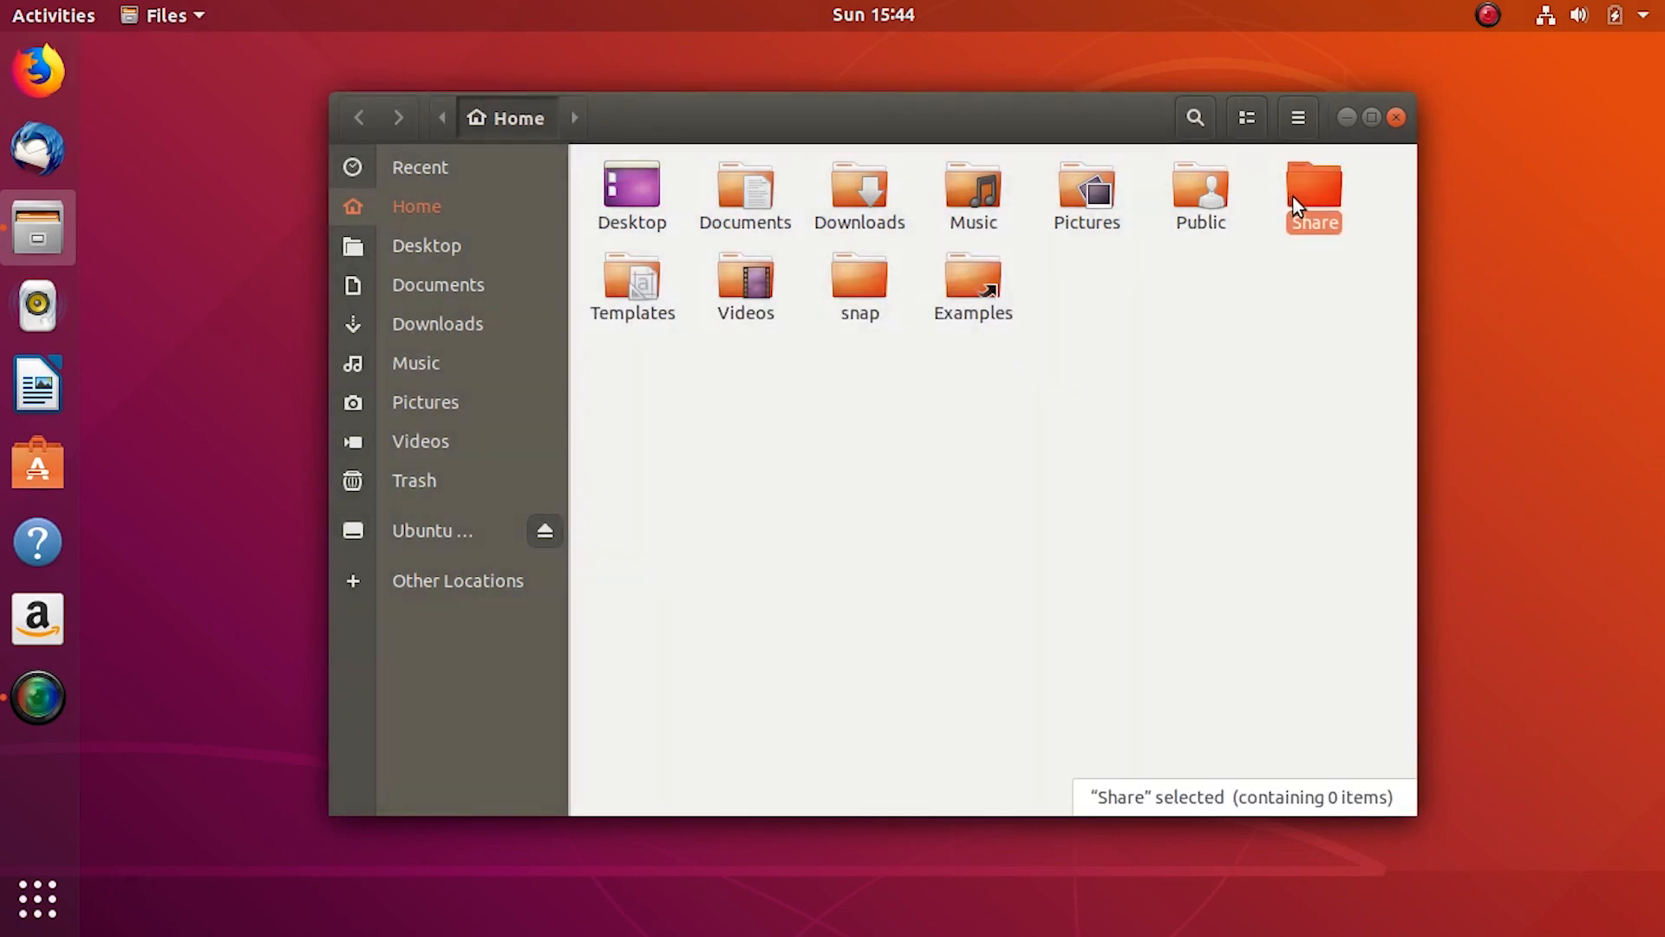
- Start a new document reading 'Welcome to Ubuntu Share!'
{"action": "double_click", "coordinate": [1313, 190]}
{"action": "type", "text": "We"}
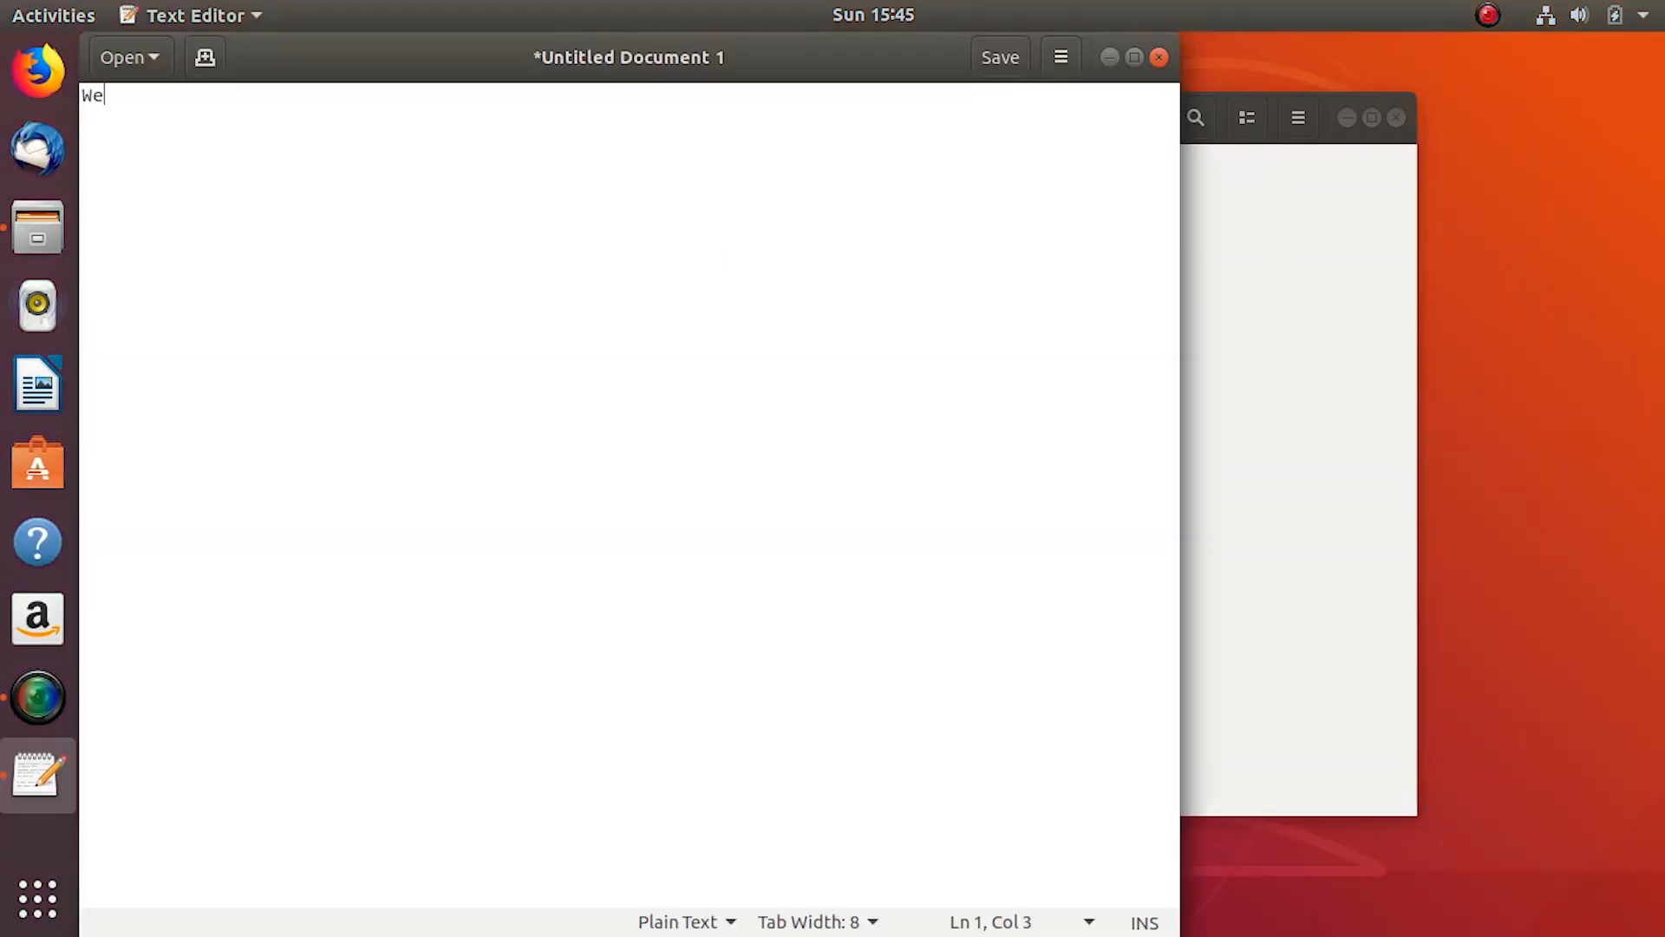
{"action": "type", "text": "lcome to"}
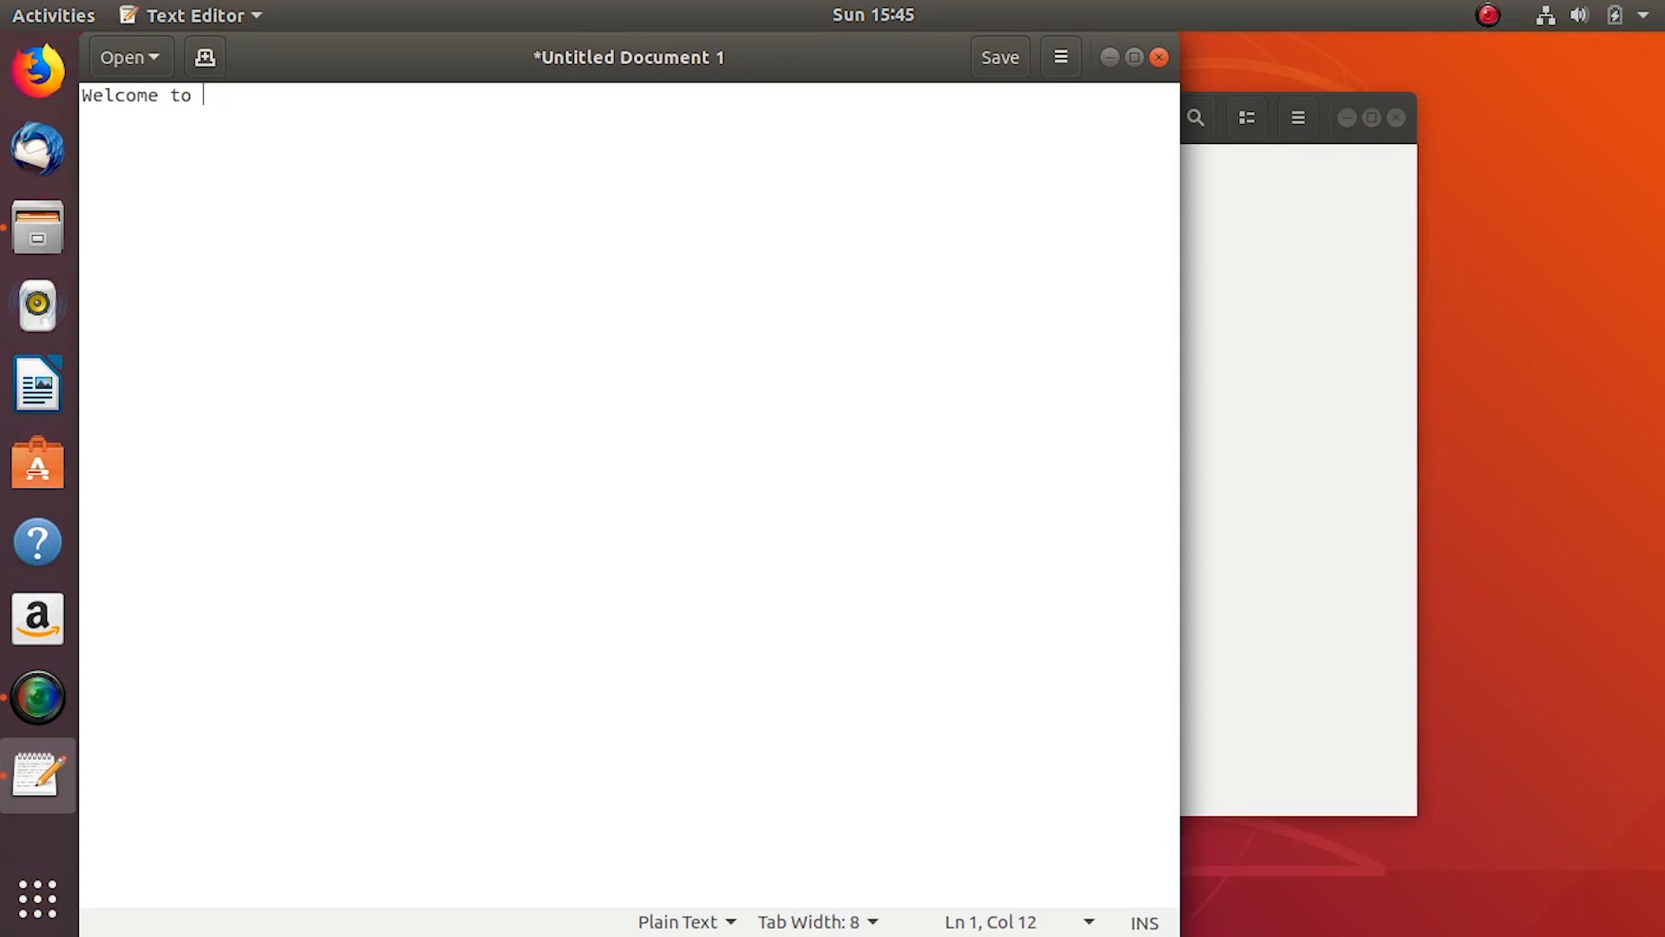
{"action": "type", "text": "Ubuntu Sha"}
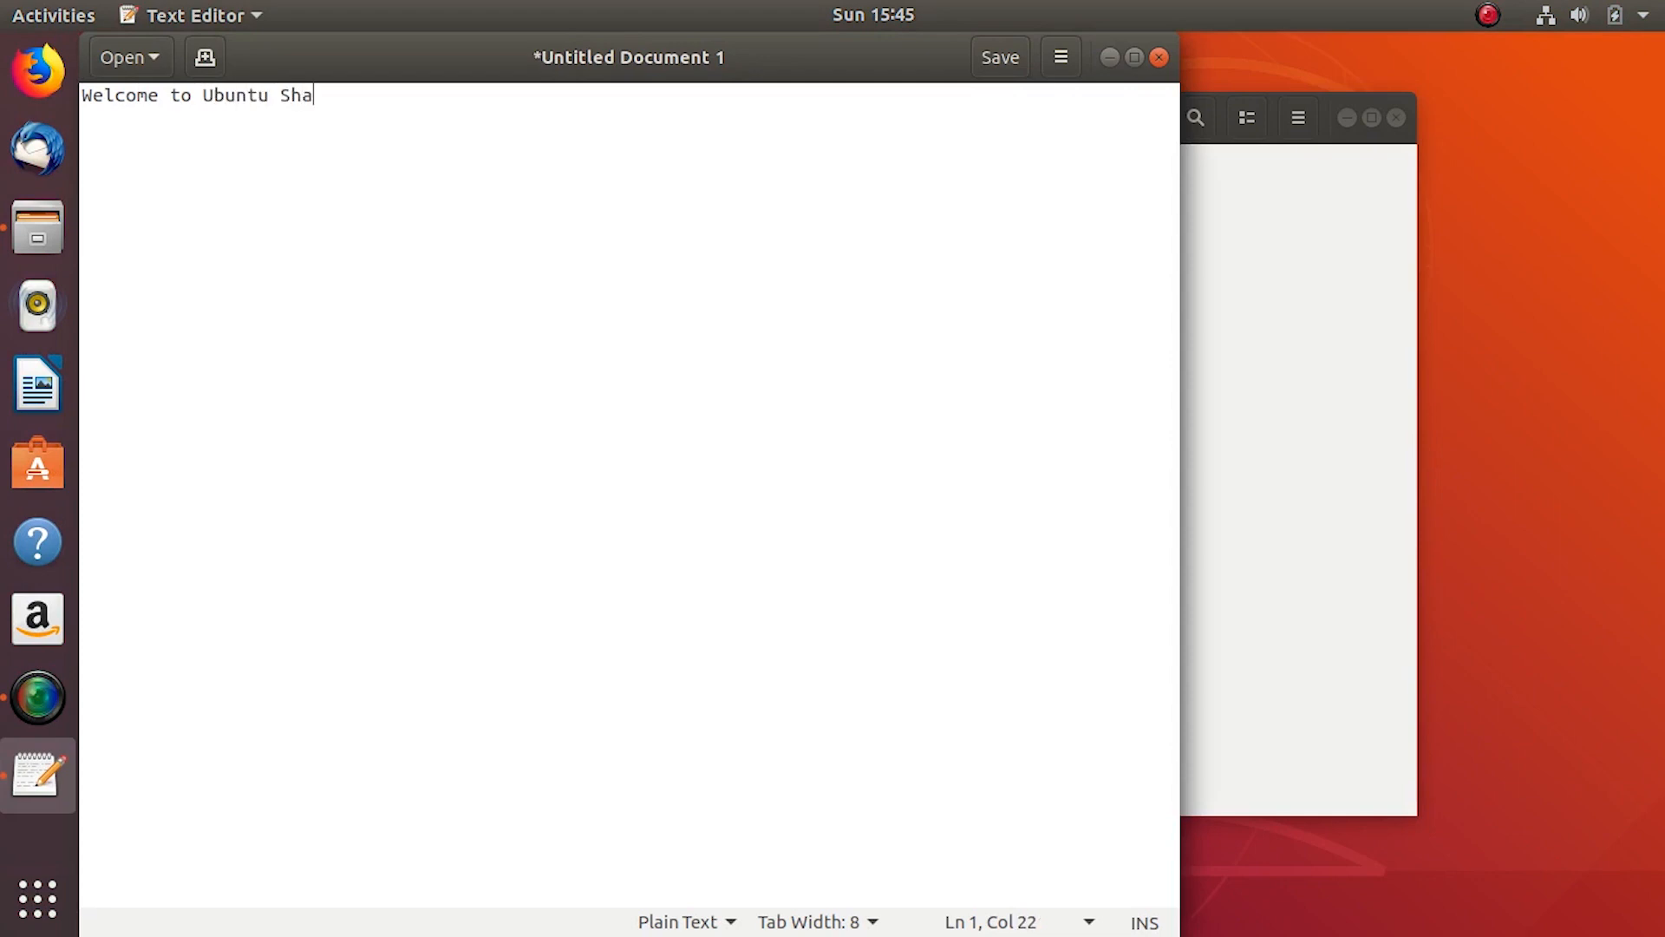
- Save the note as Welcome.txt inside the Share folder
{"action": "left_click", "coordinate": [995, 56]}
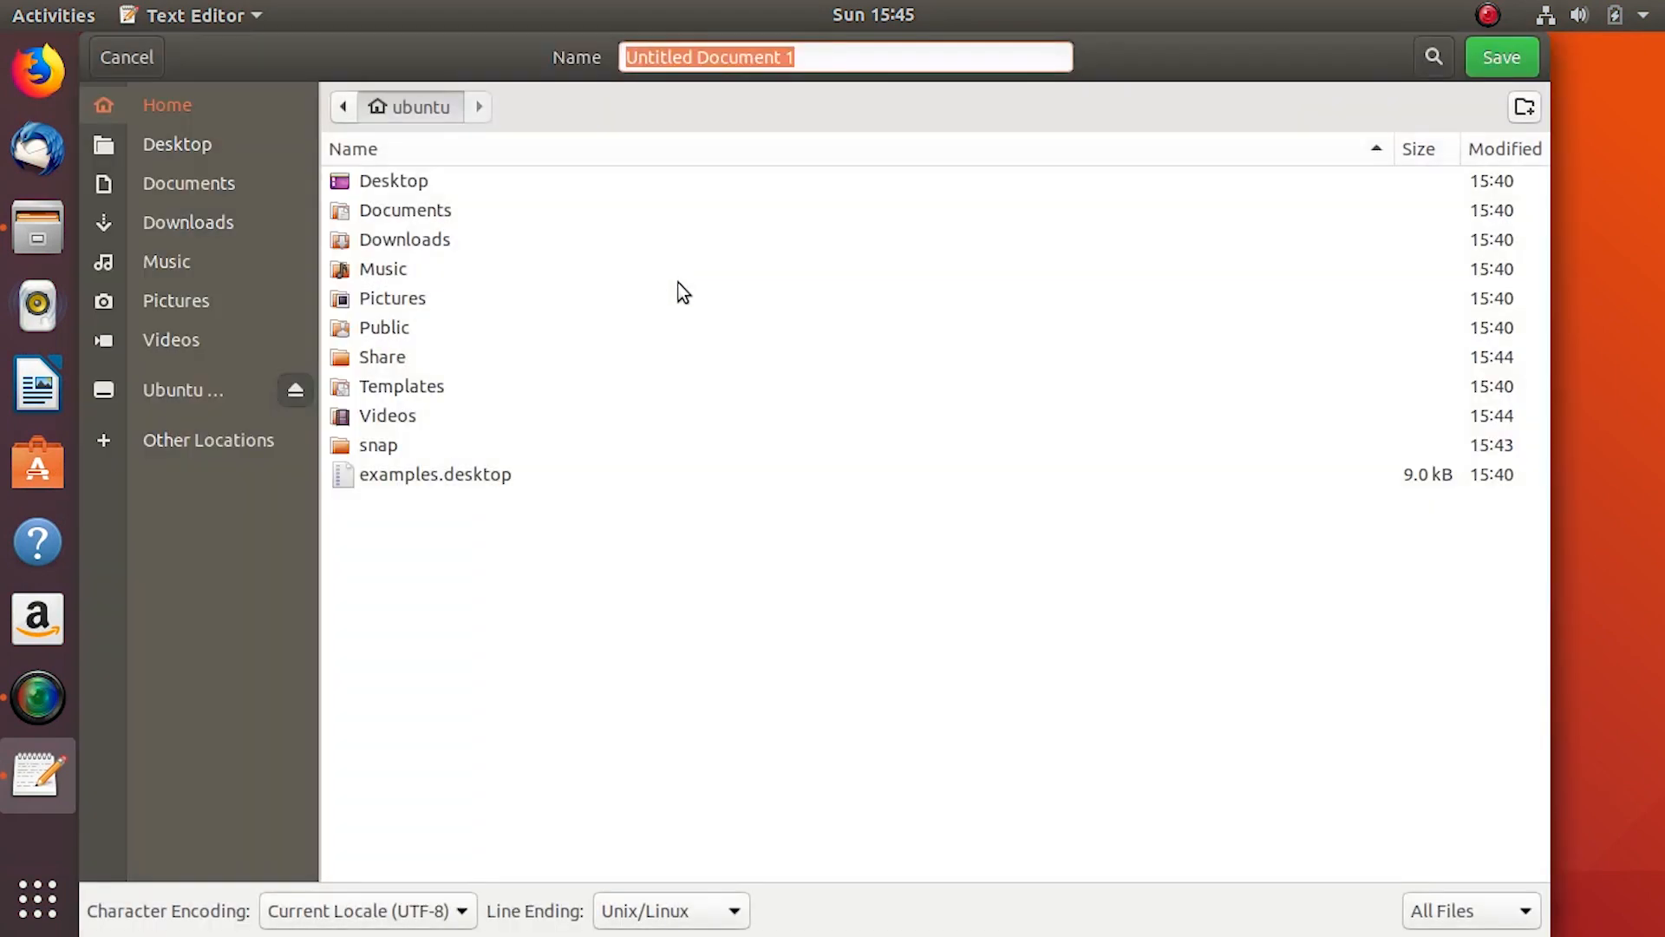
{"action": "mouse_move", "coordinate": [412, 360]}
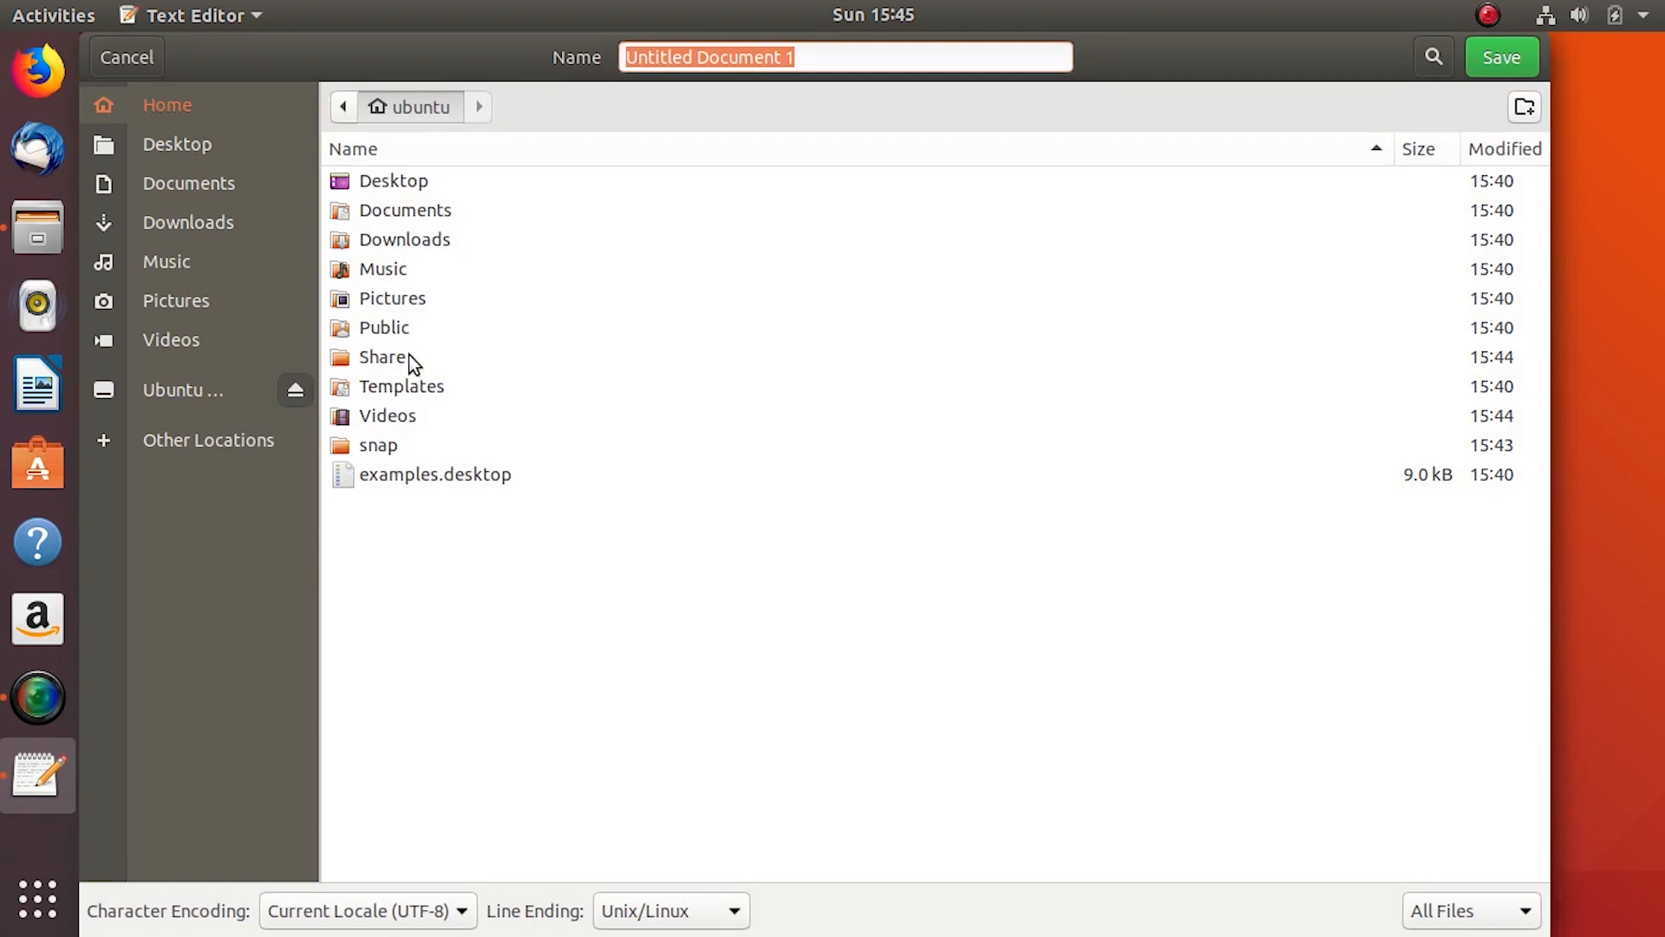
{"action": "double_click", "coordinate": [385, 355]}
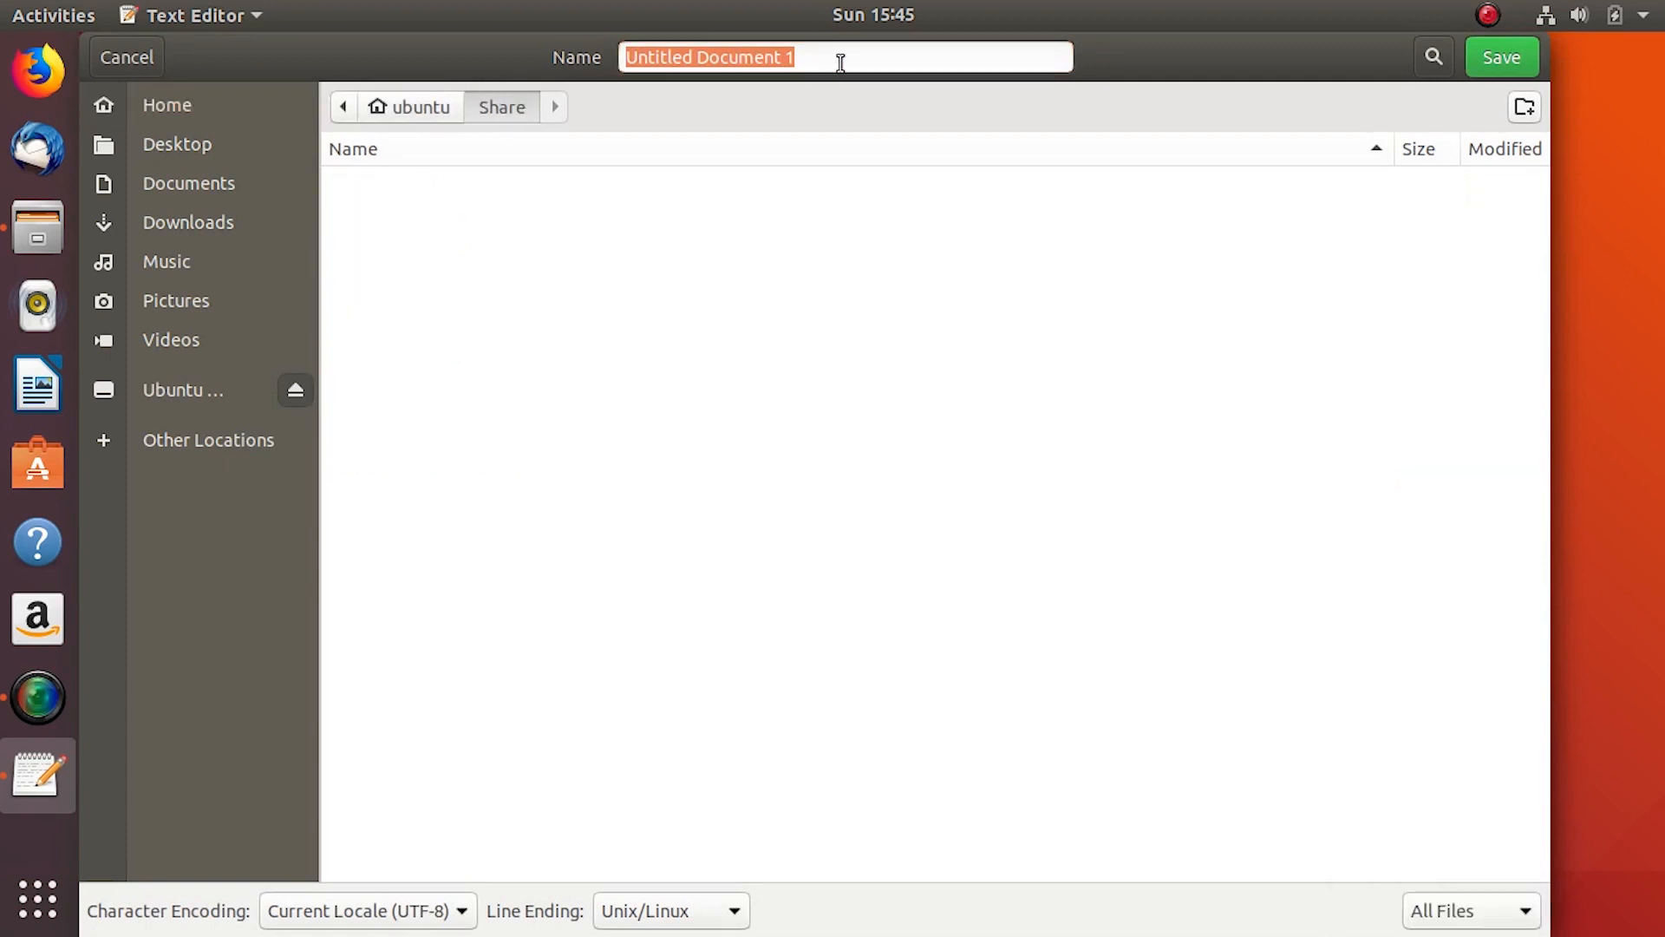
{"action": "type", "text": "Welcome.tx"}
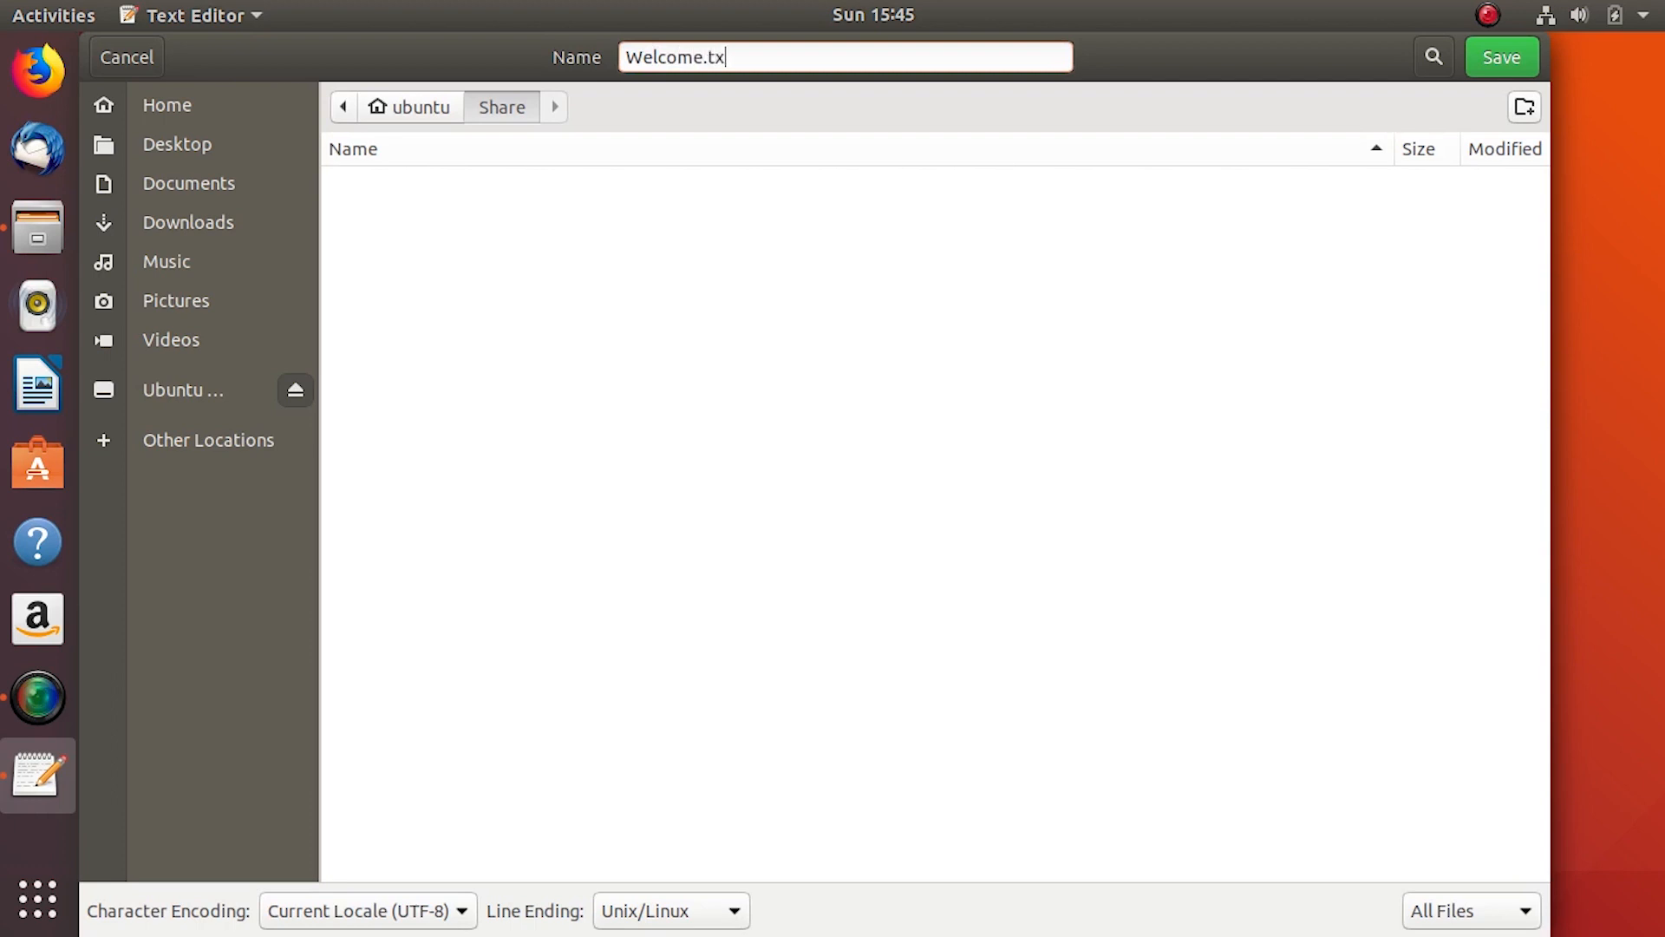
{"action": "left_click", "coordinate": [1499, 56]}
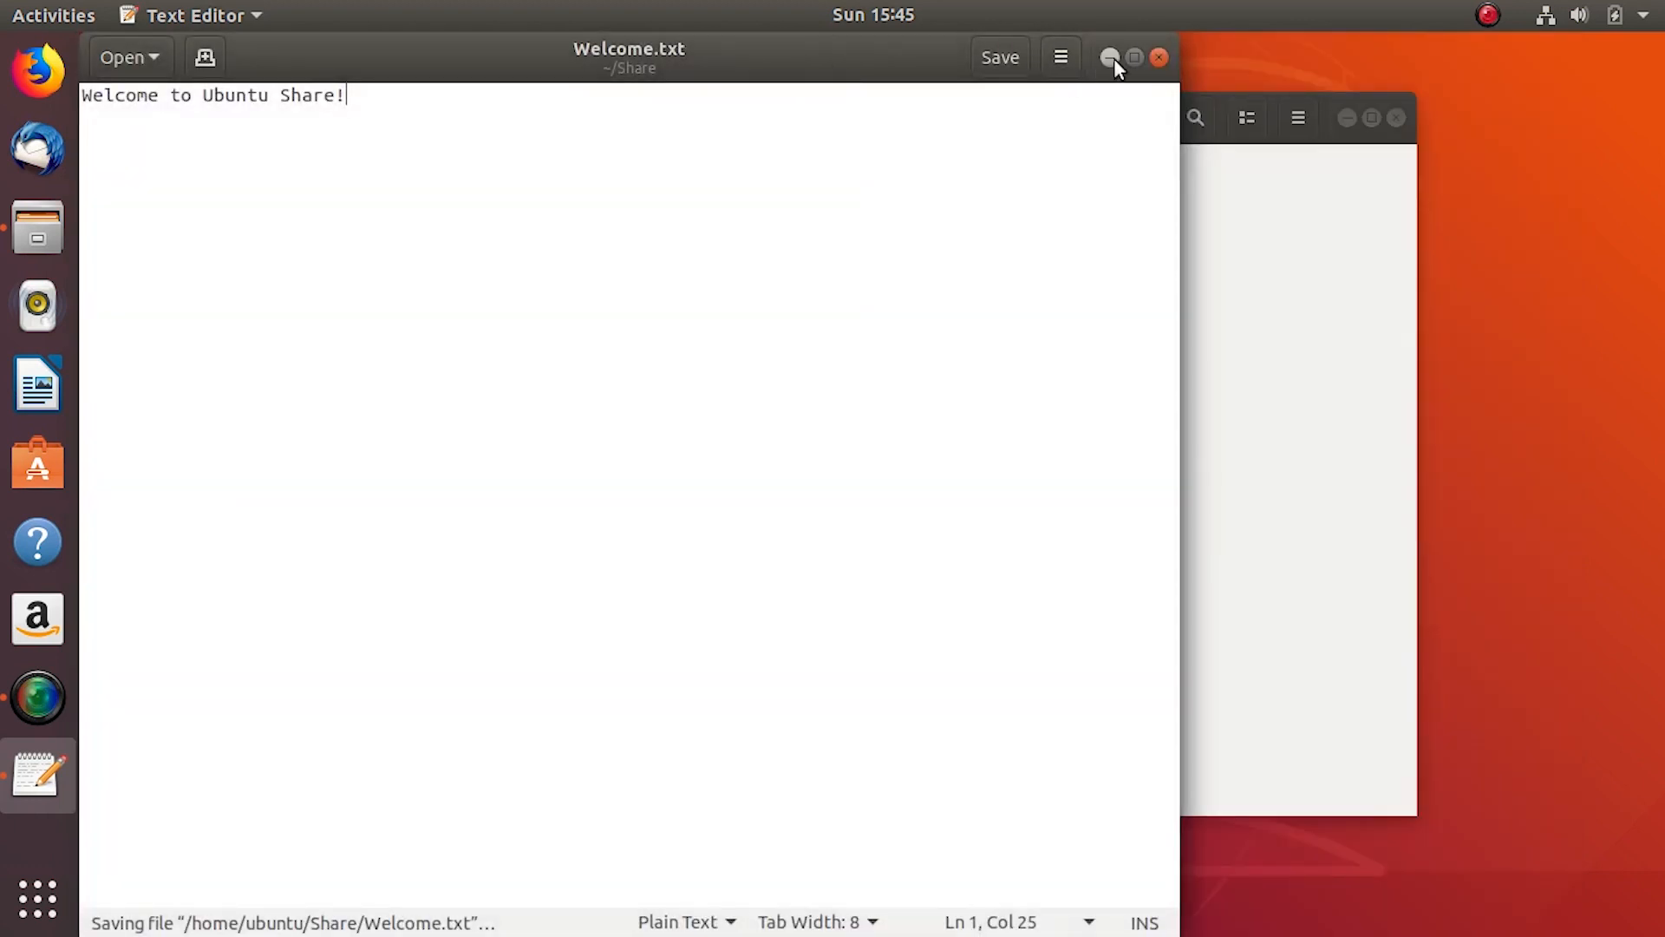
- Check Share's properties (one item, 25 bytes), then close Files
{"action": "left_click", "coordinate": [1109, 57]}
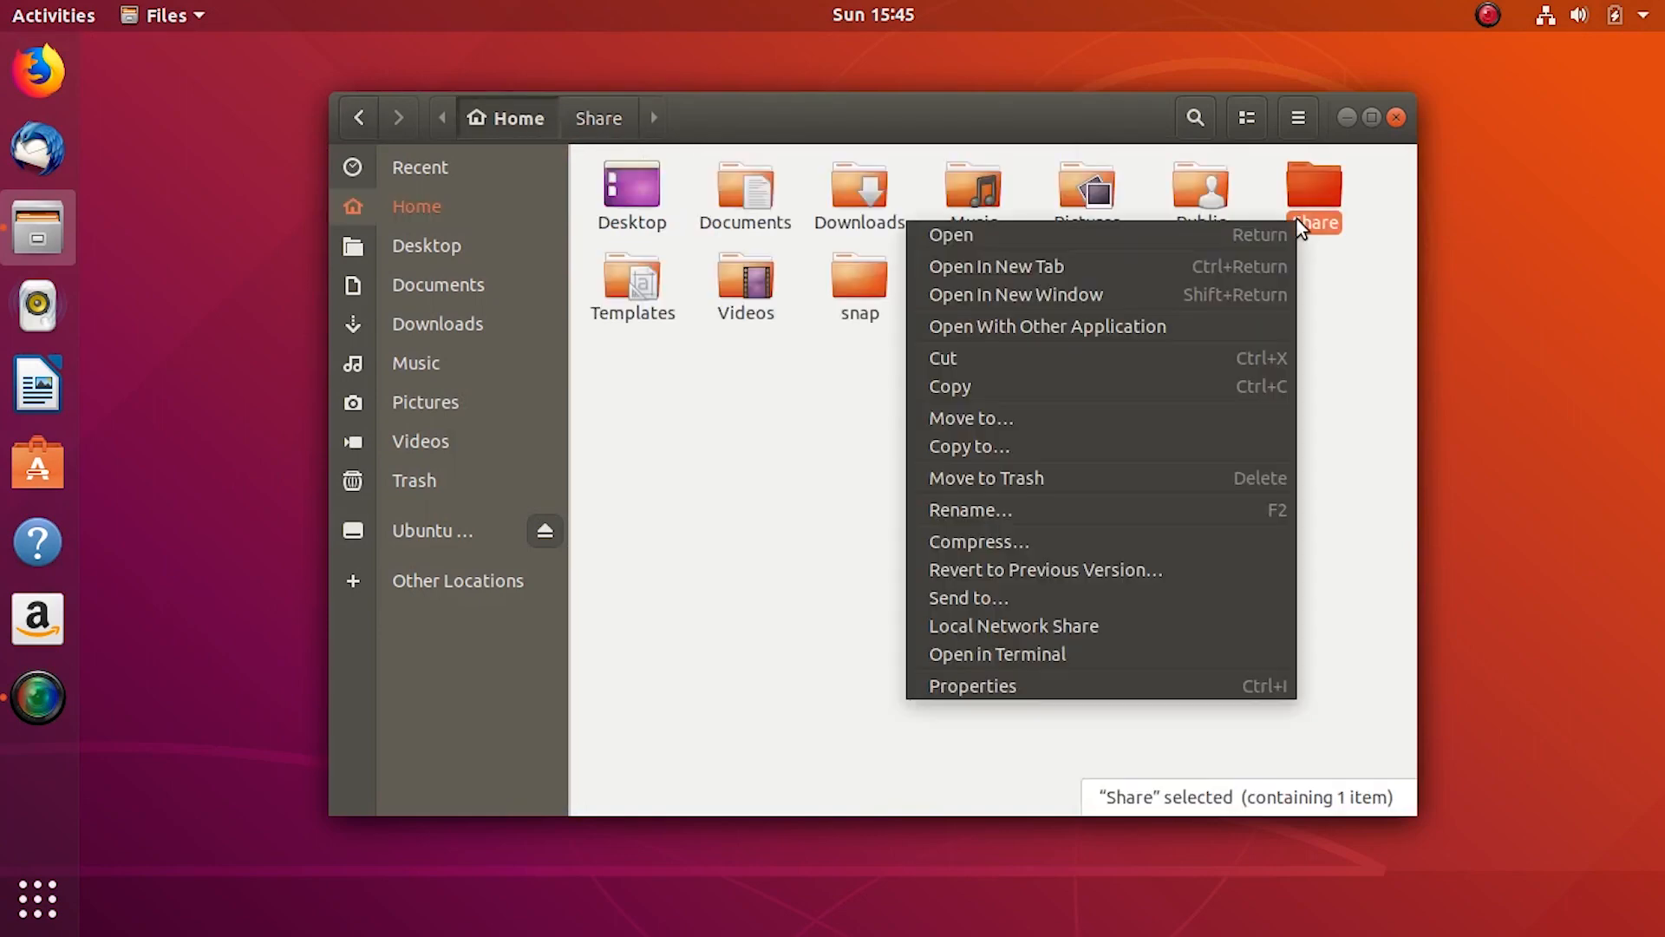
{"action": "left_click", "coordinate": [971, 685]}
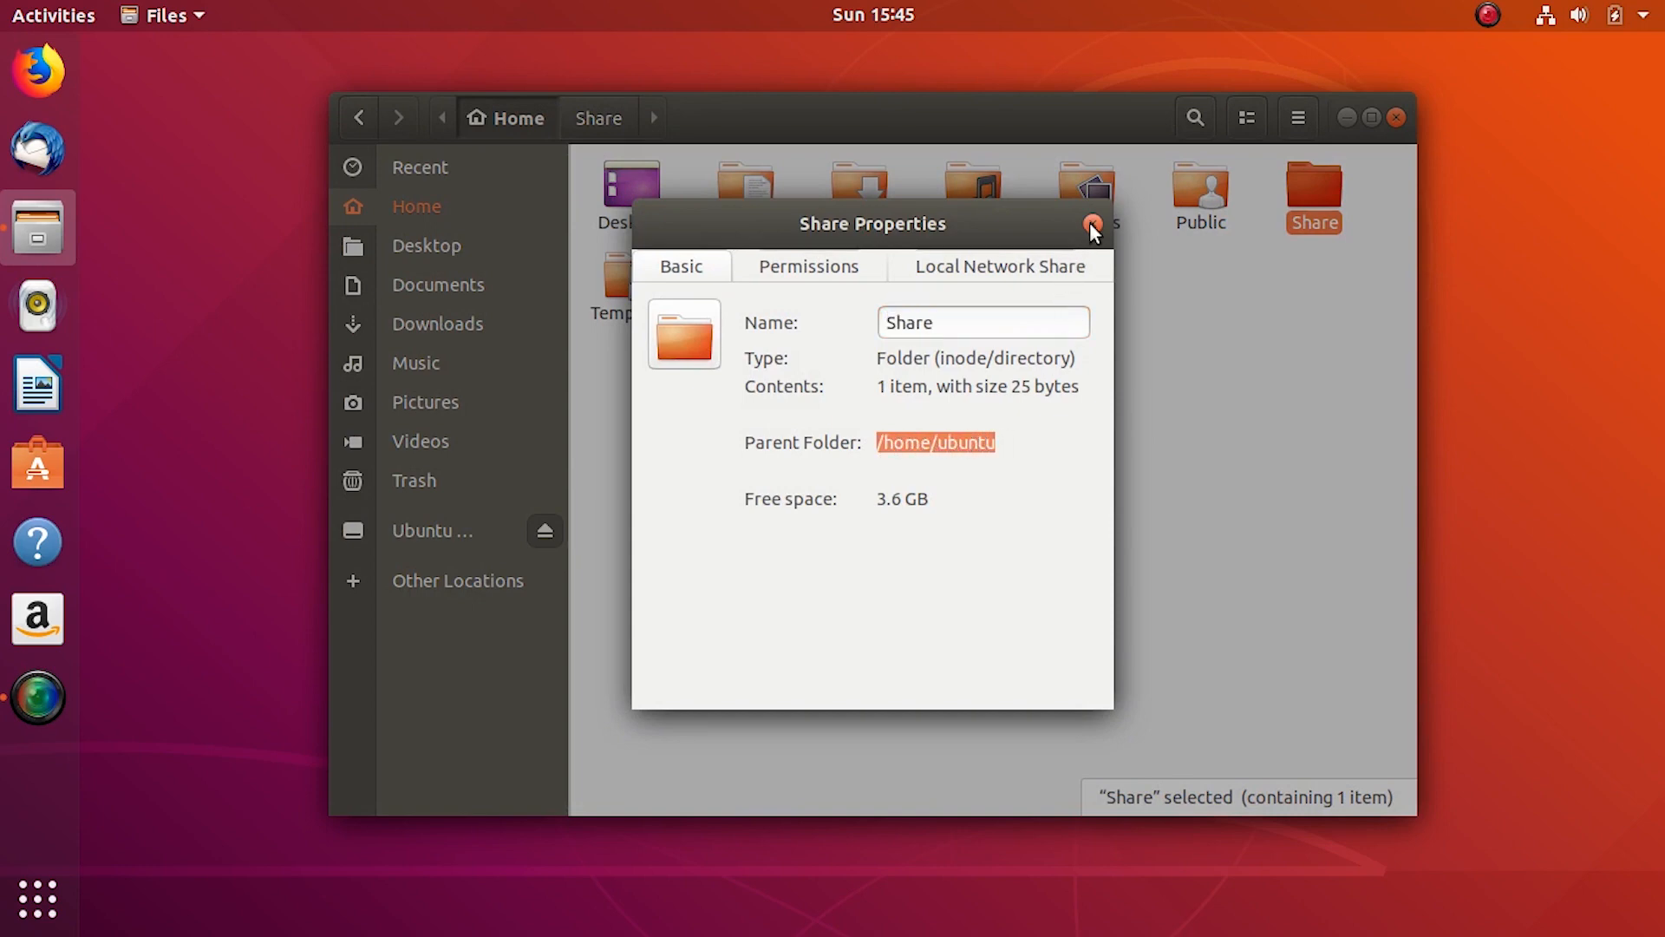
{"action": "left_click", "coordinate": [1093, 225]}
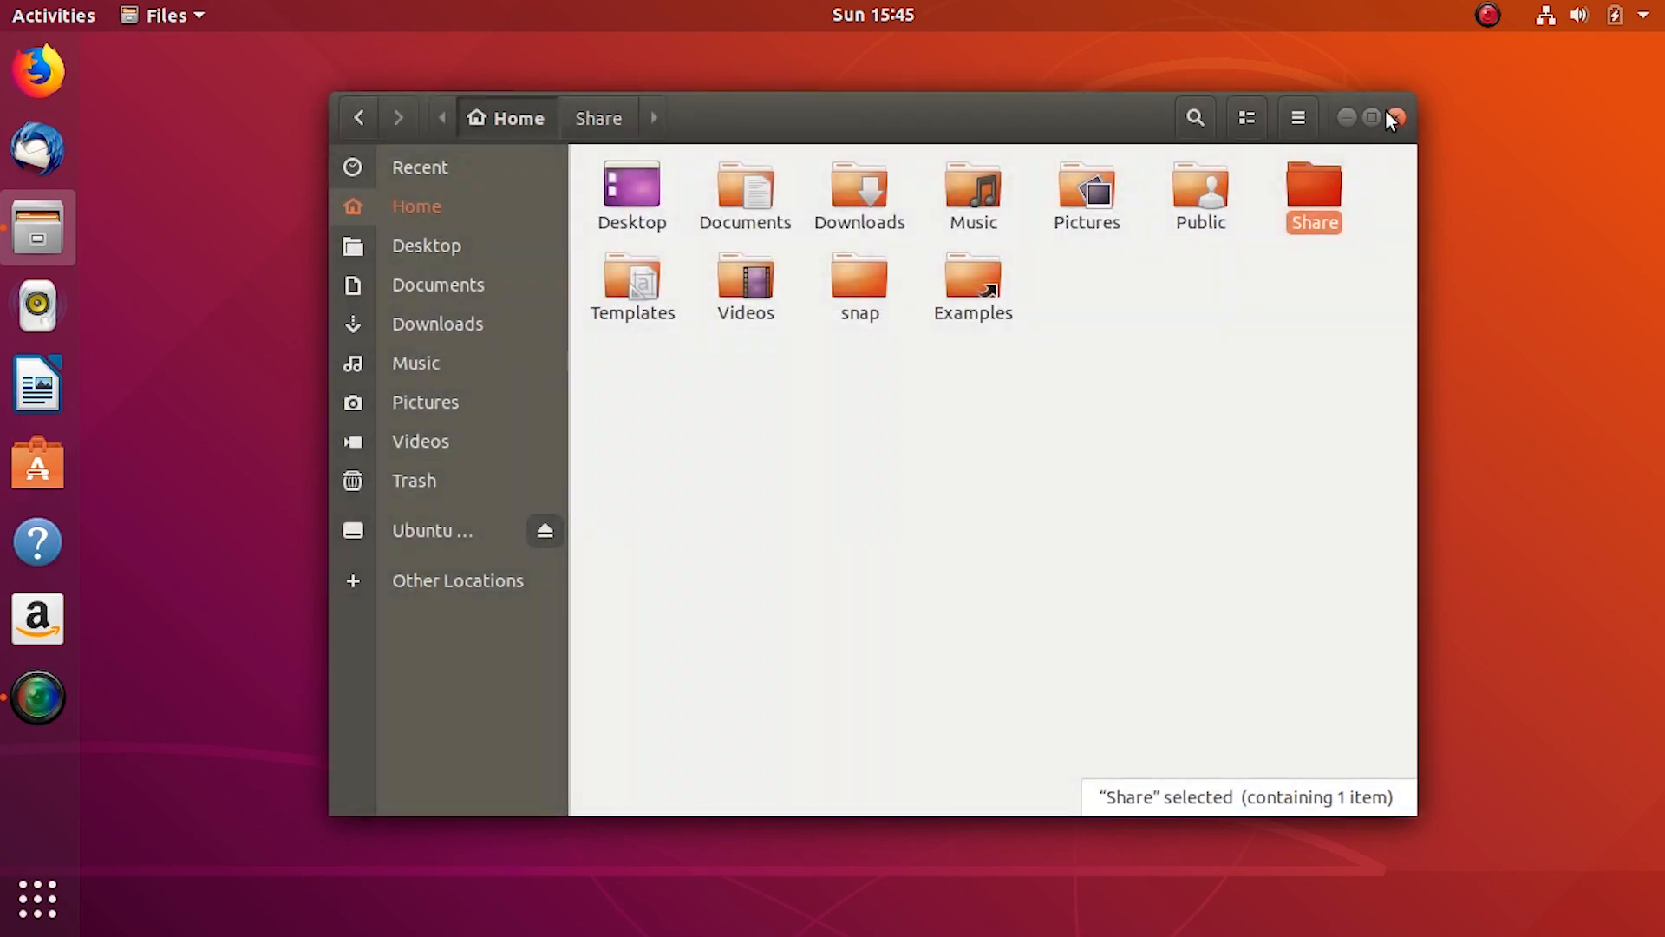
{"action": "left_click", "coordinate": [1395, 116]}
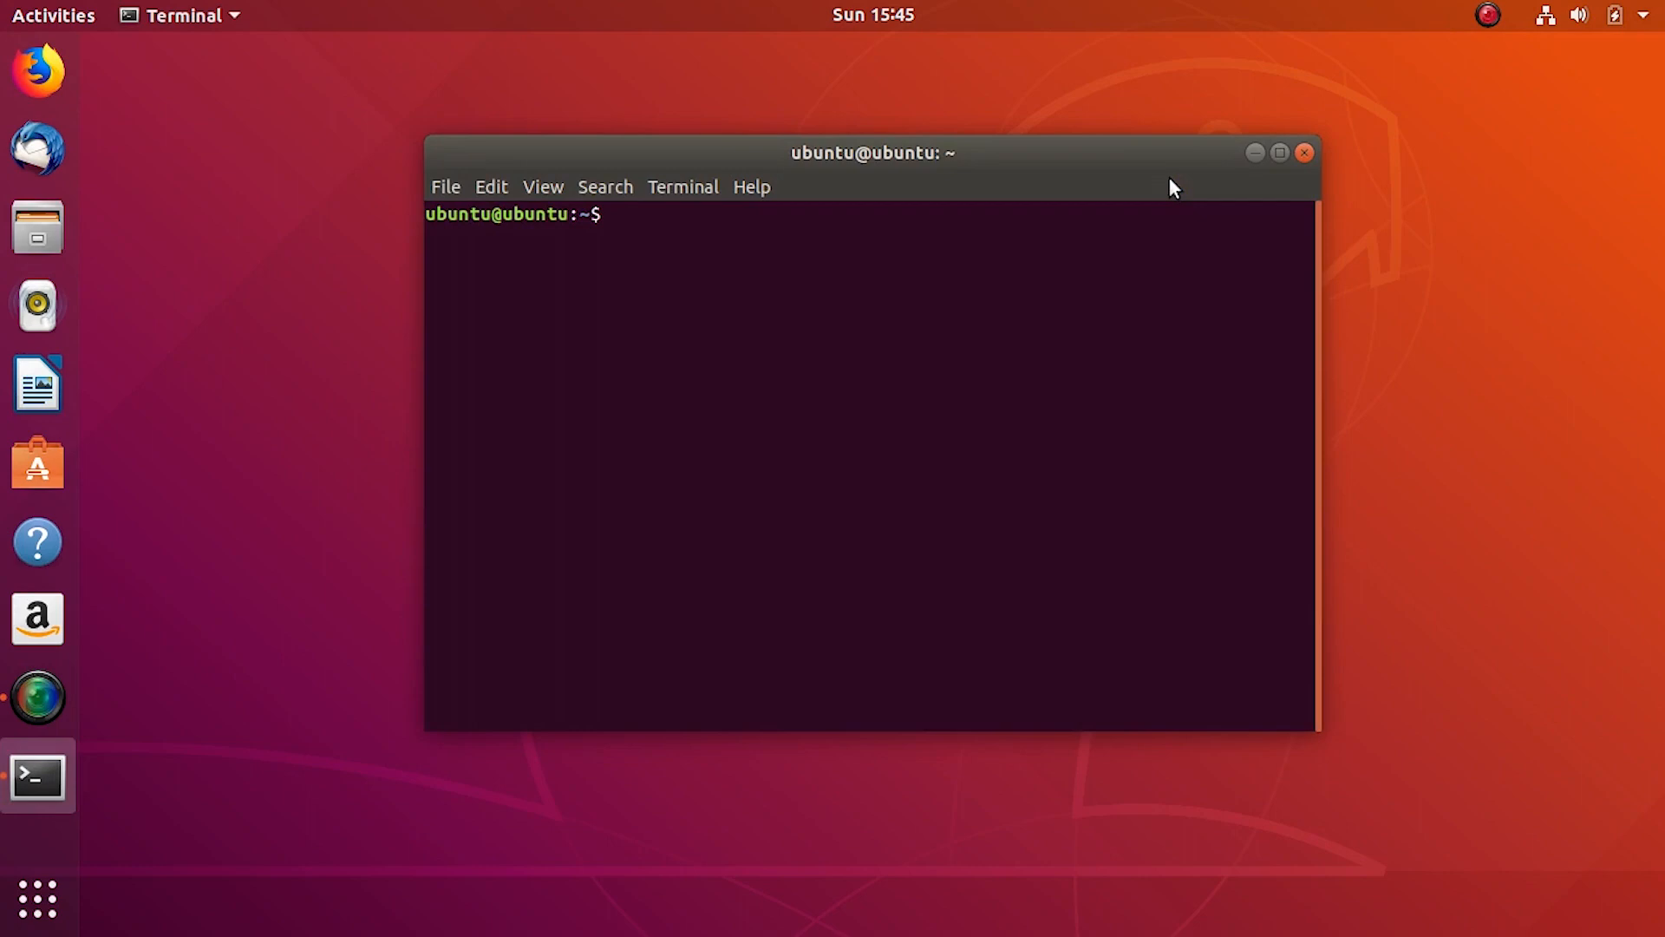
- Attempt sudo apt install samba, confirming with Y; it fails with 404 errors
{"action": "type", "text": "sudo"}
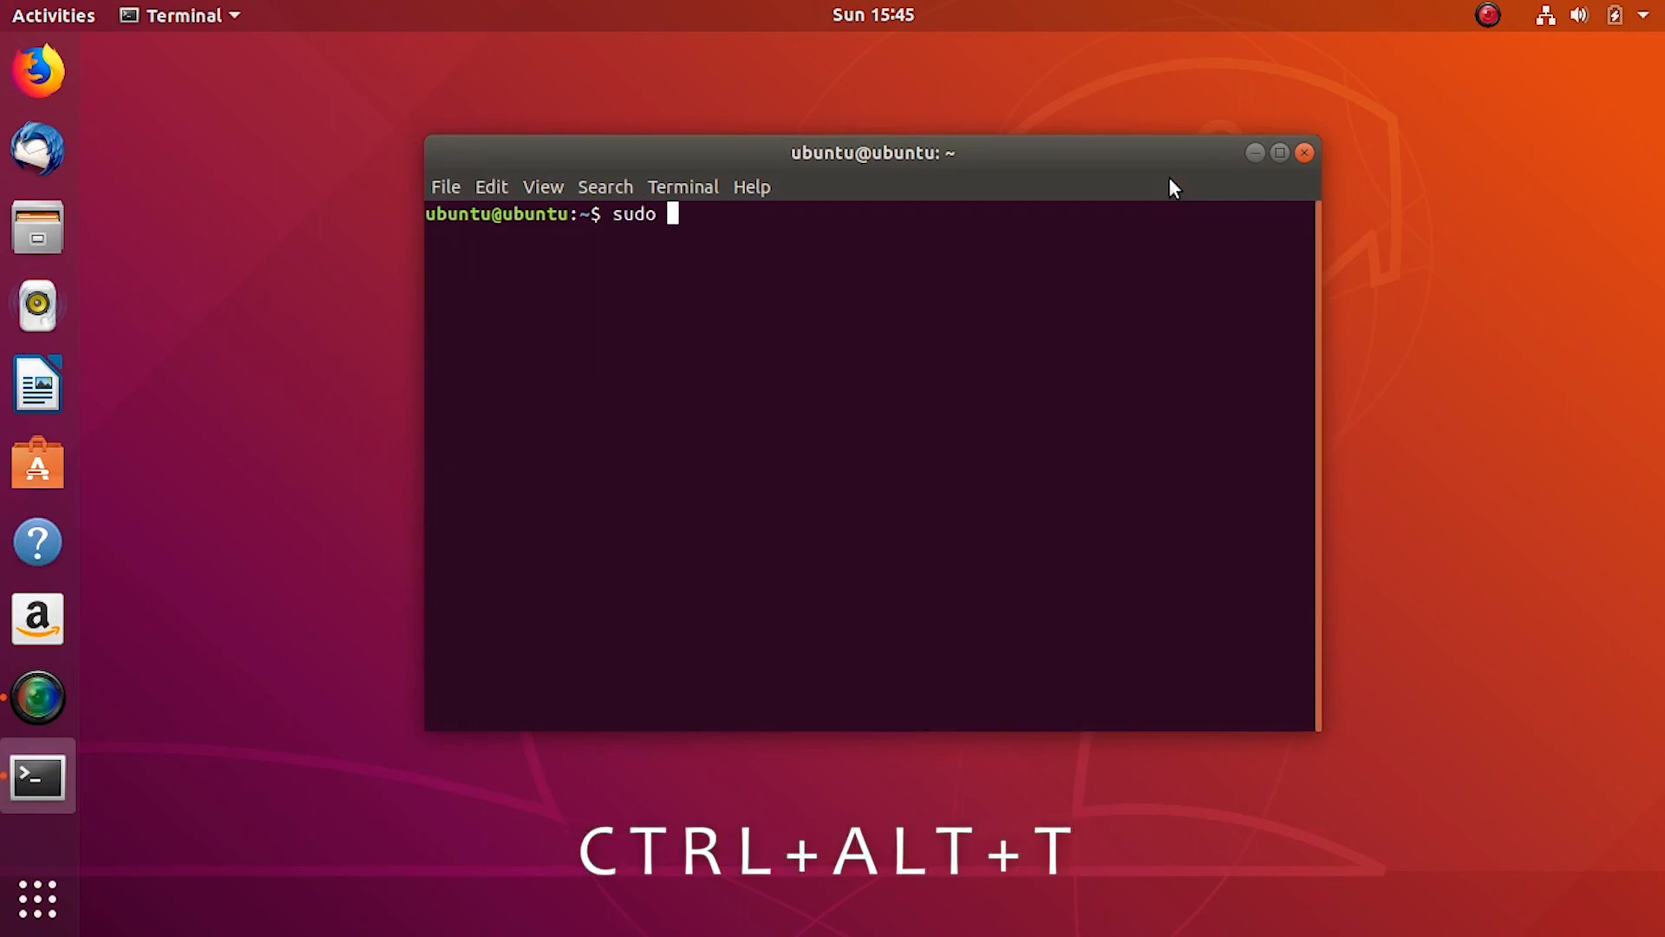
{"action": "type", "text": "apt insta"}
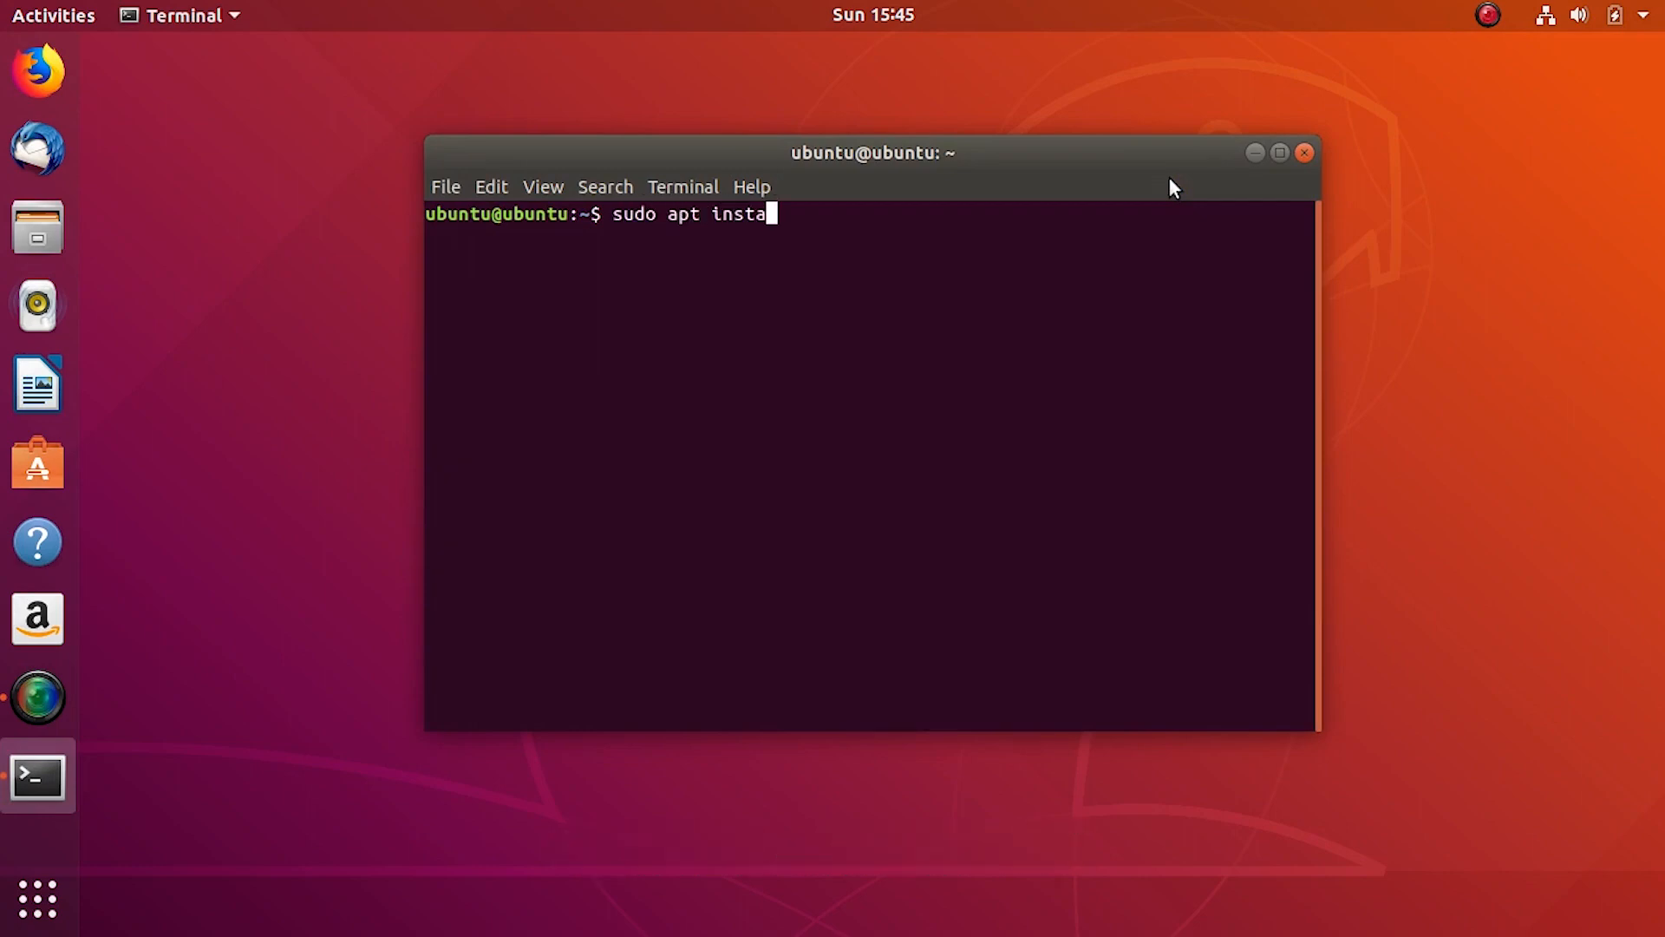
{"action": "type", "text": "ll samba"}
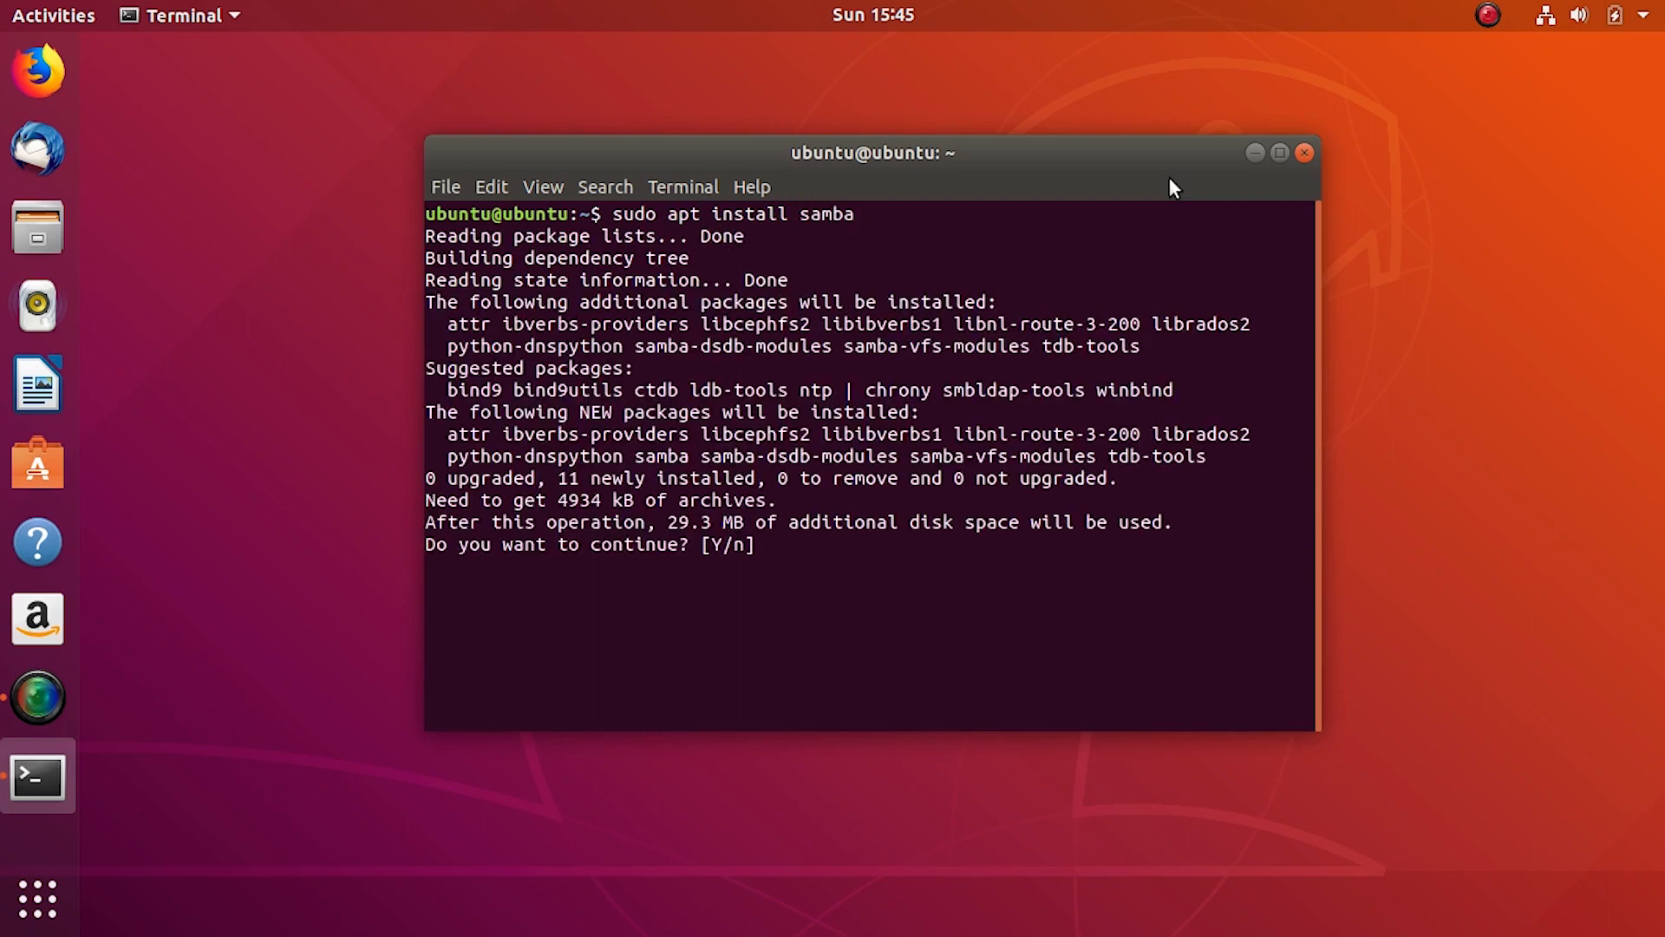
{"action": "type", "text": "Y"}
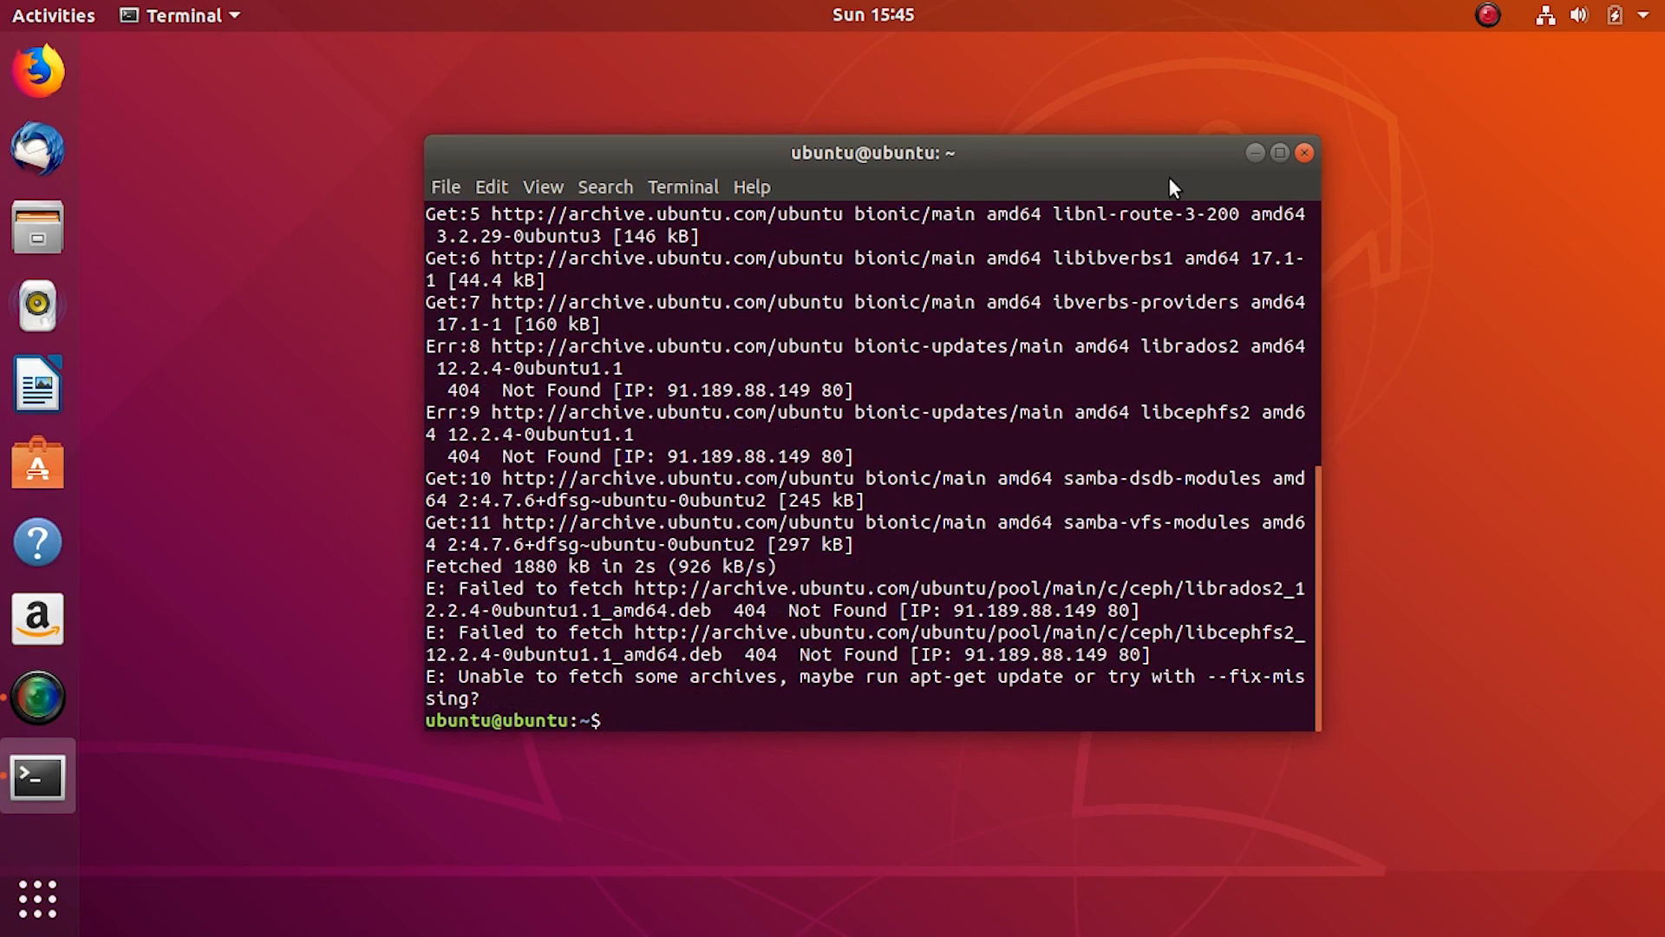
- Refresh package lists with sudo apt update, clear, and rerun the samba install
{"action": "type", "text": "sudo"}
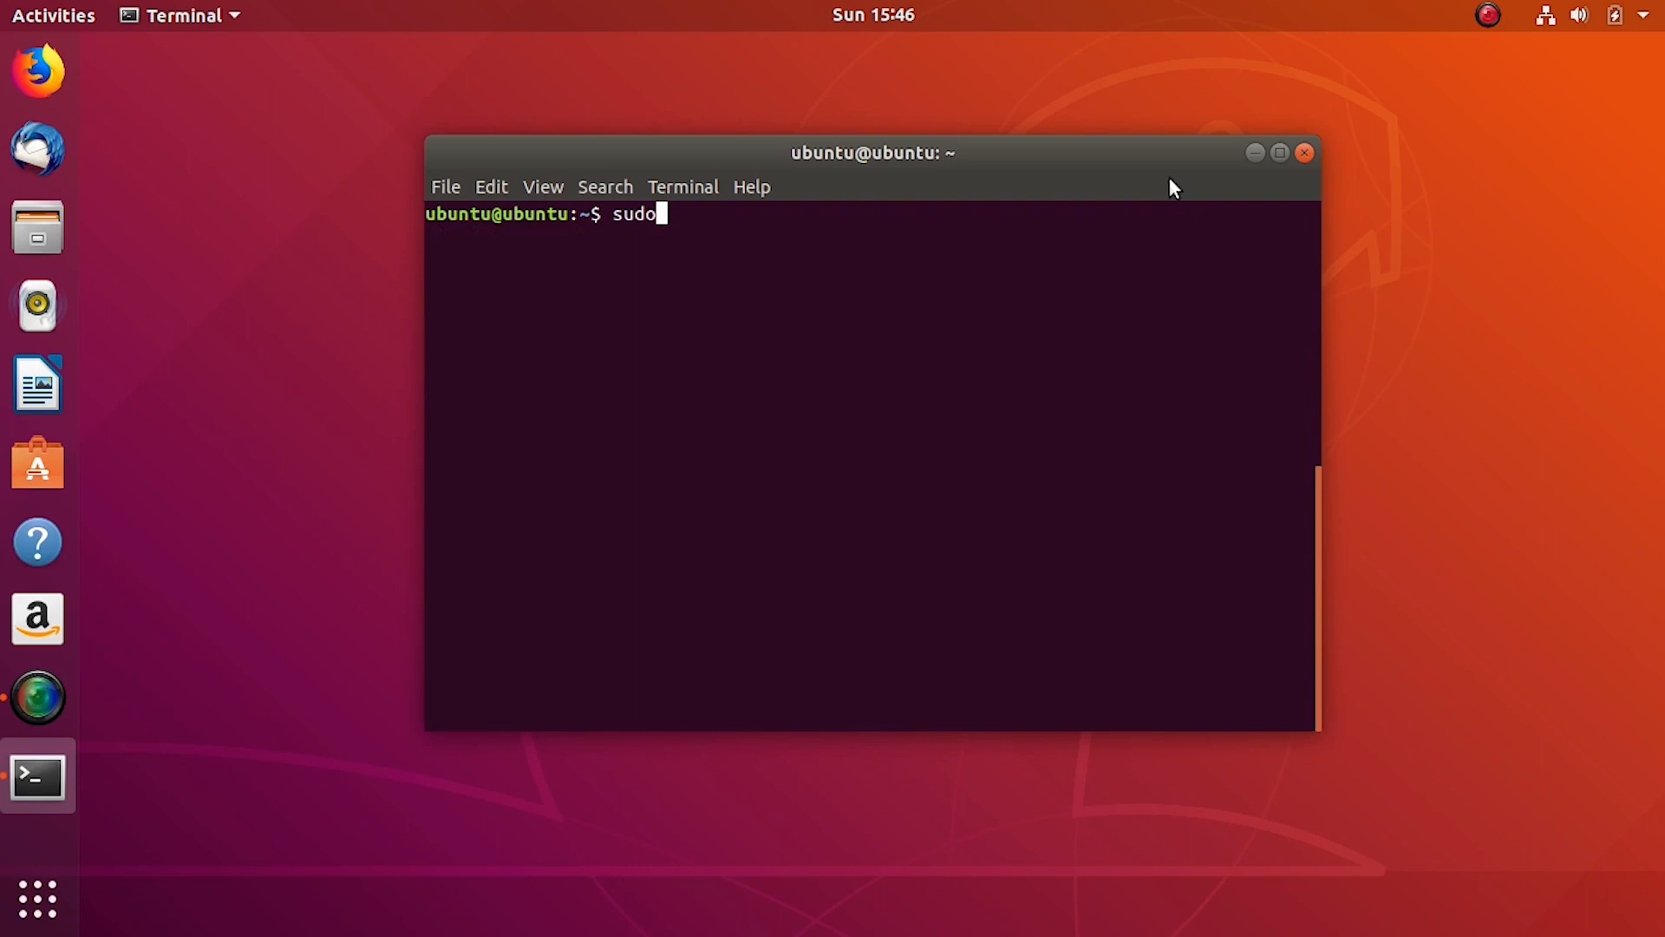
{"action": "type", "text": "apt up"}
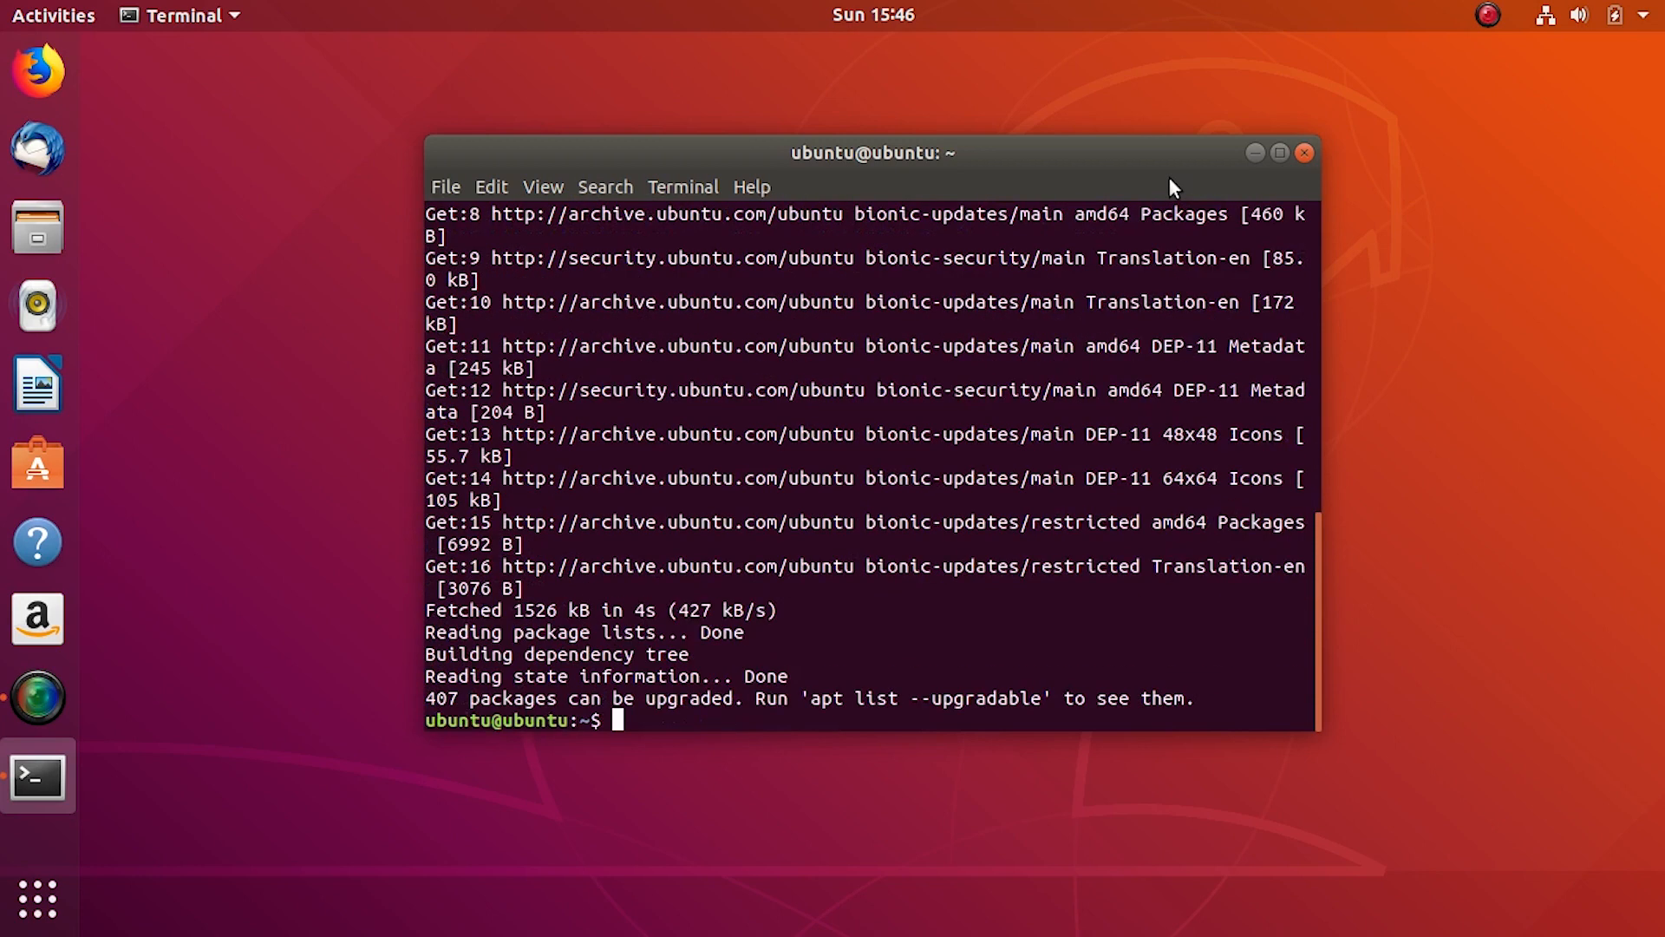
{"action": "type", "text": "clear"}
{"action": "type", "text": "sudo"}
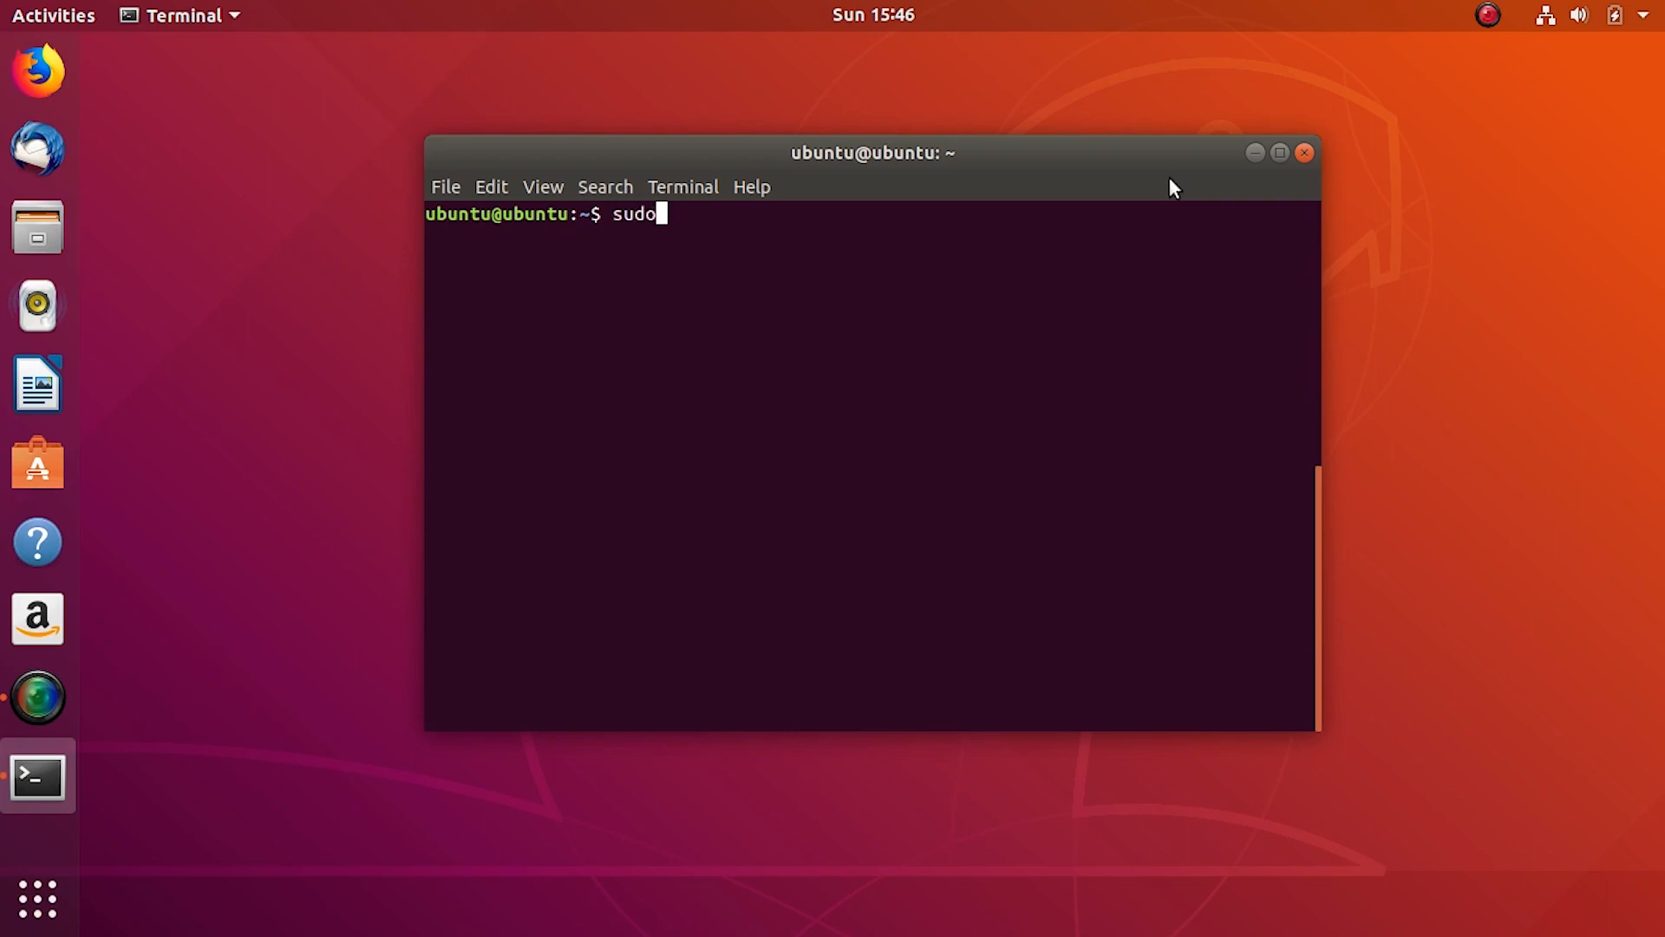
{"action": "type", "text": "apt install"}
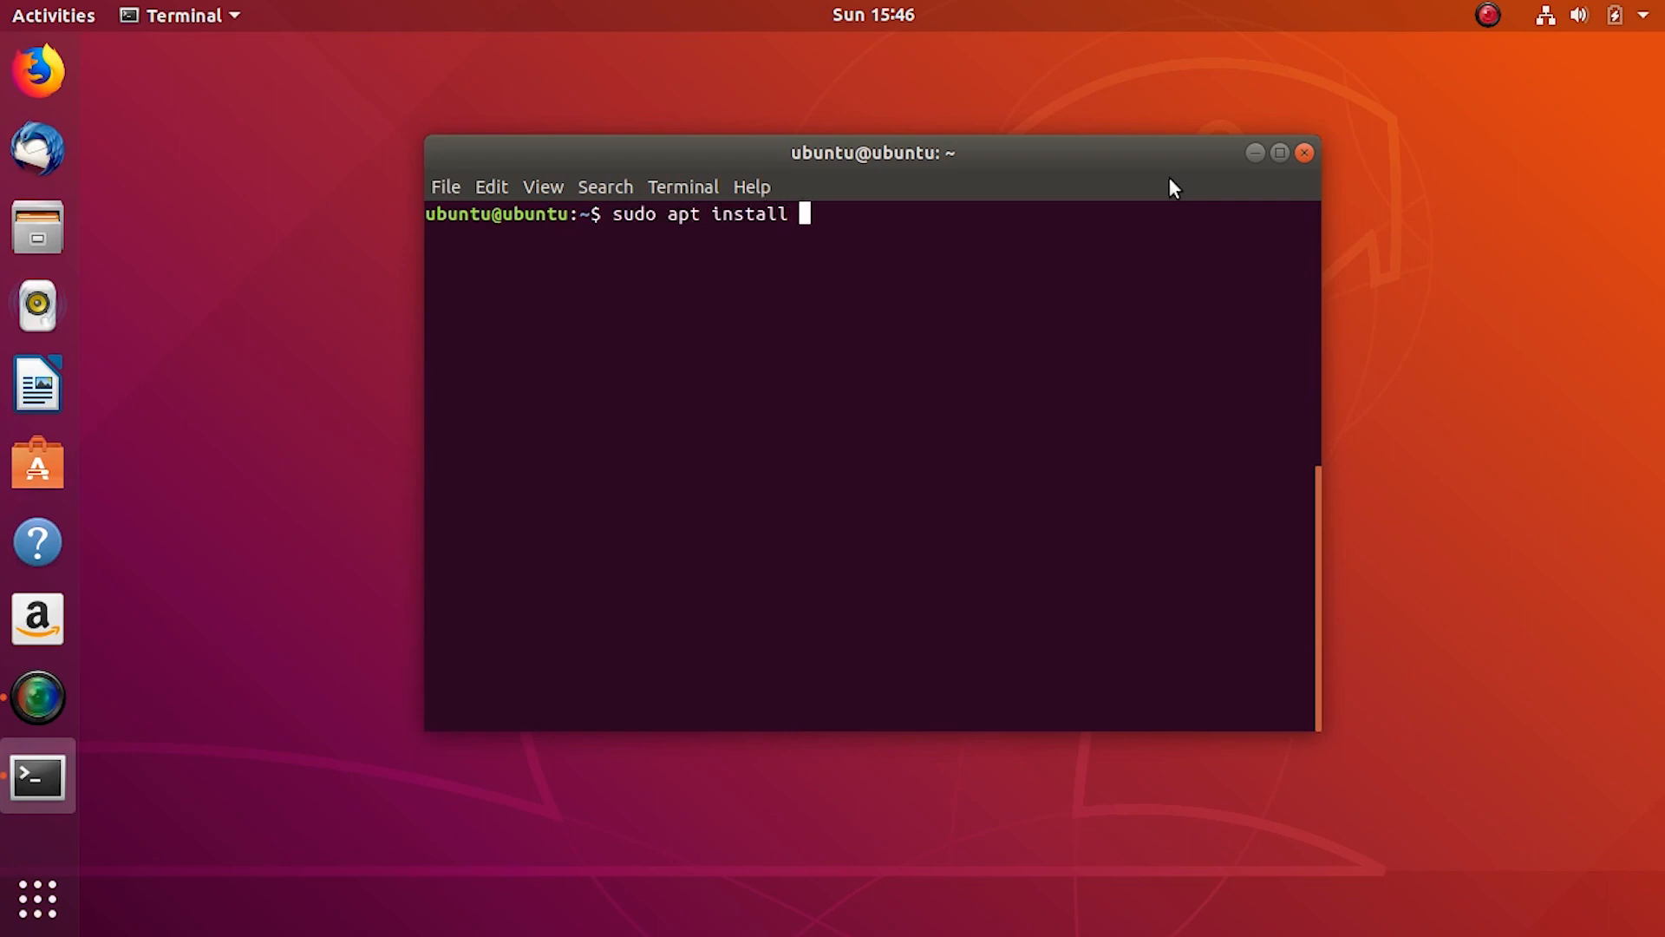
{"action": "type", "text": "samb"}
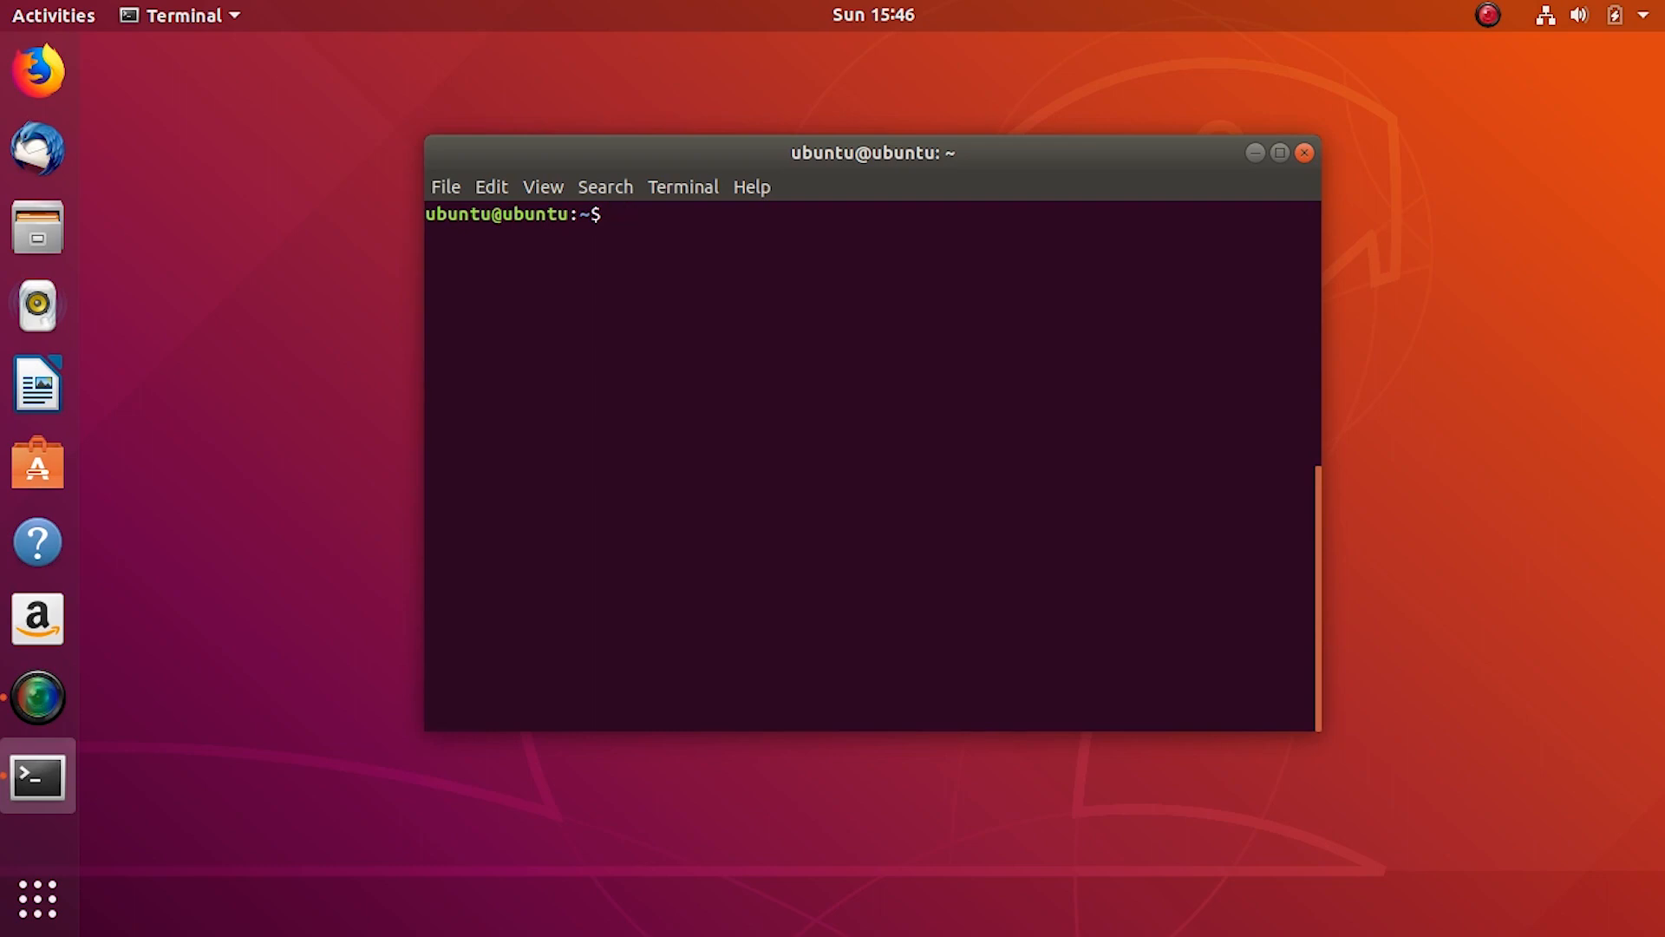
- Launch sudo gedit /etc/samba/smb.conf to edit the Samba configuration as administrator
{"action": "type", "text": "sudo"}
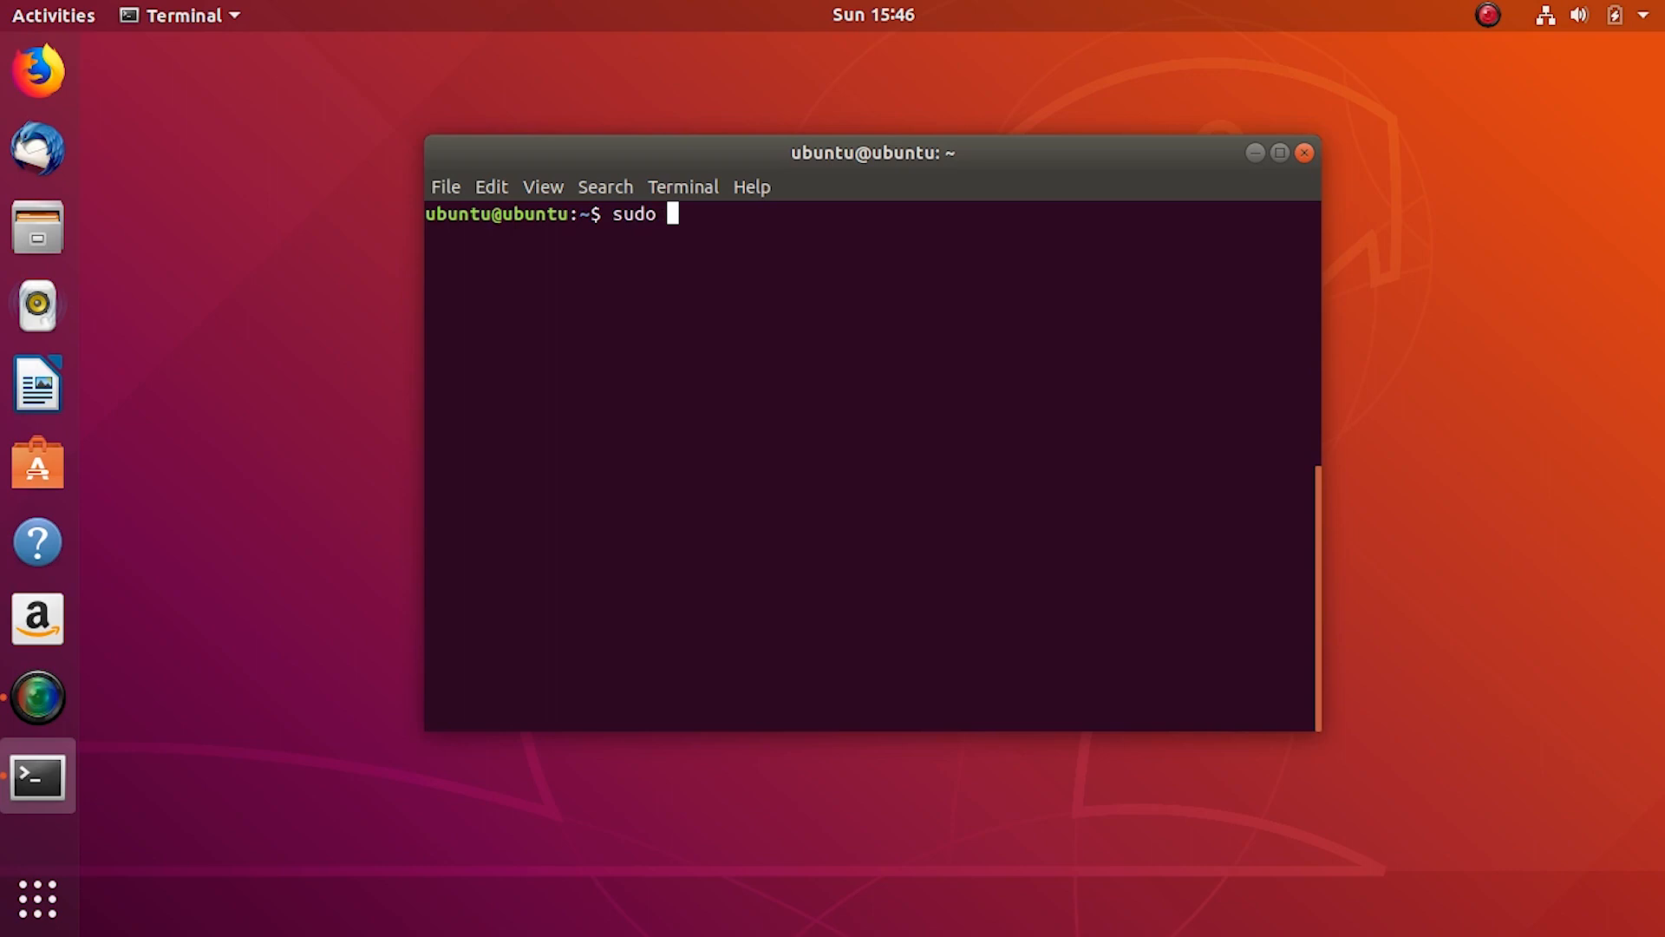
{"action": "type", "text": "gedit"}
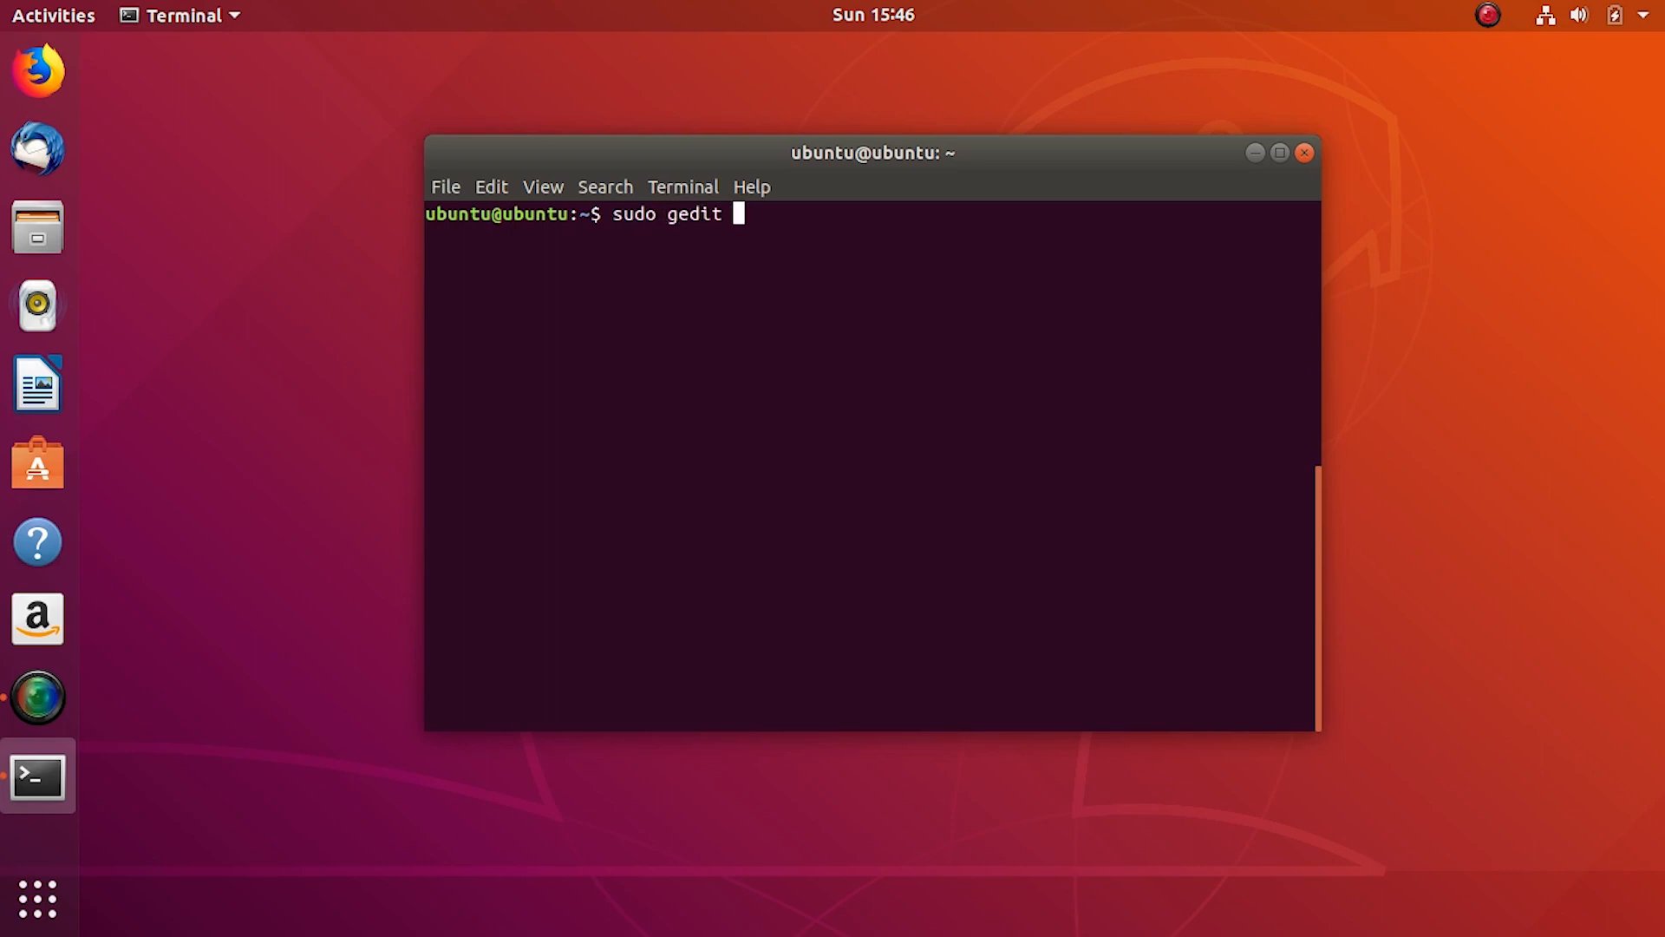
{"action": "type", "text": "/etc/"}
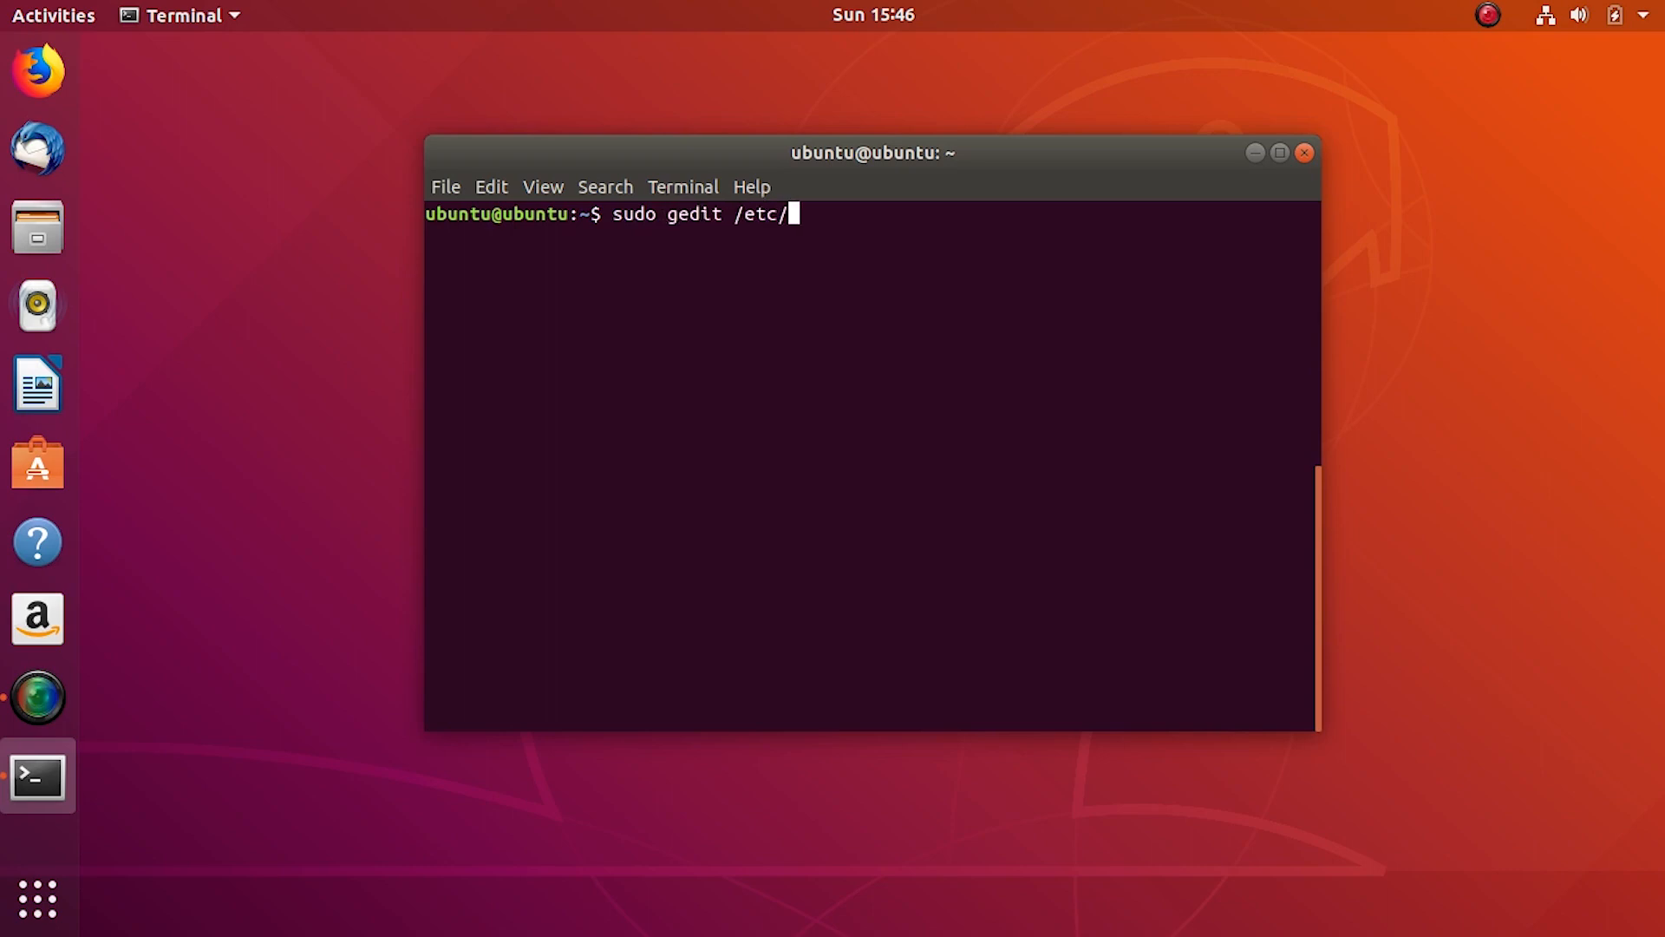
{"action": "type", "text": "samba/"}
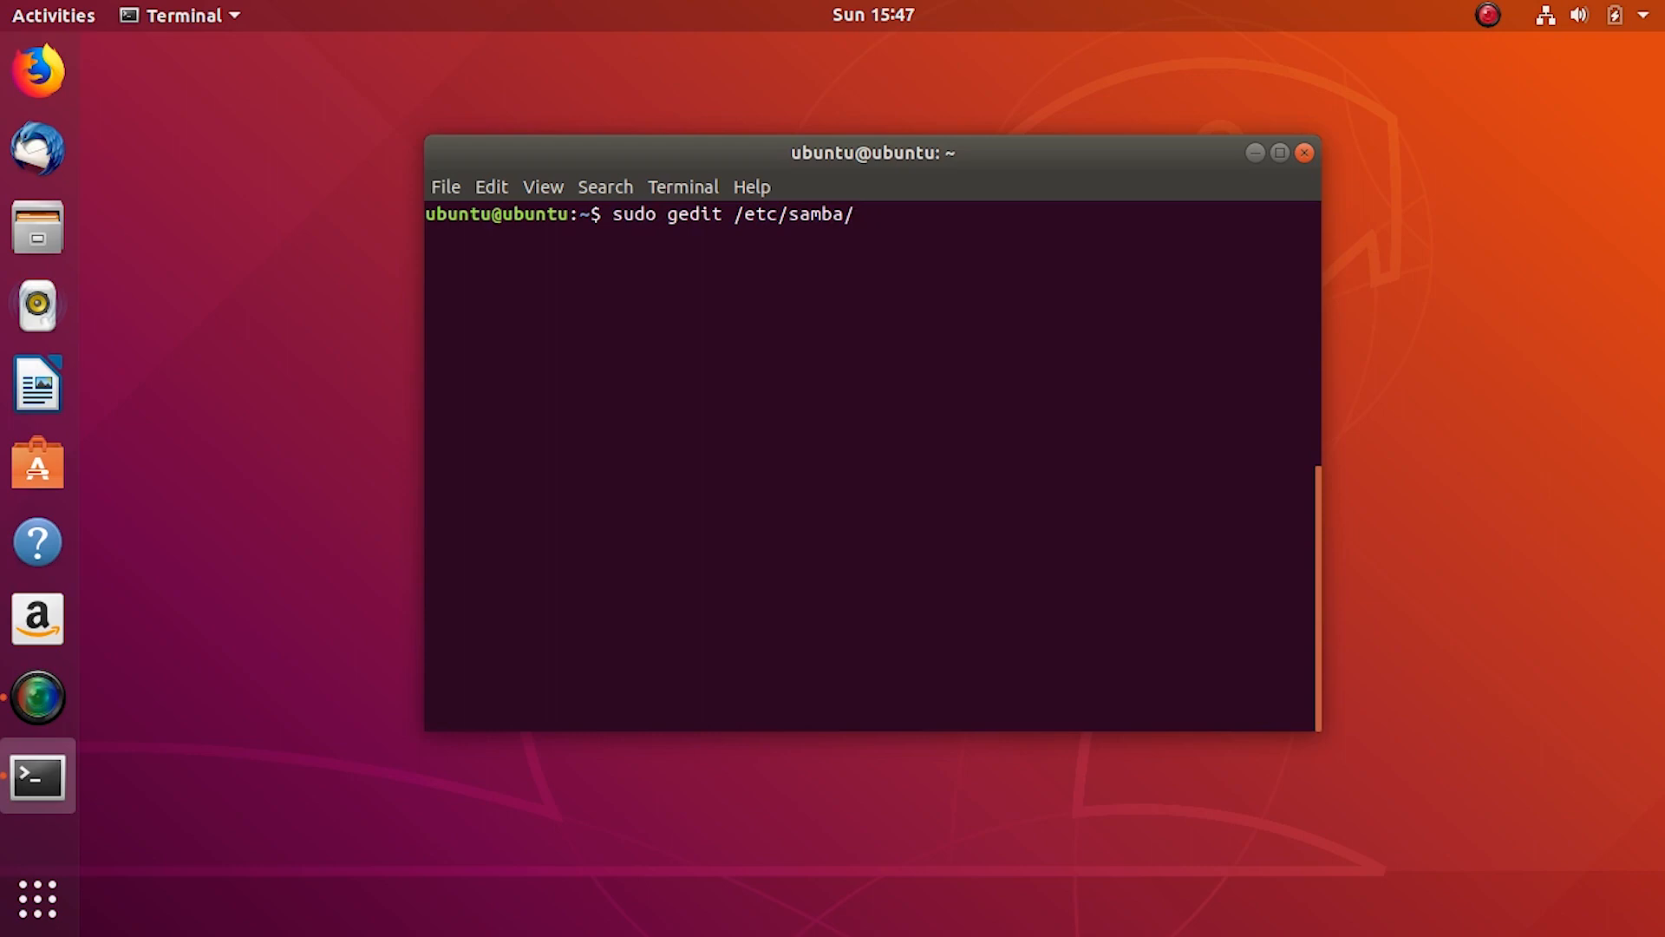
{"action": "type", "text": "smb.conf"}
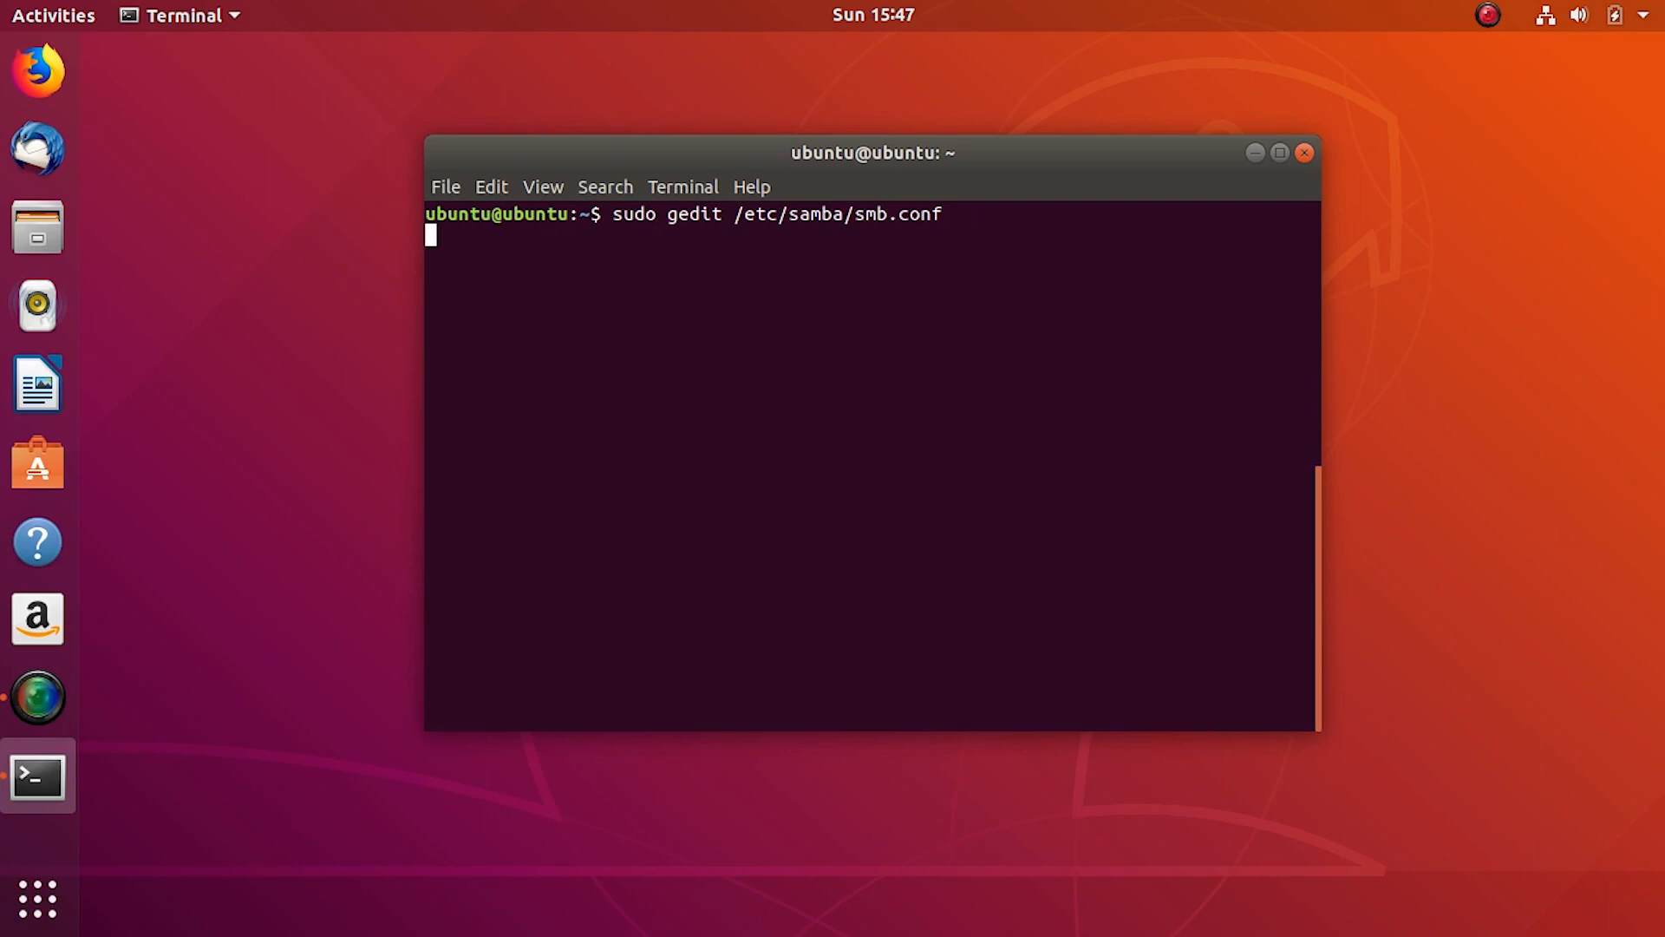
{"action": "key", "text": "Return"}
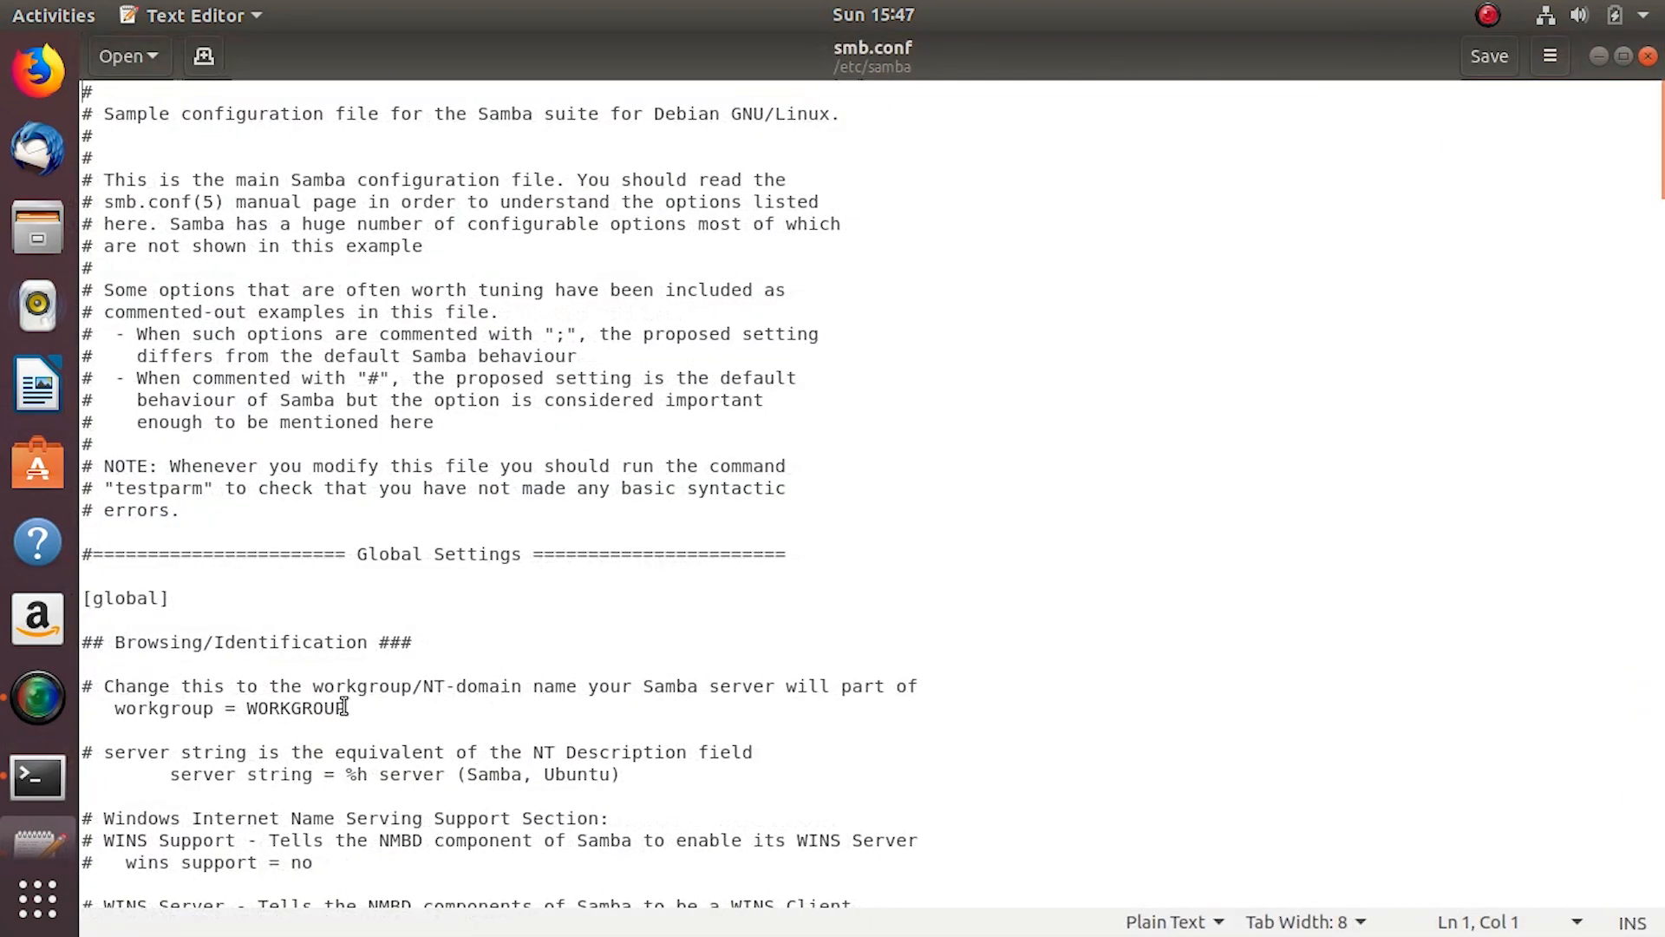
- Review the workgroup line and group-writable permissions note while scrolling to the [profiles] block
{"action": "triple_click", "coordinate": [212, 707]}
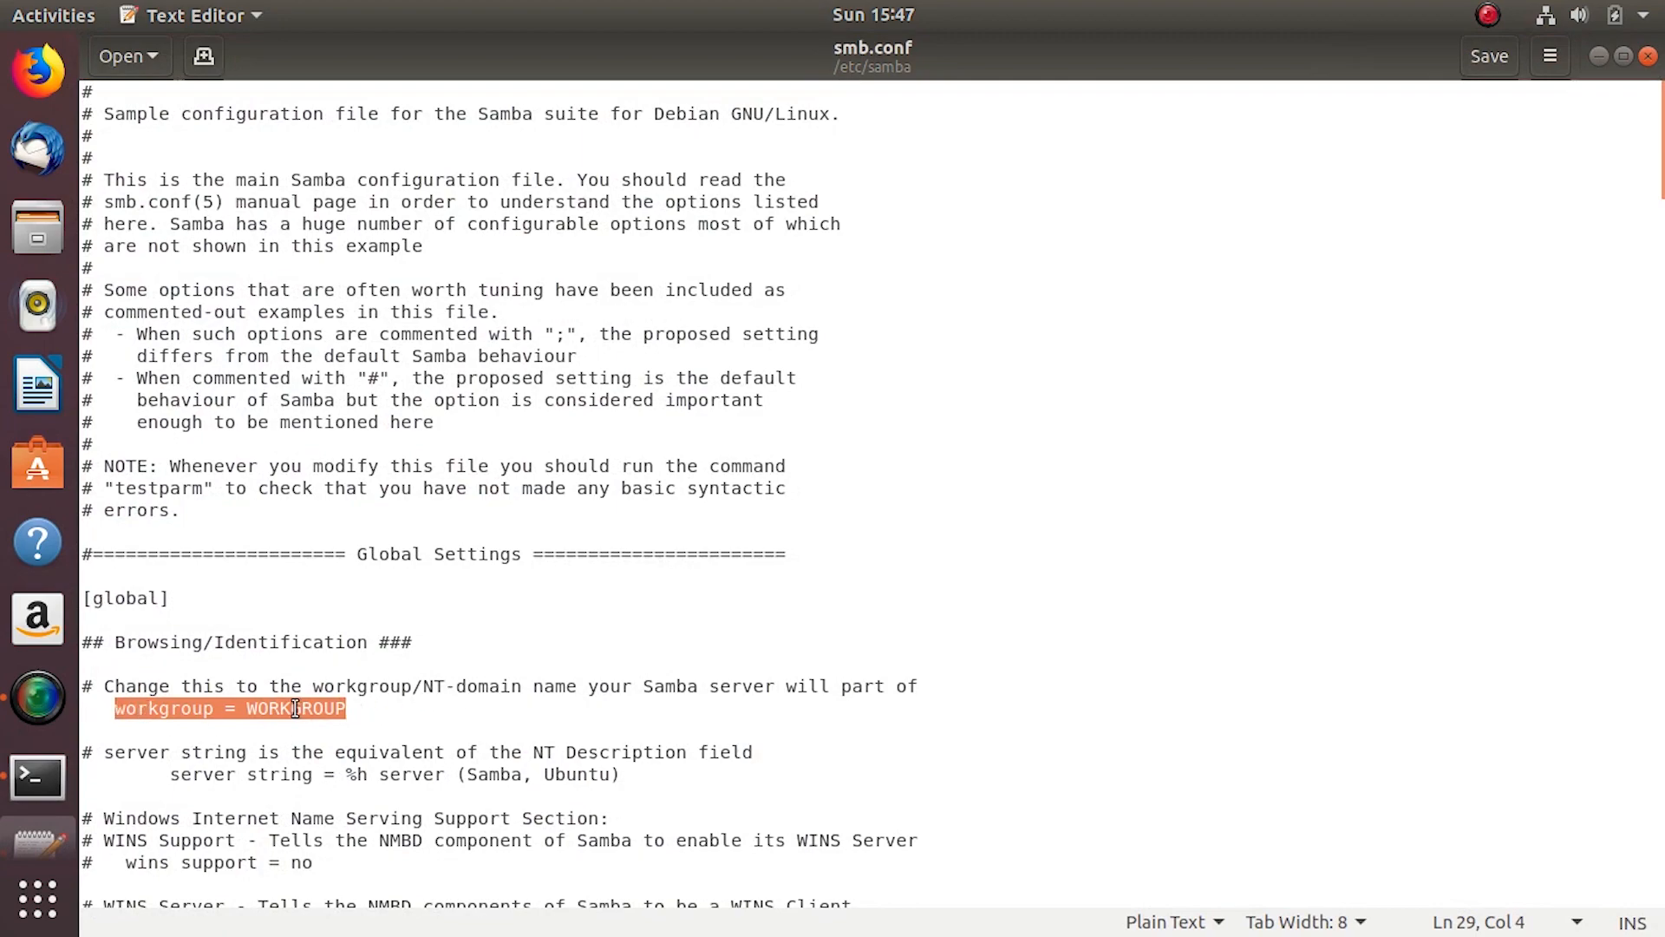
{"action": "scroll", "scroll_direction": "down", "scroll_amount": 3}
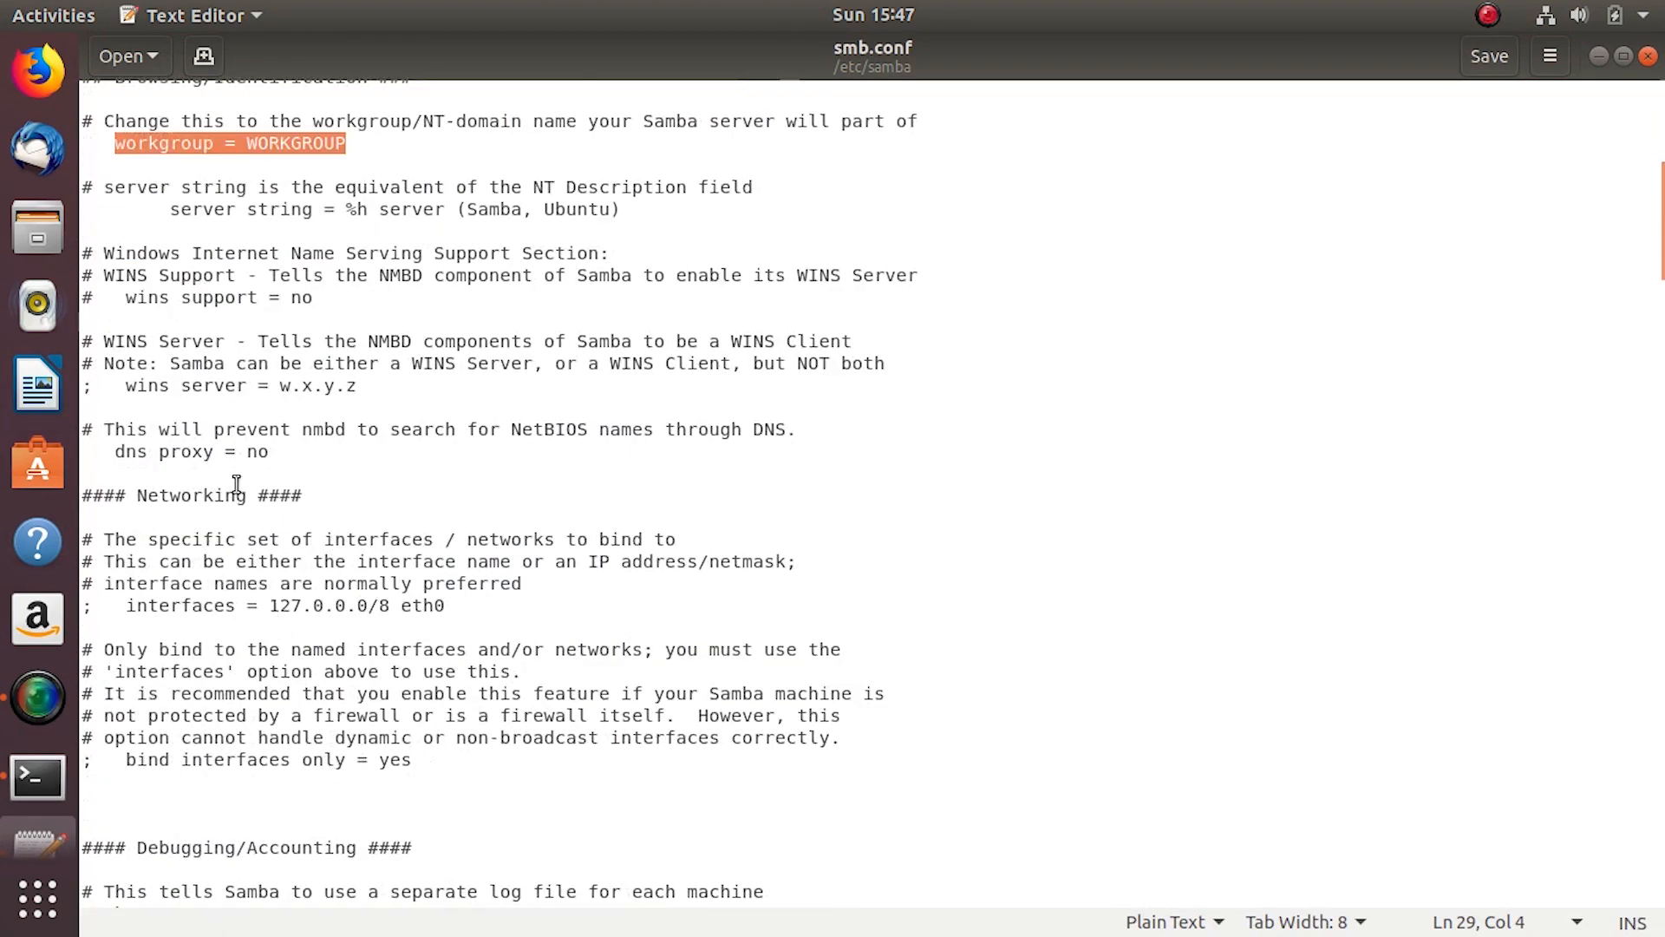
{"action": "scroll", "scroll_direction": "down", "scroll_amount": 3}
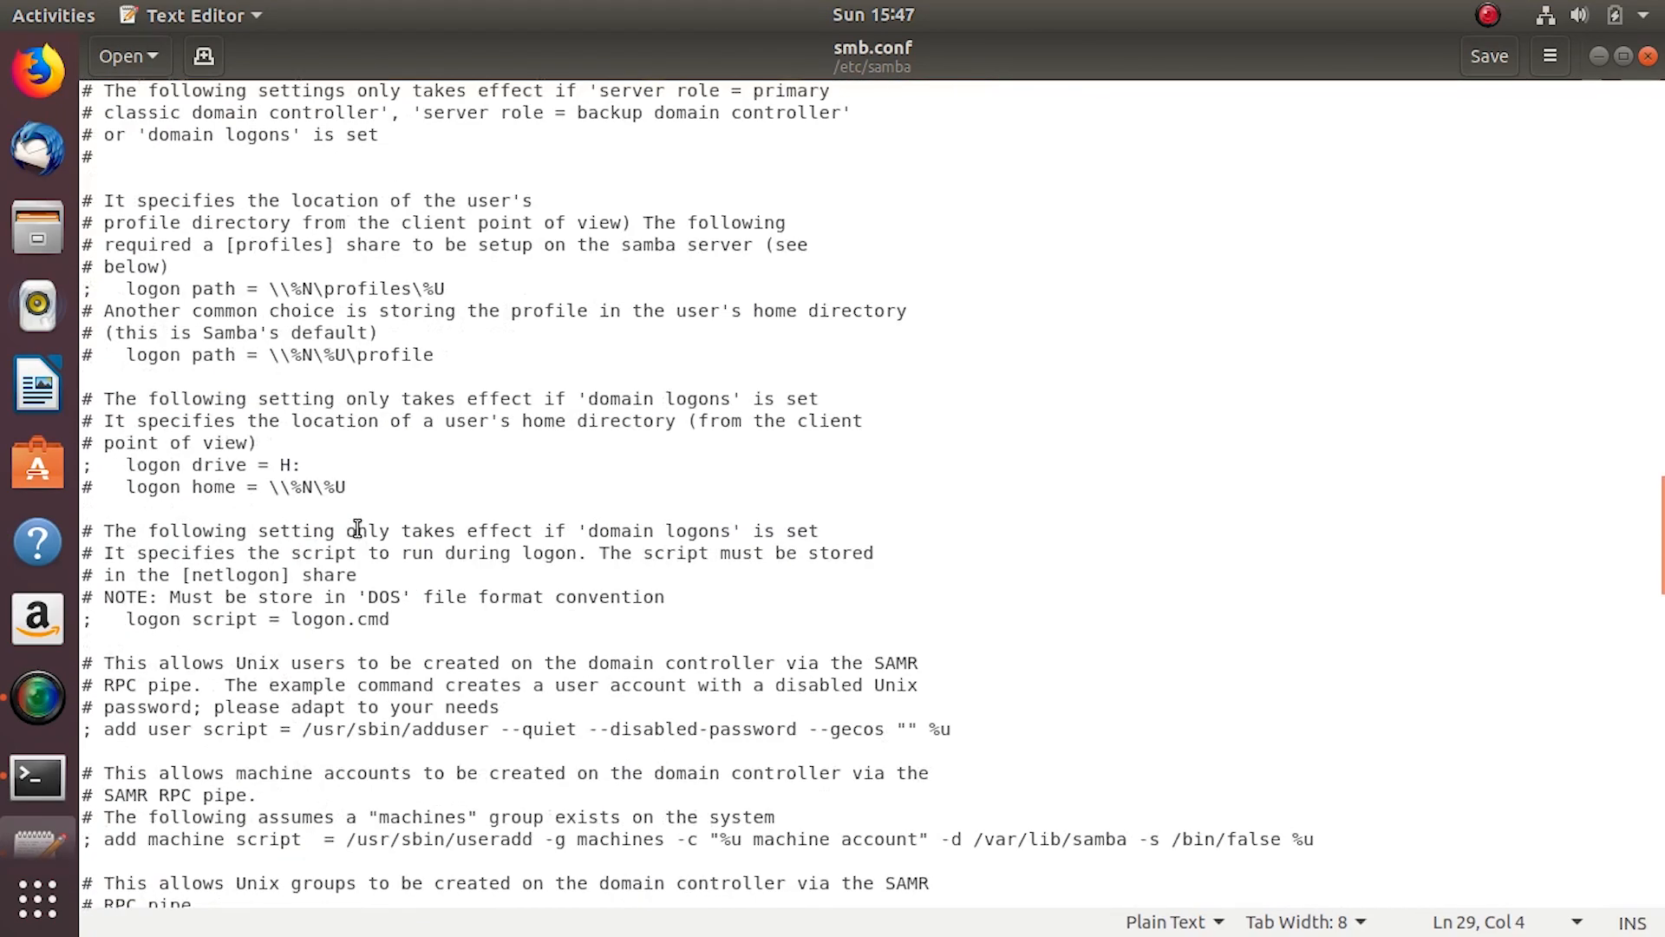
{"action": "scroll", "scroll_direction": "down", "scroll_amount": 3}
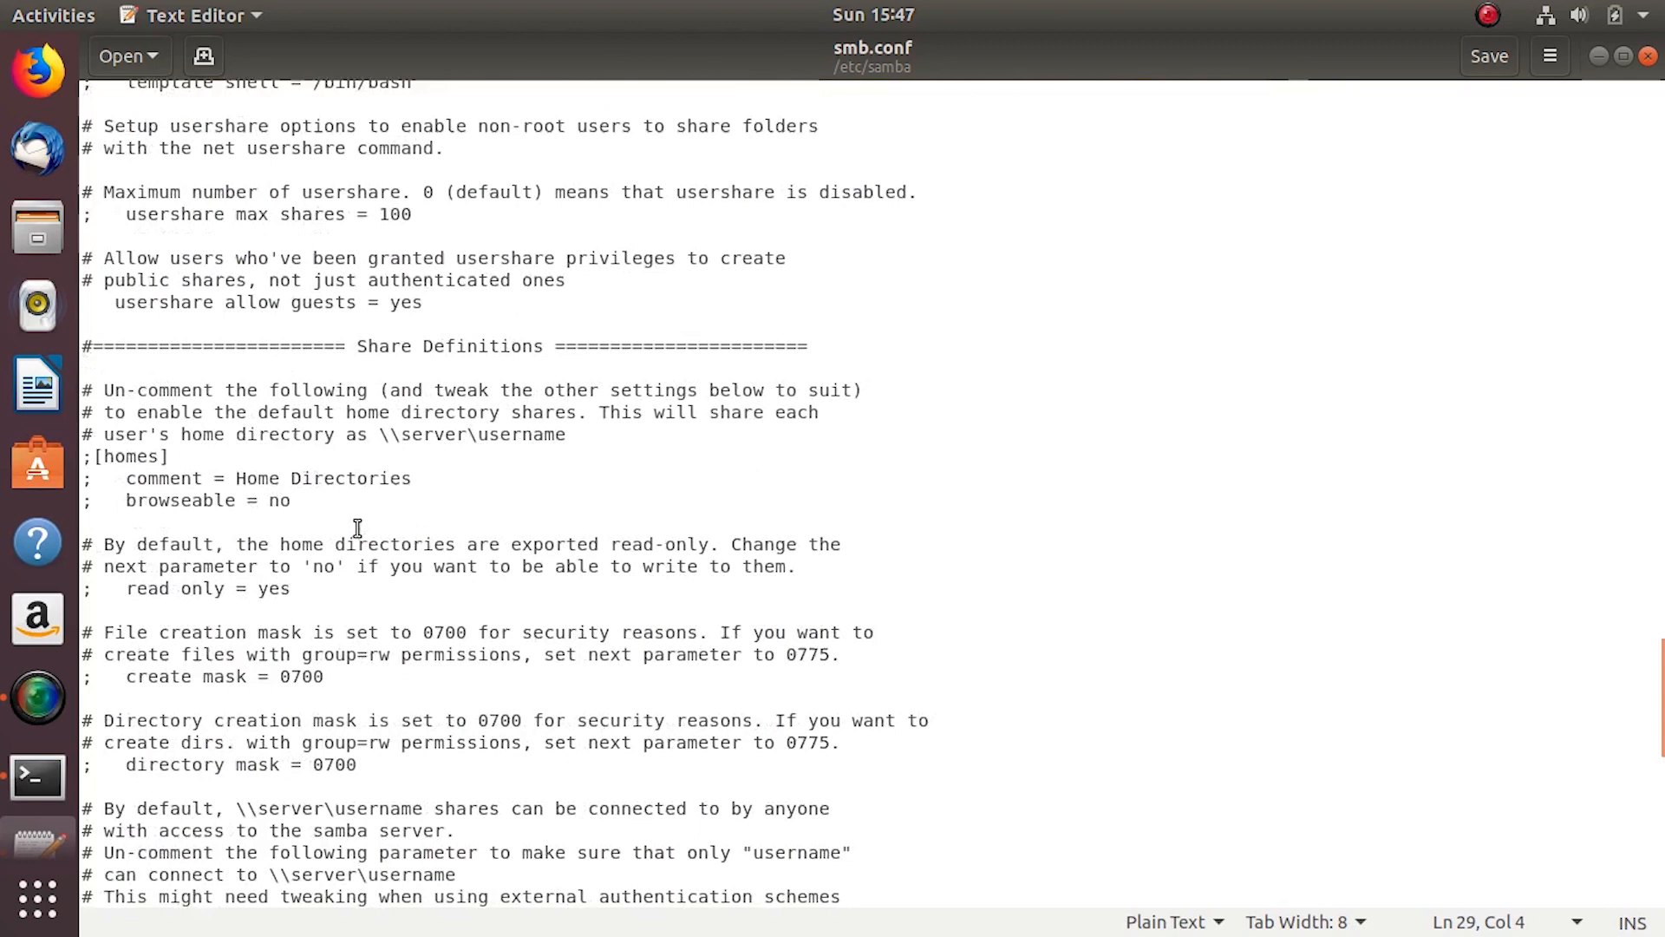
{"action": "double_click", "coordinate": [181, 500]}
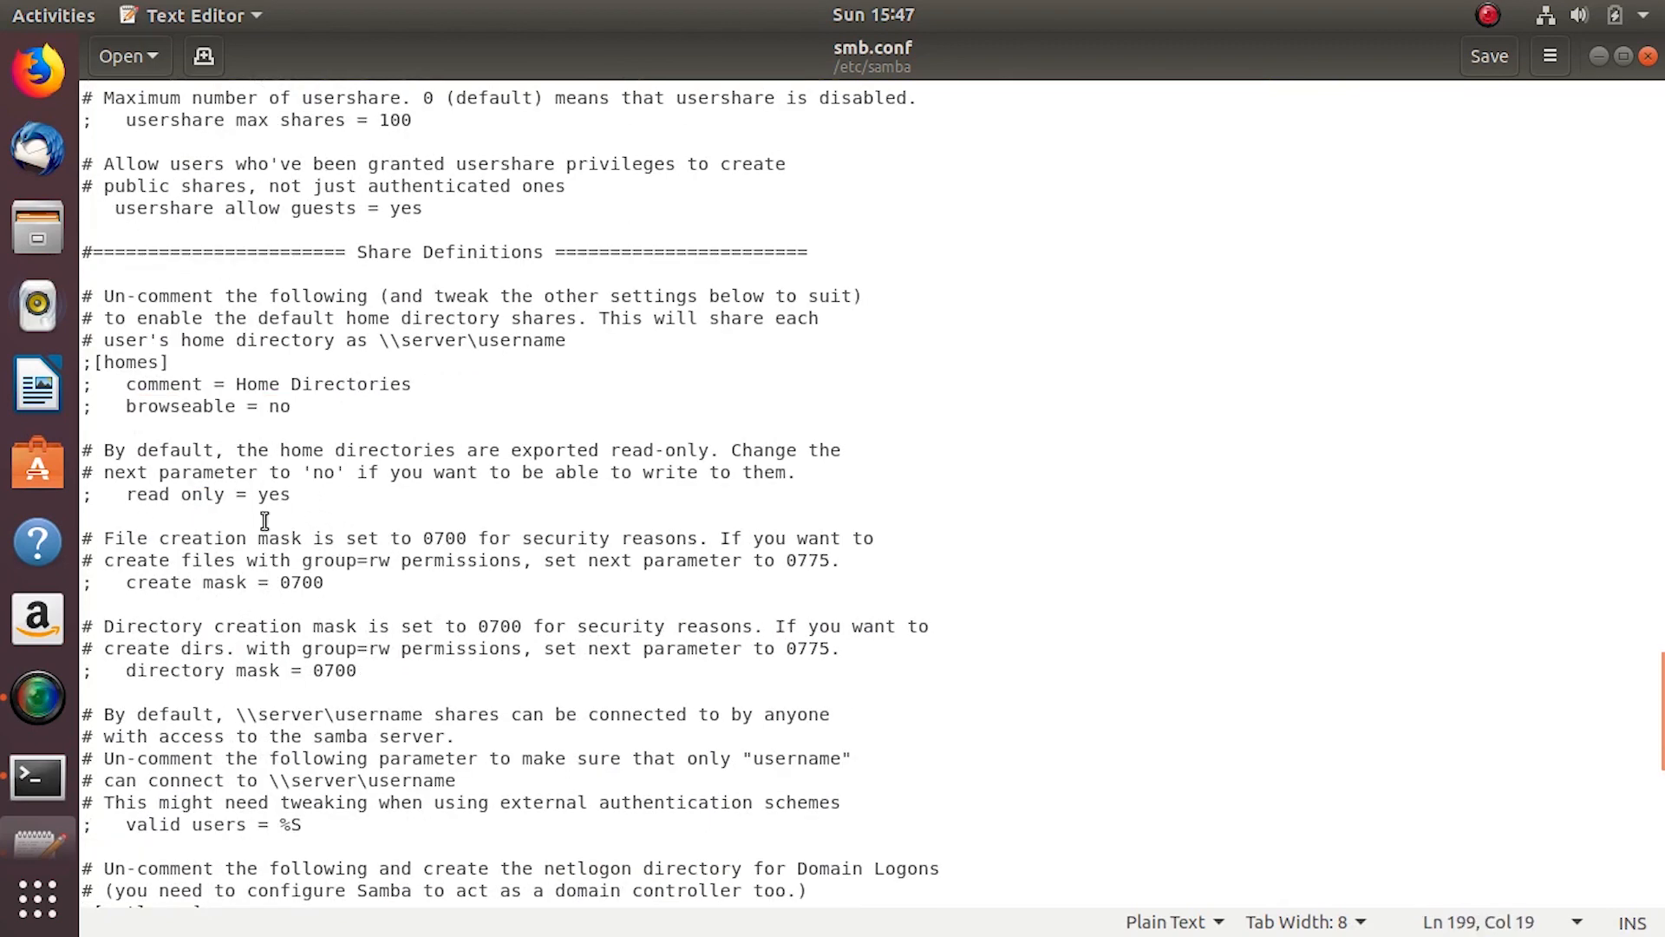
{"action": "left_click_drag", "start_coordinate": [104, 560], "coordinate": [505, 561]}
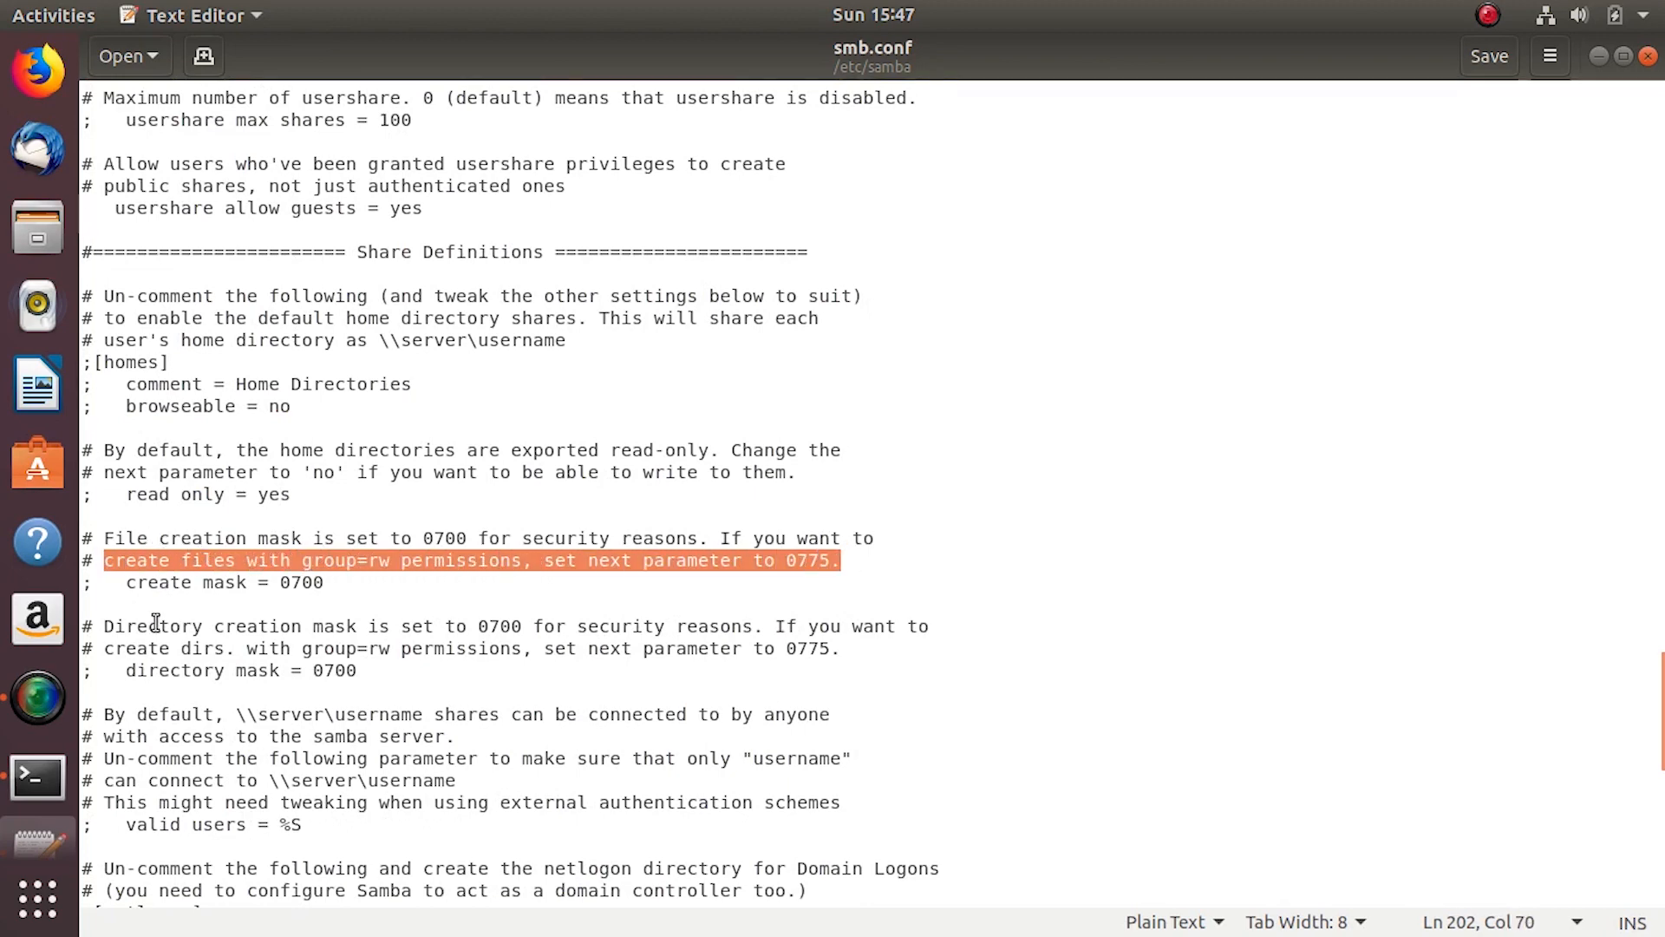
{"action": "scroll", "scroll_direction": "down", "scroll_amount": 3}
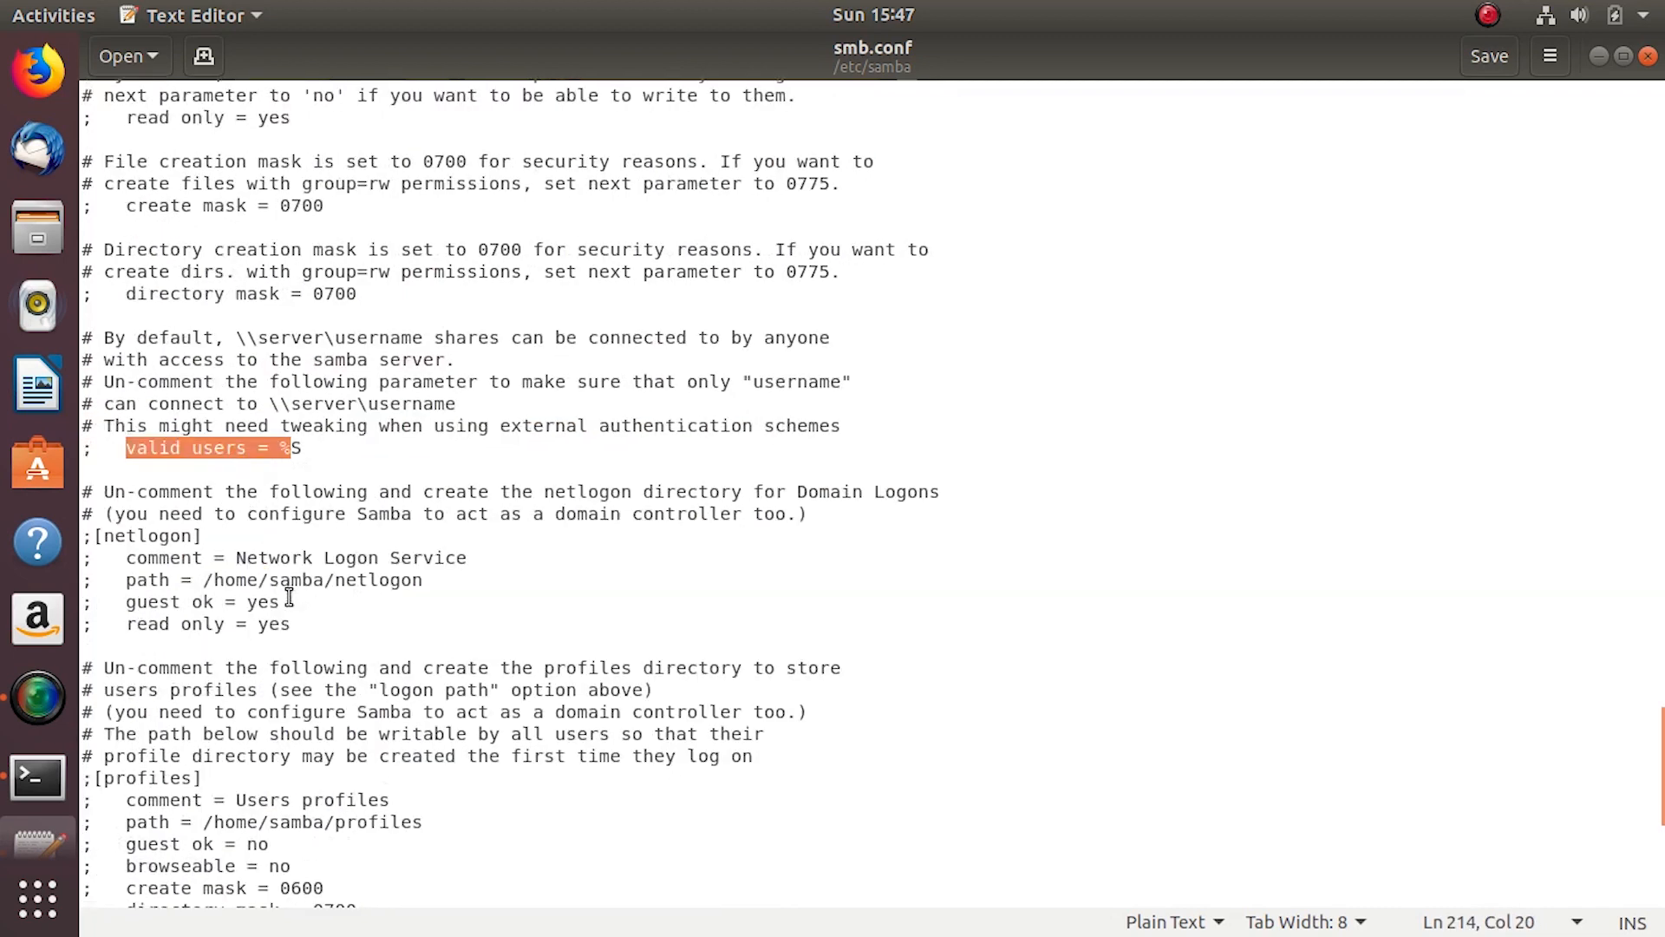
{"action": "scroll", "scroll_direction": "down", "scroll_amount": 3}
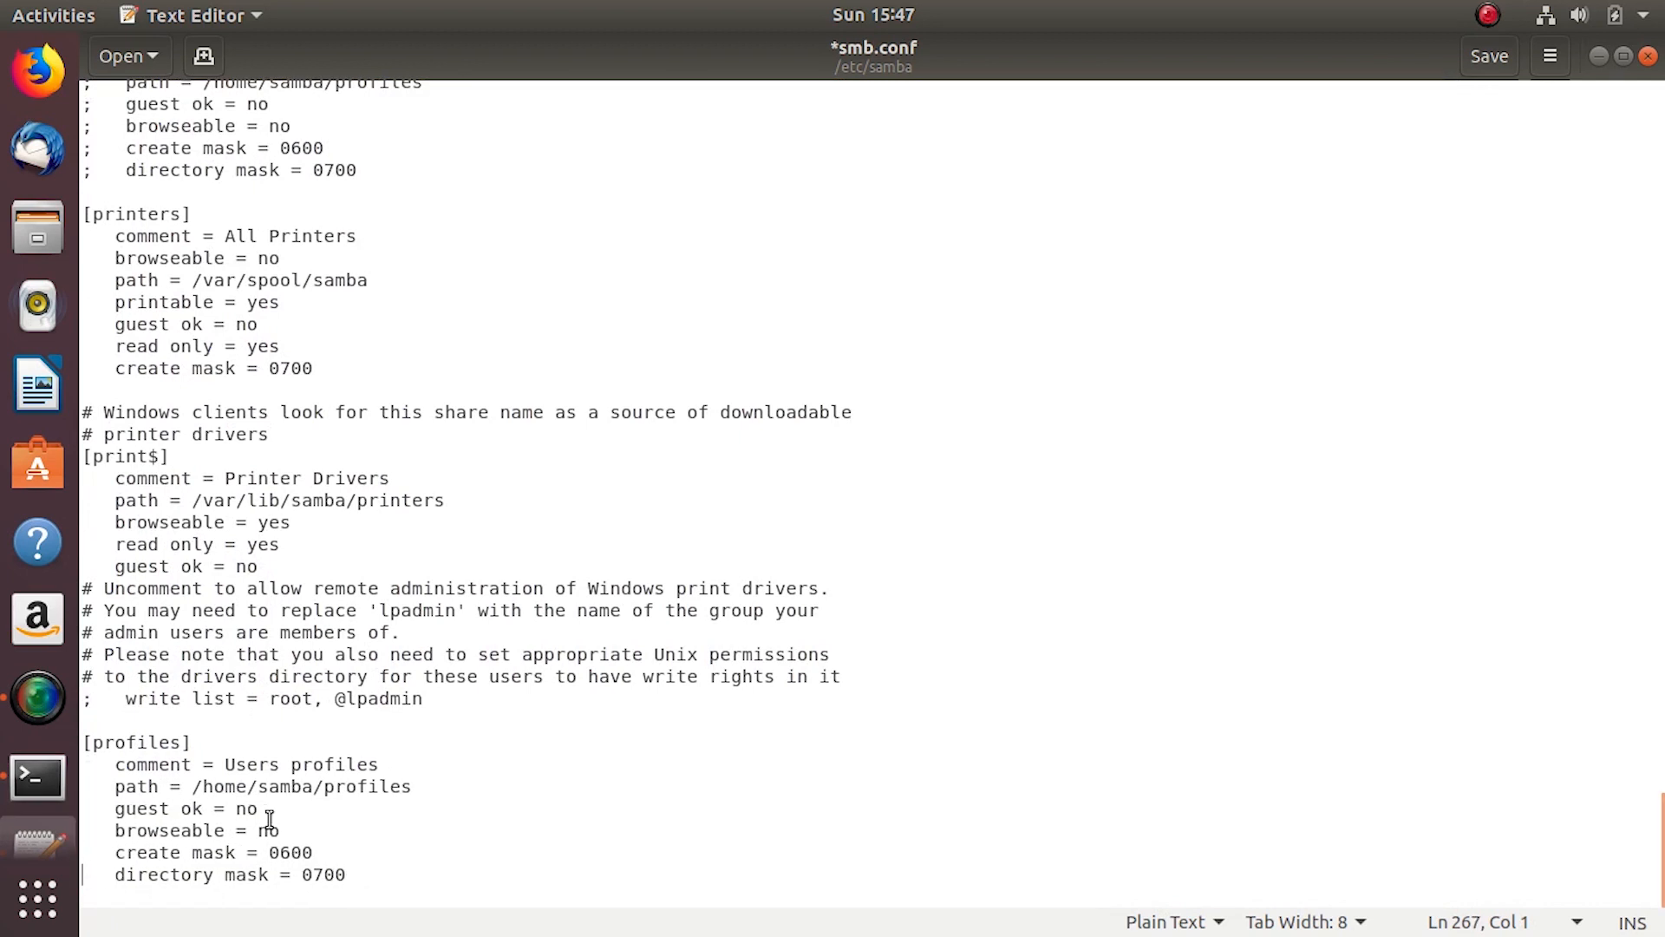
- Rename the section to [share] with comment 'Ubuntu Share'
{"action": "double_click", "coordinate": [133, 742]}
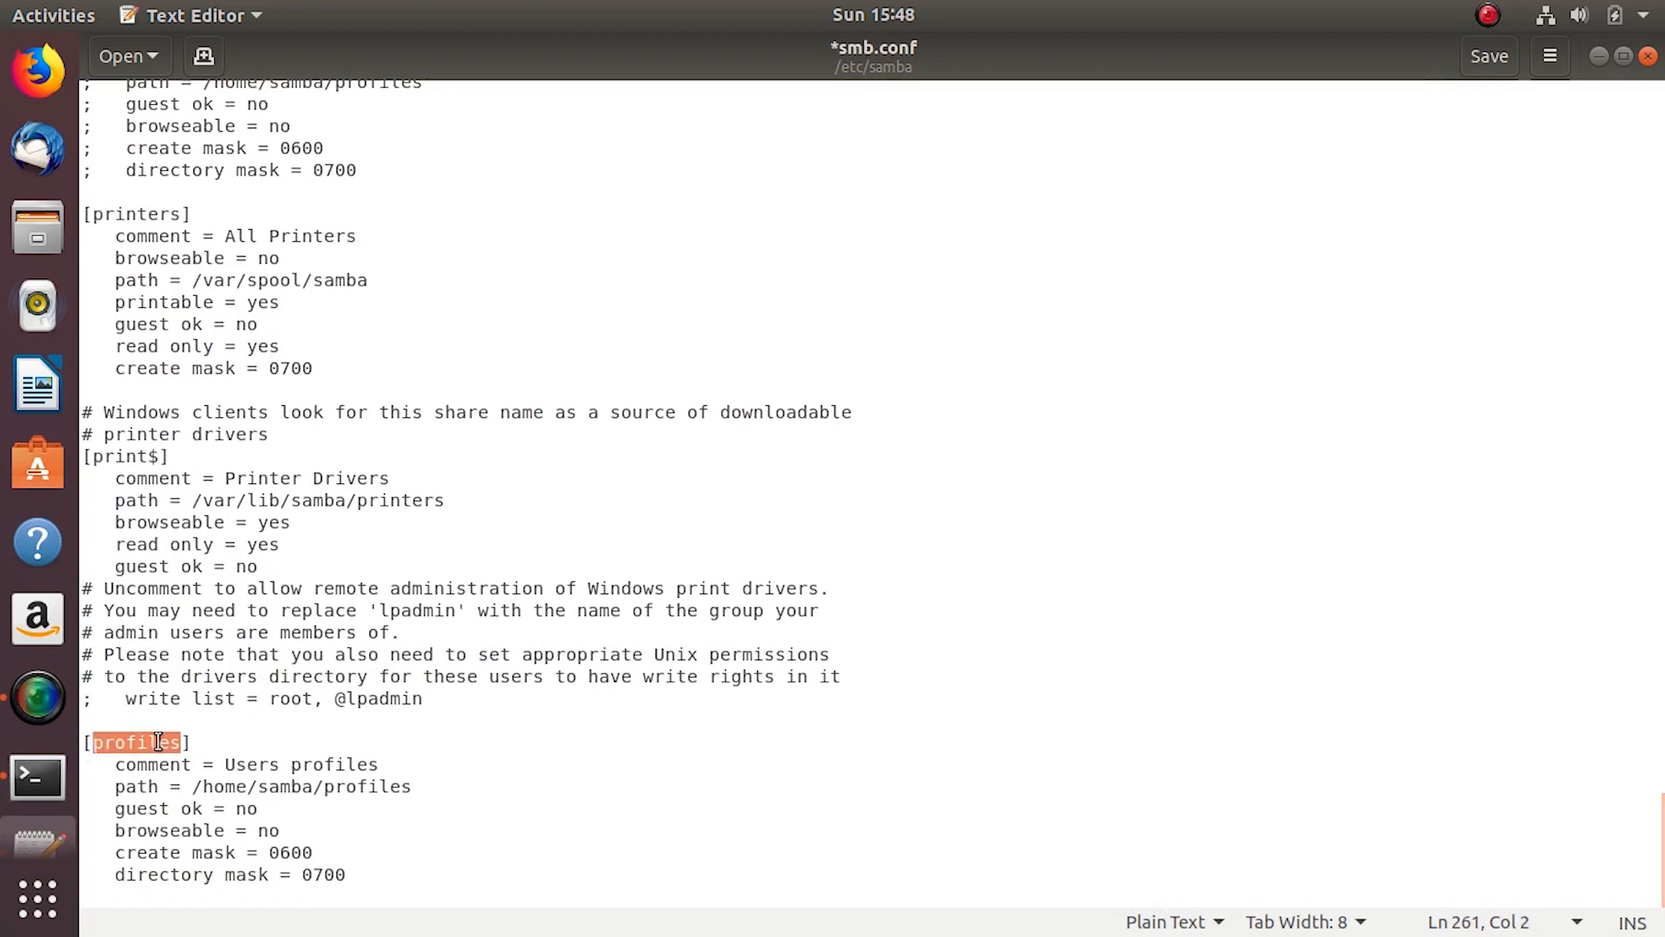
{"action": "type", "text": "share]"}
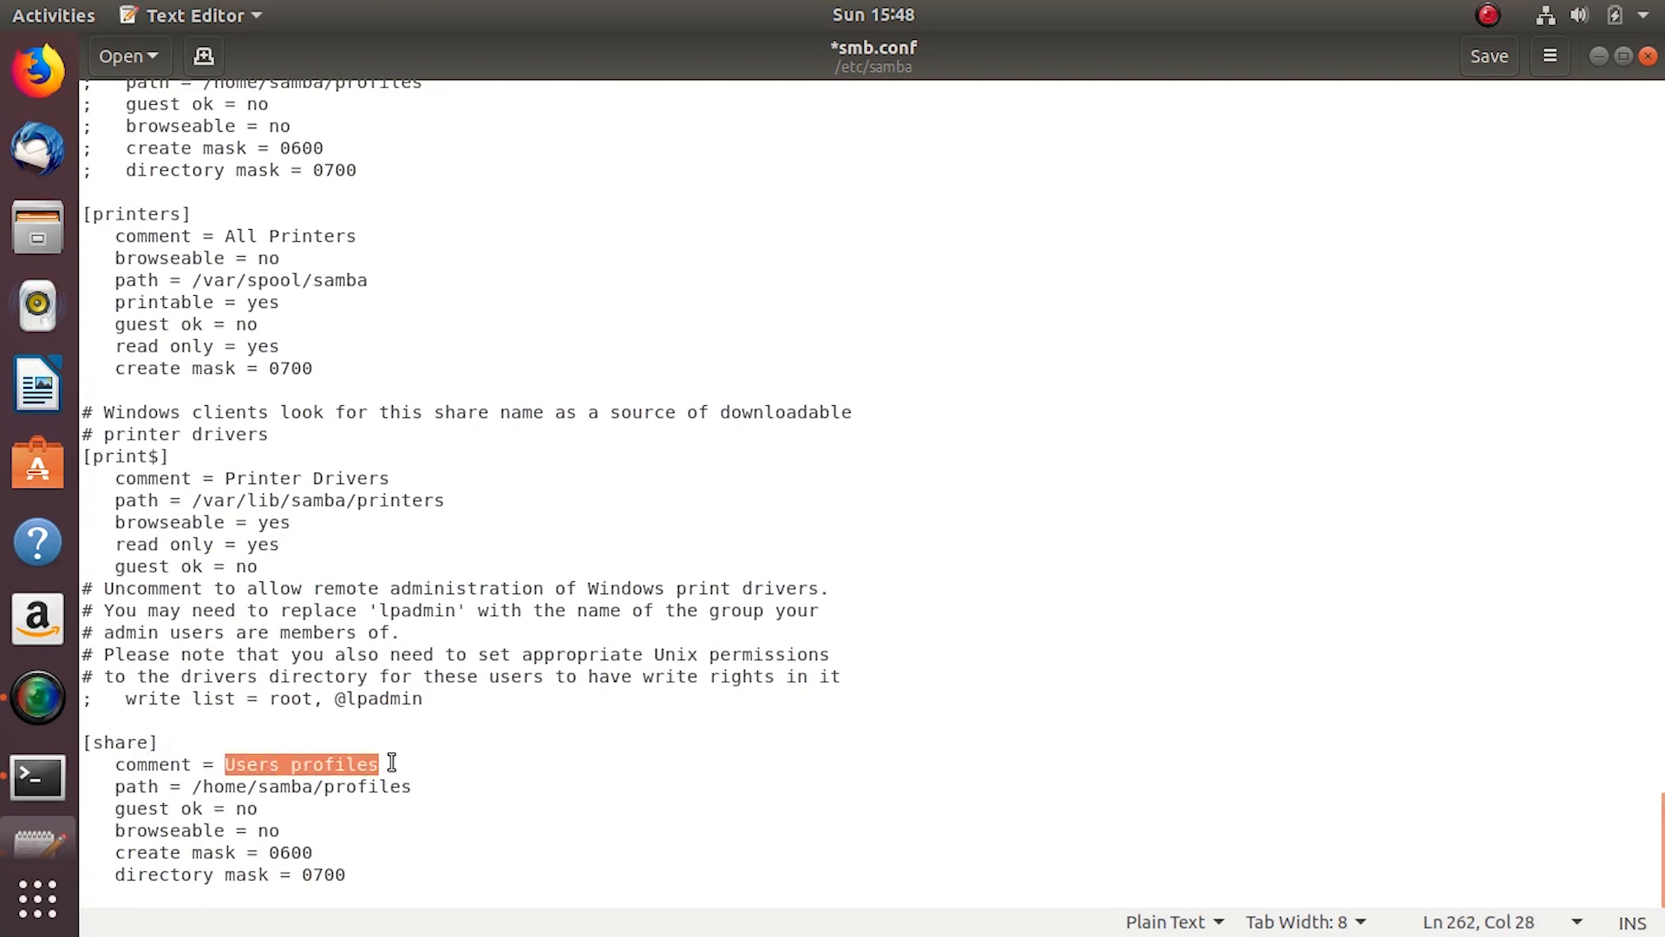
{"action": "type", "text": "Ubuntu S"}
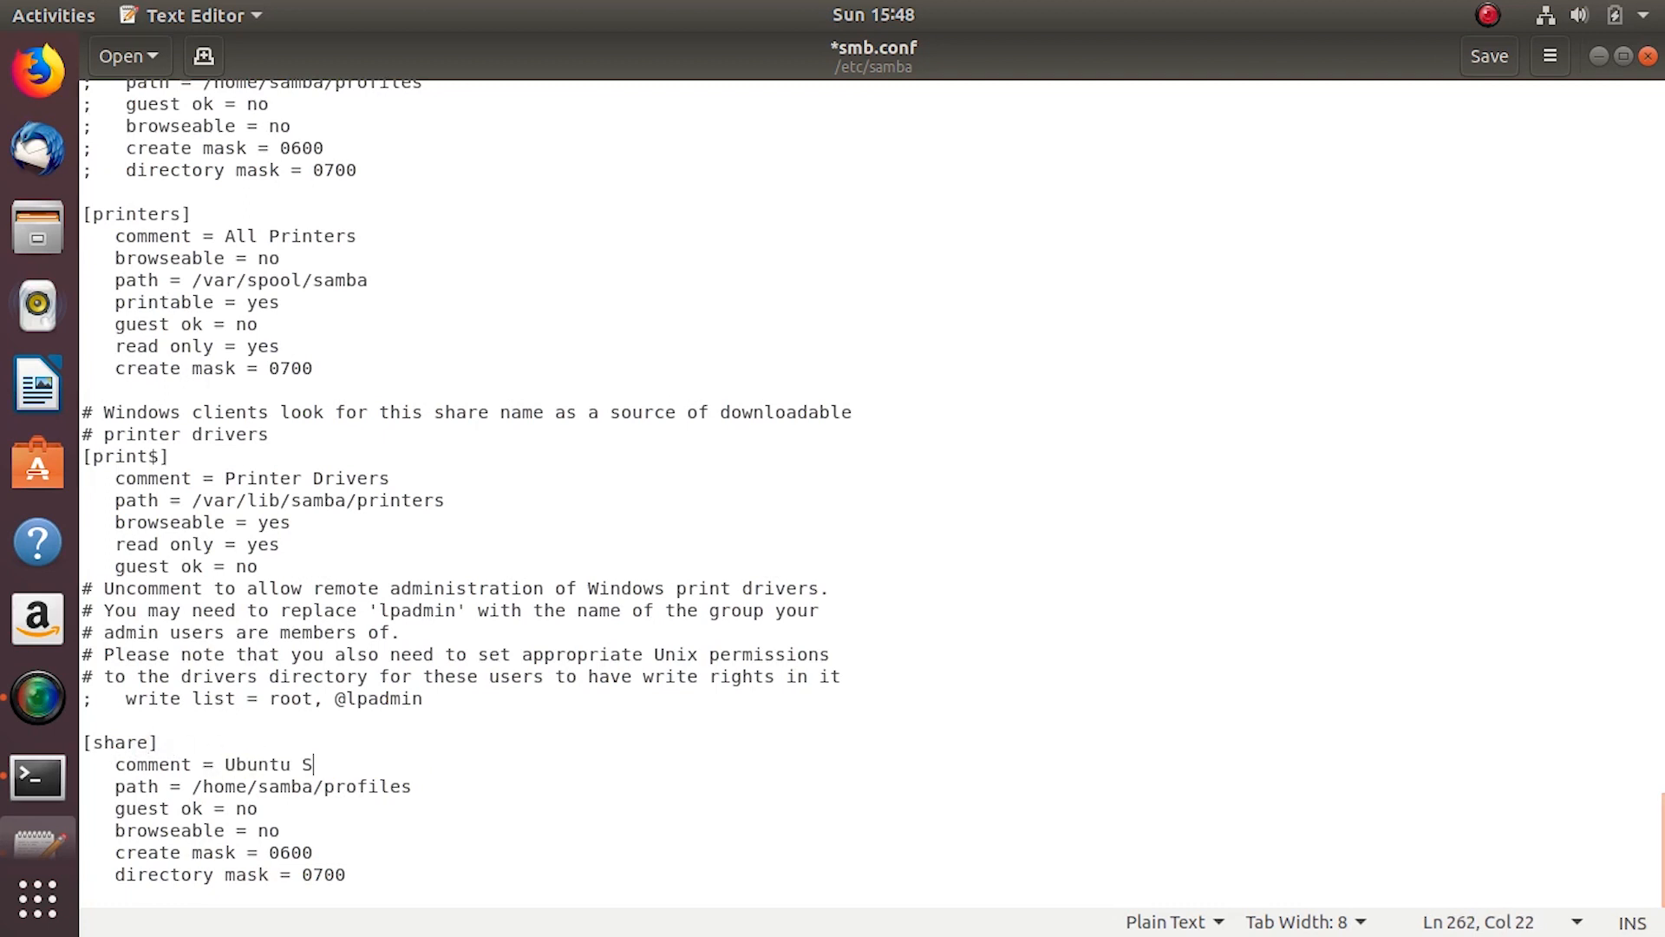
{"action": "type", "text": "hare"}
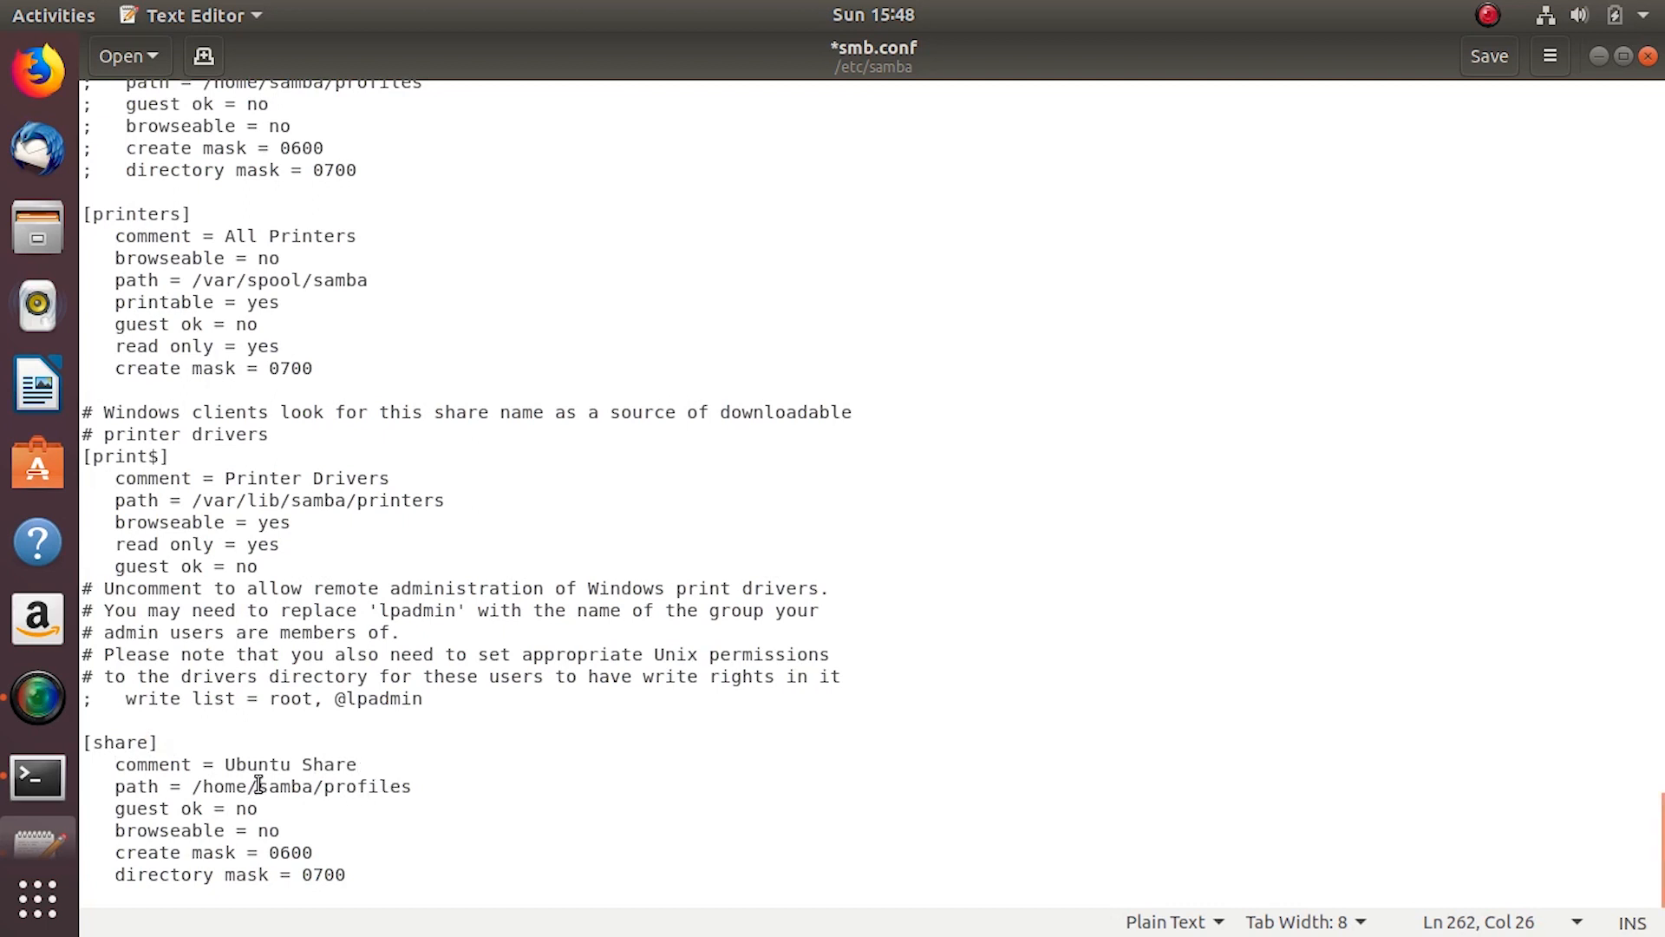
- Set the share path to /home/ubuntu/Share
{"action": "double_click", "coordinate": [330, 786]}
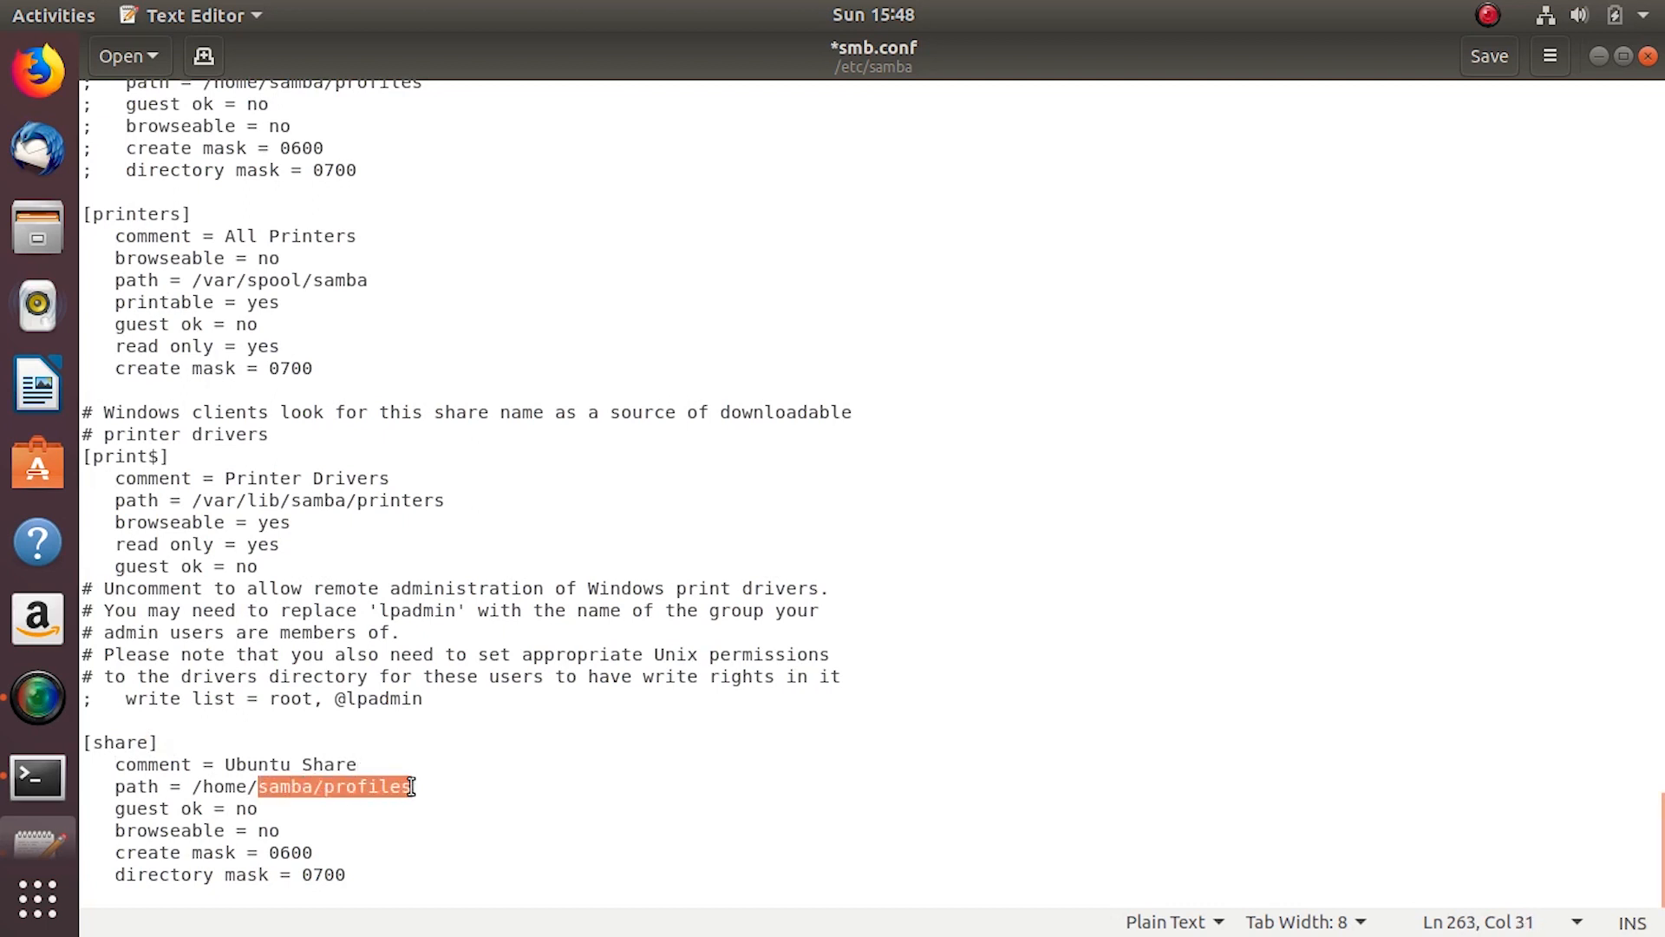
{"action": "type", "text": "ubuntu/"}
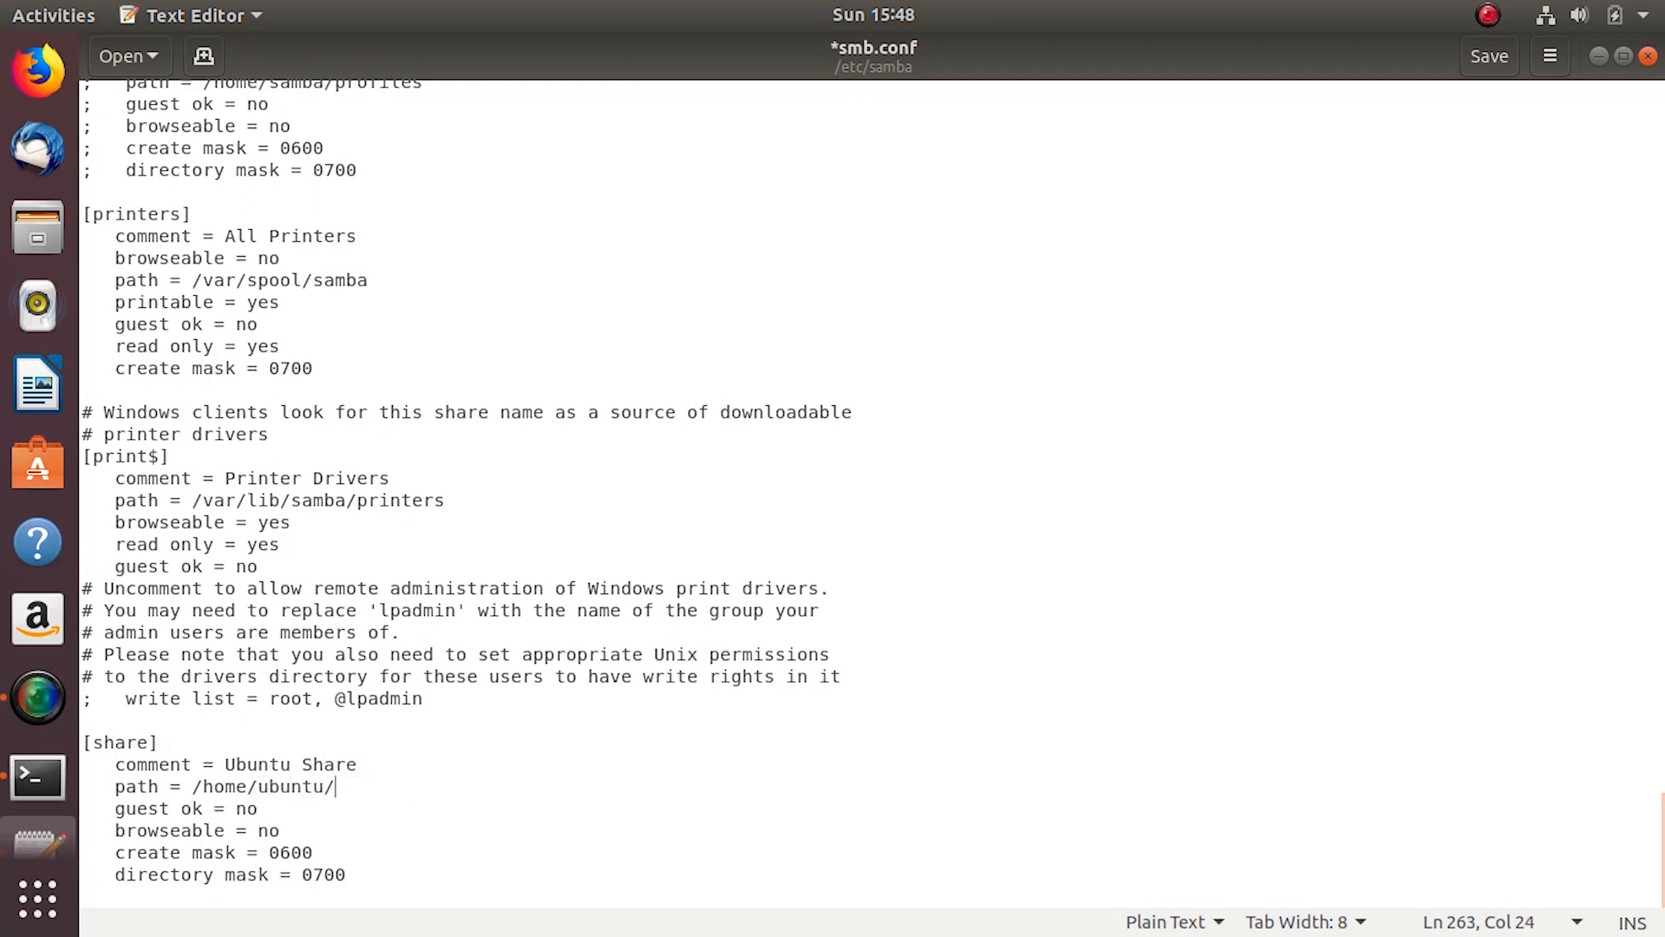
{"action": "type", "text": "Share"}
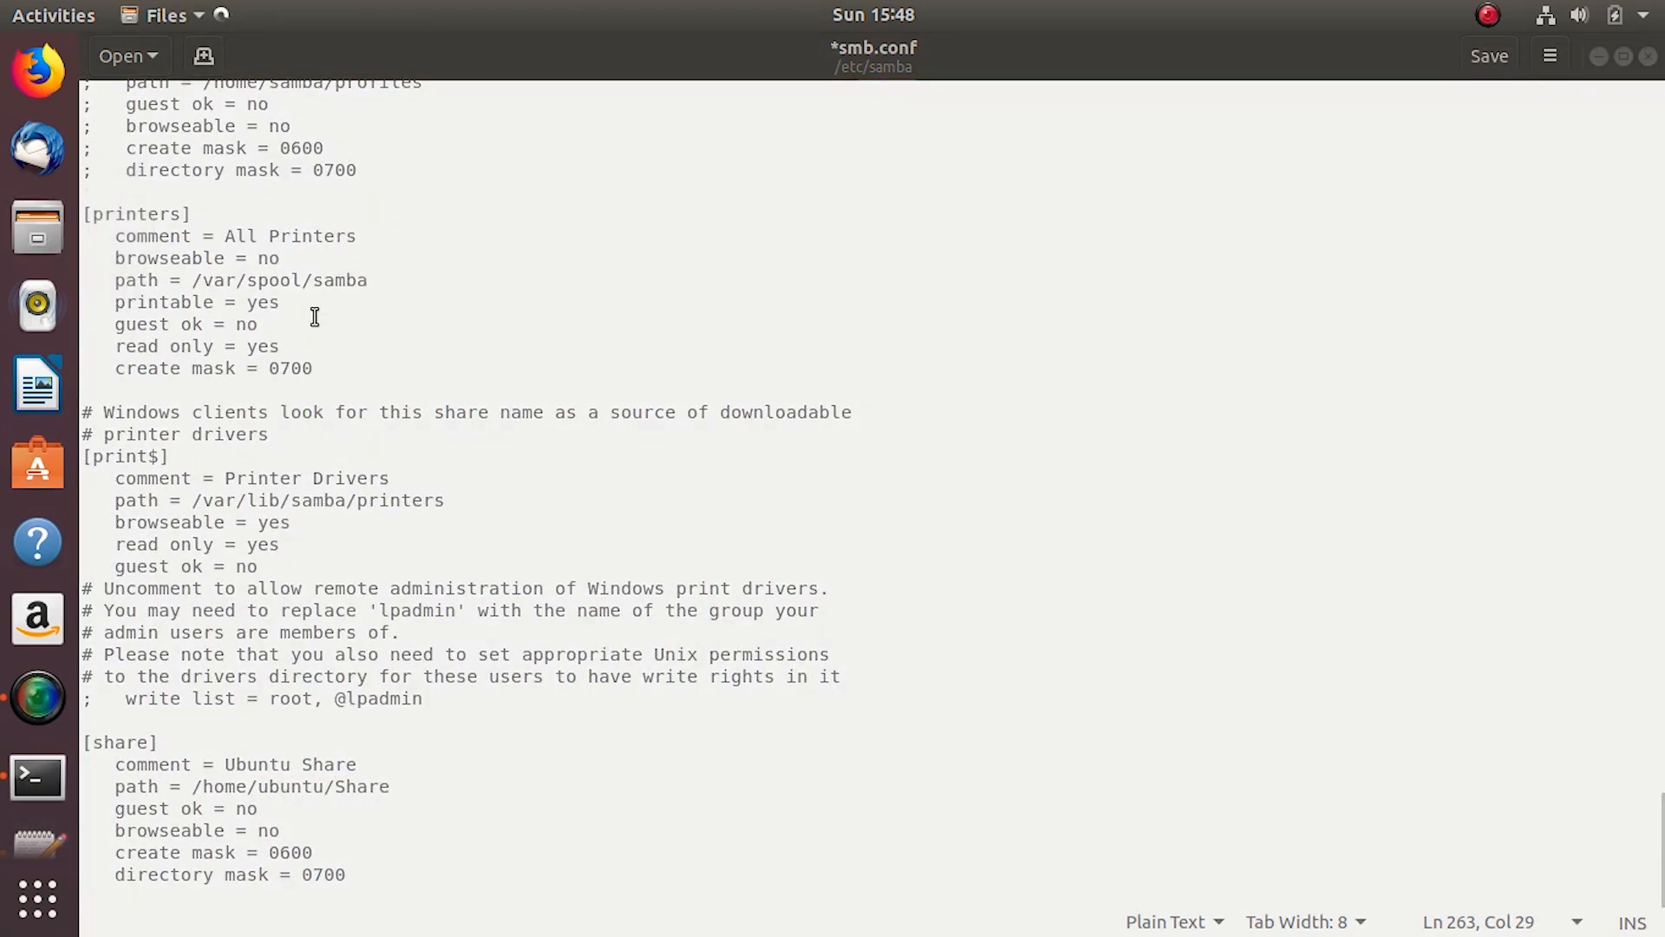
- Verify in Share's properties that its parent folder is /home/ubuntu, then close Files
{"action": "right_click", "coordinate": [1313, 181]}
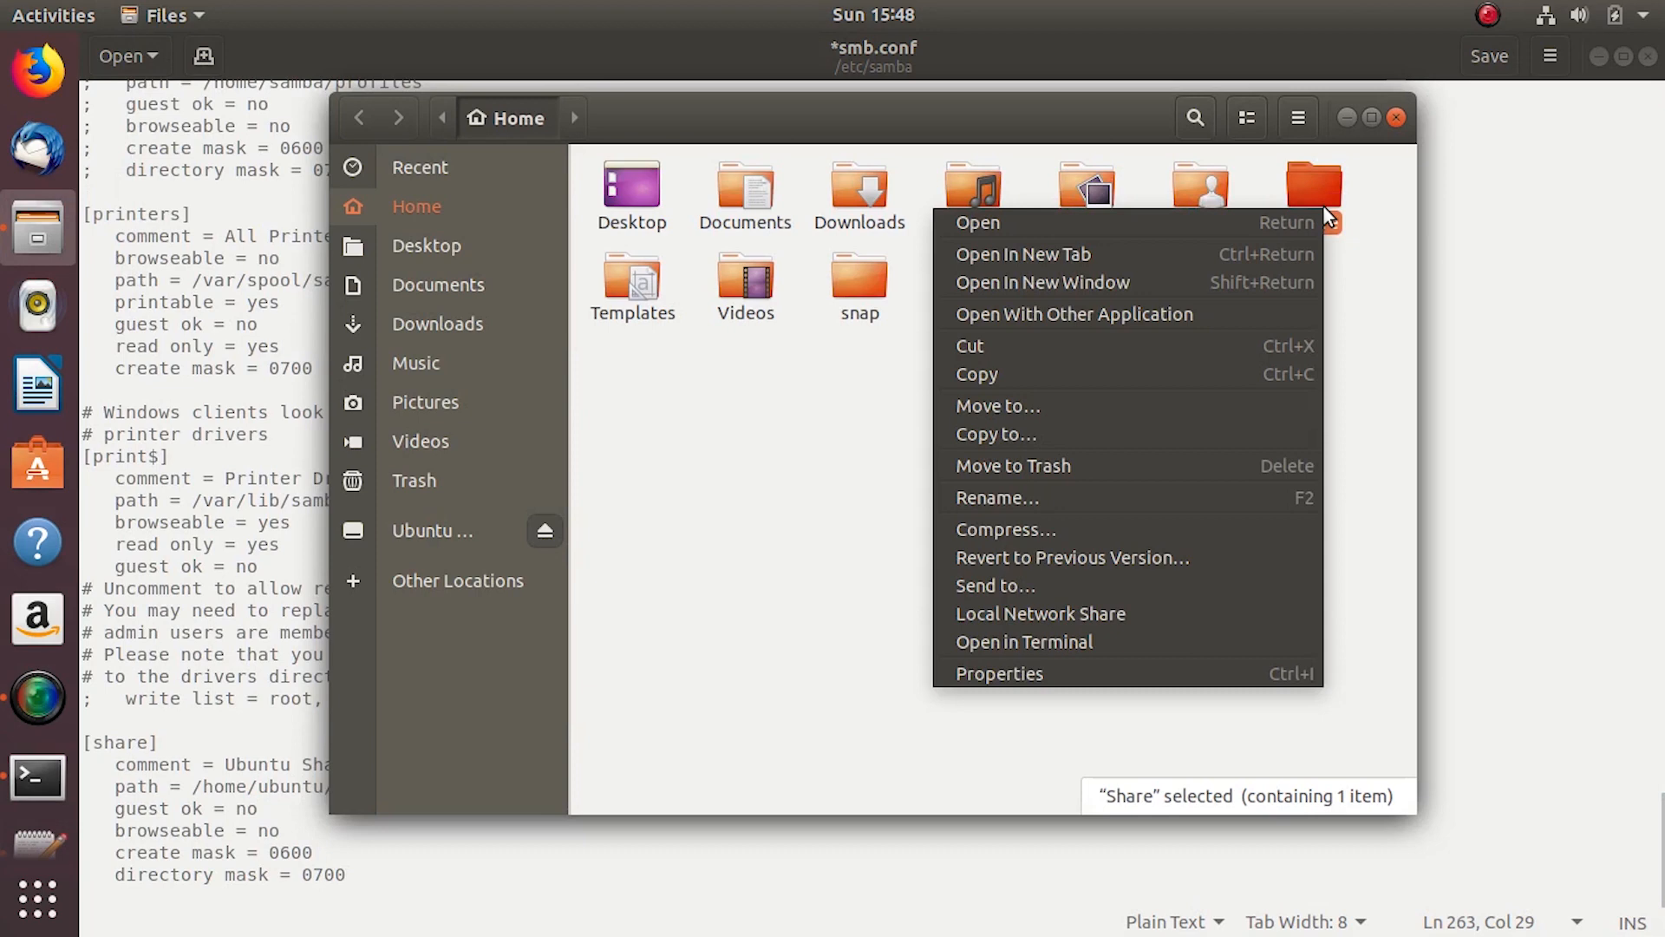
{"action": "left_click", "coordinate": [999, 673]}
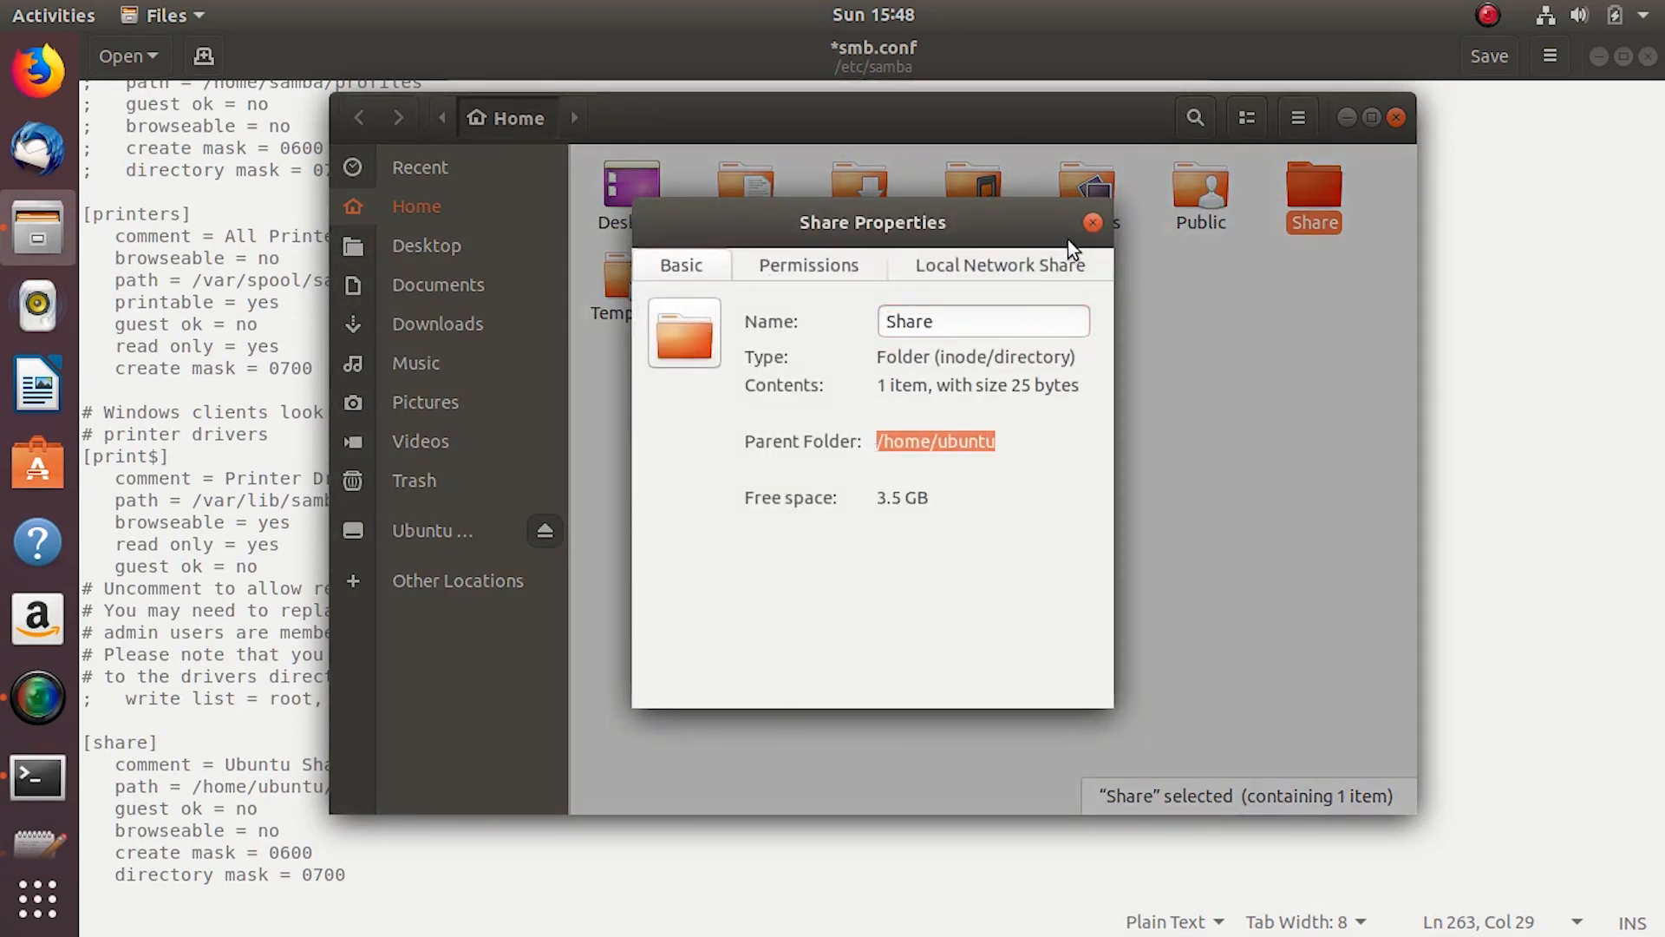
{"action": "left_click", "coordinate": [1093, 223]}
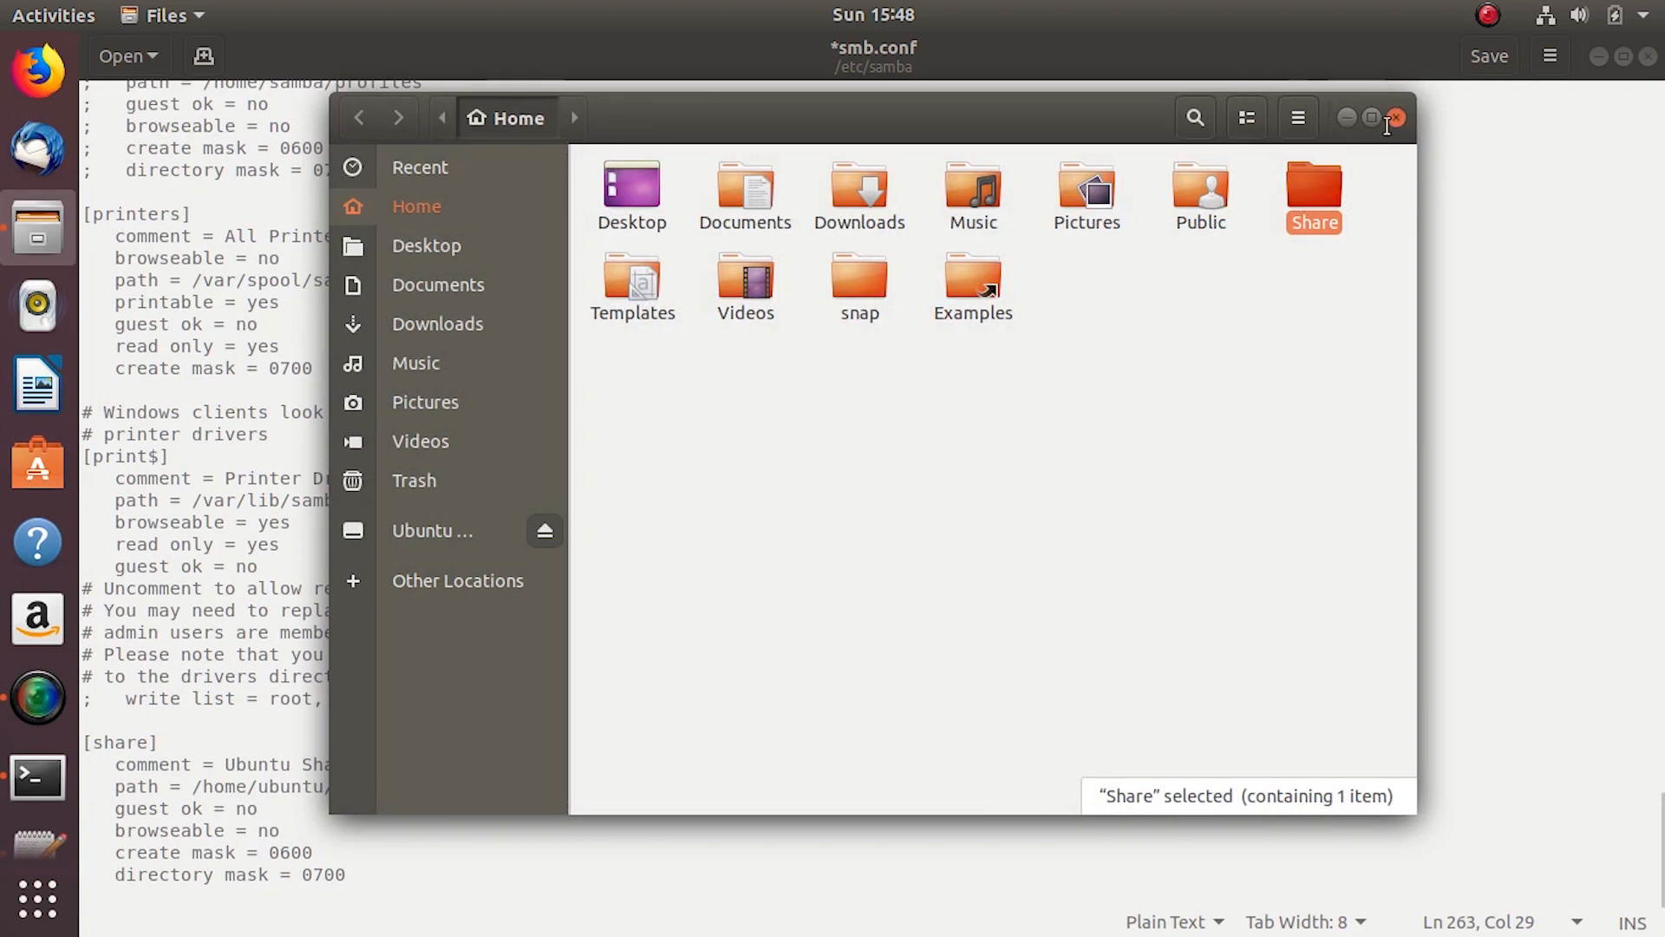
{"action": "left_click", "coordinate": [1395, 117]}
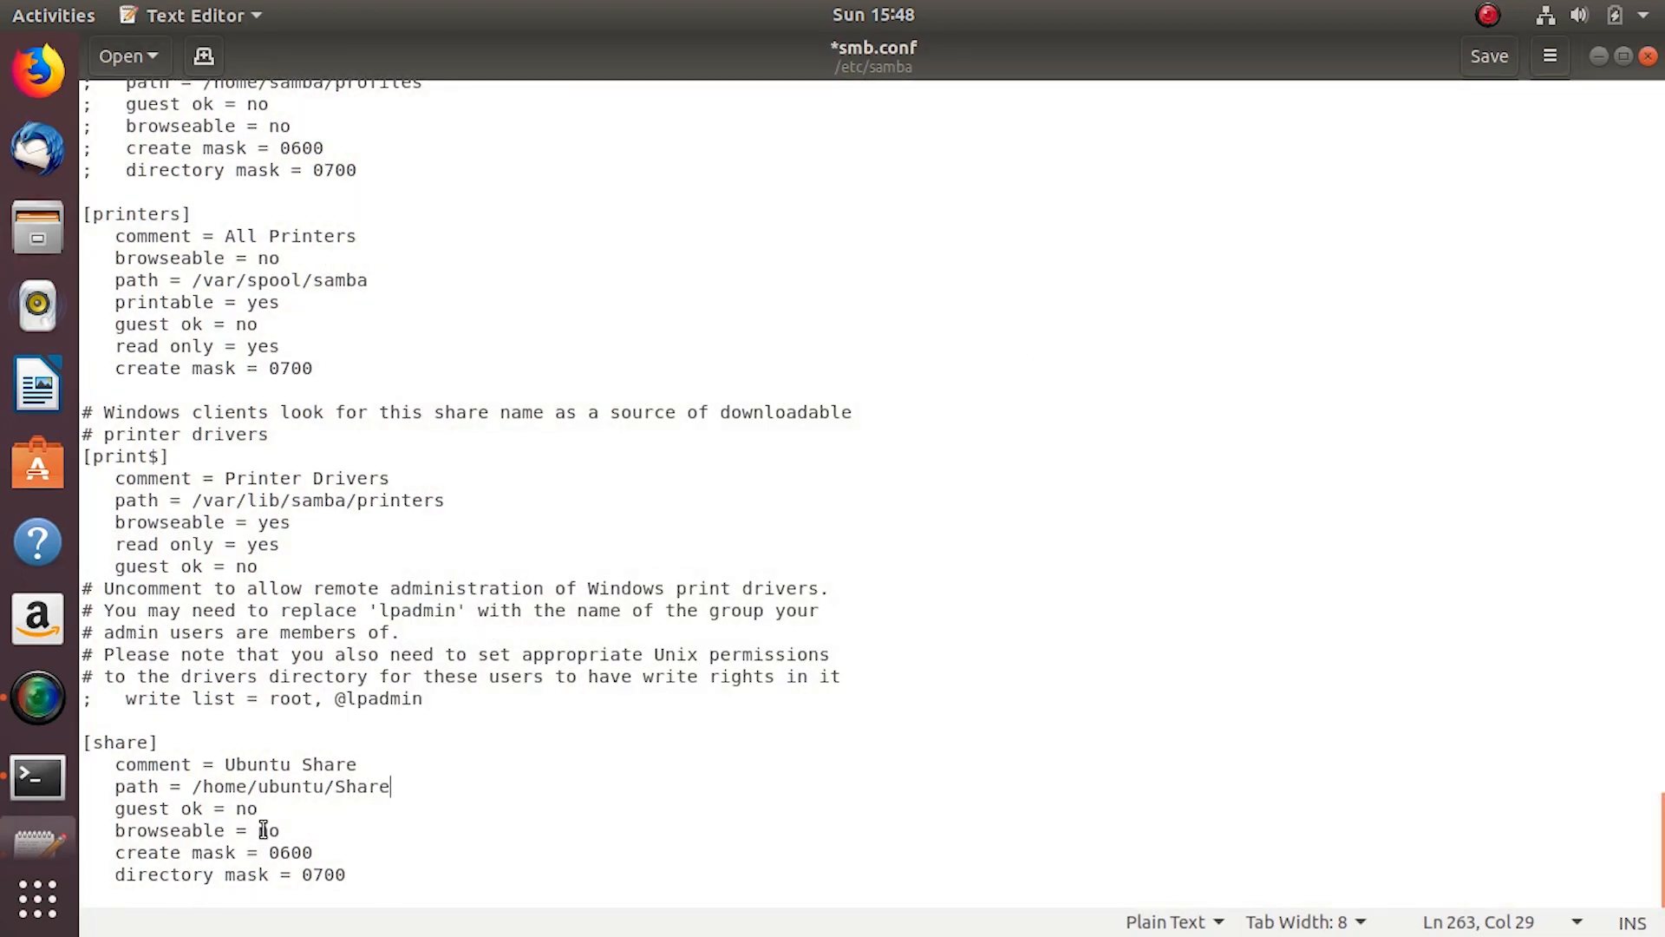
- Set browseable = yes, delete the create mask and directory mask lines, and save smb.conf
{"action": "type", "text": "yes"}
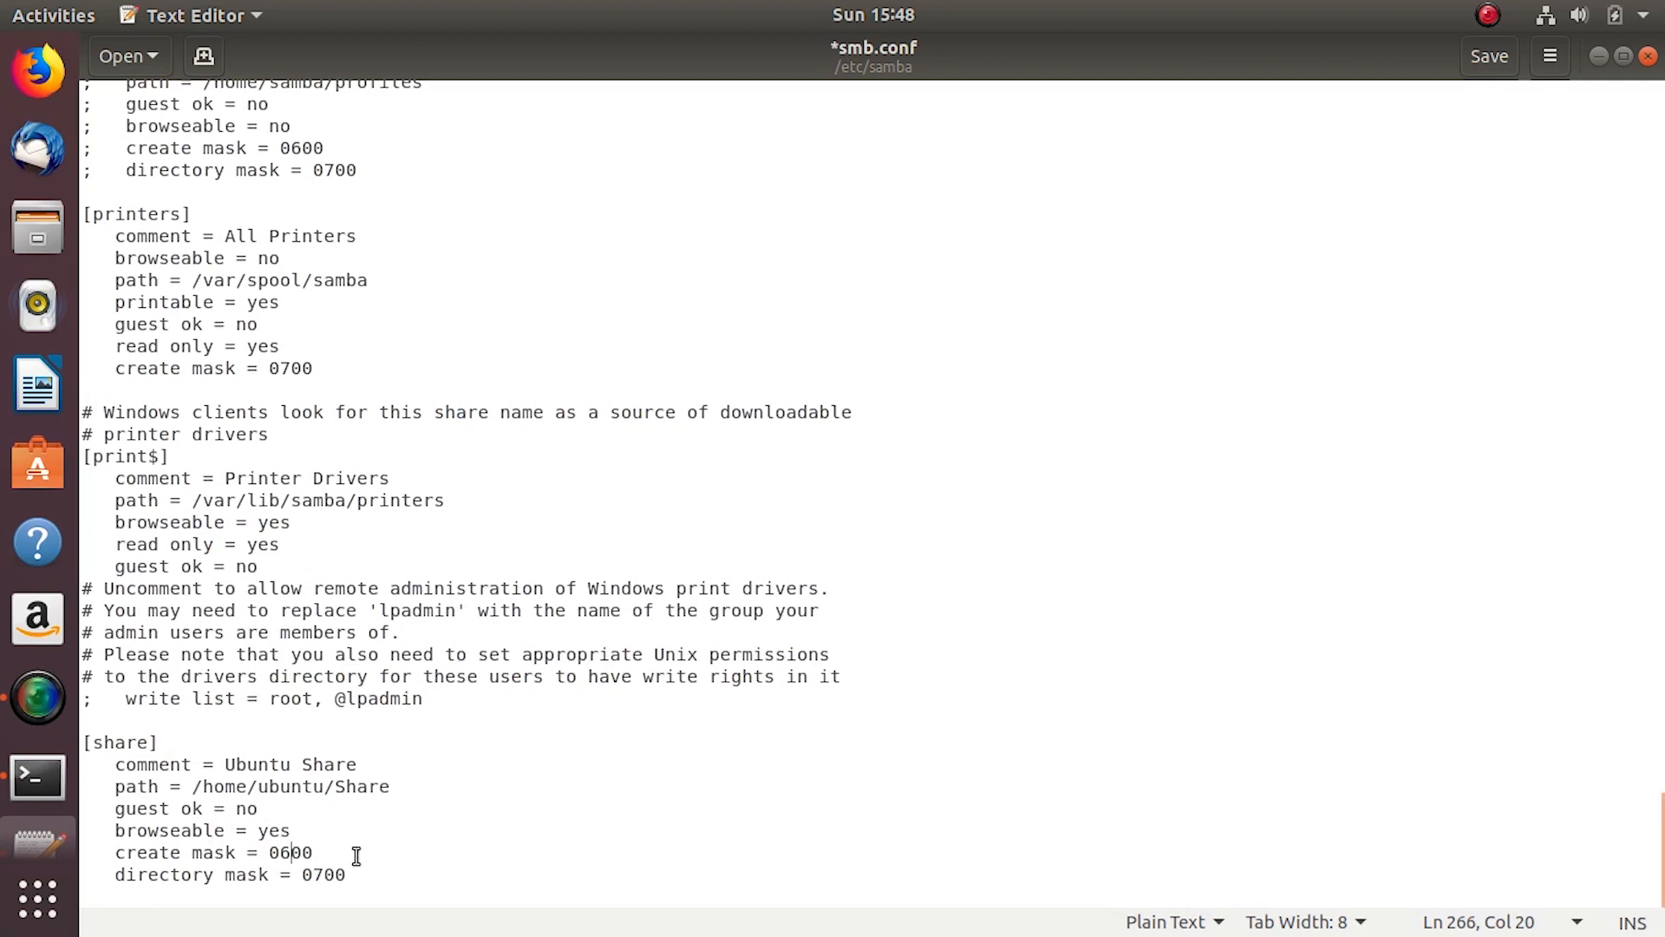
{"action": "left_click_drag", "start_coordinate": [288, 831], "coordinate": [345, 875]}
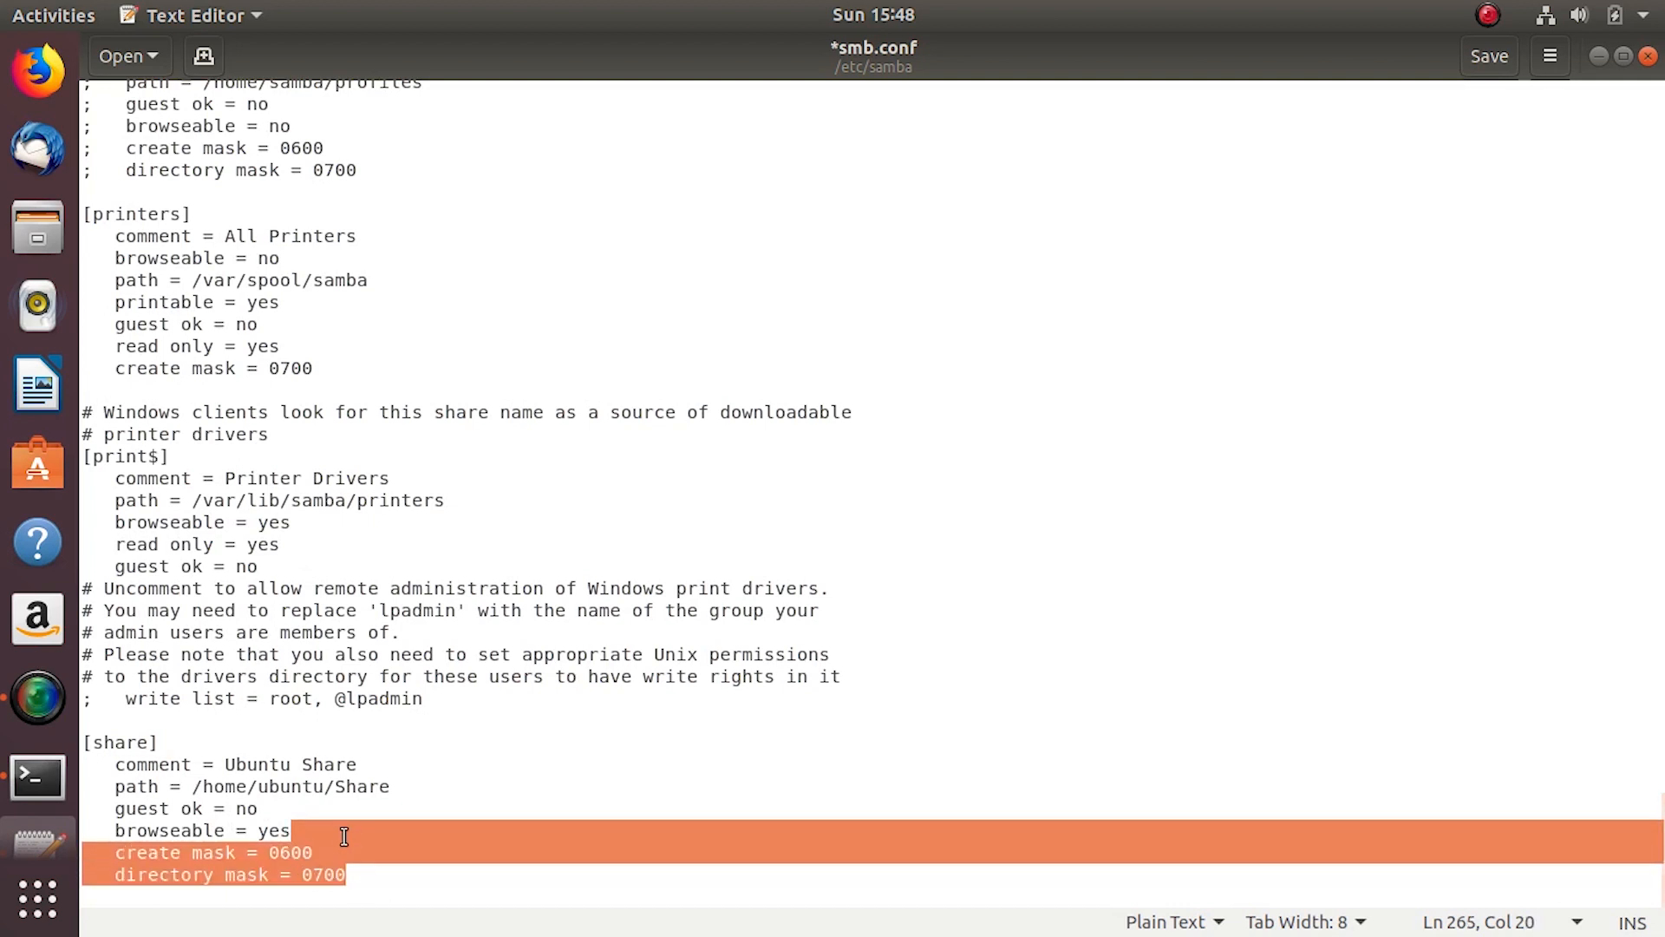
{"action": "key", "text": "Delete"}
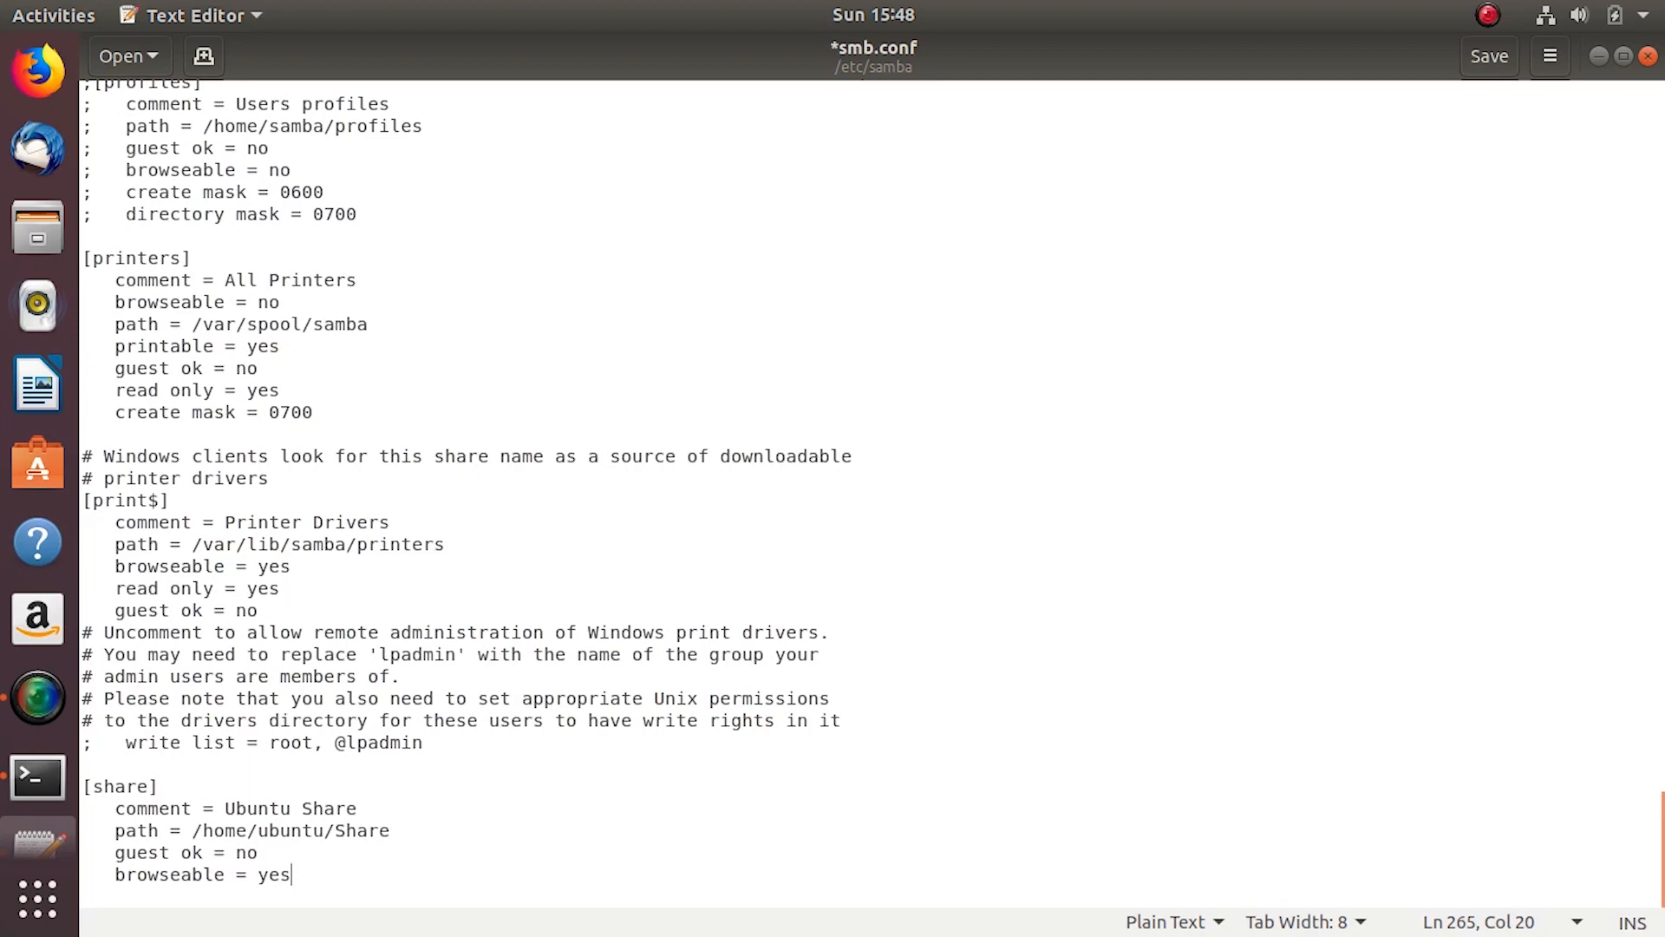
{"action": "left_click", "coordinate": [1486, 56]}
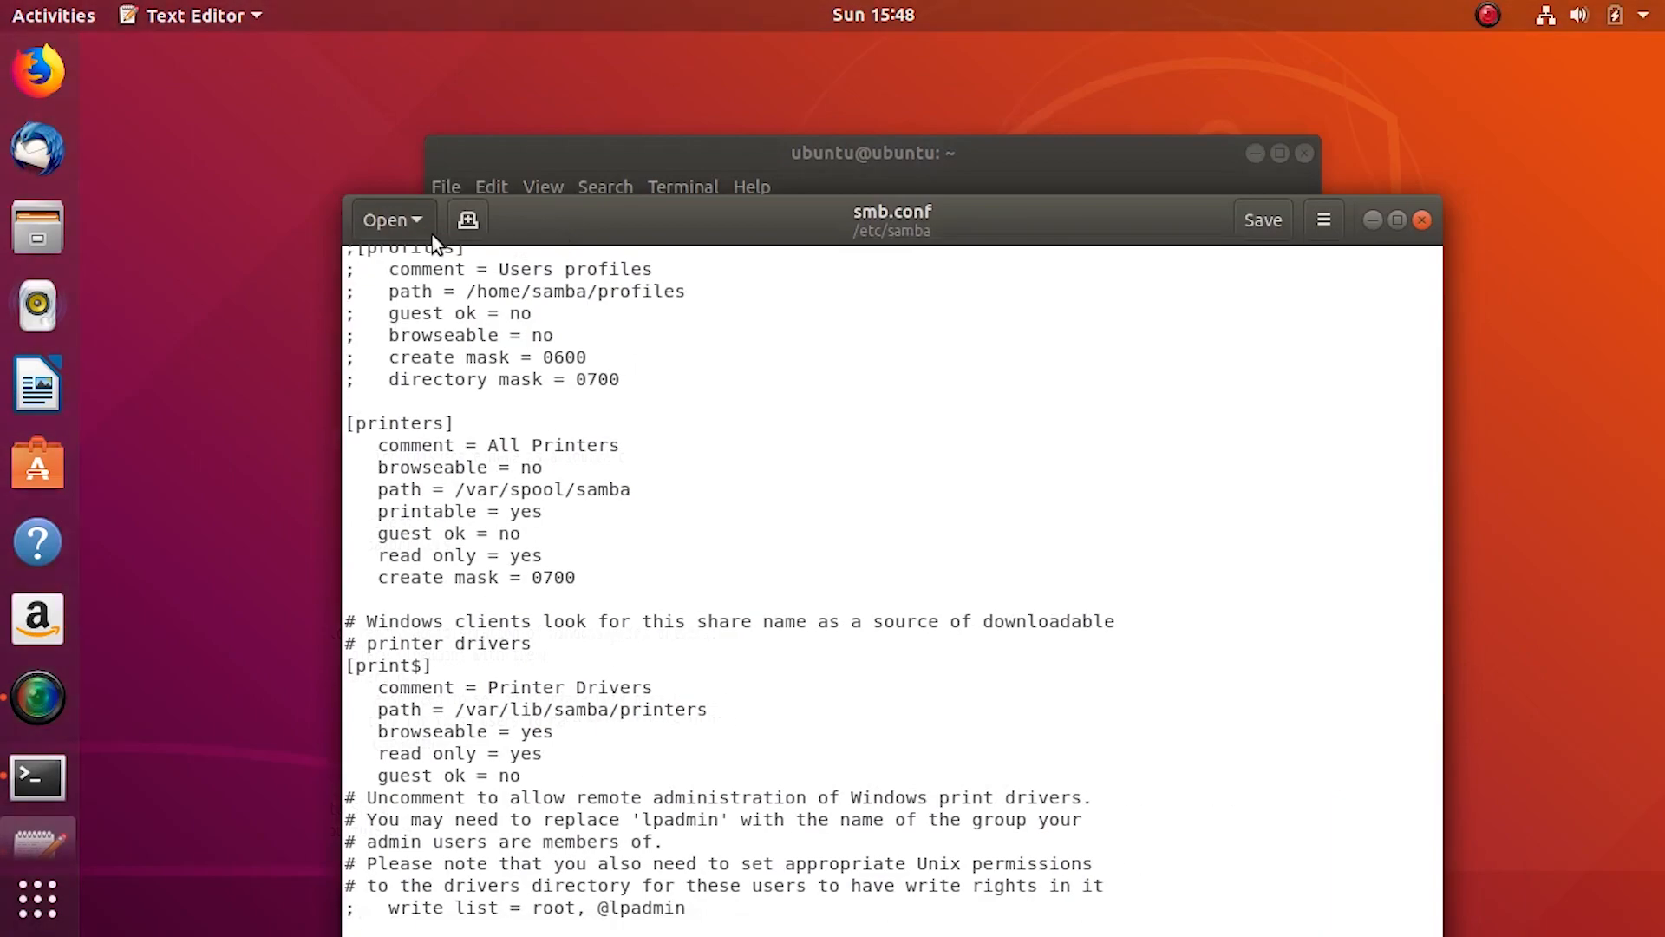
- Close gedit and run 'sudo service smbd restart' to apply the new share settings
{"action": "left_click", "coordinate": [1421, 220]}
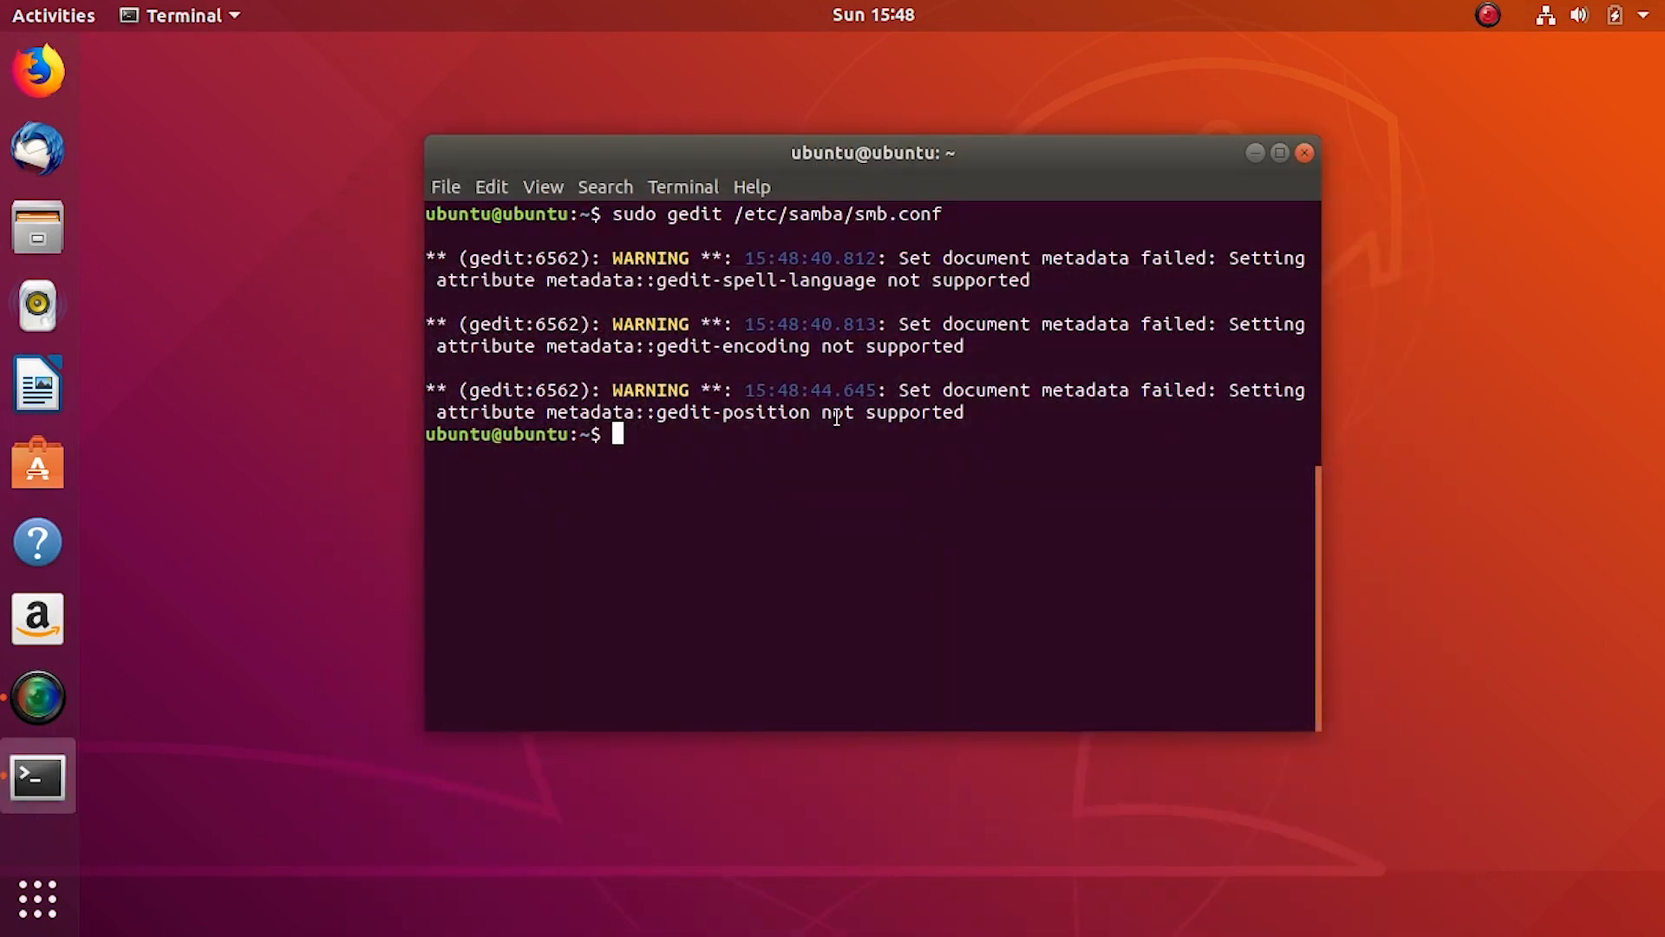
{"action": "type", "text": "sudo servi"}
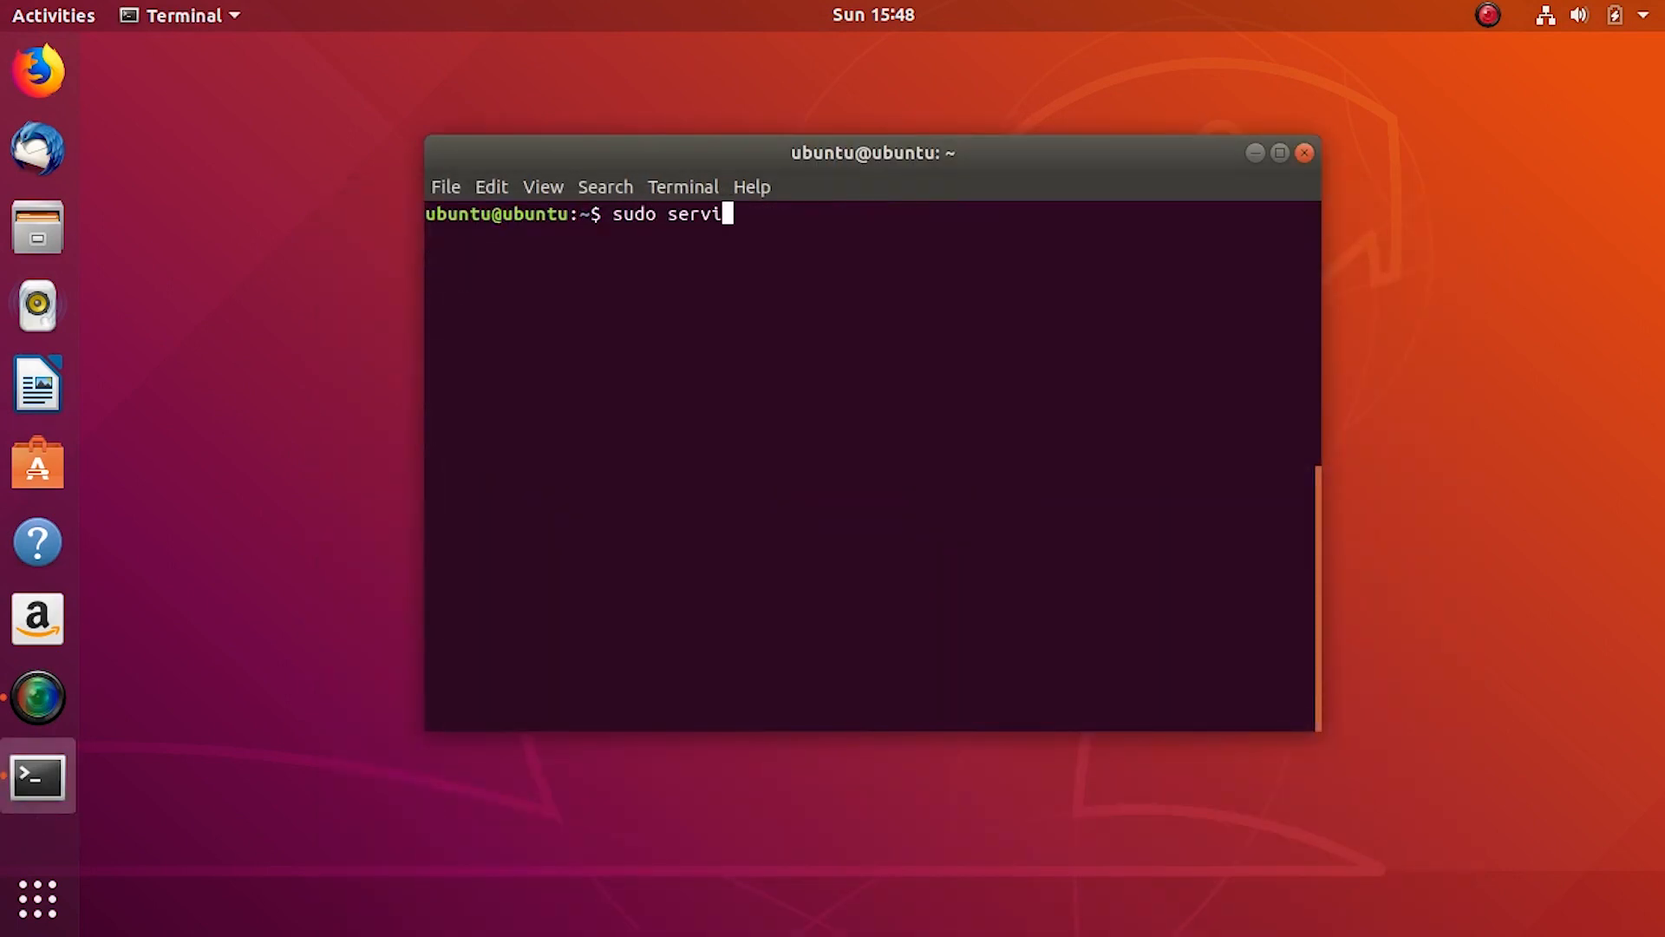
{"action": "type", "text": "ce"}
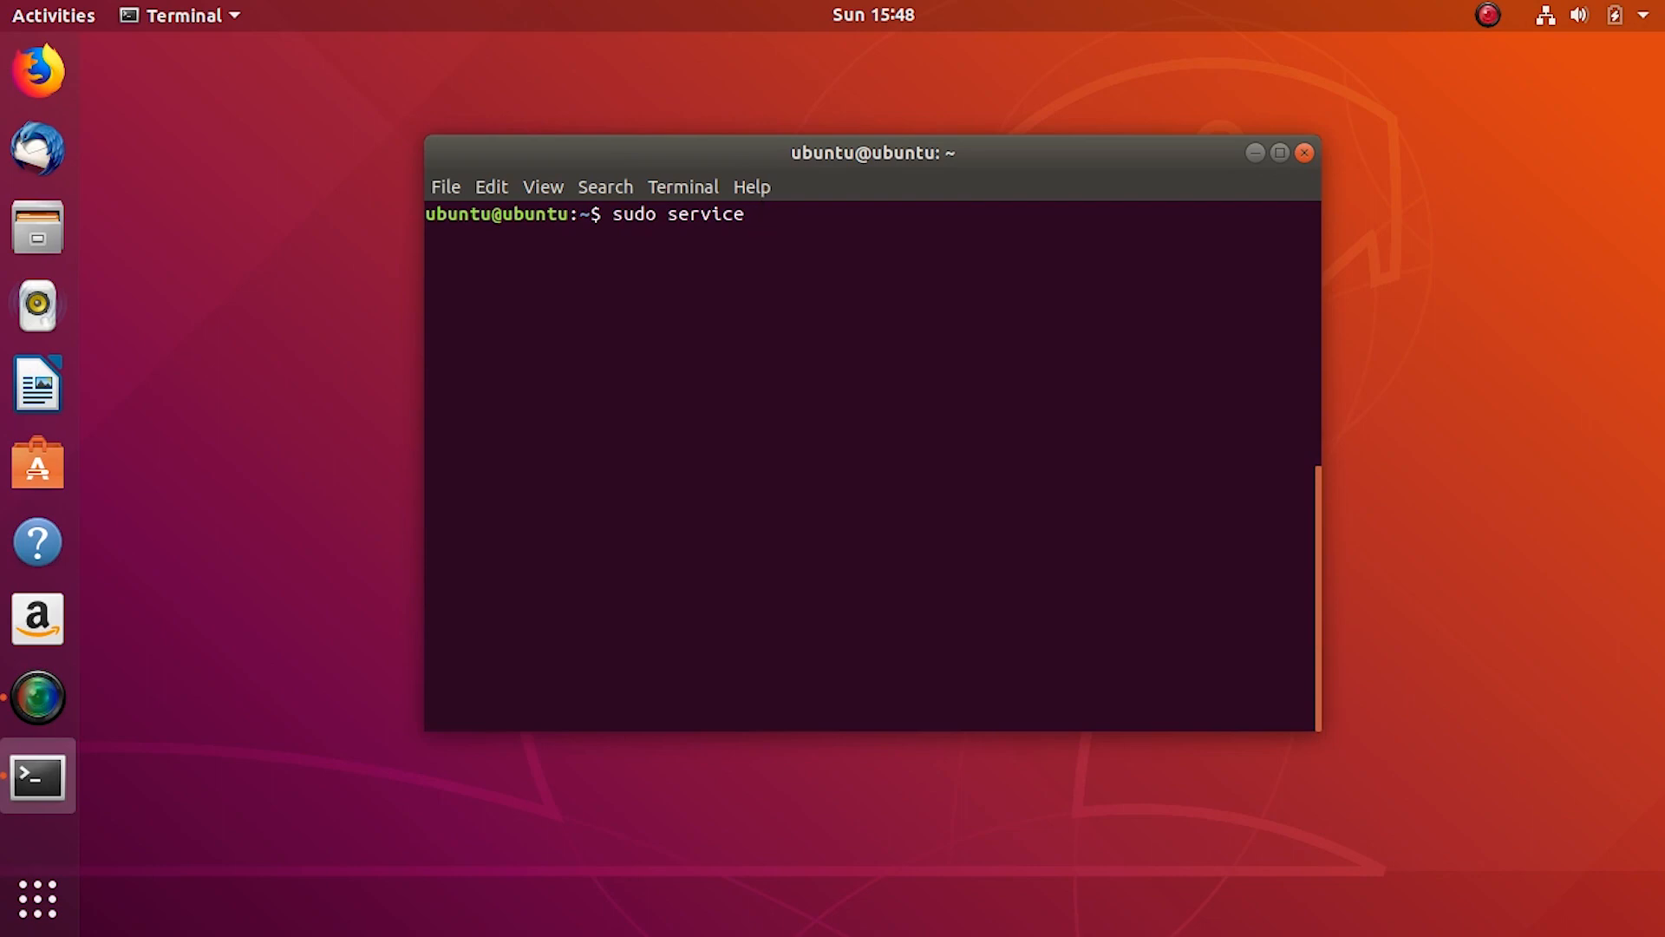
{"action": "type", "text": "smbd restart"}
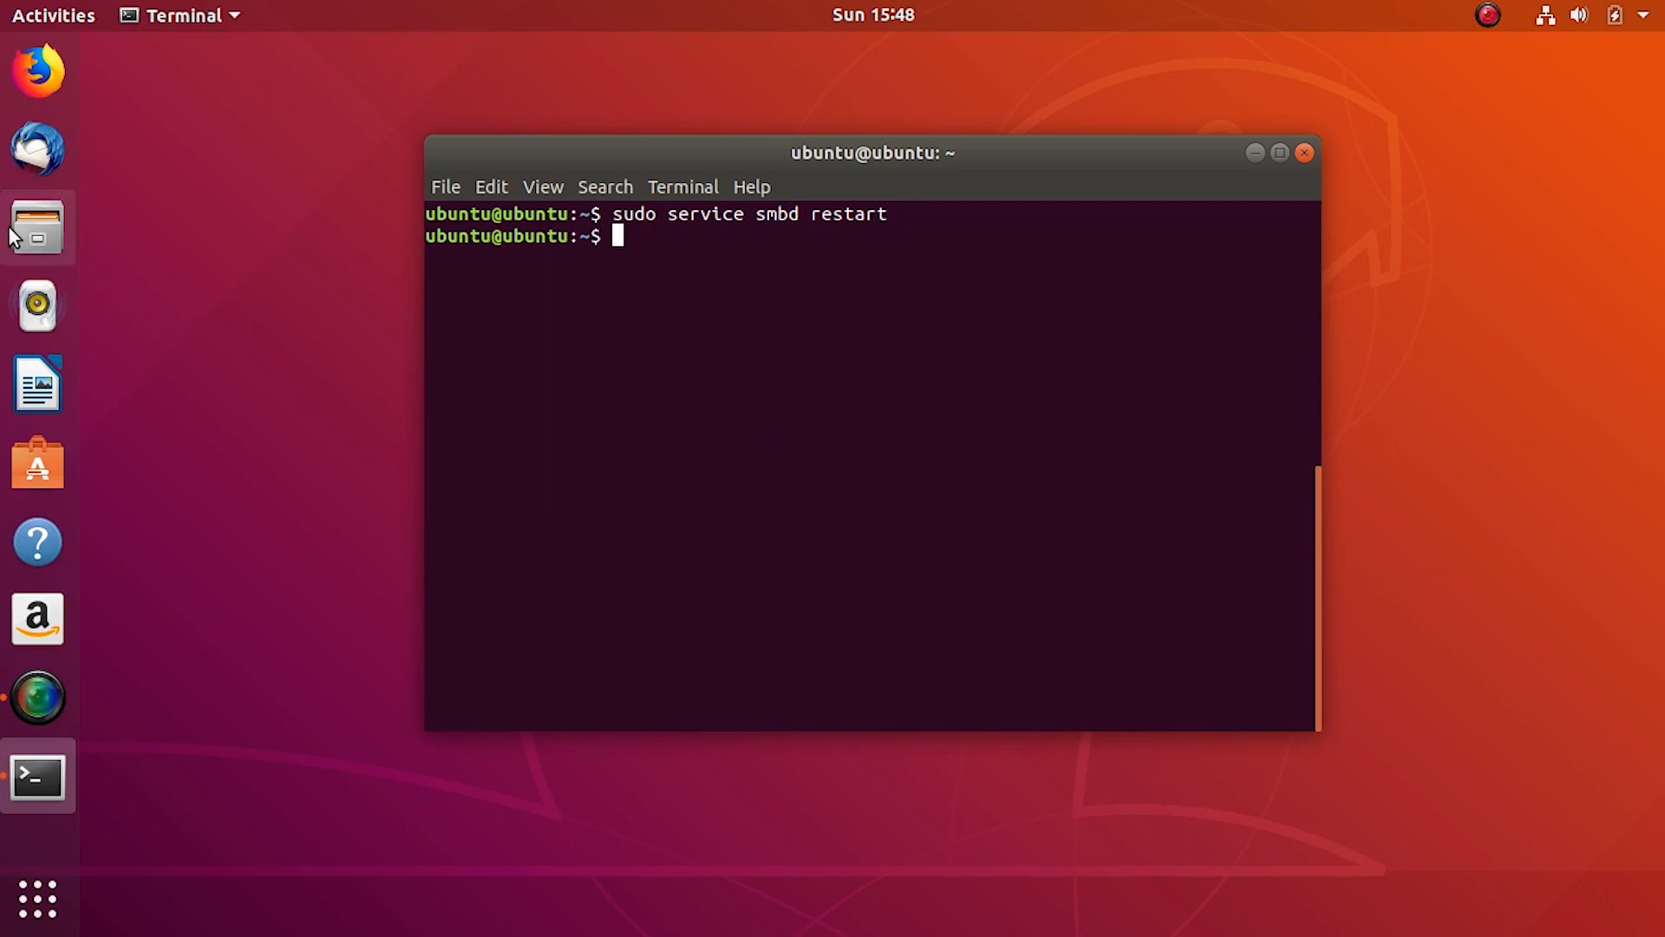
- Browse Other Locations to the UBUNTU server's share on localhost and attempt an Anonymous connection
{"action": "left_click", "coordinate": [36, 229]}
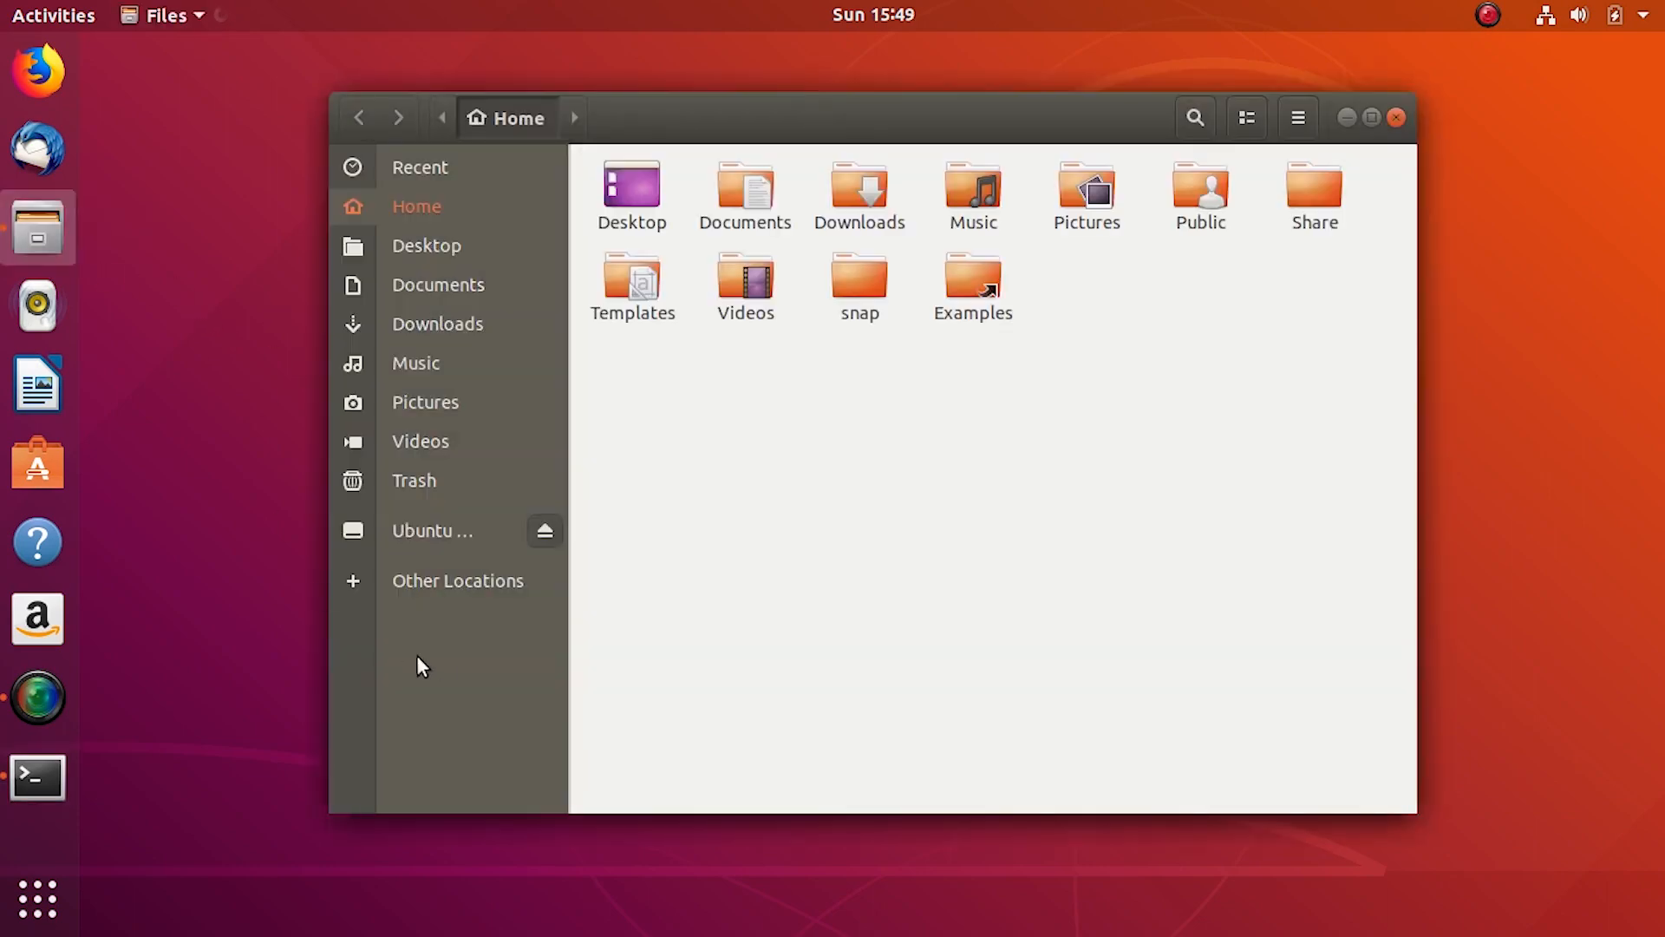
{"action": "left_click", "coordinate": [458, 580]}
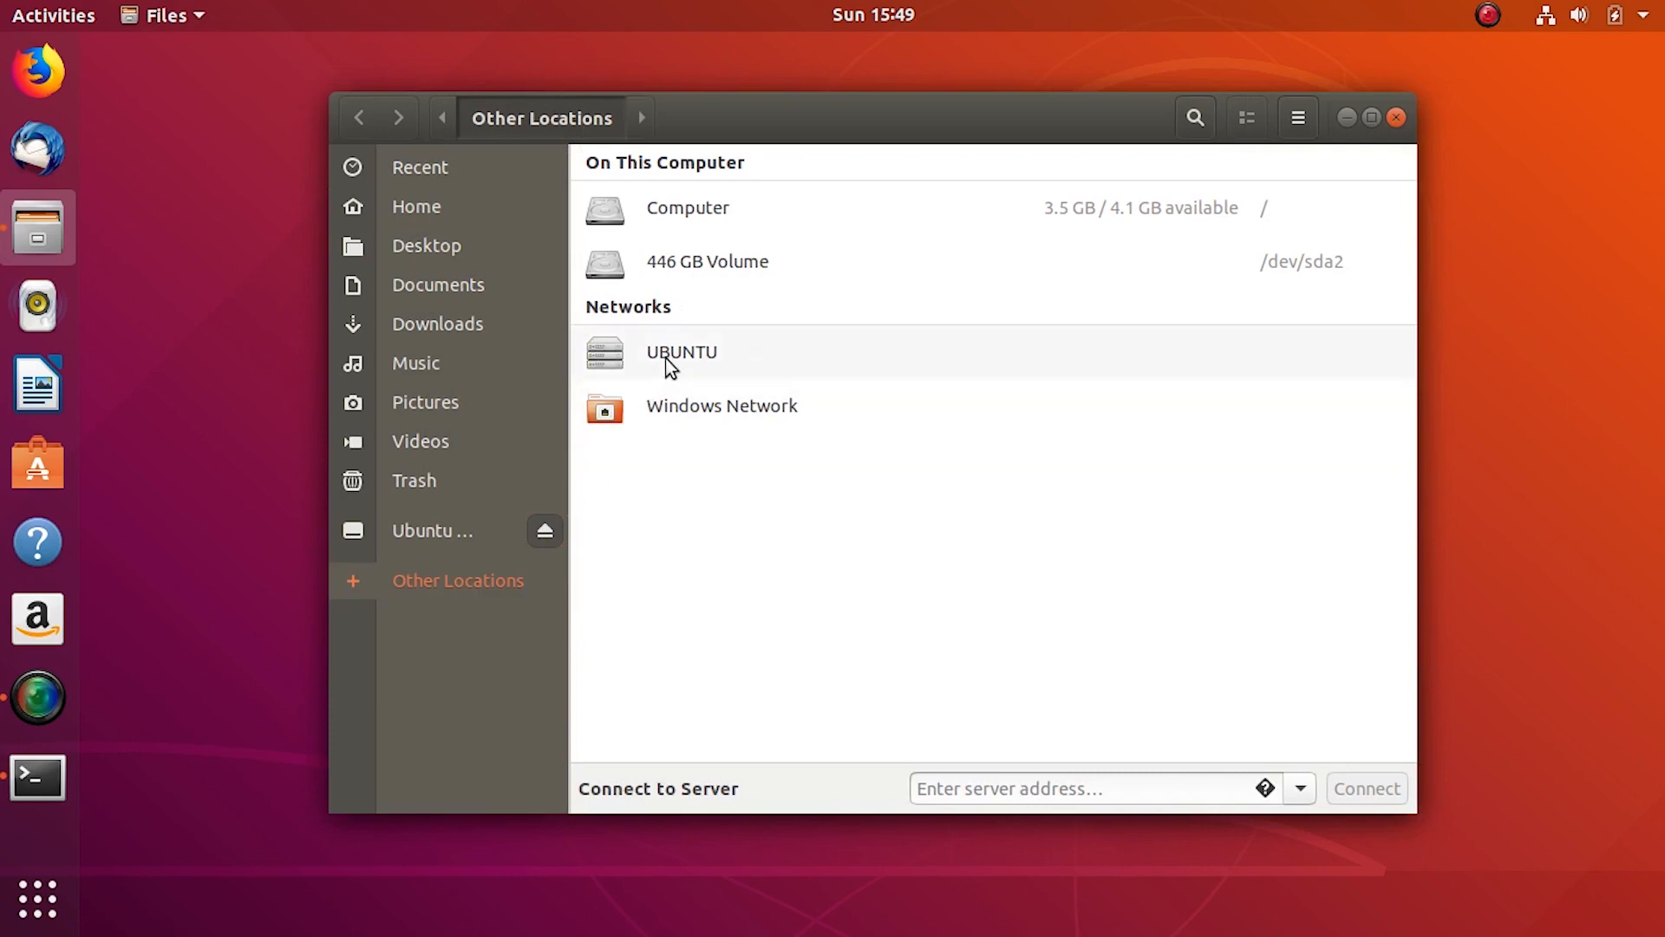
{"action": "mouse_move", "coordinate": [757, 493]}
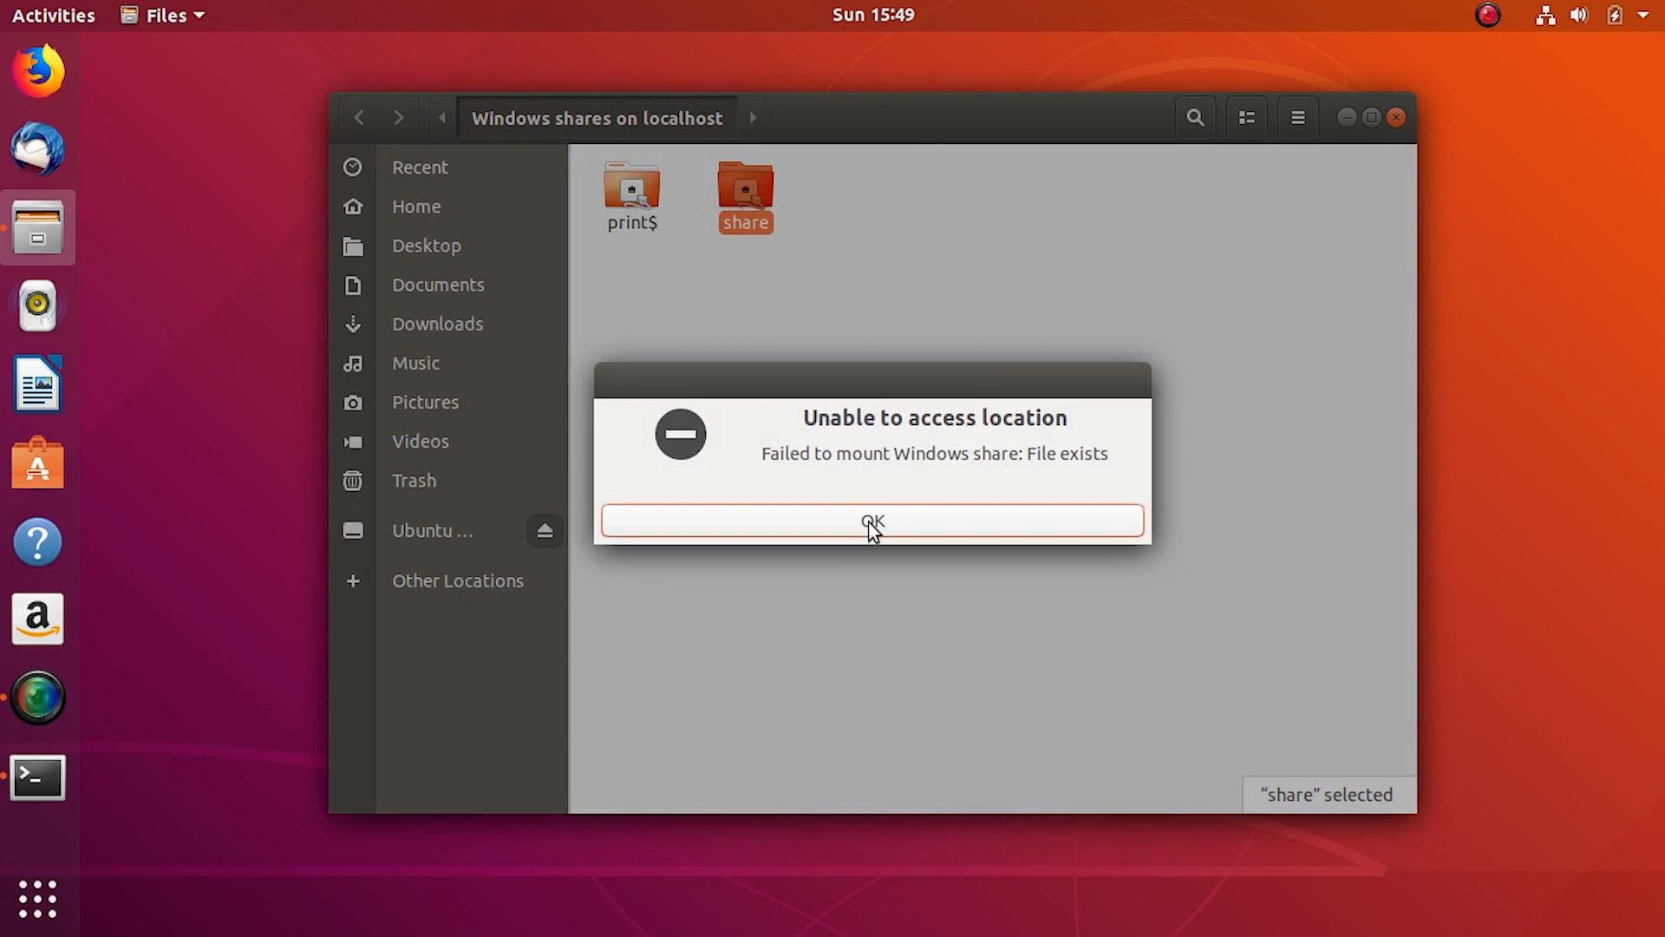
{"action": "left_click", "coordinate": [872, 521]}
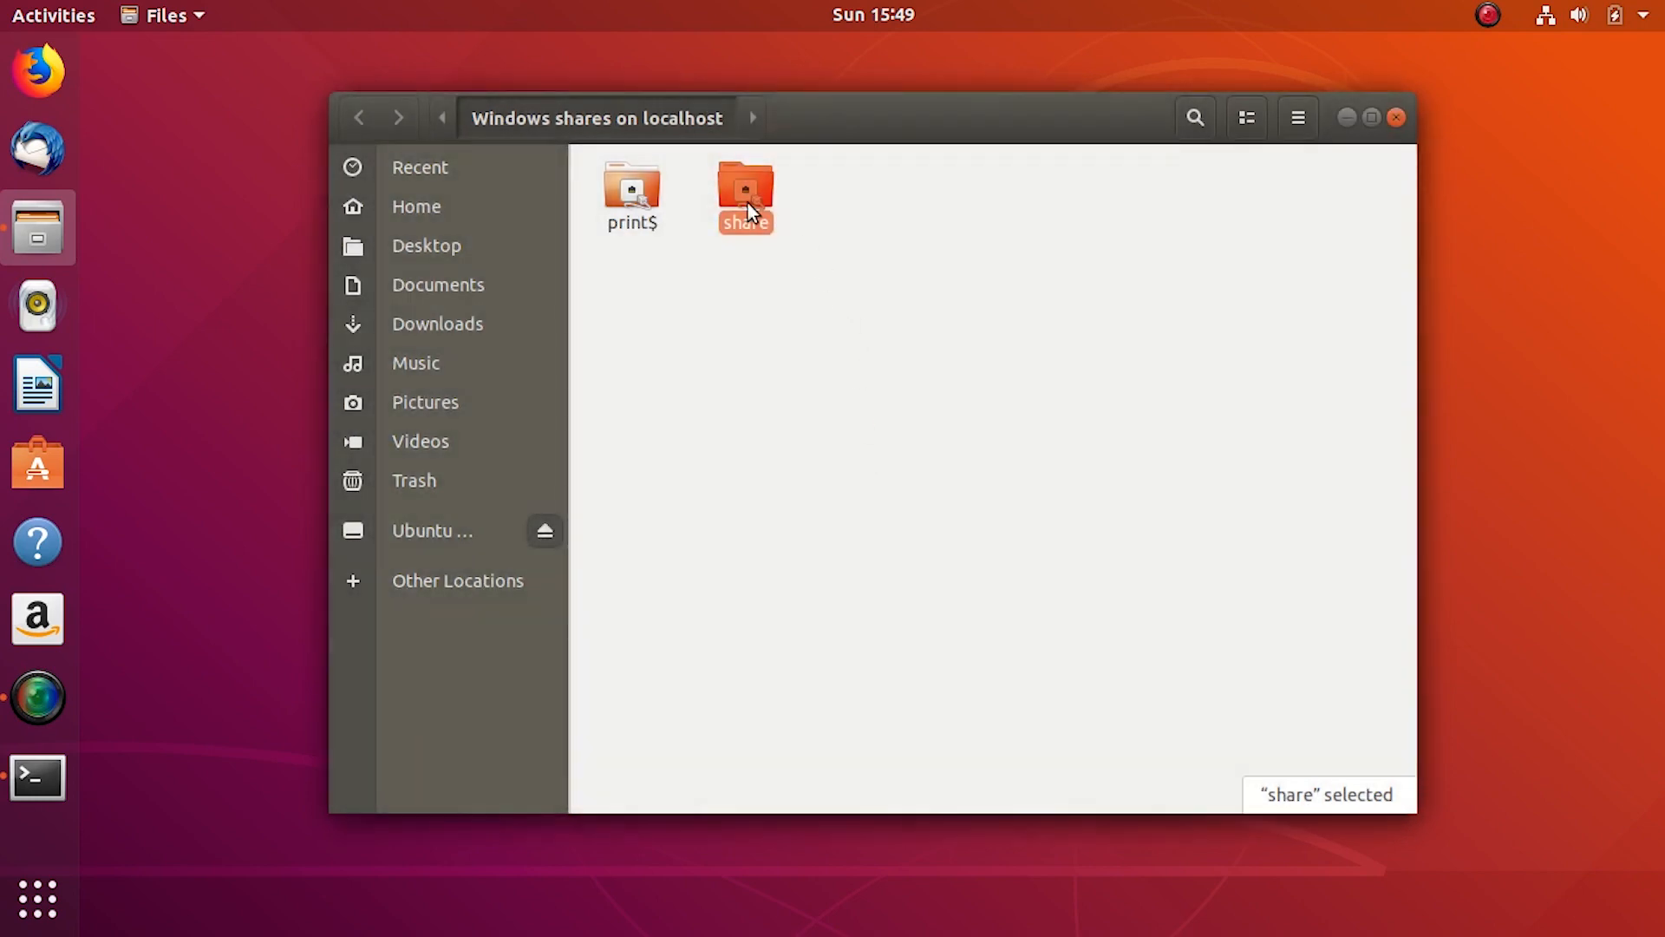
{"action": "double_click", "coordinate": [744, 191]}
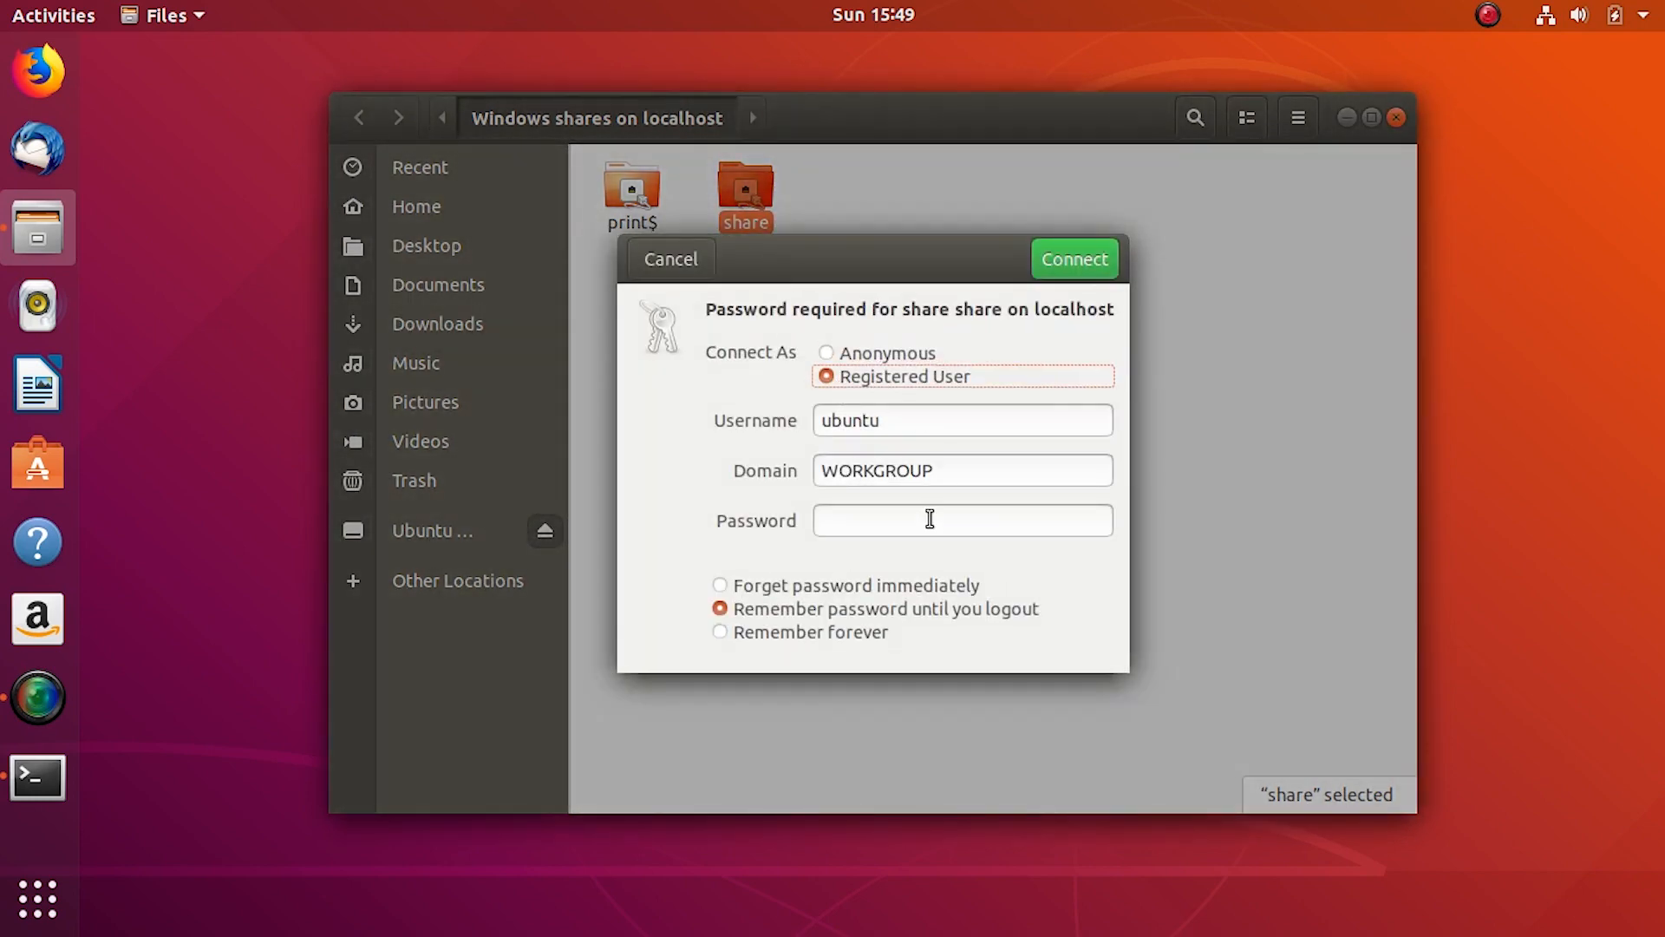
{"action": "left_click", "coordinate": [826, 352]}
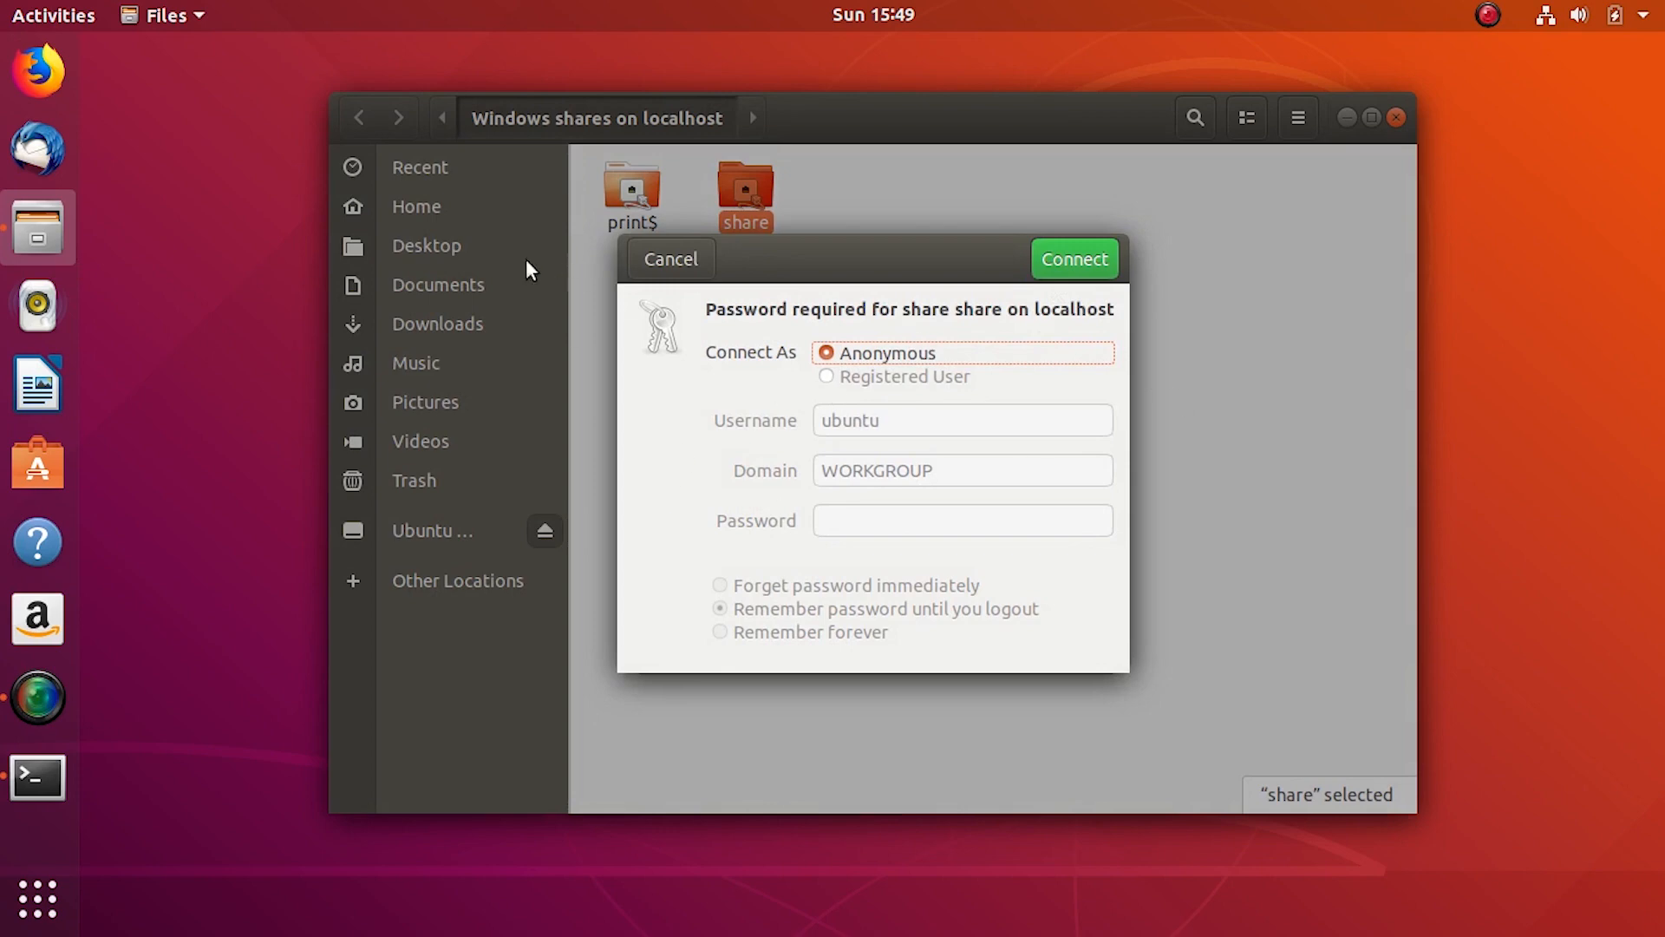
{"action": "left_click", "coordinate": [669, 259]}
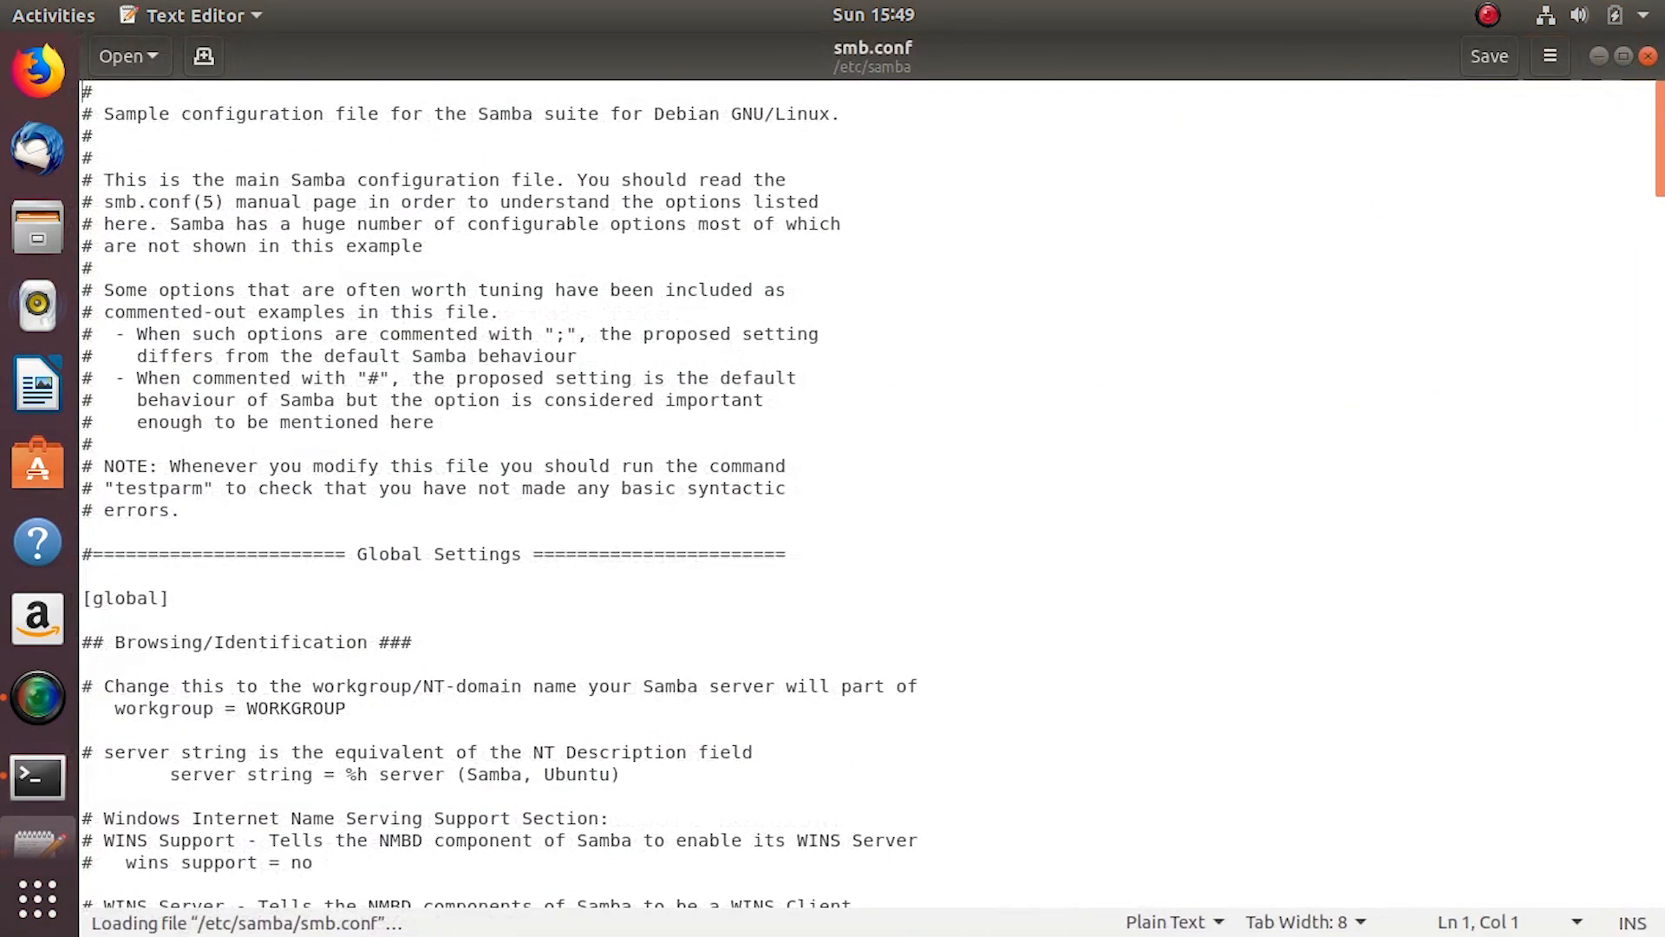
- Change the share's guest ok value from no to yes in smb.conf
{"action": "scroll", "scroll_direction": "down", "scroll_amount": 3}
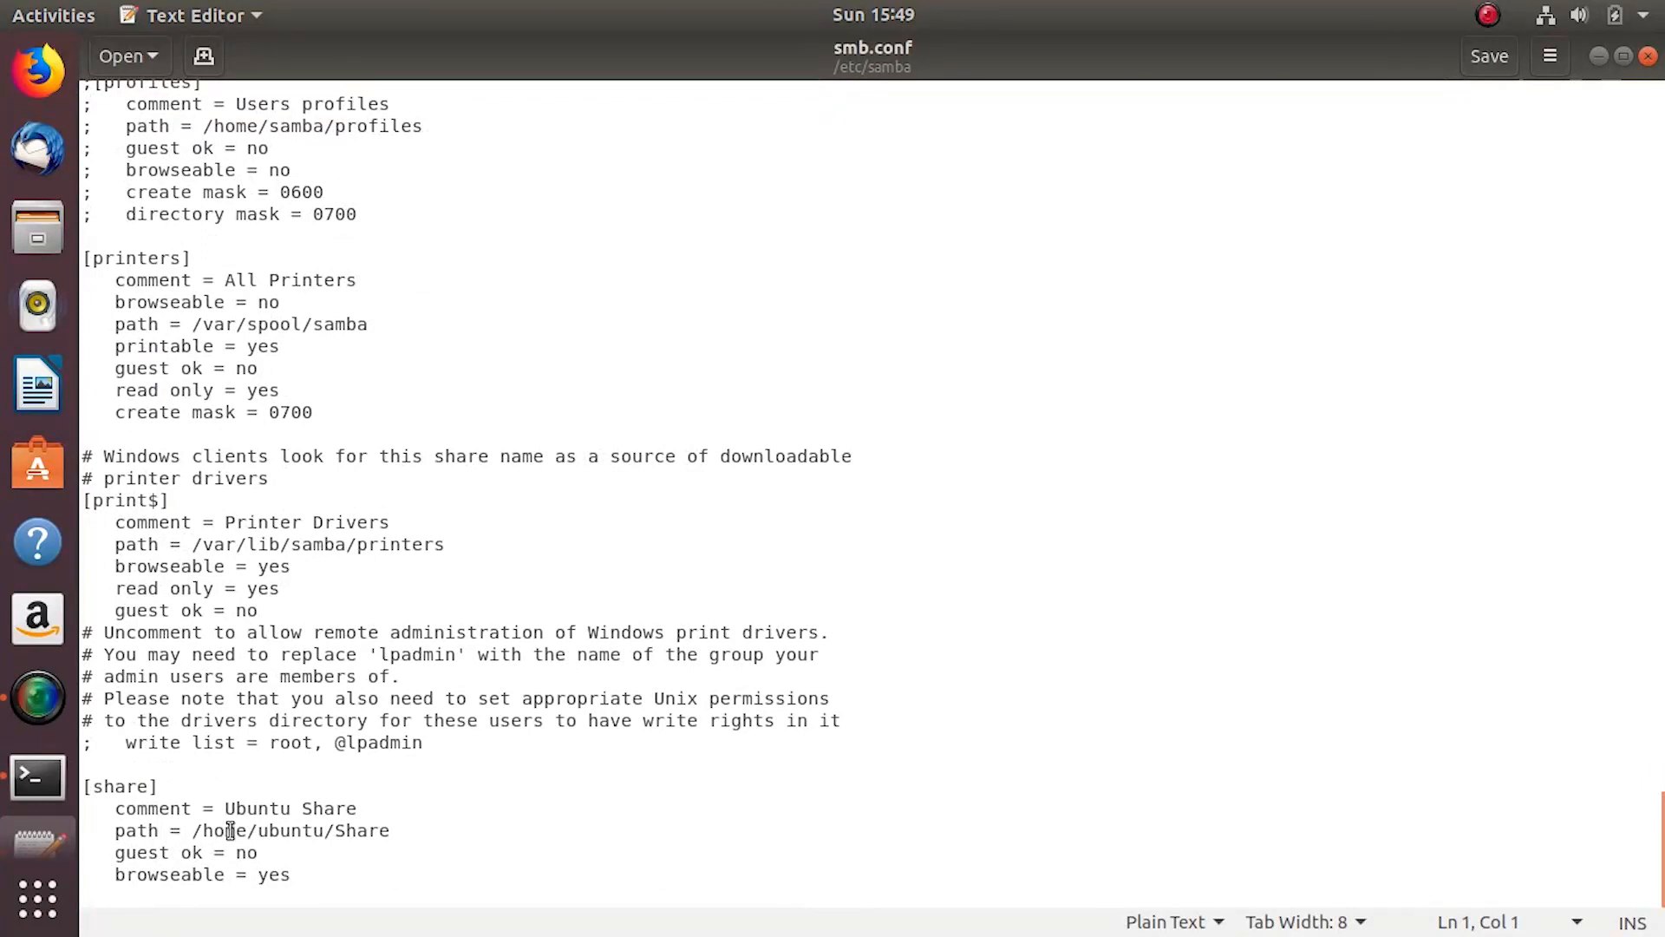
{"action": "double_click", "coordinate": [243, 852]}
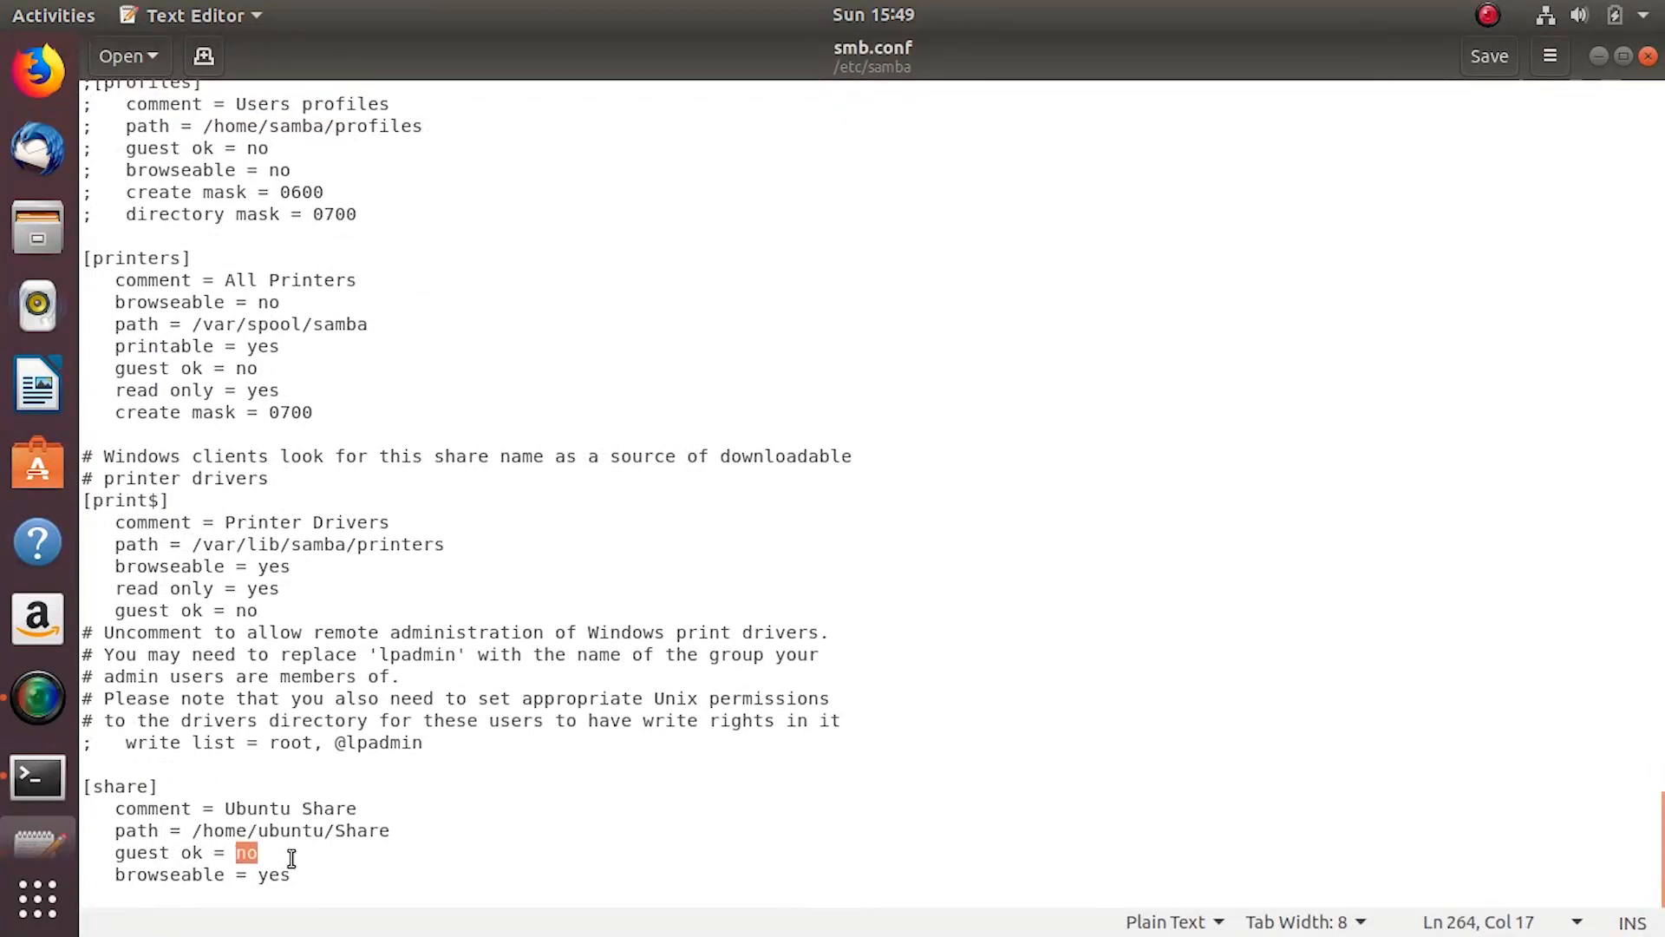
{"action": "type", "text": "yes"}
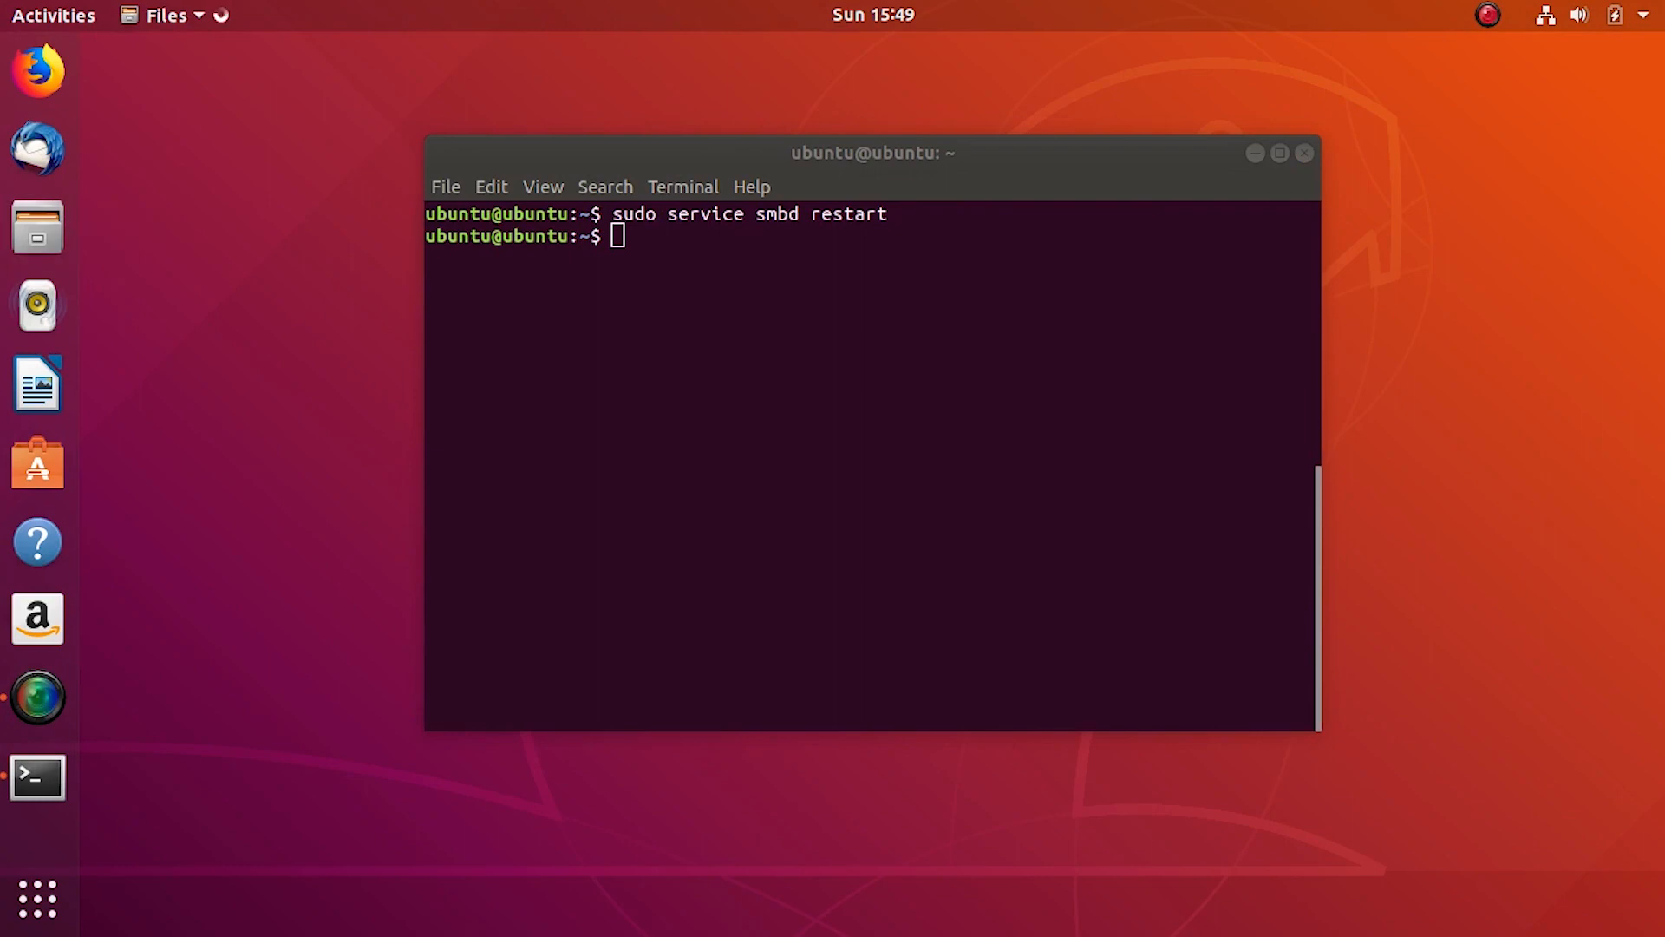
- Mount the localhost share via UBUNTU, read Welcome.txt in Text Editor, then close it
{"action": "left_click", "coordinate": [36, 227]}
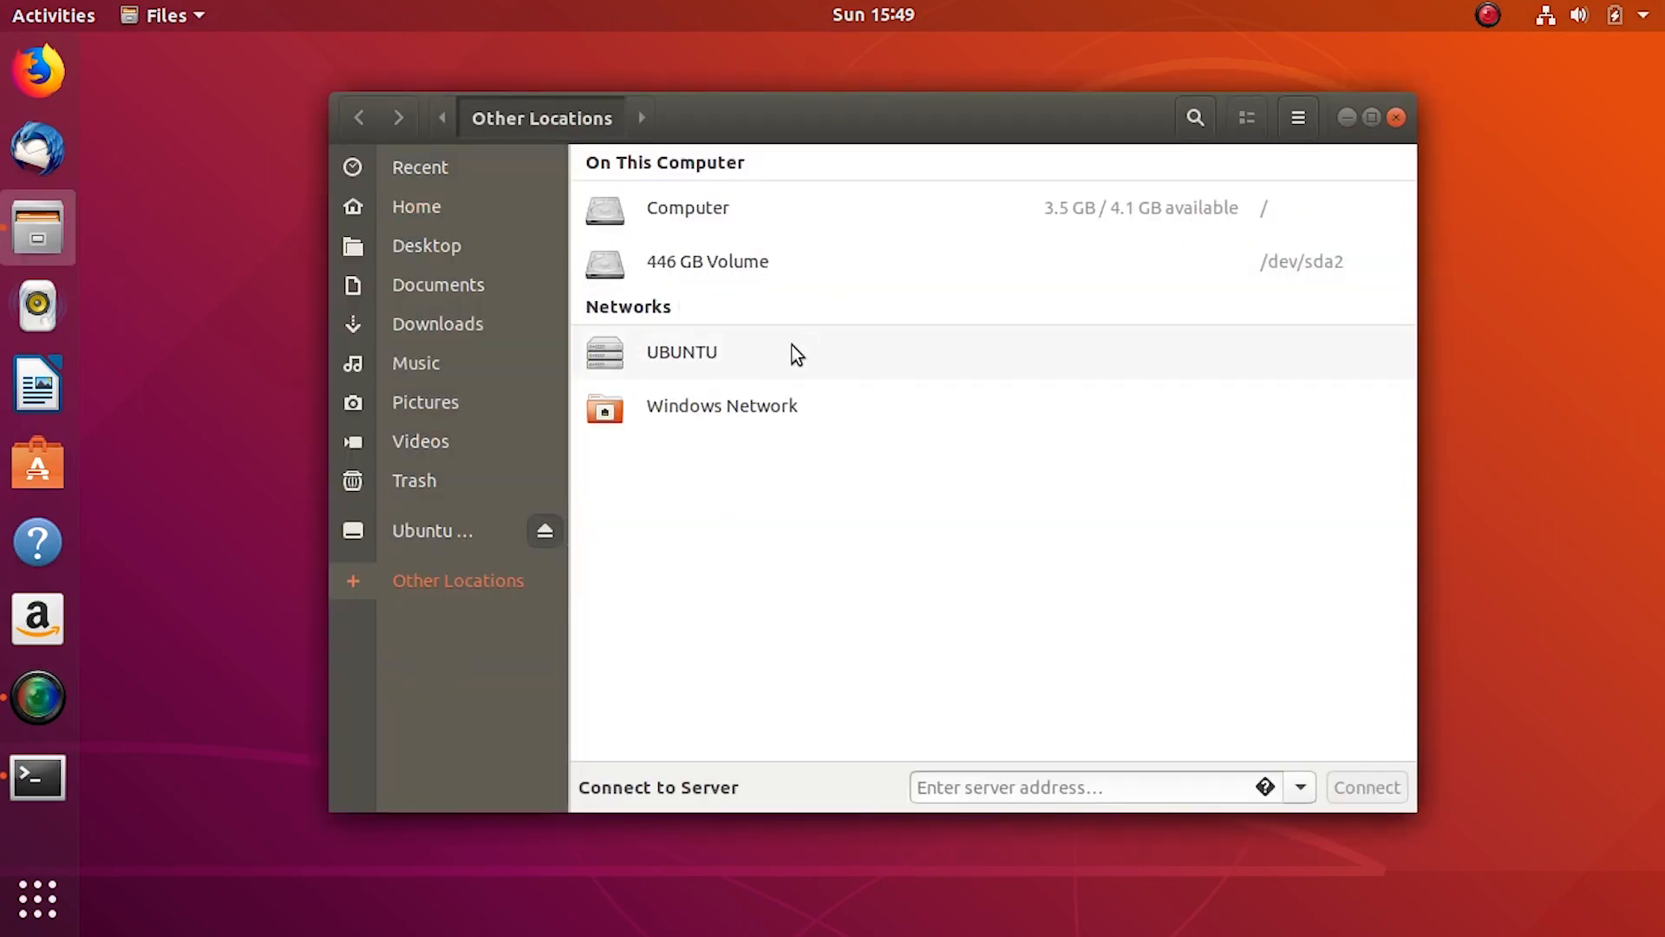
{"action": "double_click", "coordinate": [680, 352]}
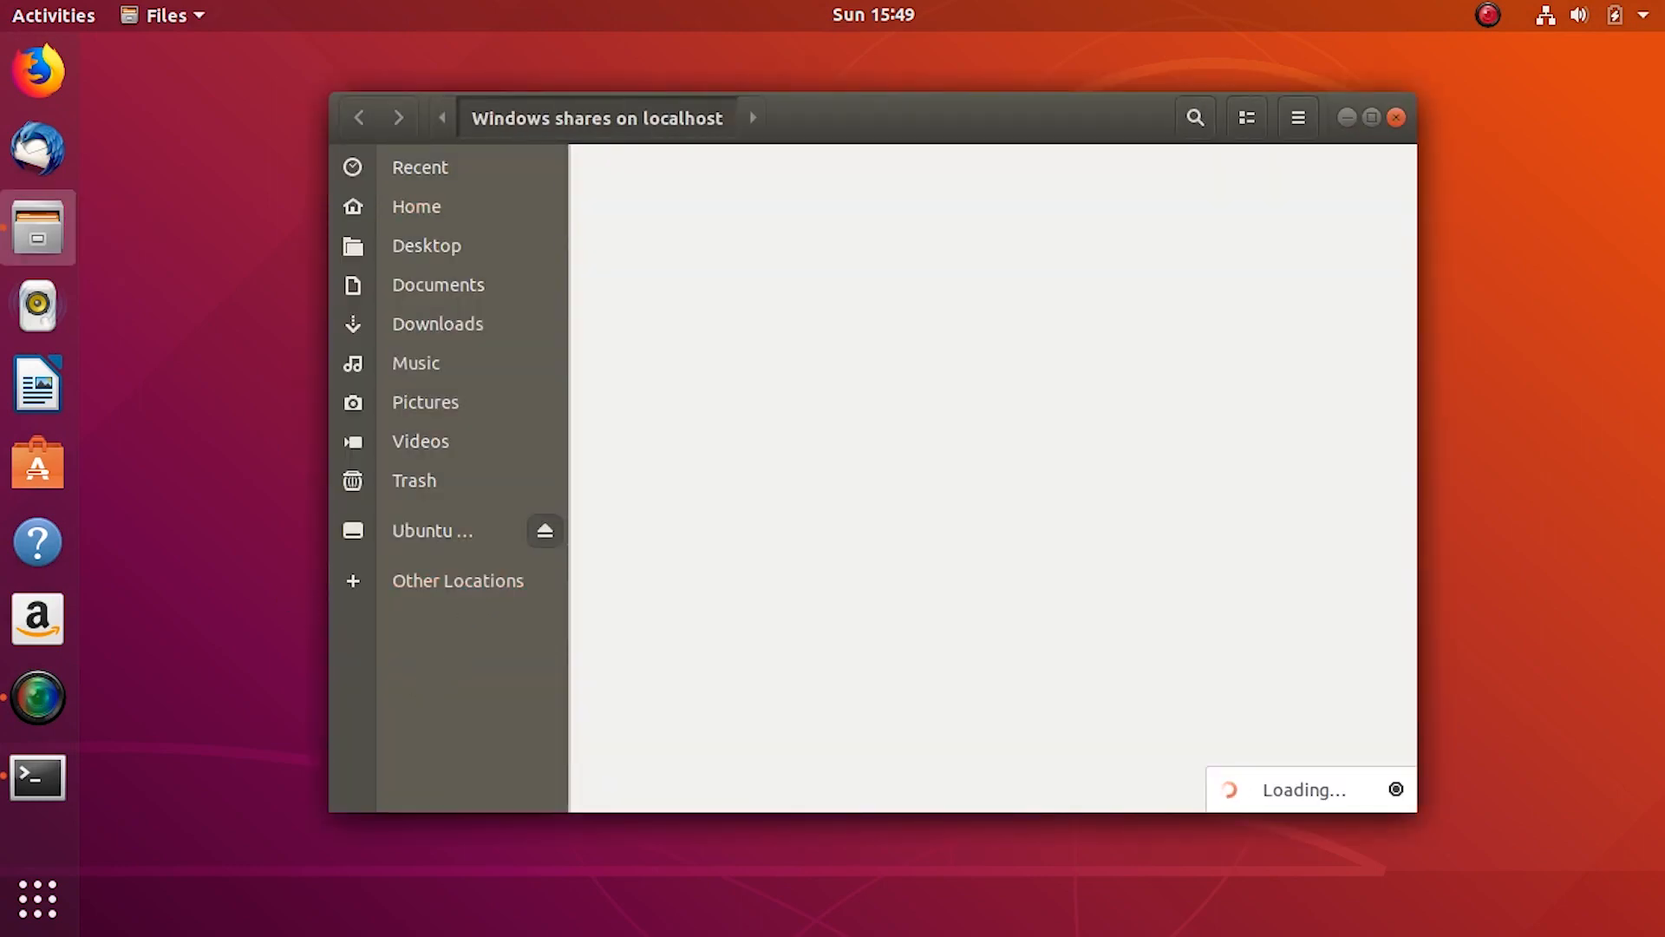
{"action": "double_click", "coordinate": [744, 191]}
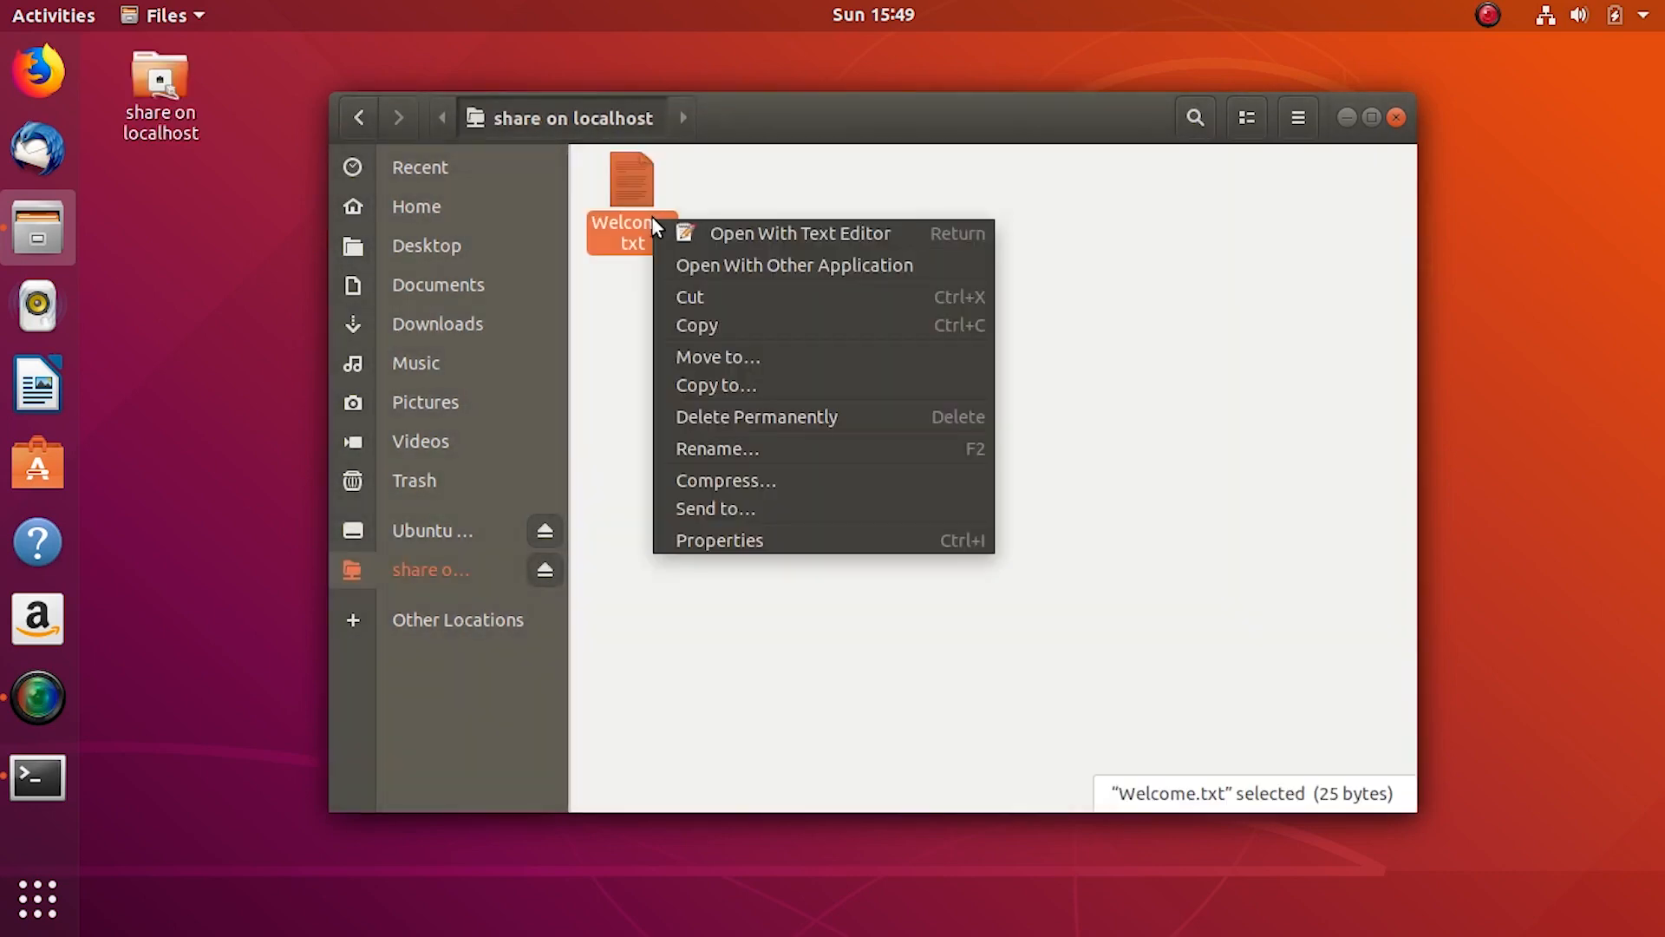
{"action": "left_click", "coordinate": [800, 233]}
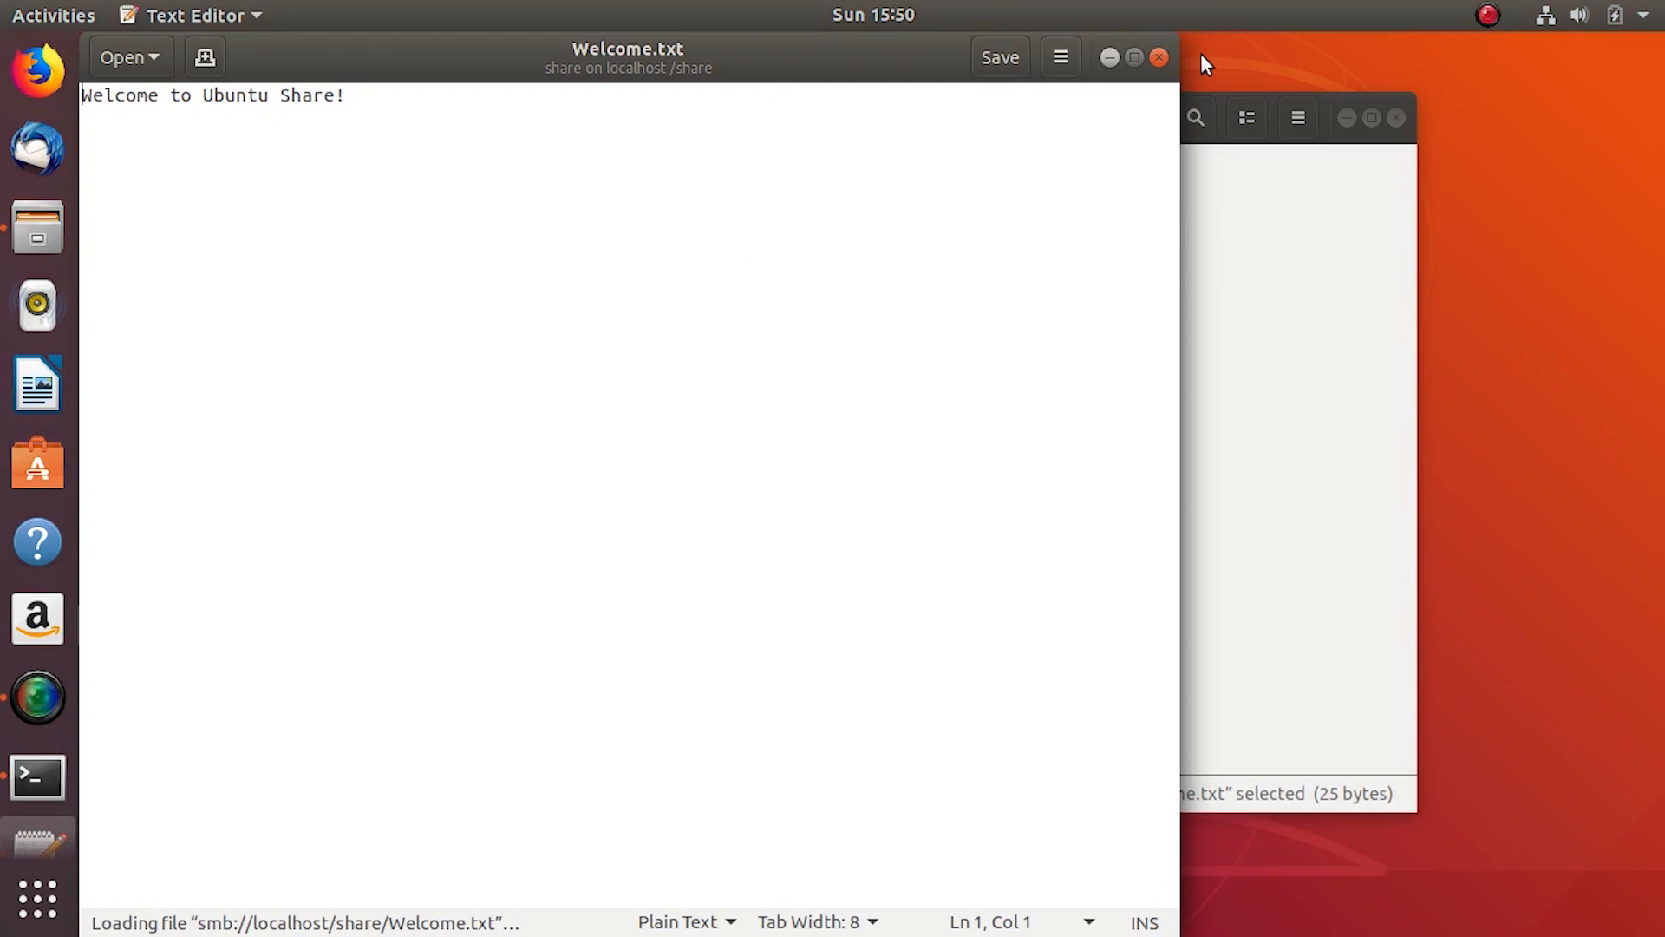
{"action": "left_click", "coordinate": [1159, 57]}
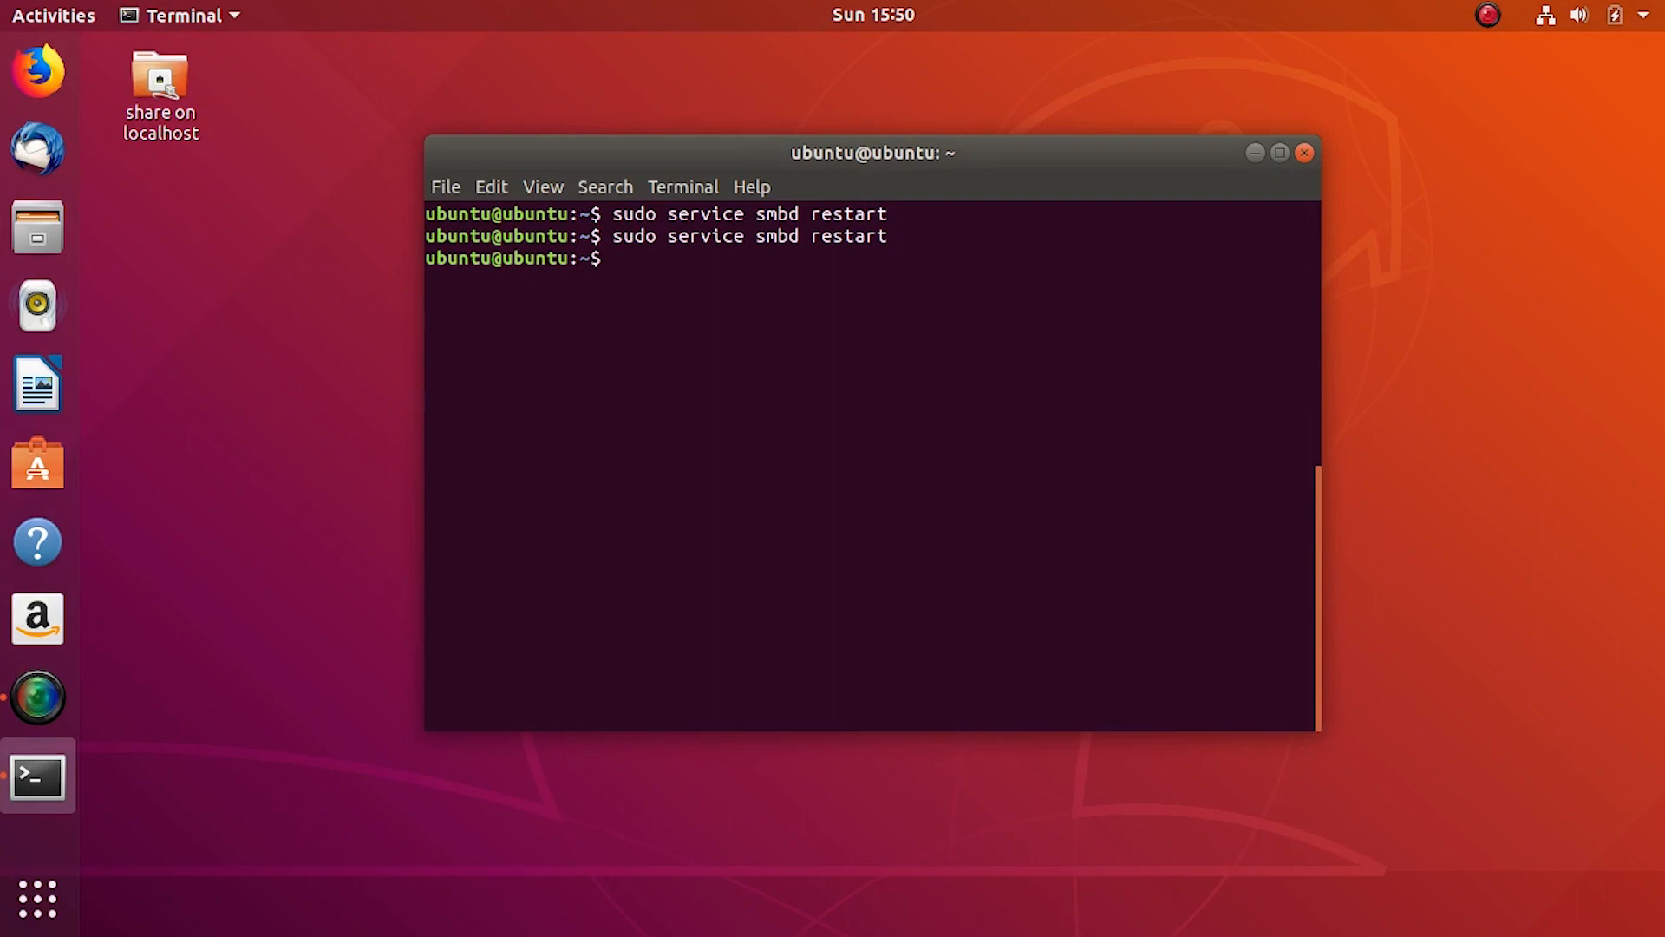
- Clear the terminal and run 'sudo gedit /etc/samba/smb.conf' to reopen the config
{"action": "type", "text": "clear"}
{"action": "type", "text": "sudo g"}
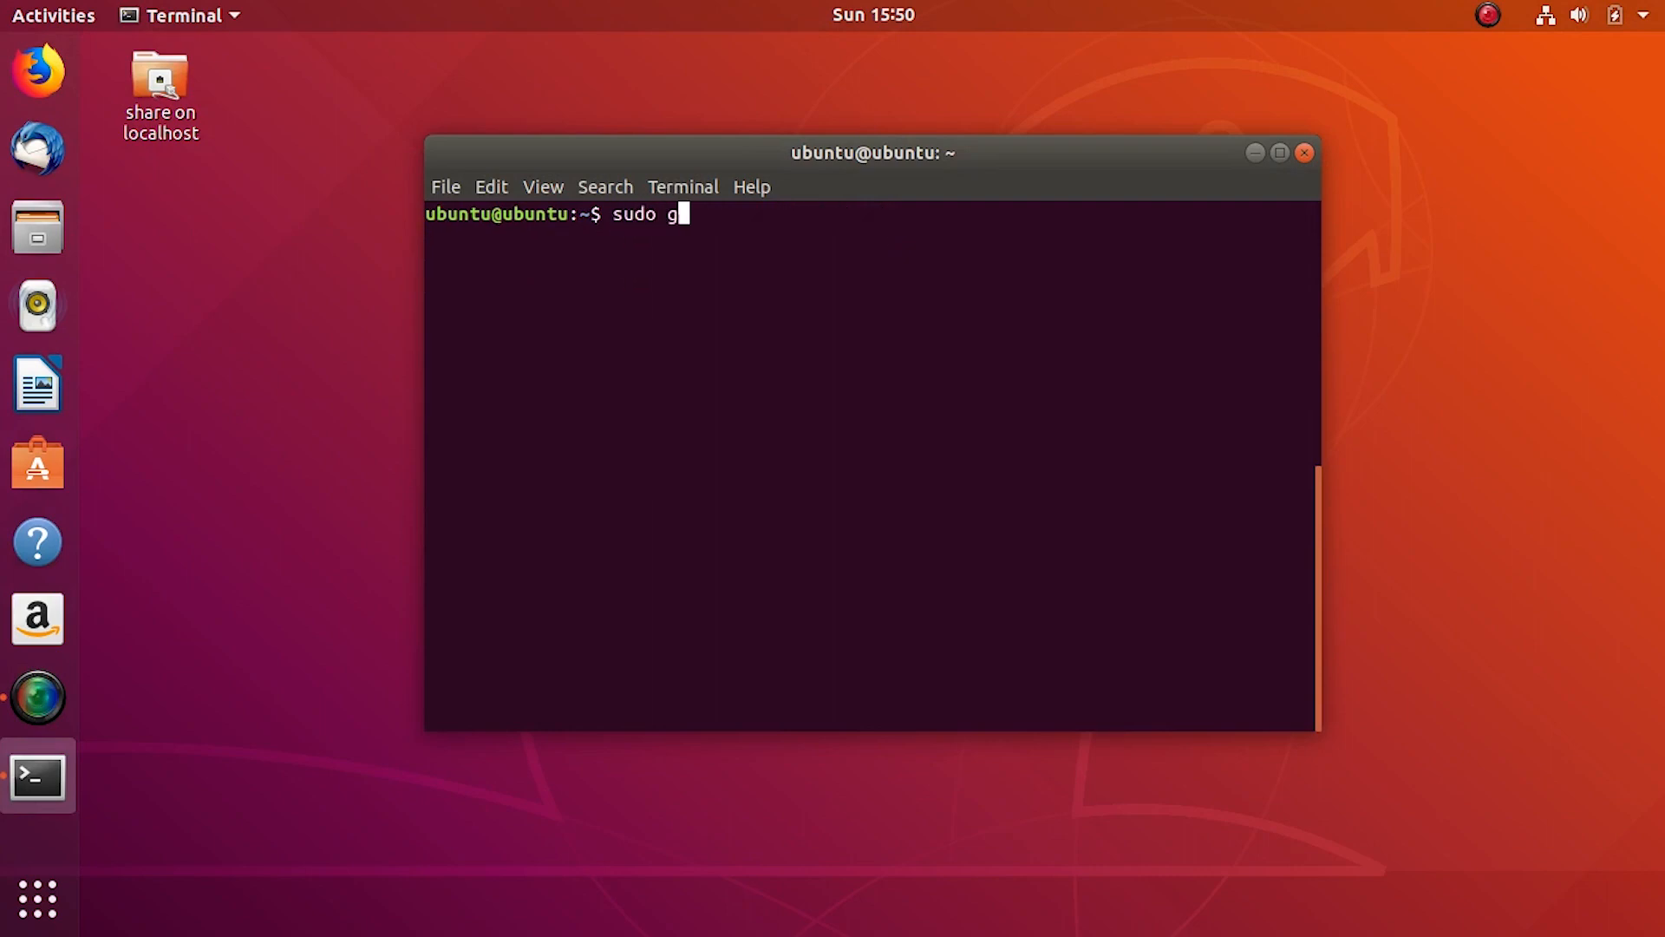
{"action": "type", "text": "edit /"}
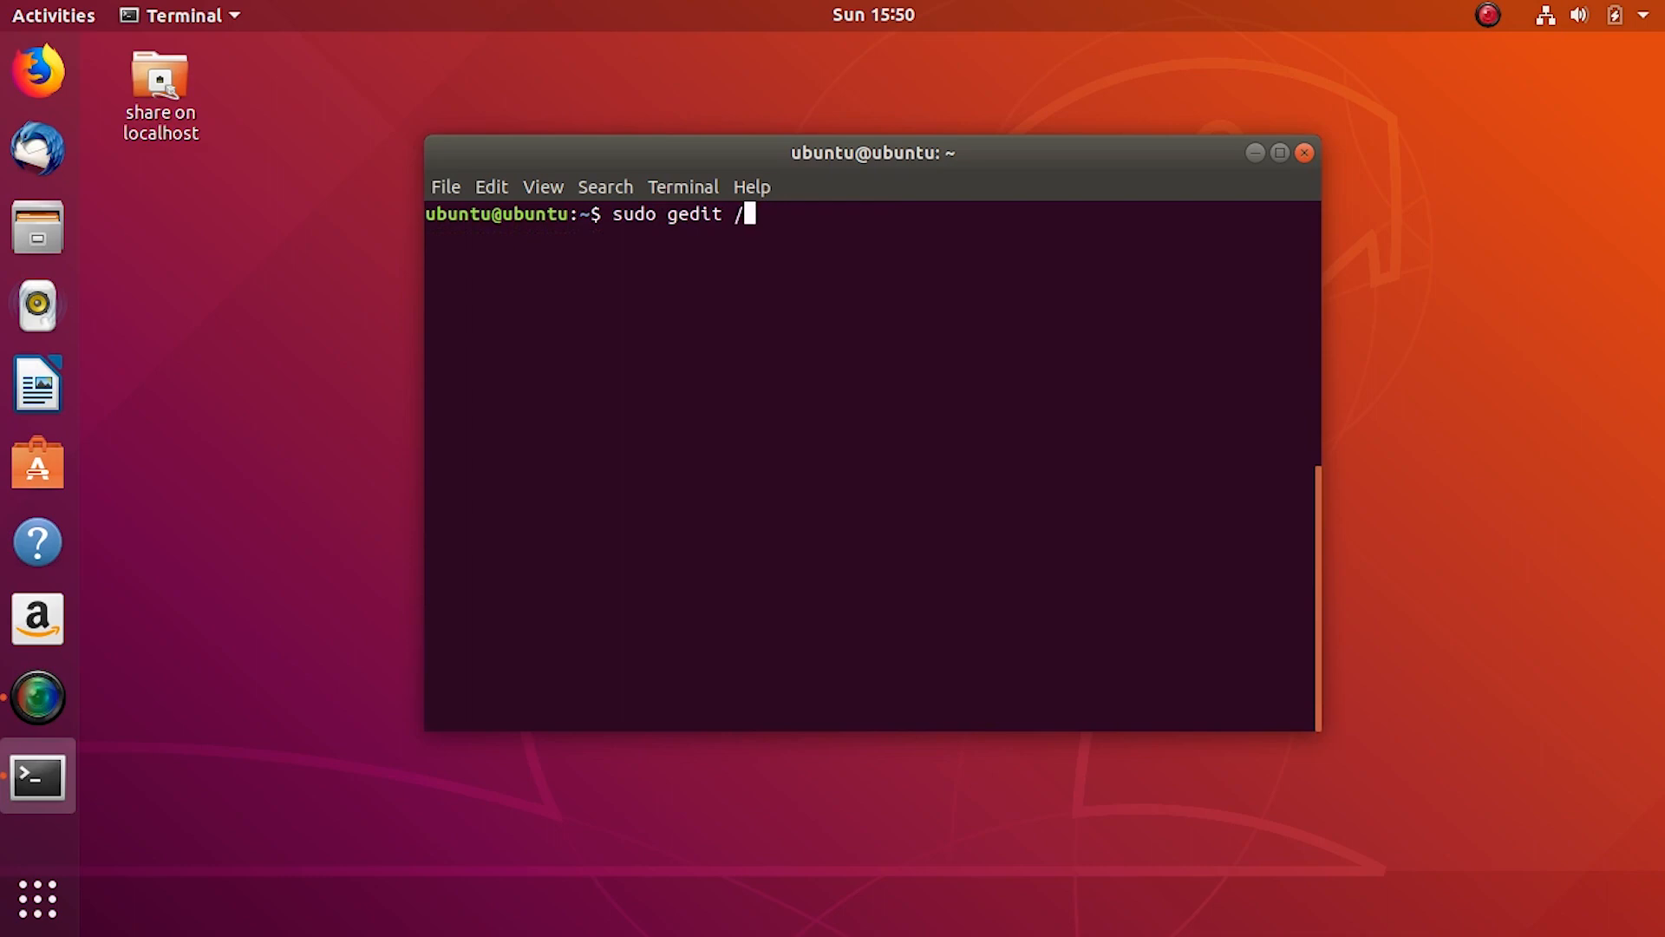
{"action": "type", "text": "etc/samba/"}
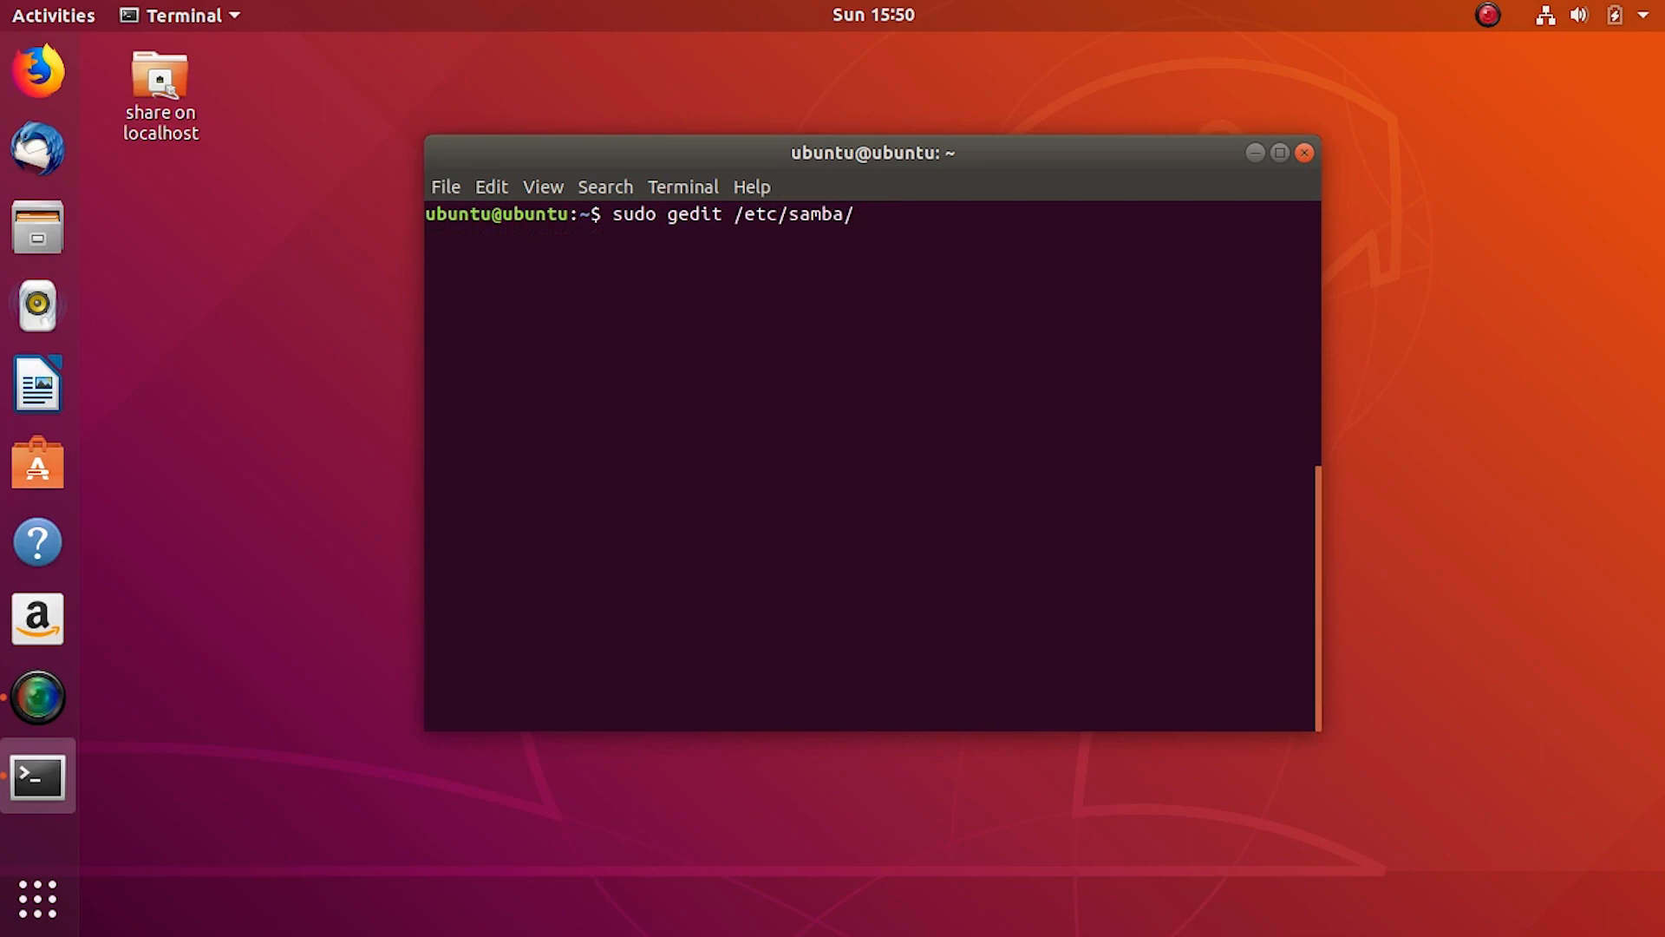
{"action": "type", "text": "smb.con"}
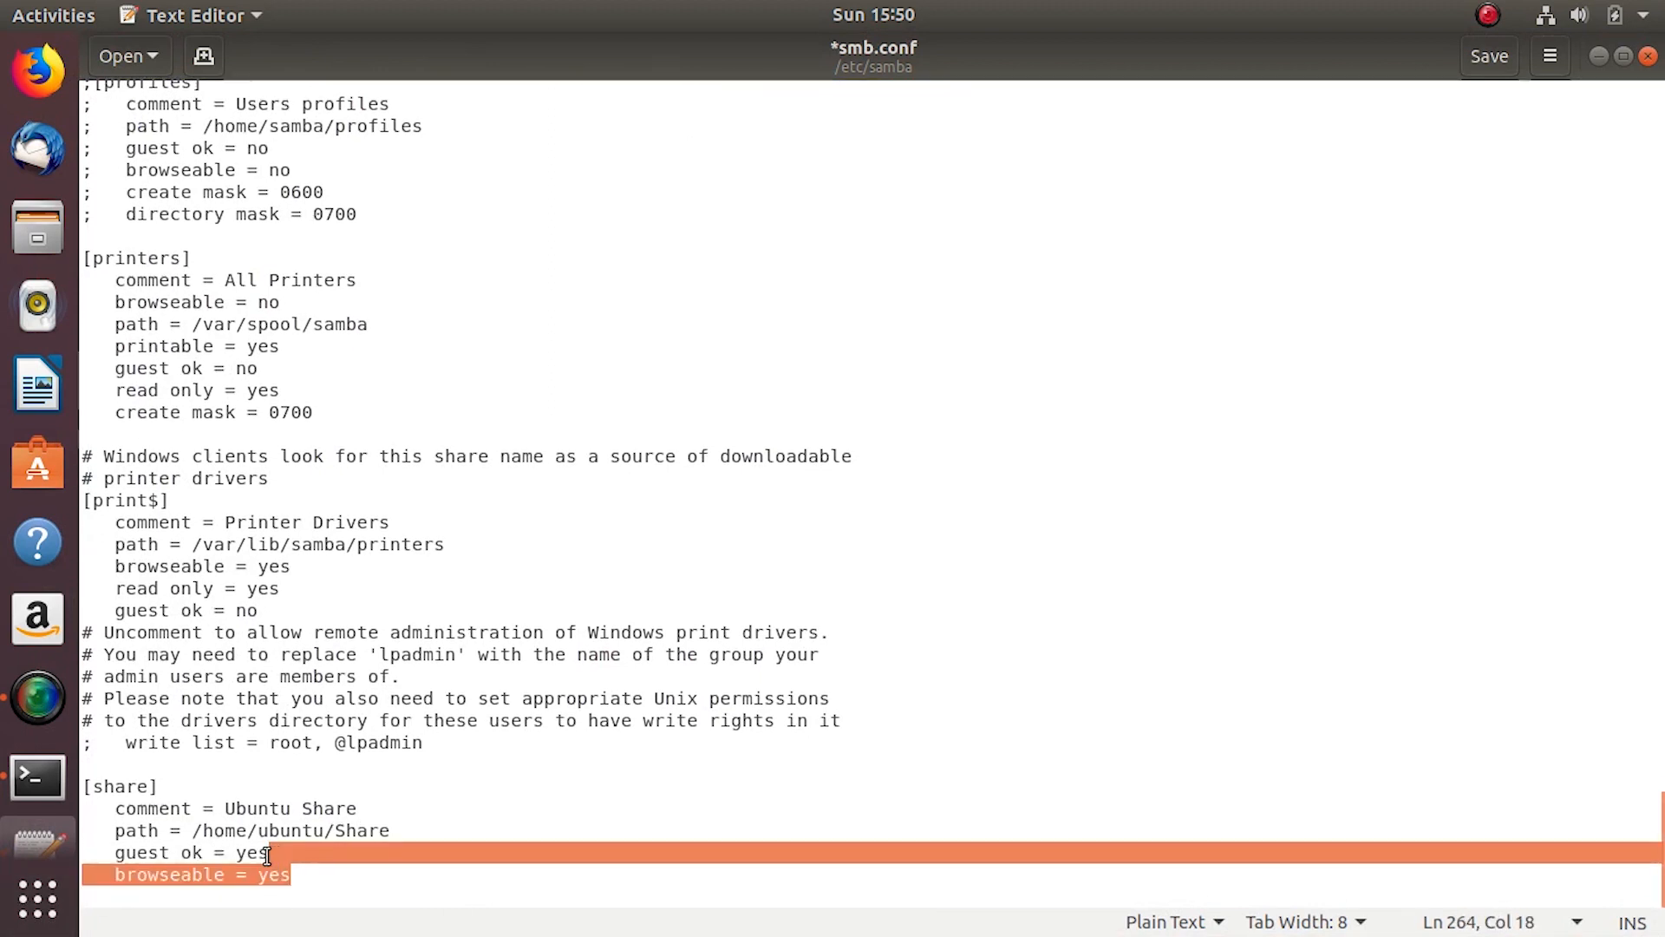
- Set guest ok = no, add 'valid users = ubuntu' under [share], and save smb.conf
{"action": "type", "text": "no"}
{"action": "type", "text": "valid"}
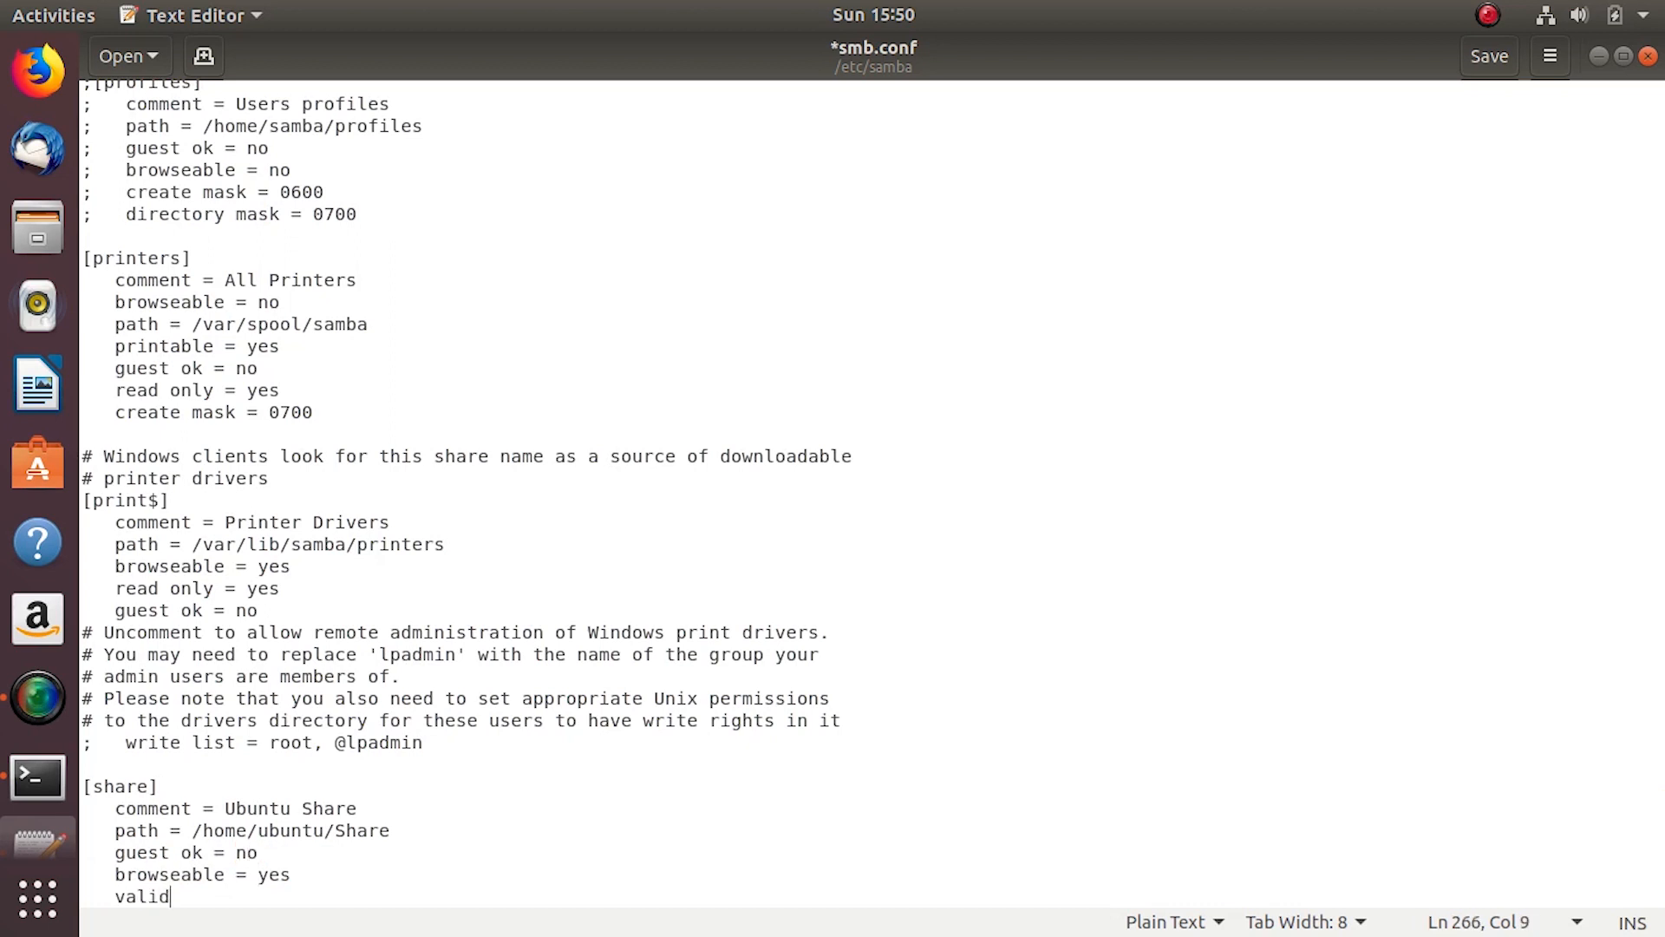
{"action": "type", "text": "users"}
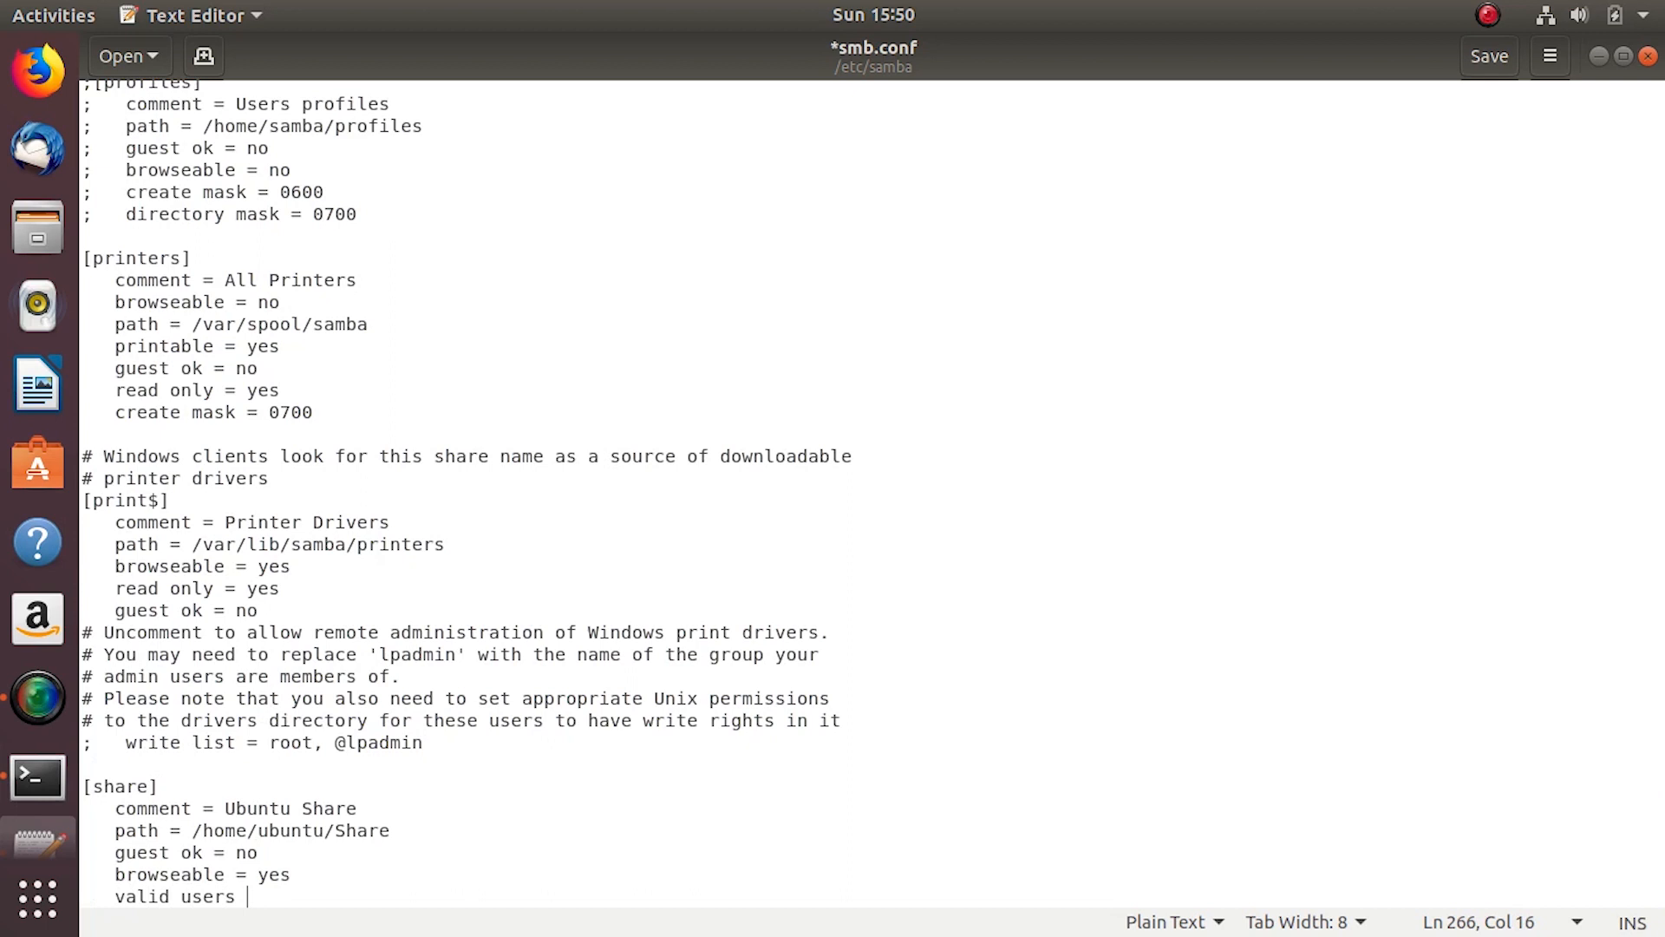
{"action": "type", "text": "= ubuntu"}
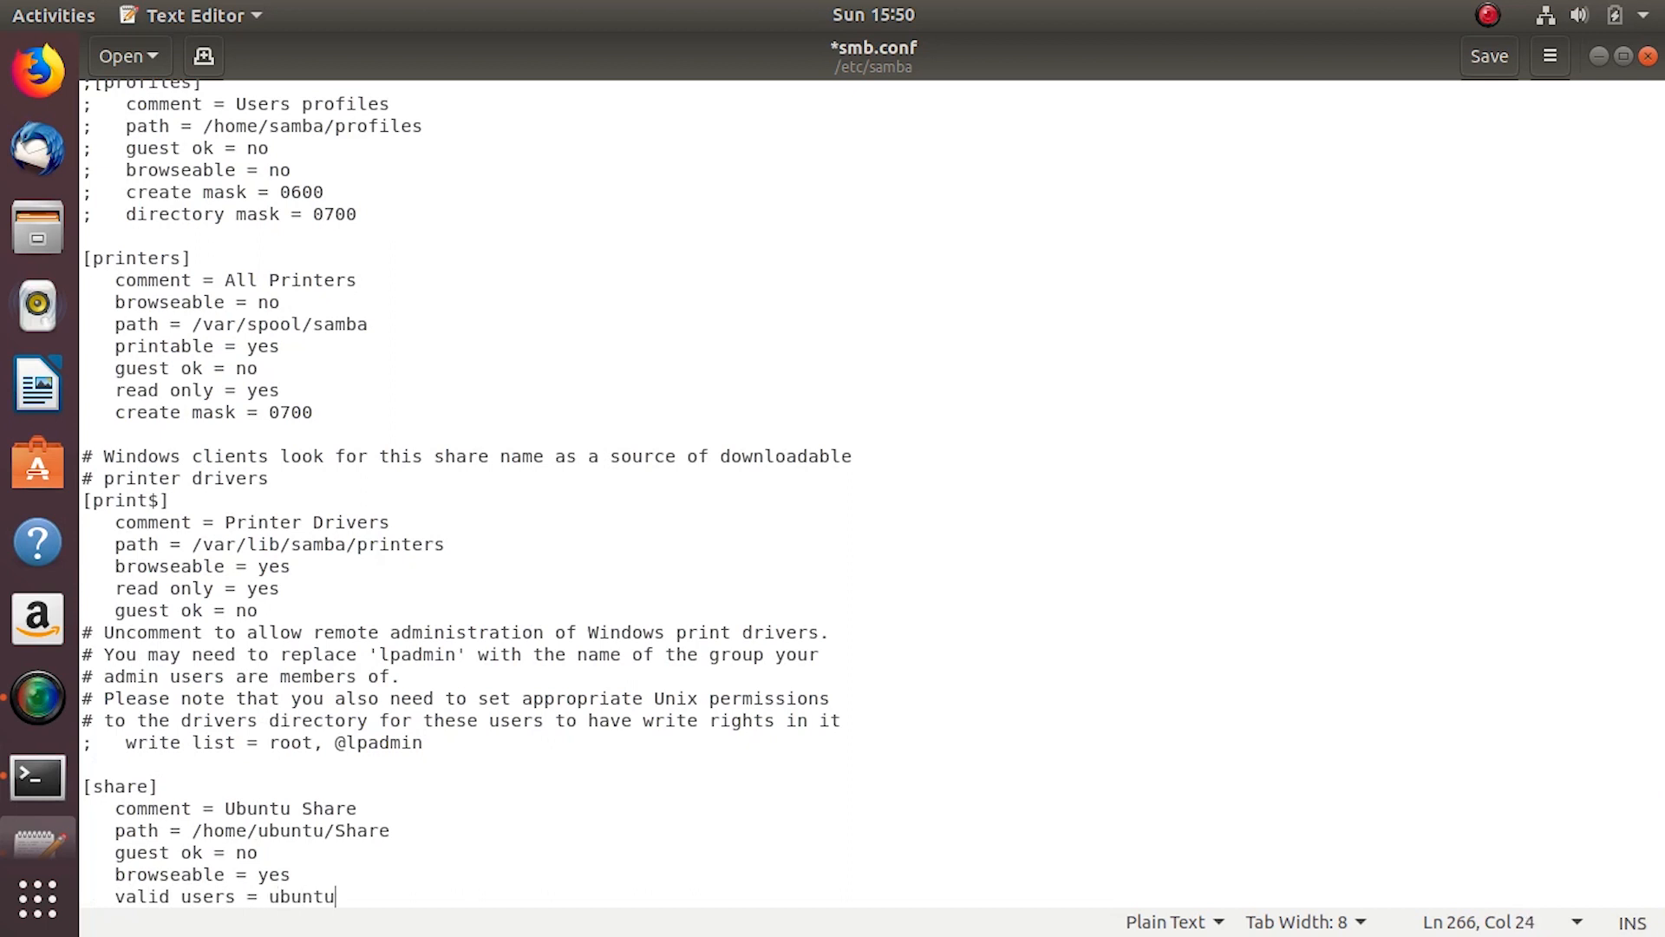
{"action": "left_click", "coordinate": [1489, 56]}
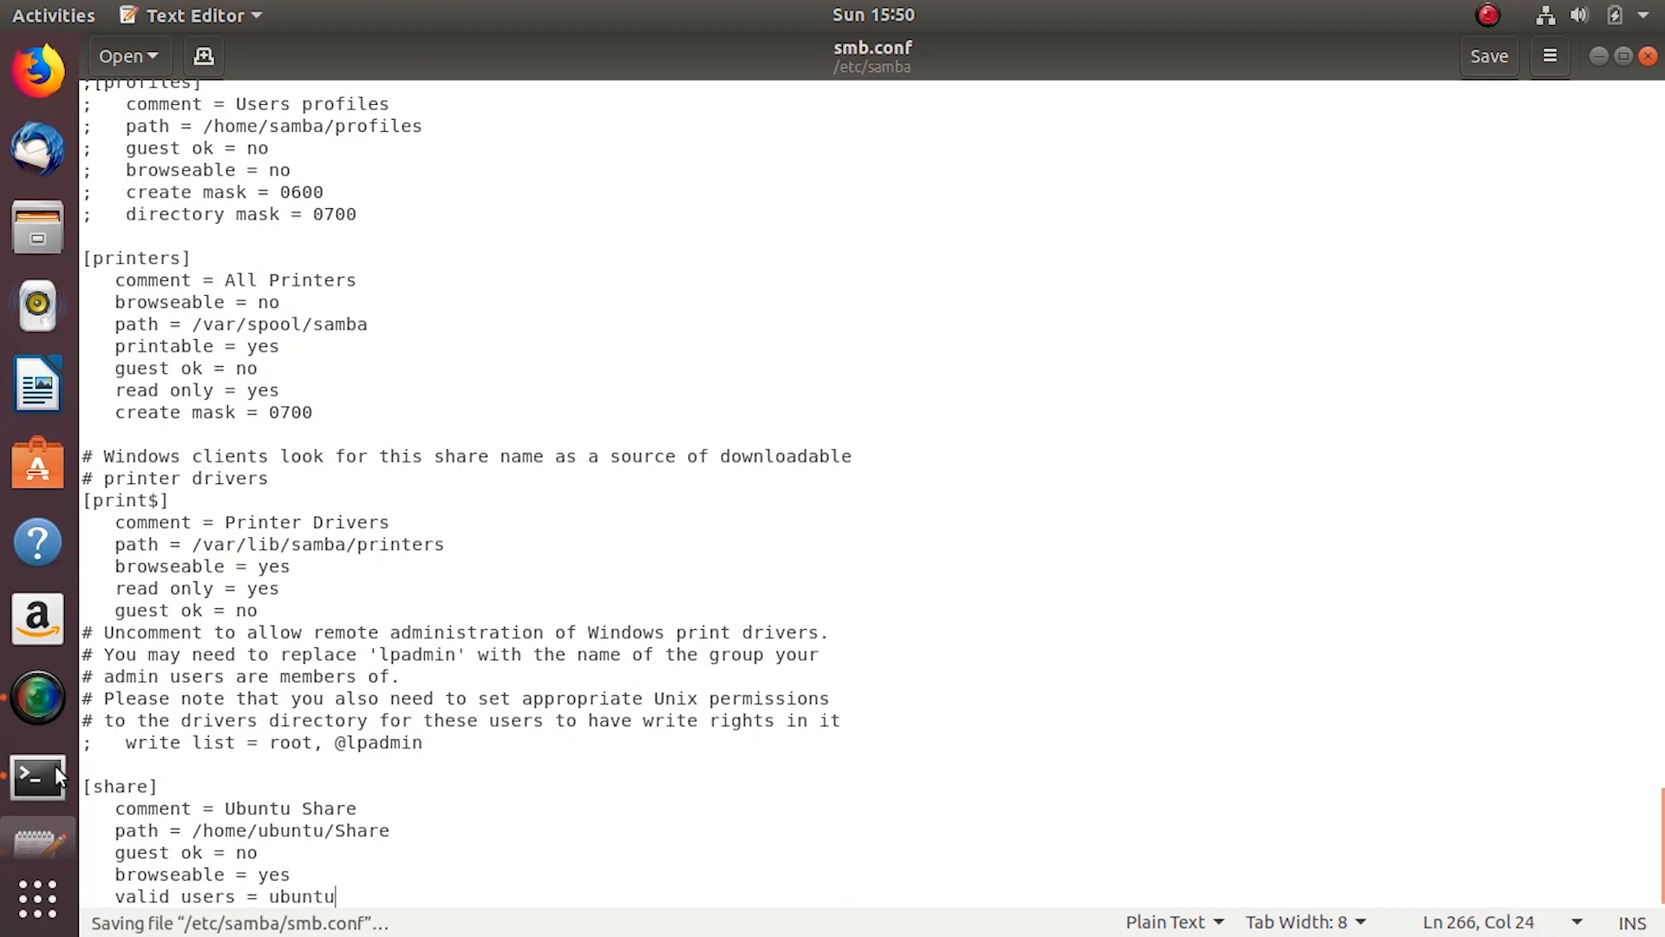
{"action": "left_click", "coordinate": [36, 777]}
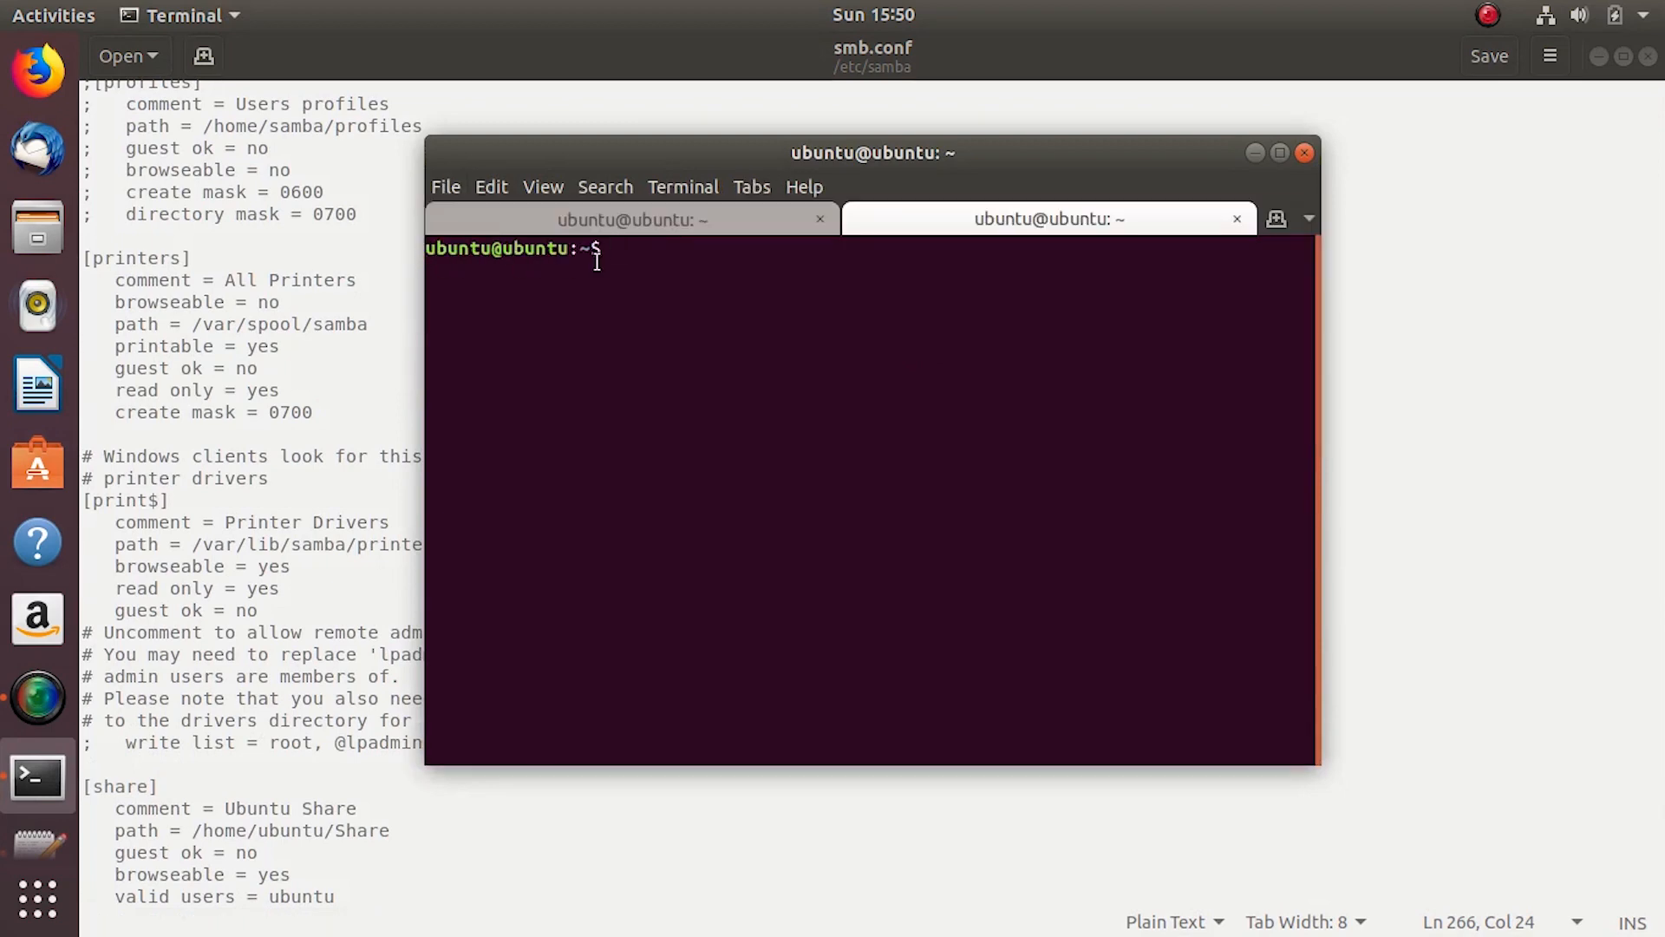
- Run 'echo $USER' and highlight the printed user name ubuntu
{"action": "type", "text": "echo"}
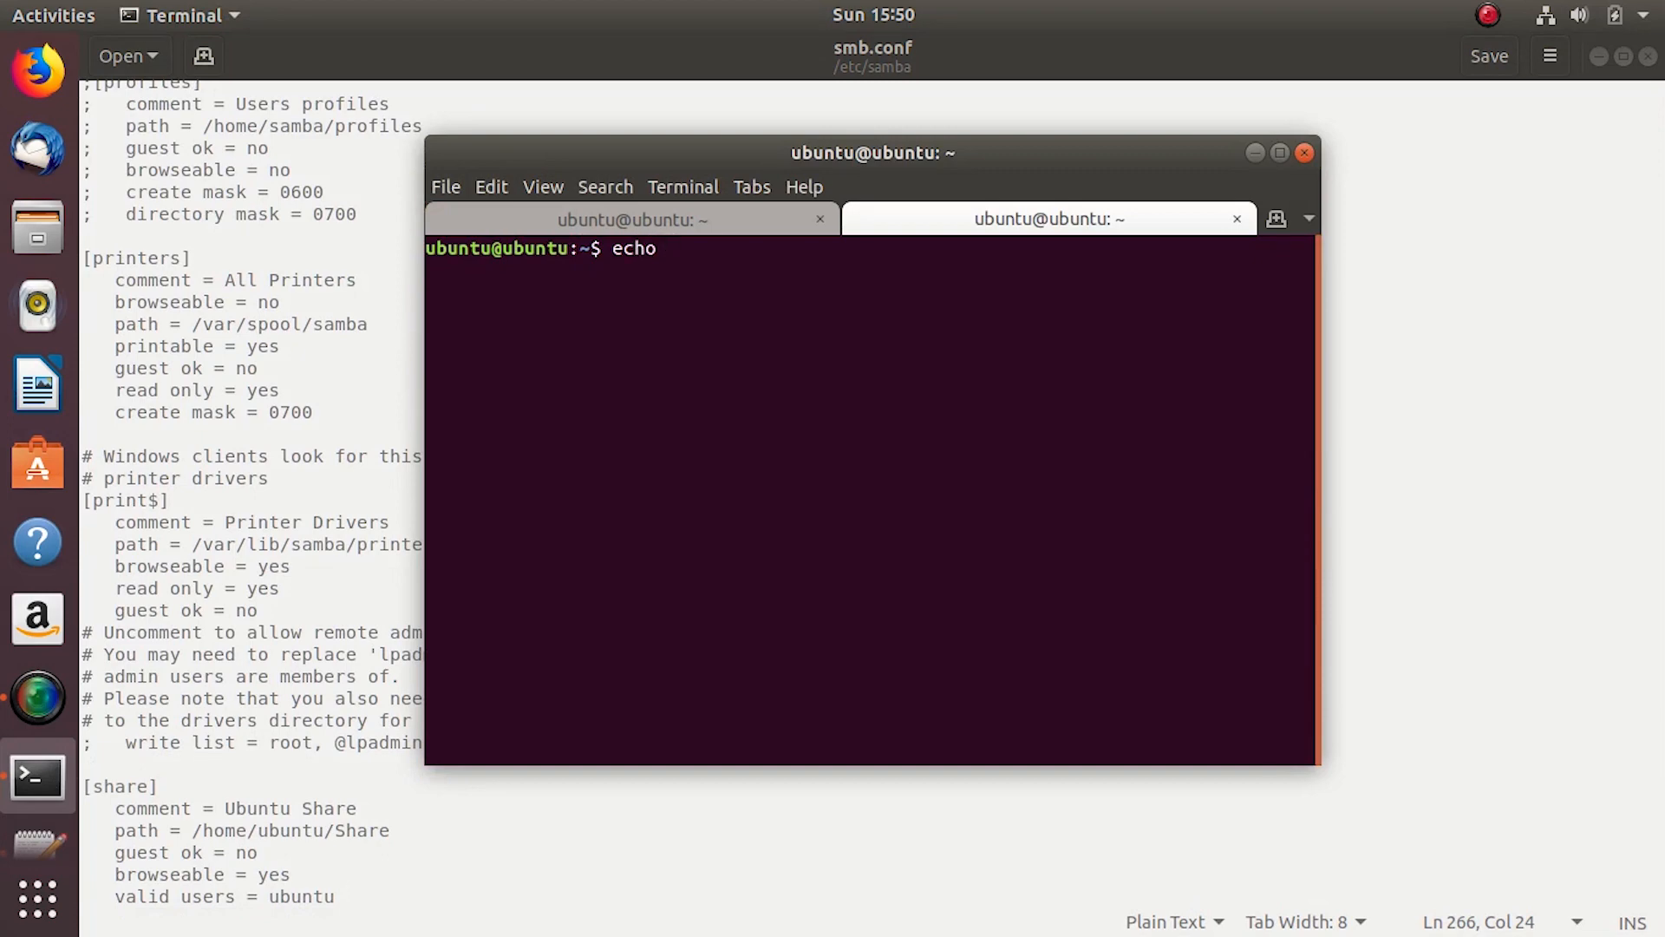
{"action": "type", "text": "$USER"}
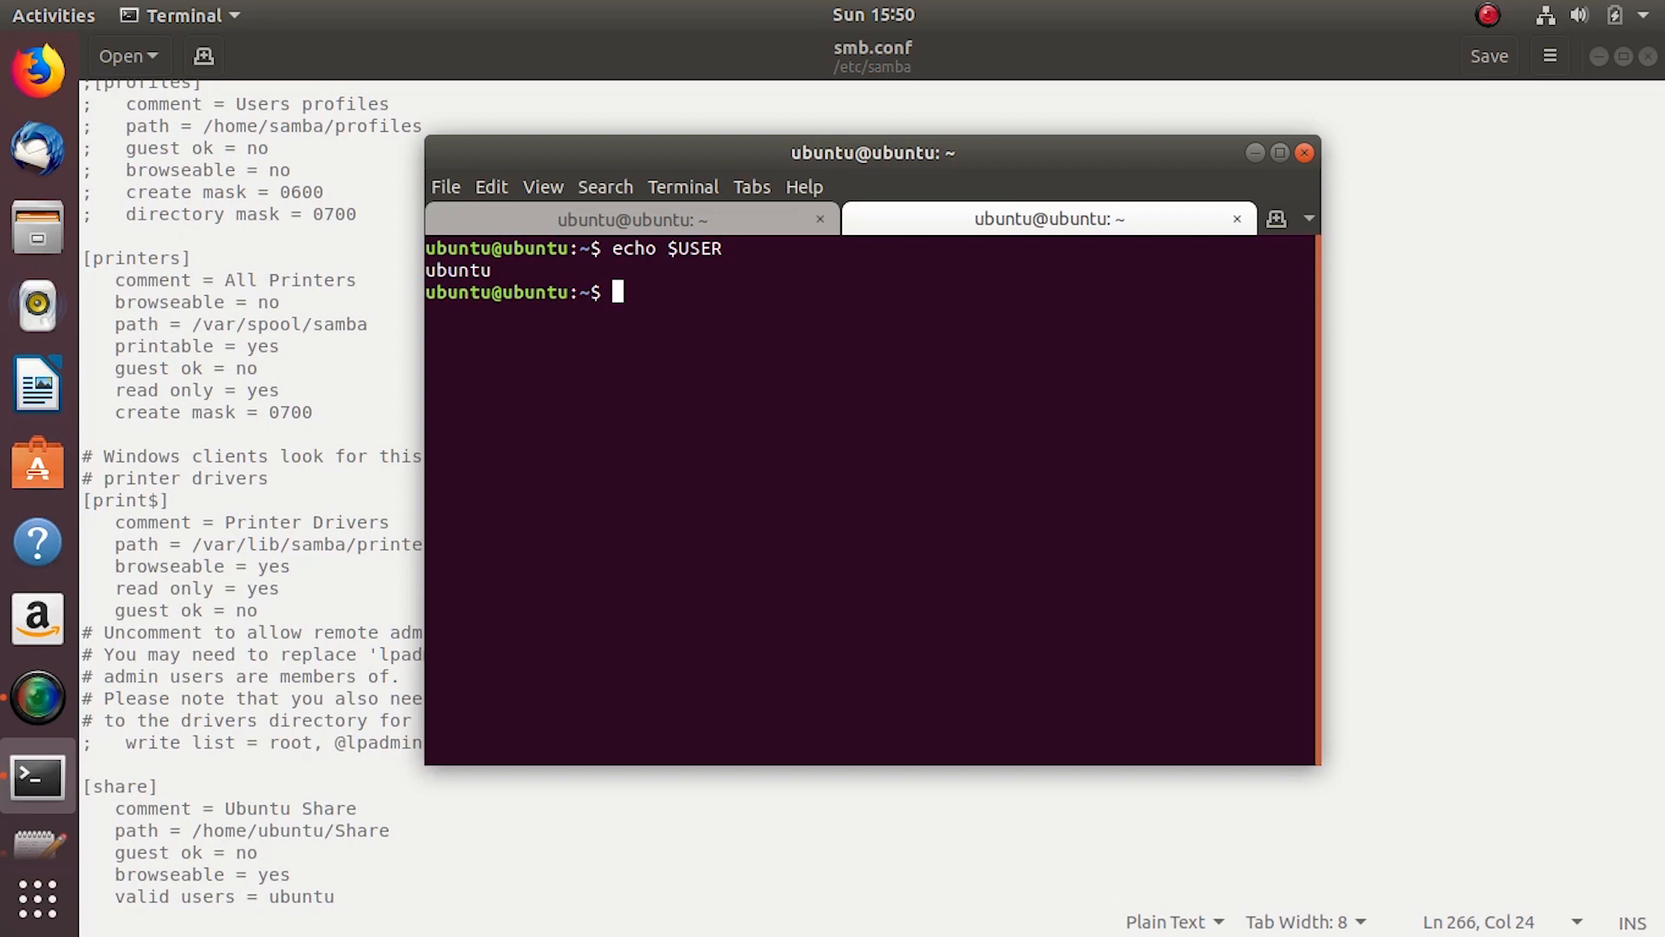
{"action": "double_click", "coordinate": [457, 271]}
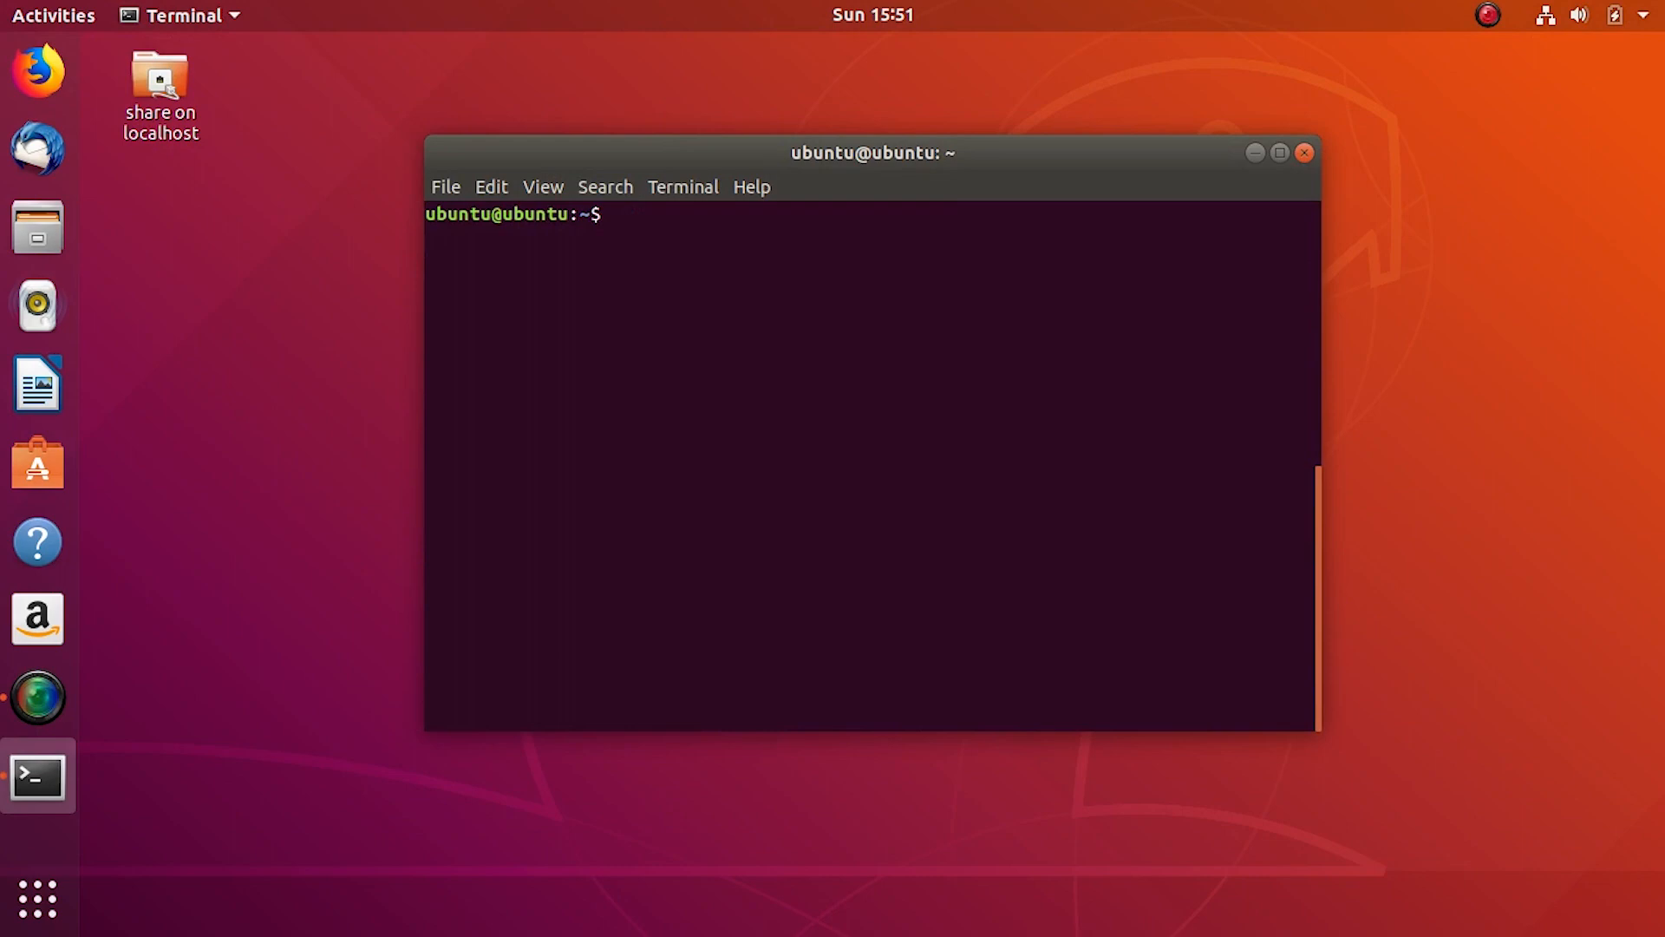
- Run 'sudo smbpasswd -a ubuntu' to add ubuntu as a Samba user with its own password
{"action": "type", "text": "sudo"}
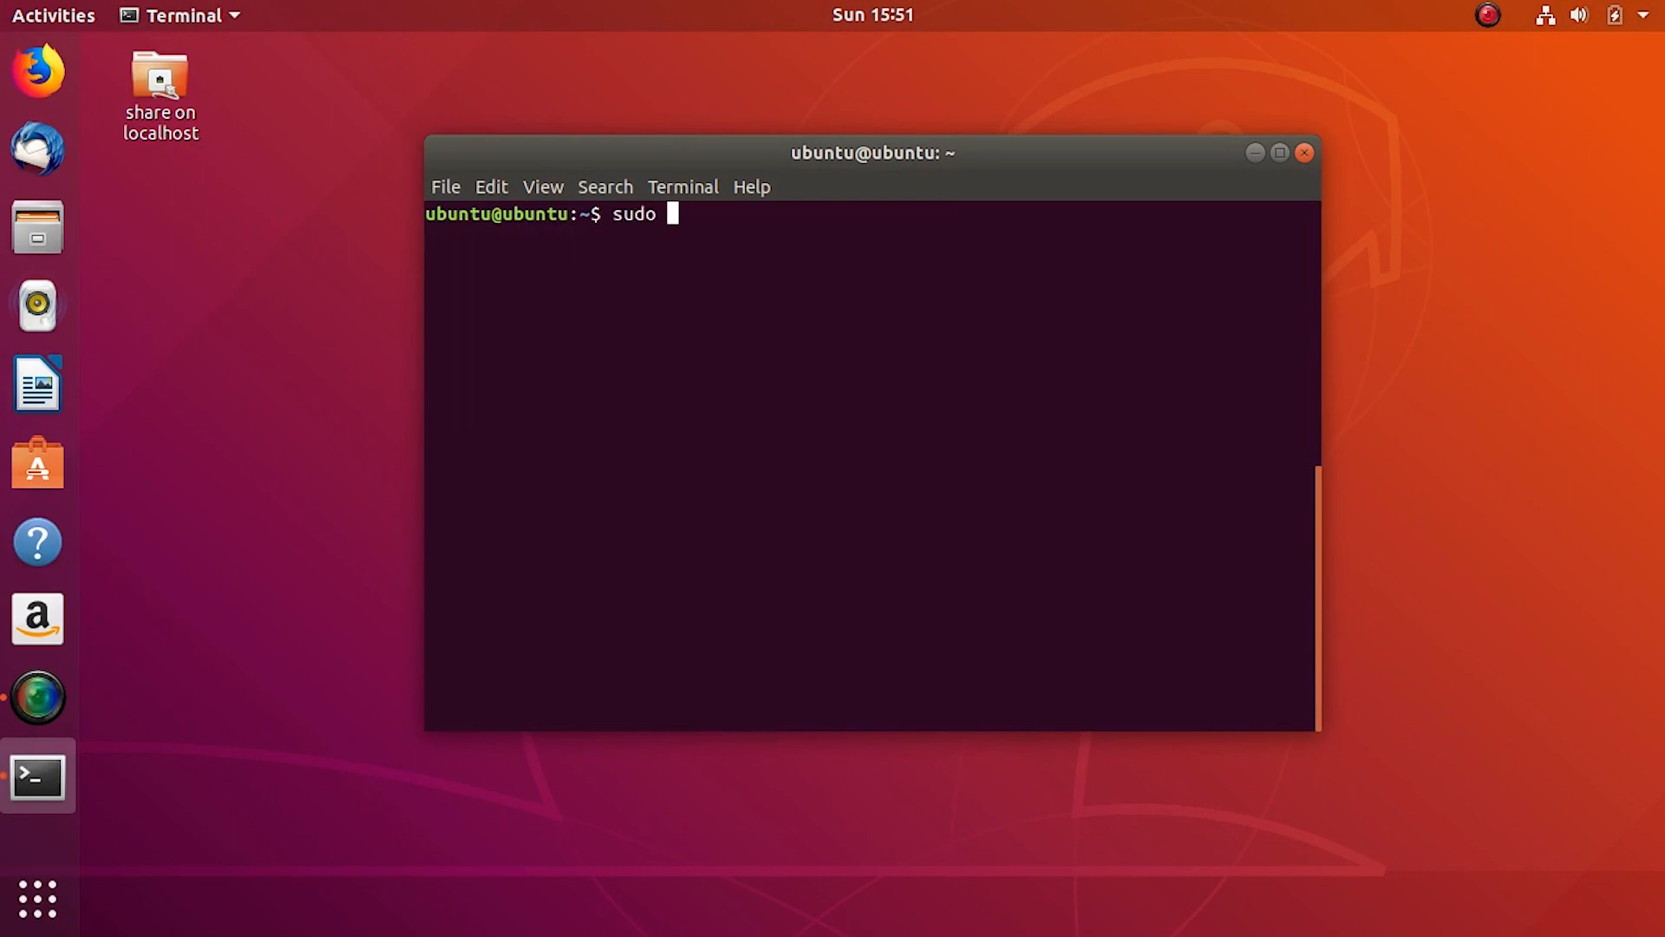
{"action": "type", "text": "smb"}
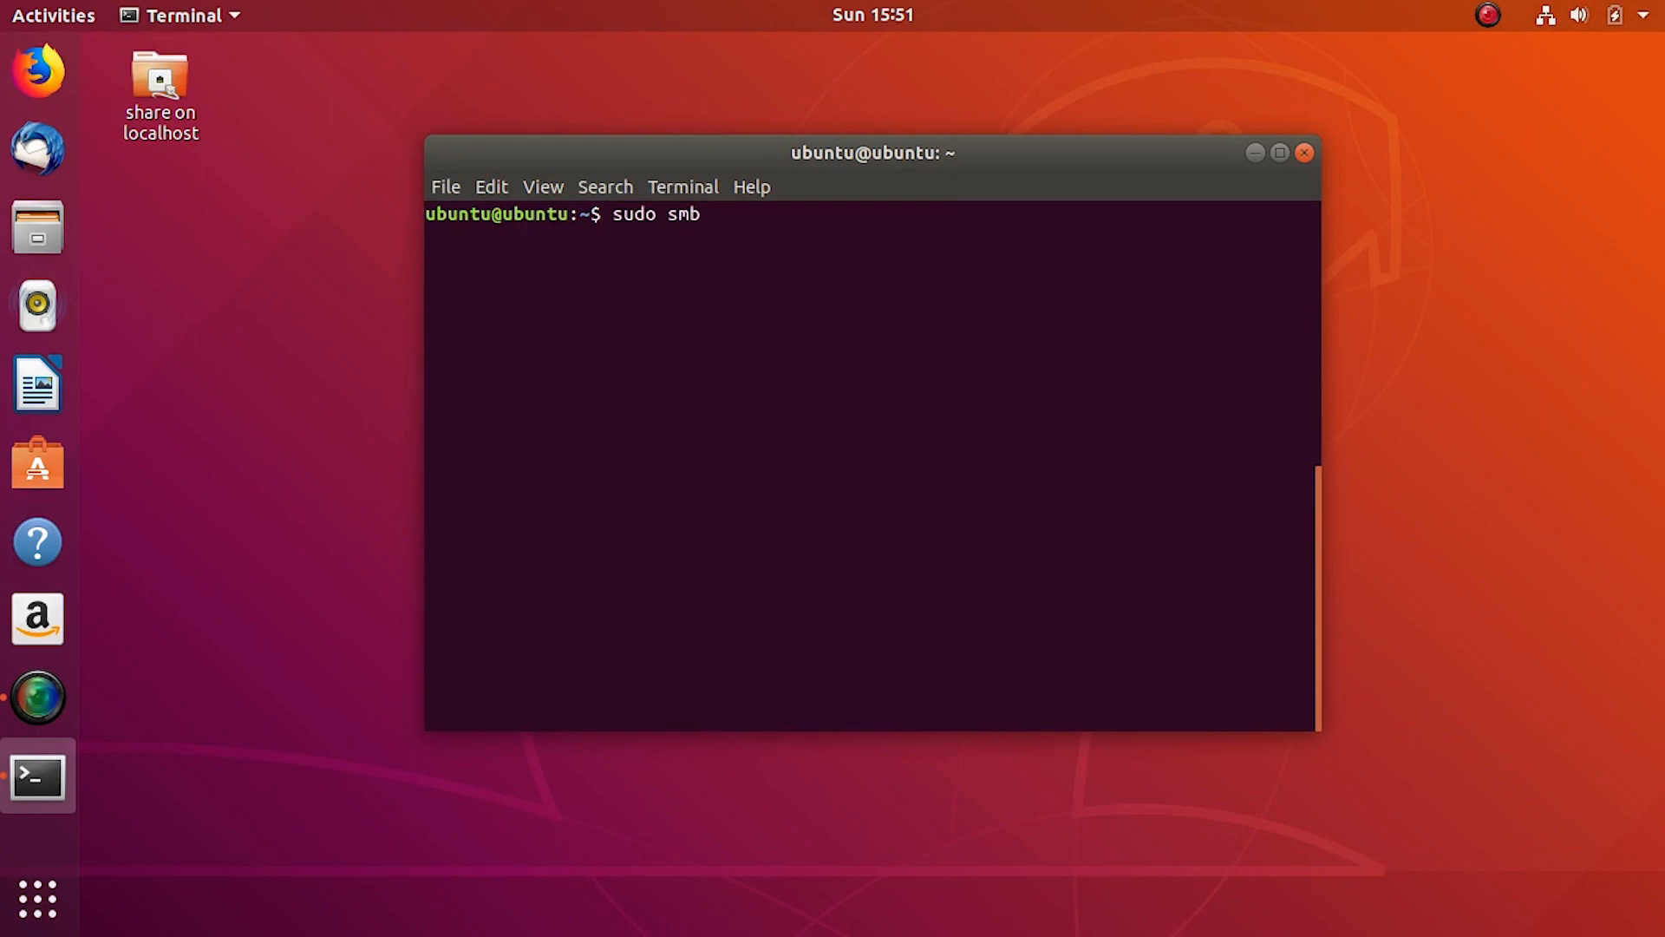
{"action": "type", "text": "passwd -a"}
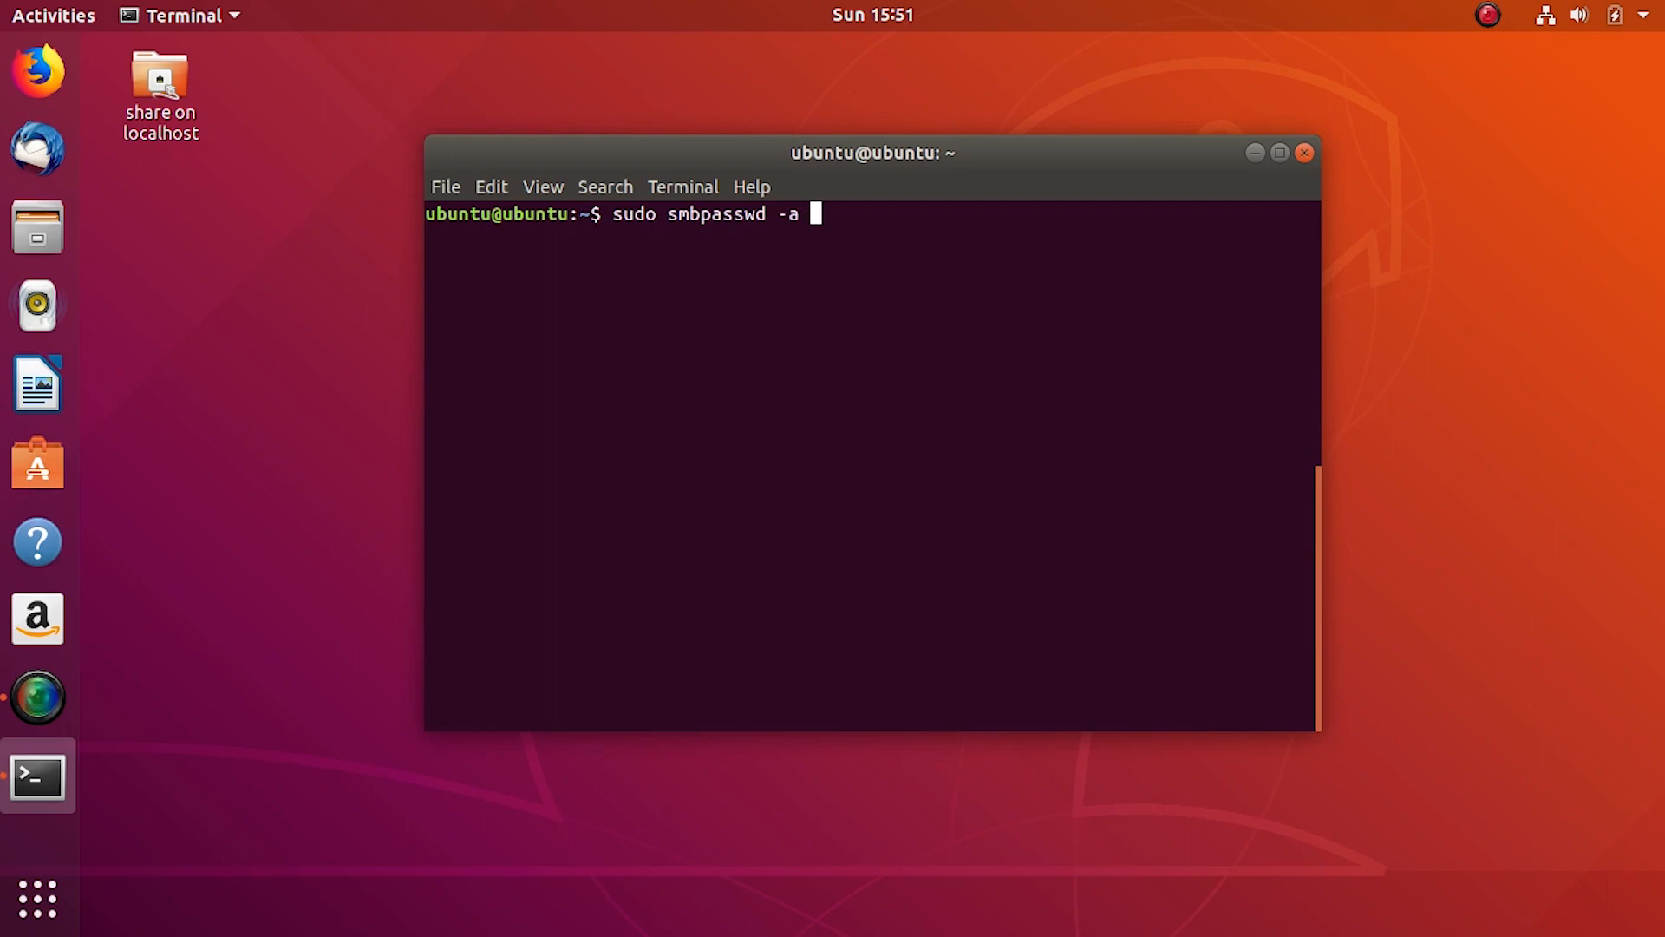
{"action": "type", "text": "ubuntu"}
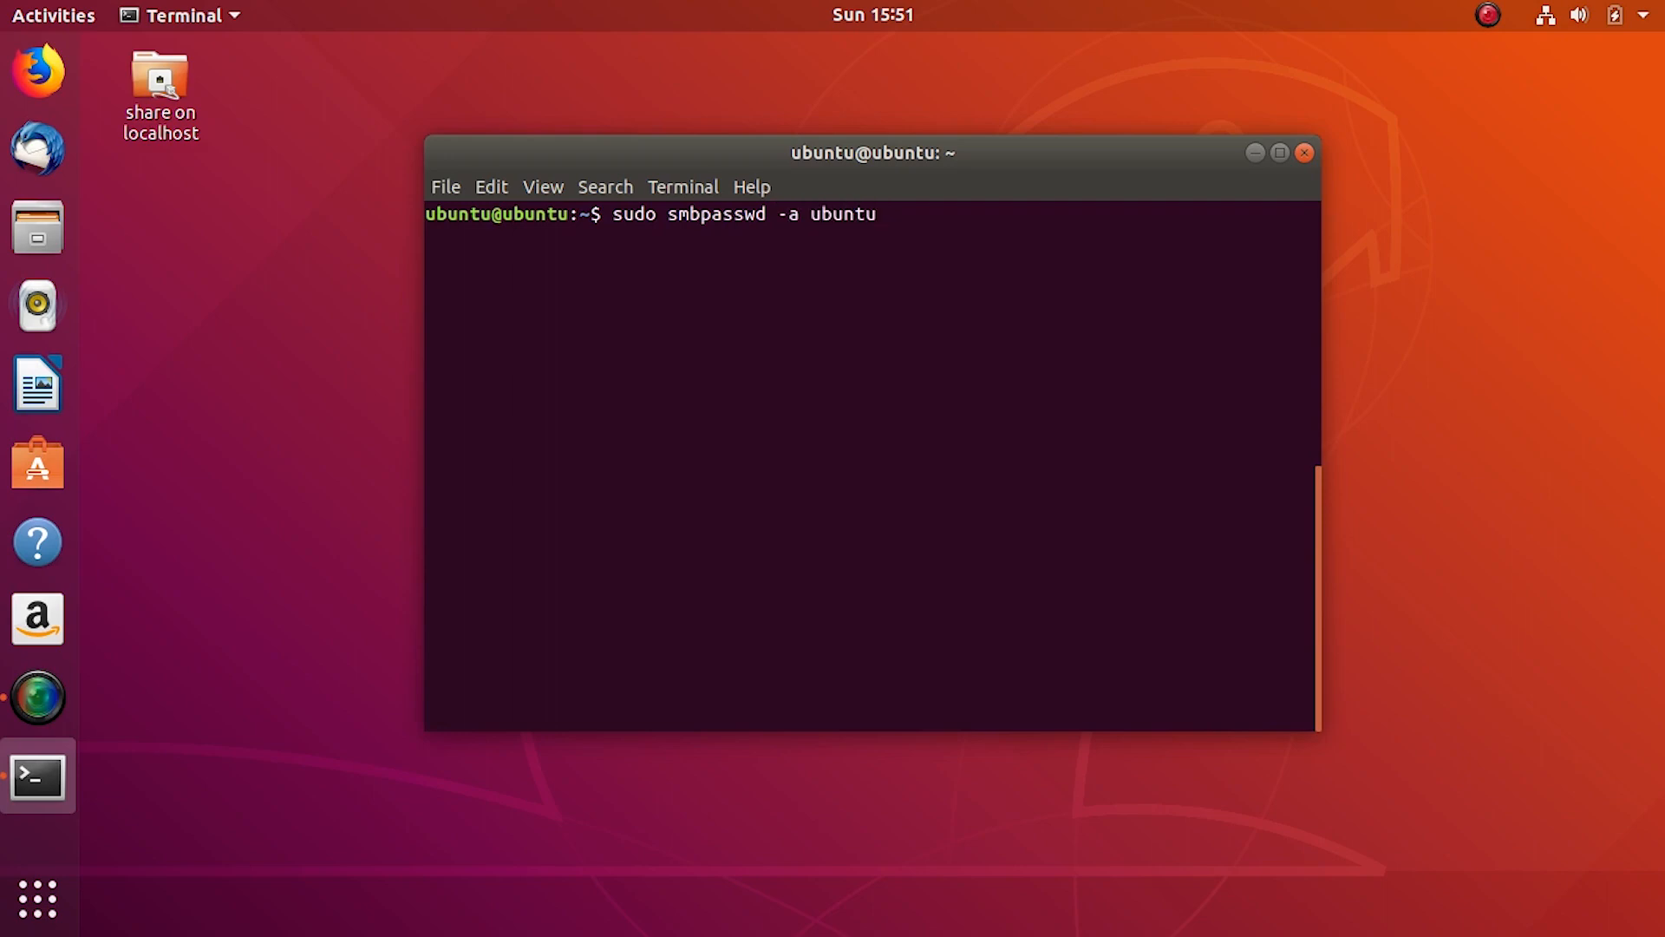
{"action": "key", "text": "Return"}
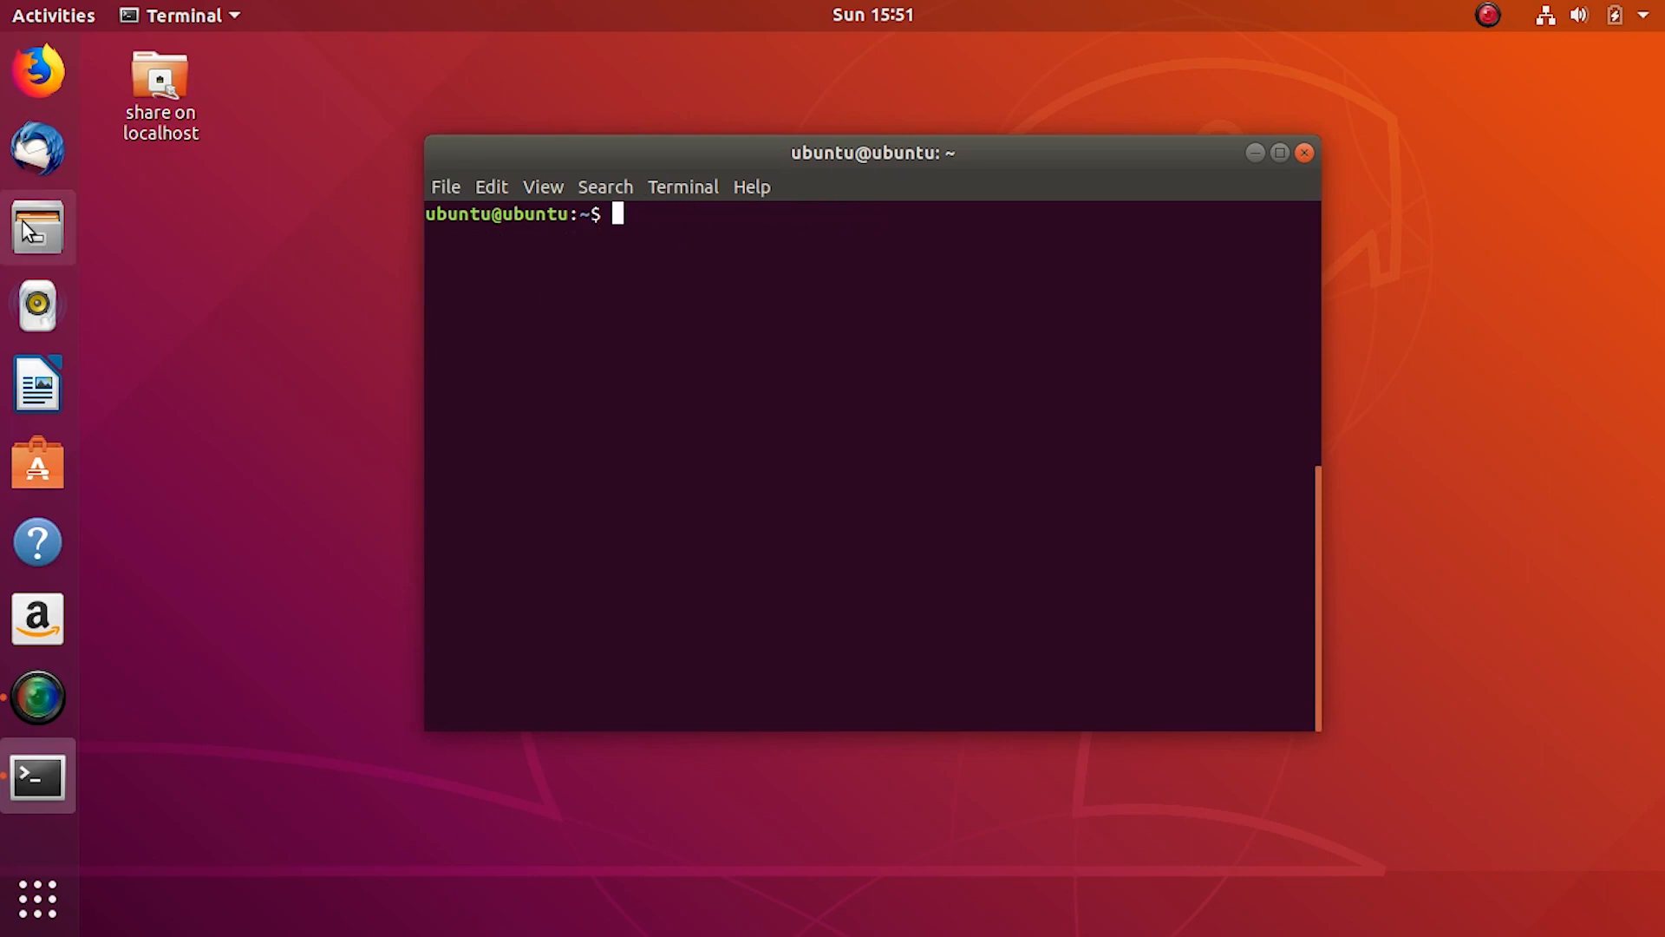
- After an anonymous attempt fails, connect to the localhost share as Registered User ubuntu
{"action": "left_click", "coordinate": [36, 229]}
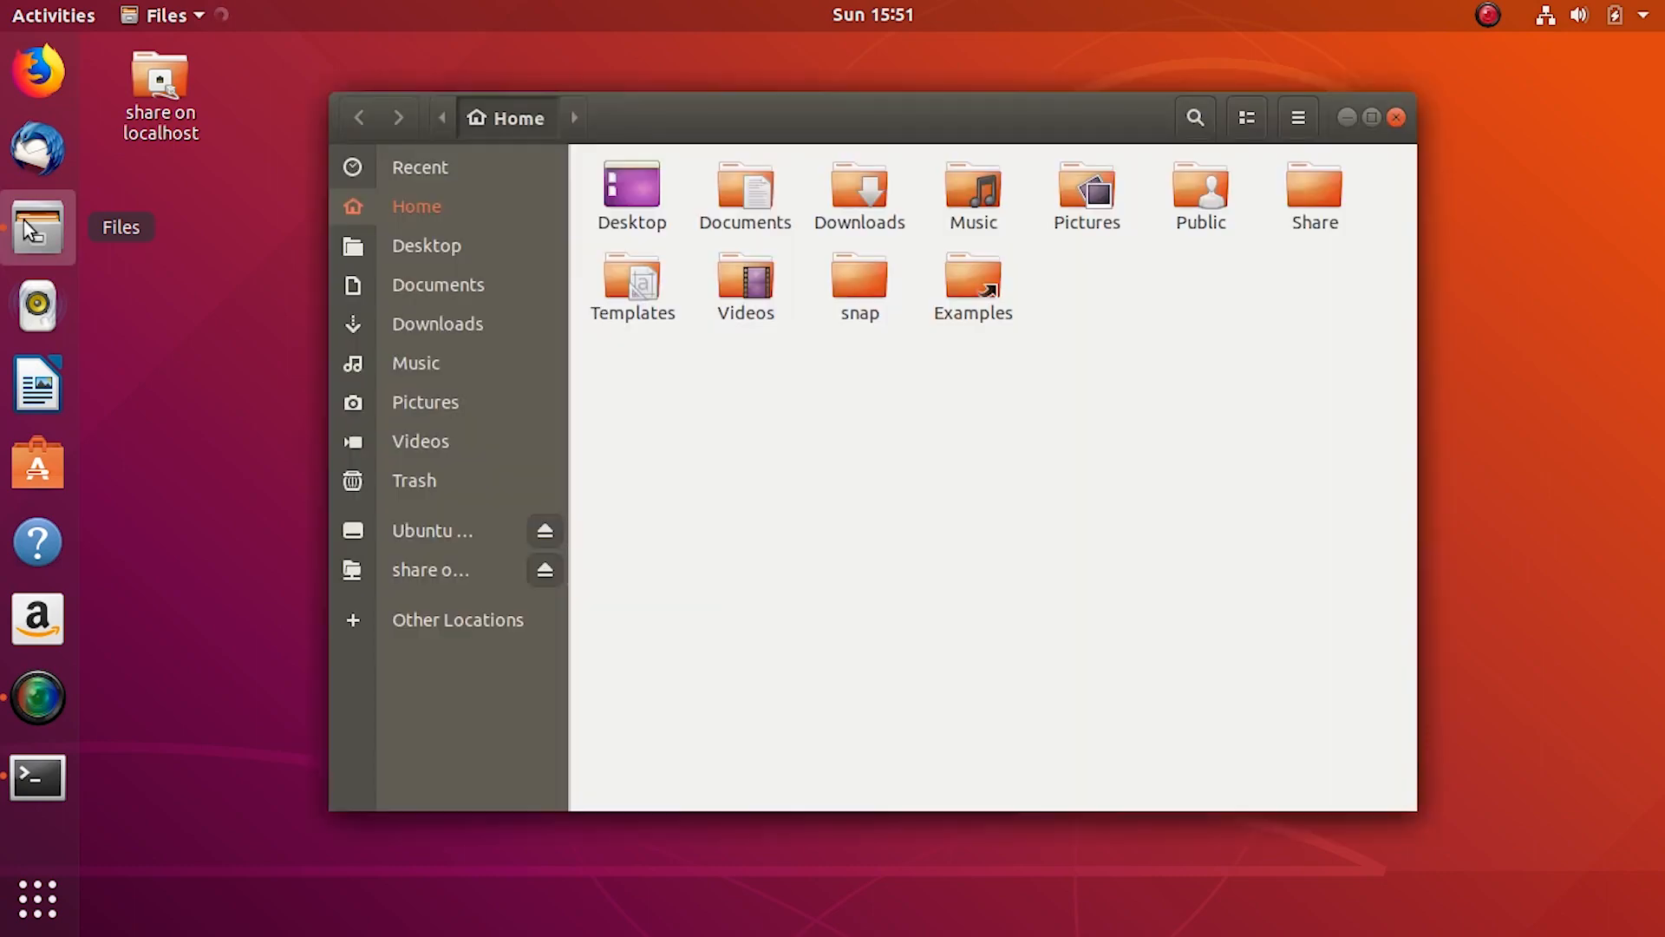
{"action": "left_click", "coordinate": [458, 579]}
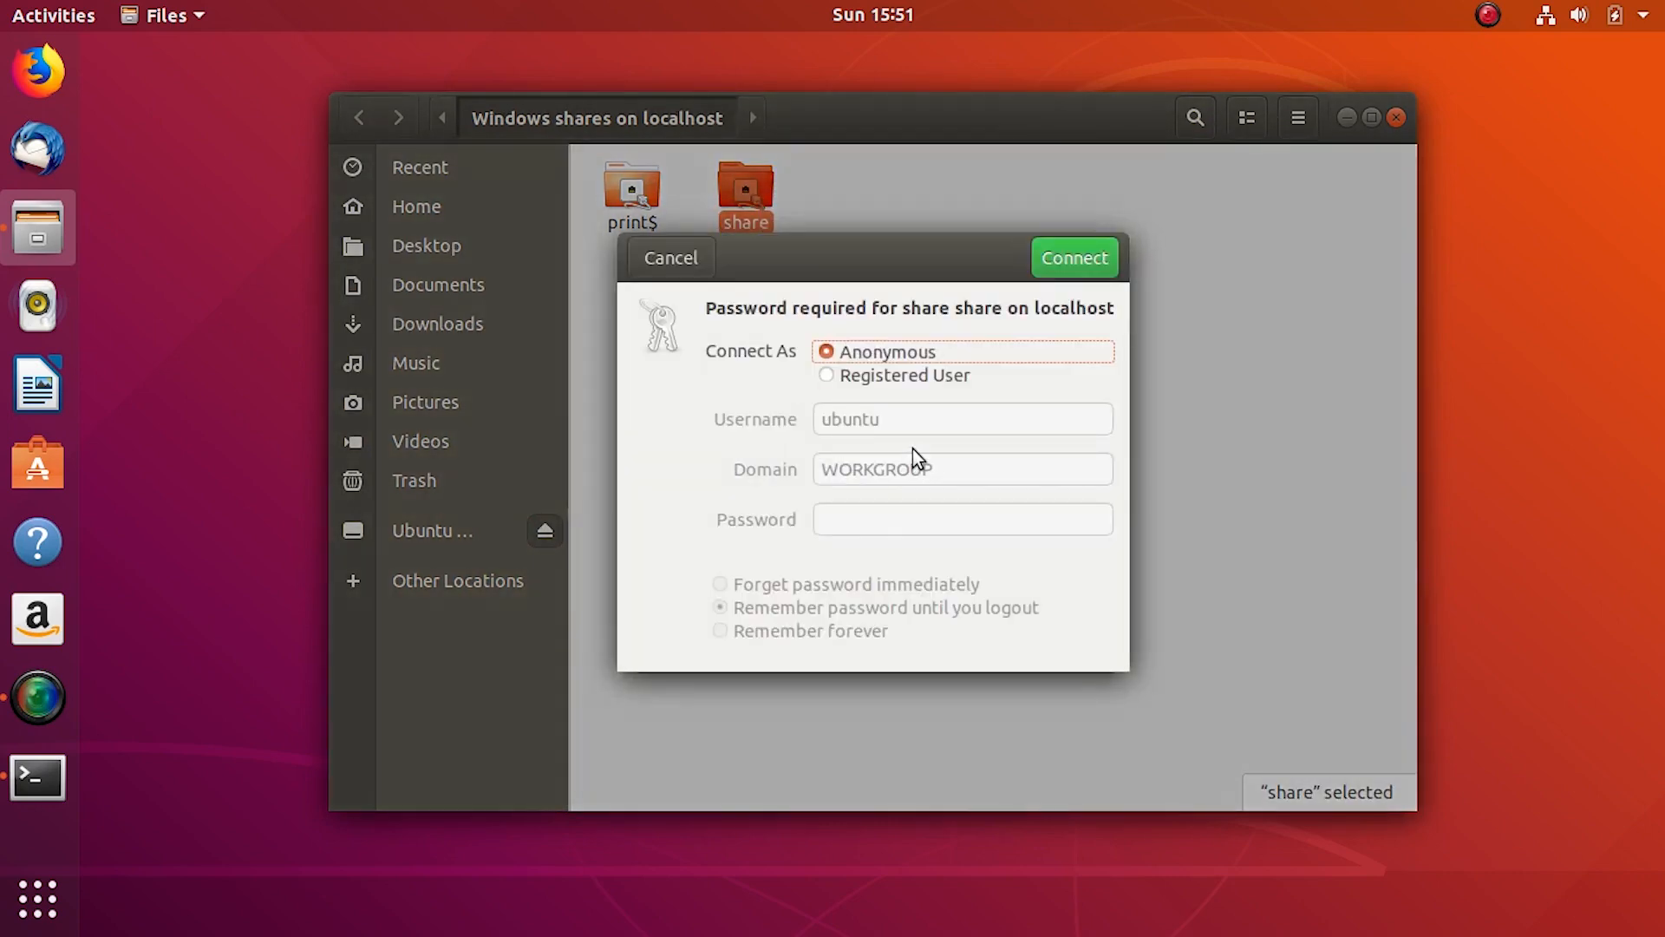
{"action": "left_click", "coordinate": [1073, 257]}
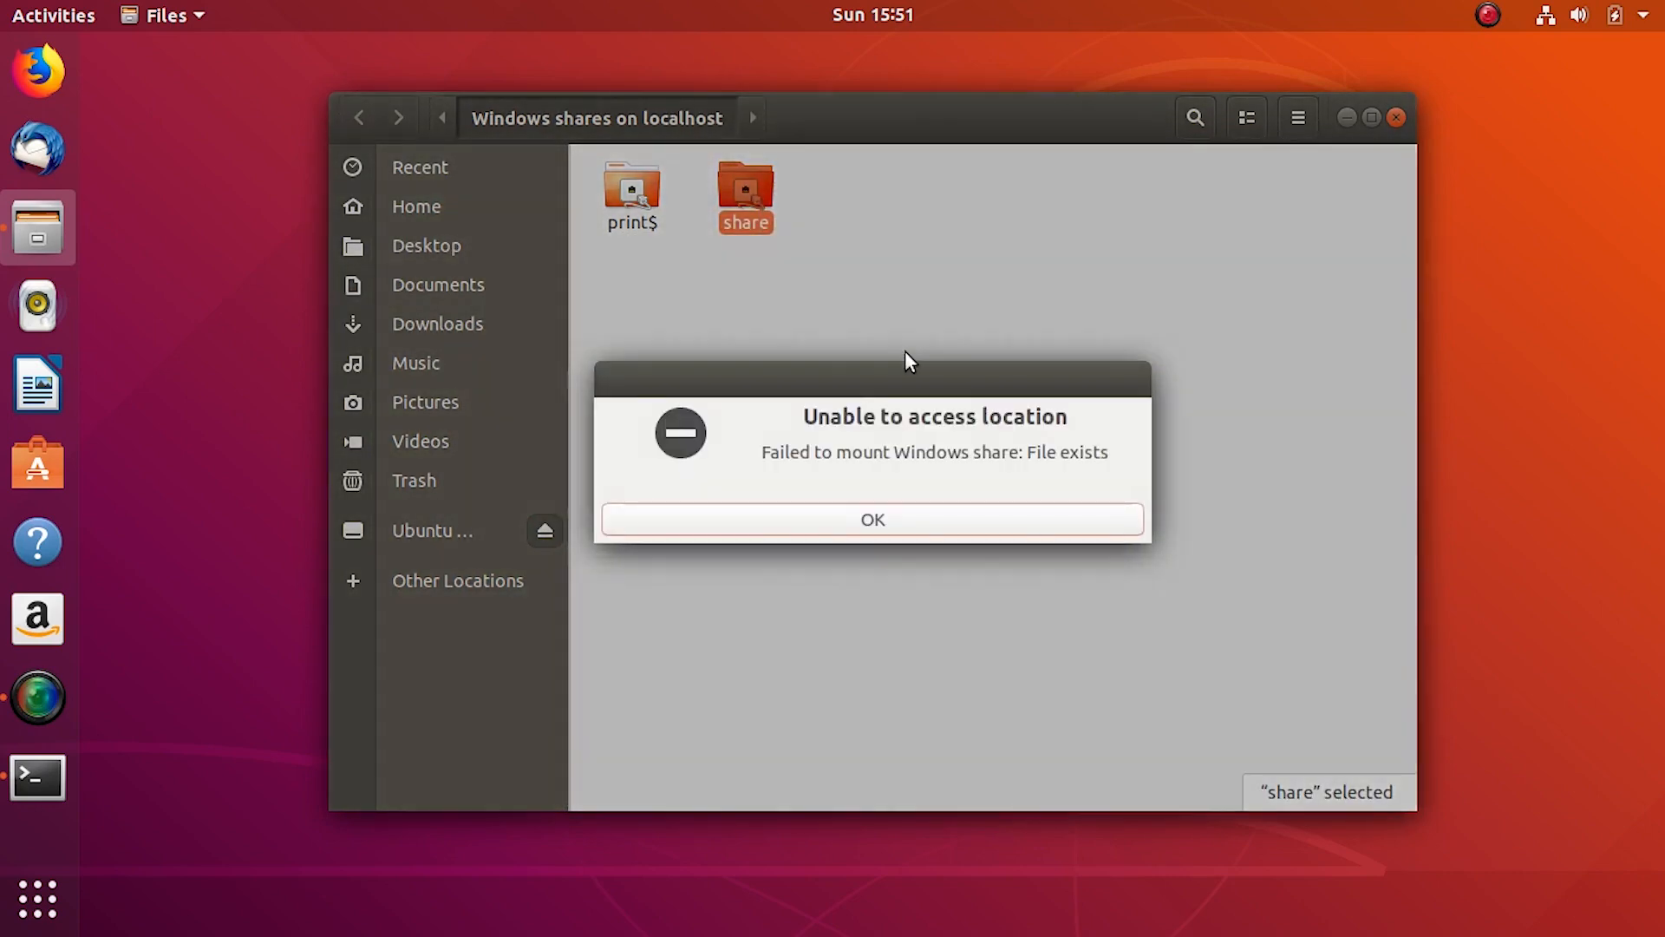
{"action": "left_click", "coordinate": [871, 519]}
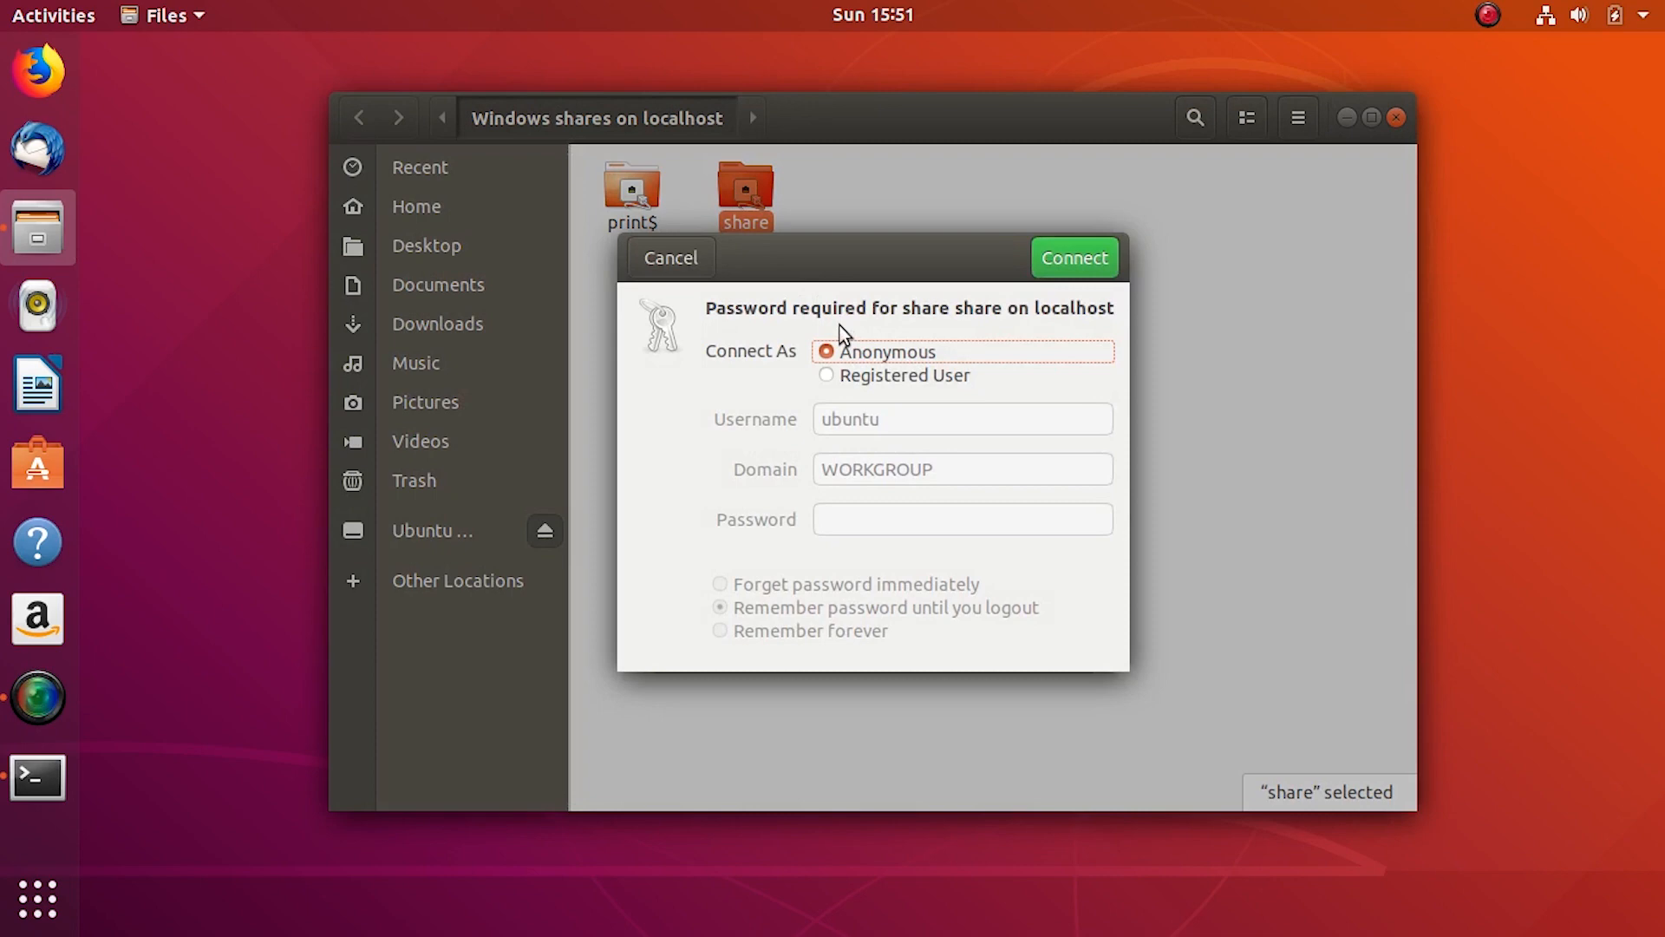
{"action": "left_click", "coordinate": [826, 375]}
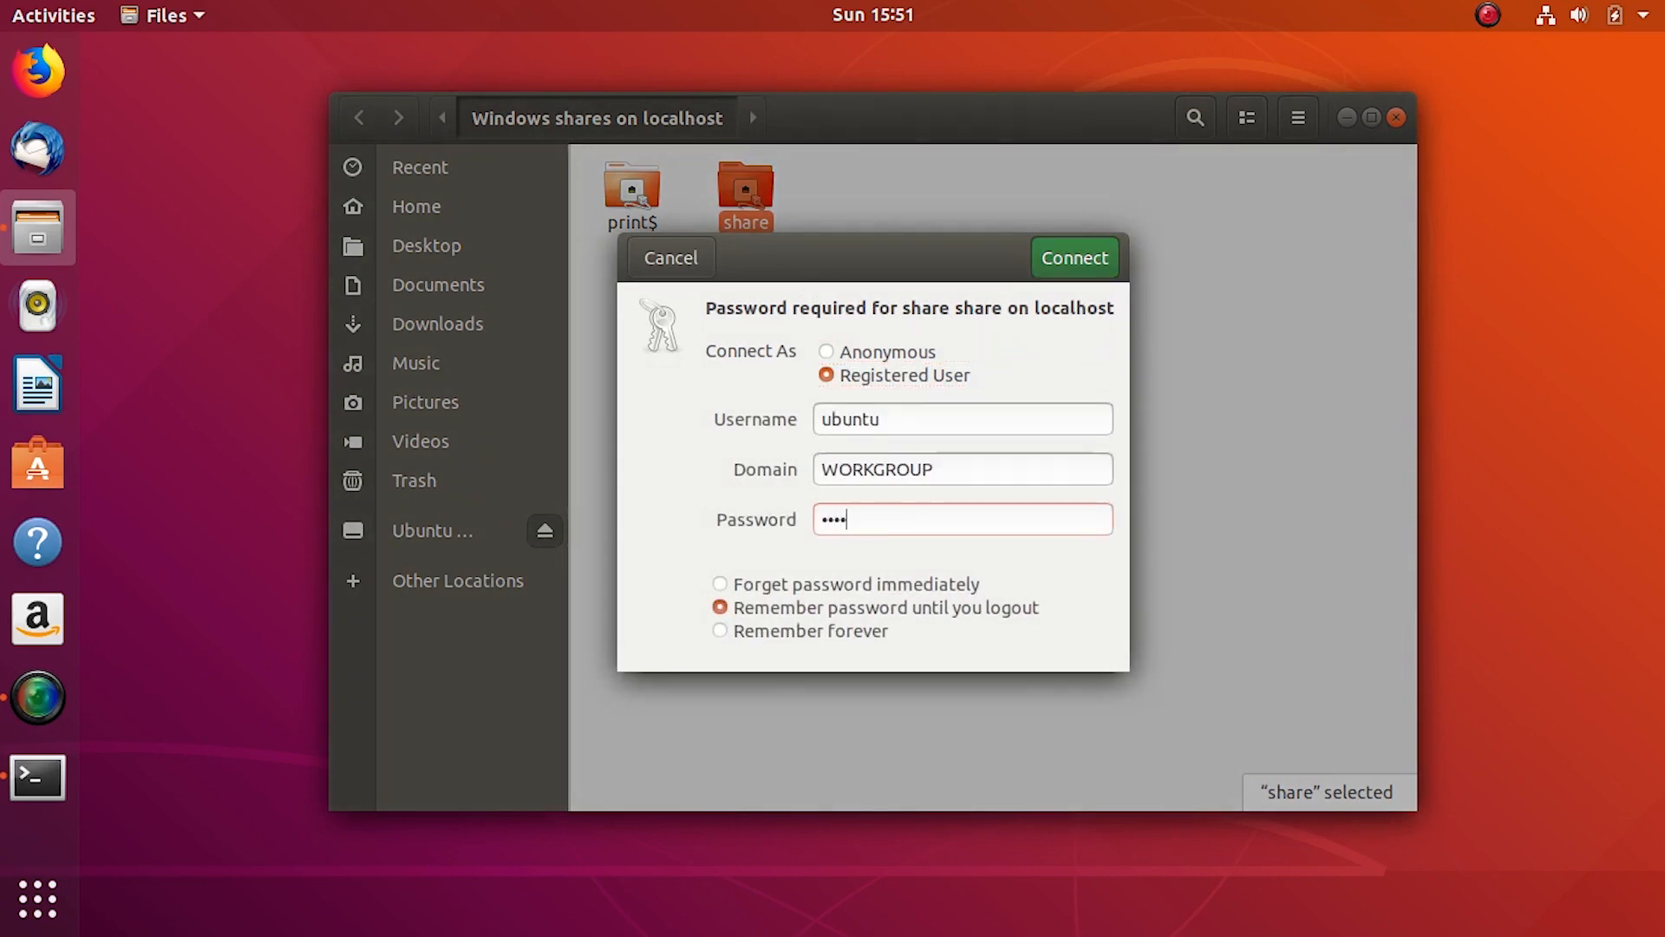
{"action": "left_click", "coordinate": [1072, 257]}
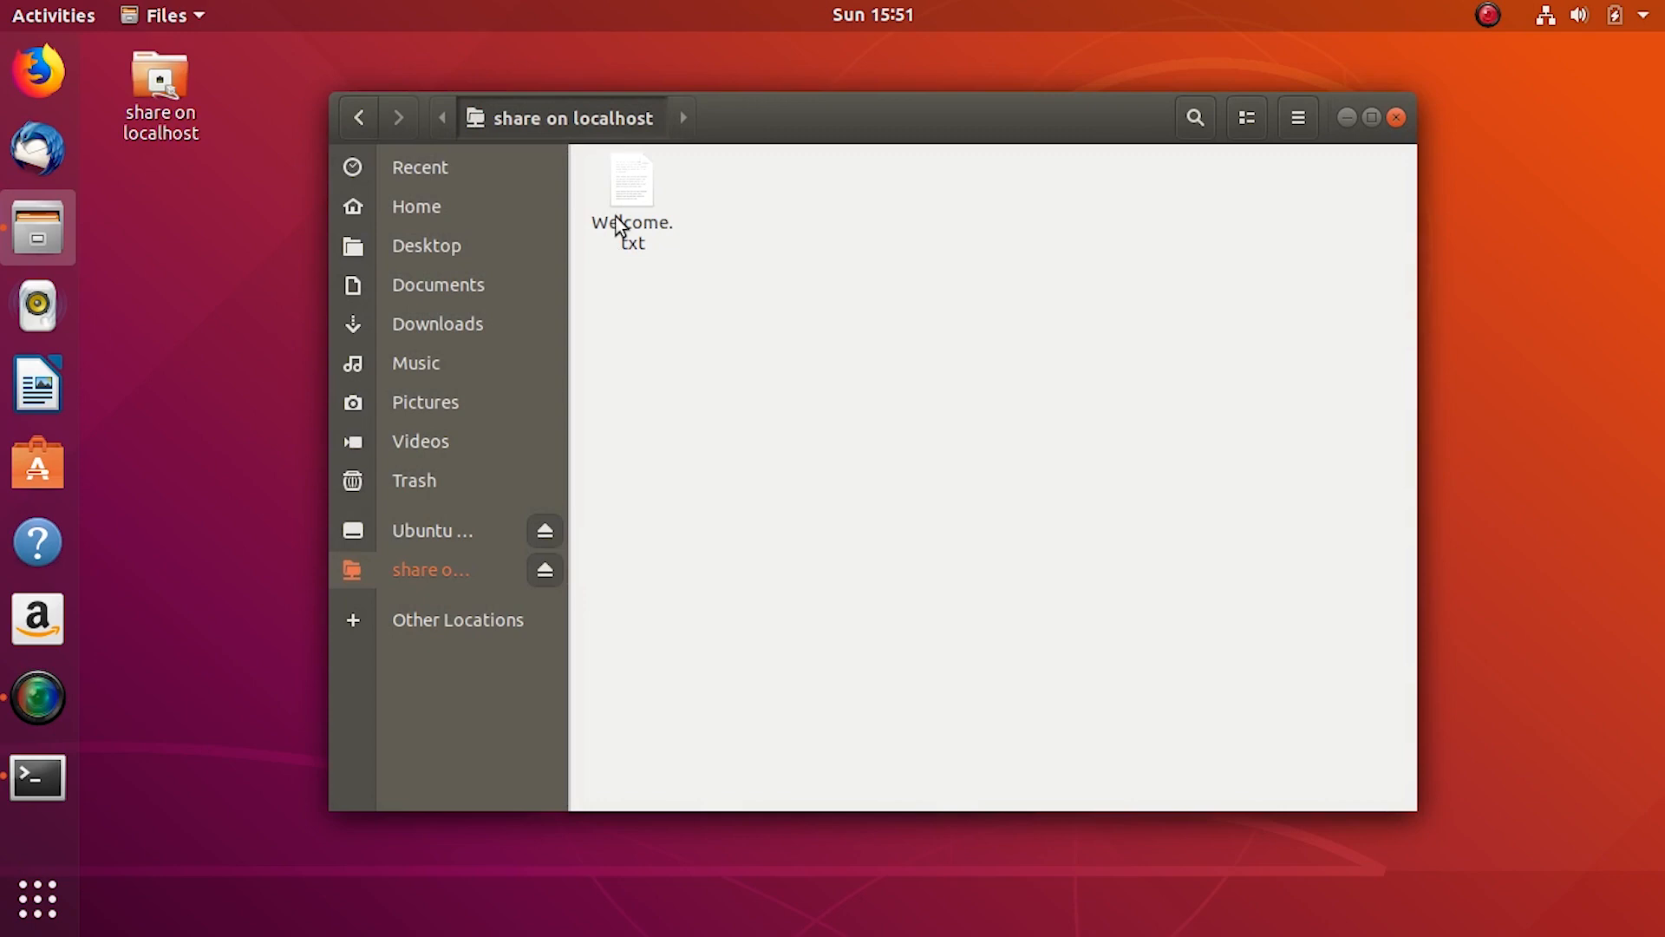
- Attempt to create folder 'Can_I_Write?' in the share and expand the permission-denied error details
{"action": "double_click", "coordinate": [630, 177]}
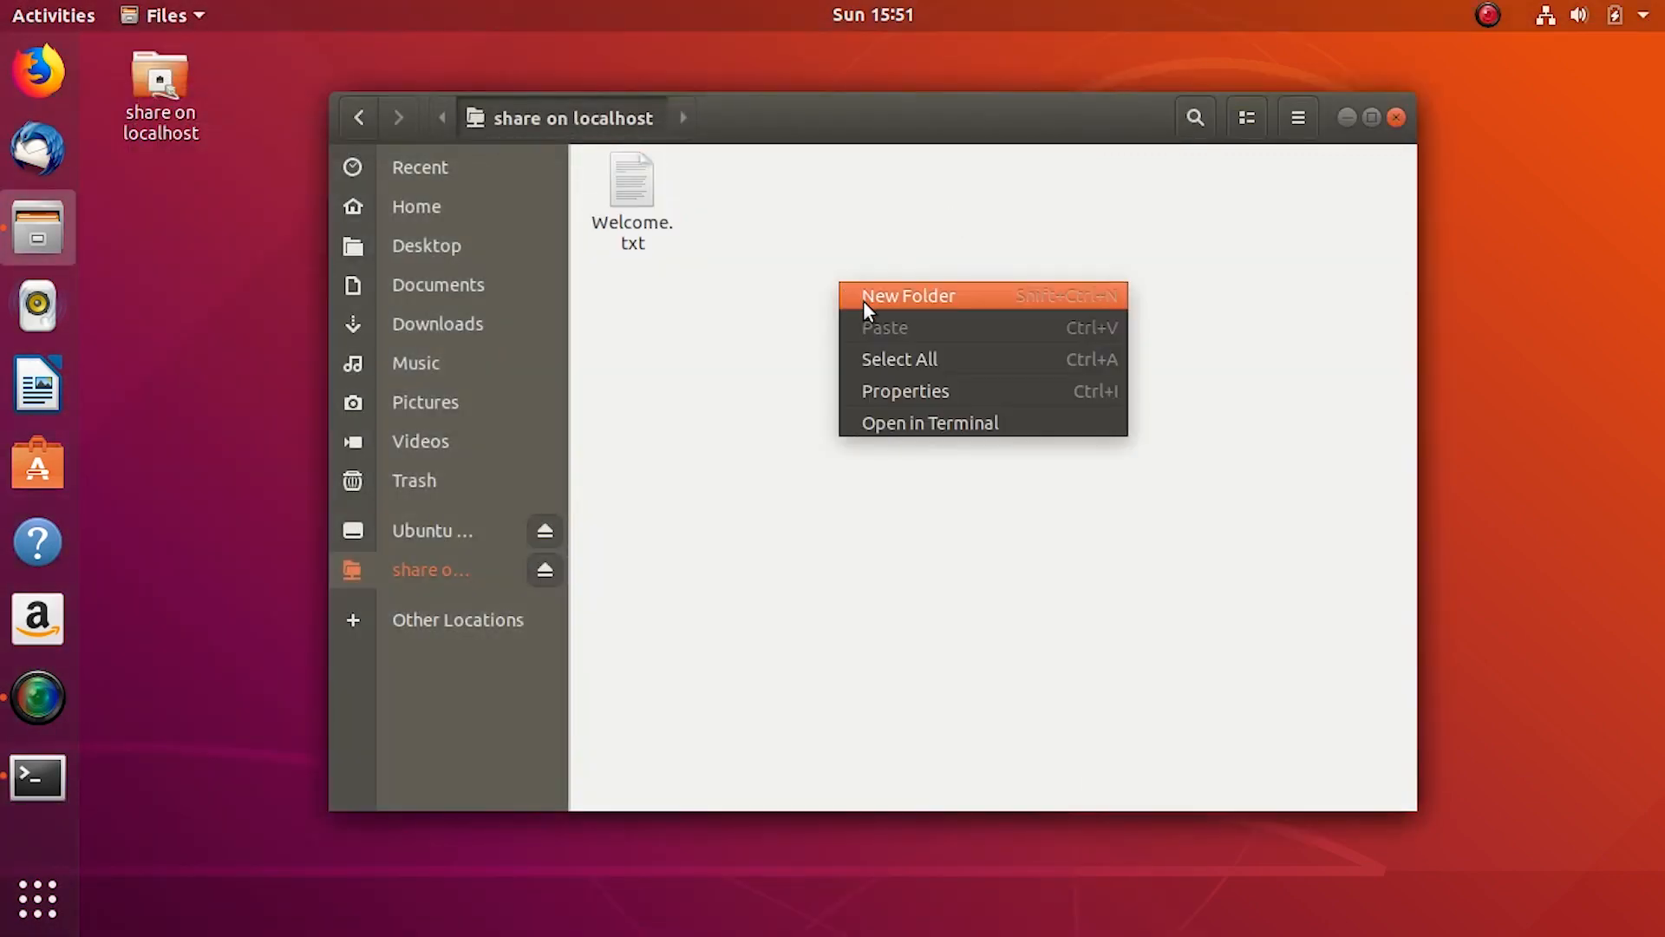
{"action": "left_click", "coordinate": [907, 295]}
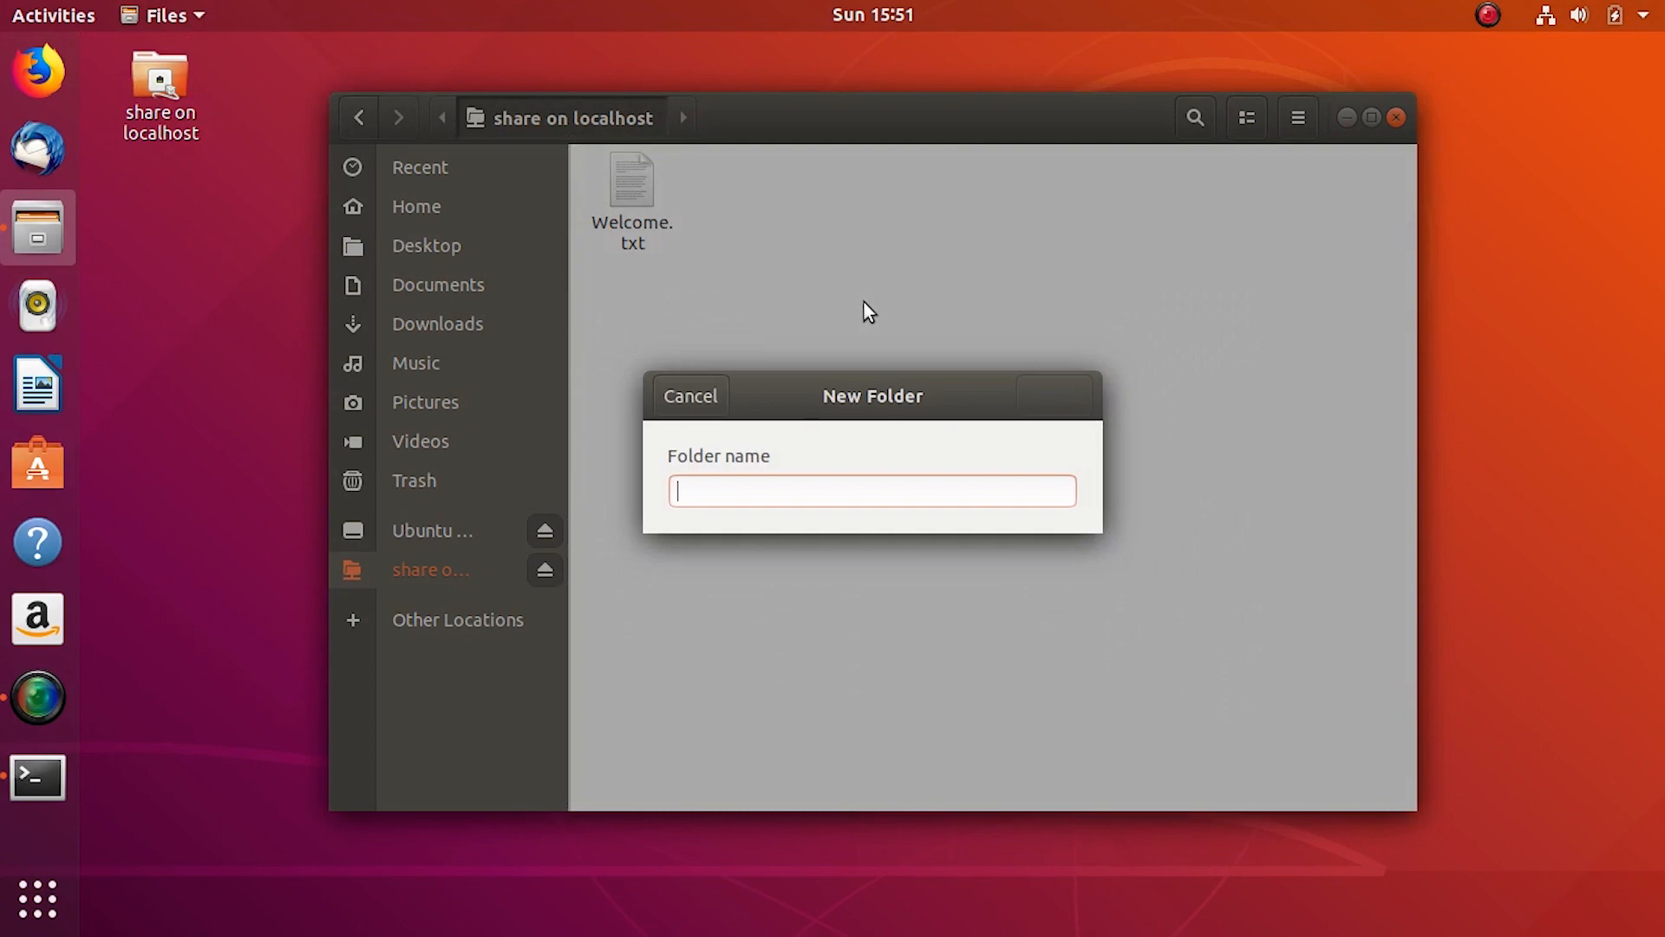
{"action": "type", "text": "Can"}
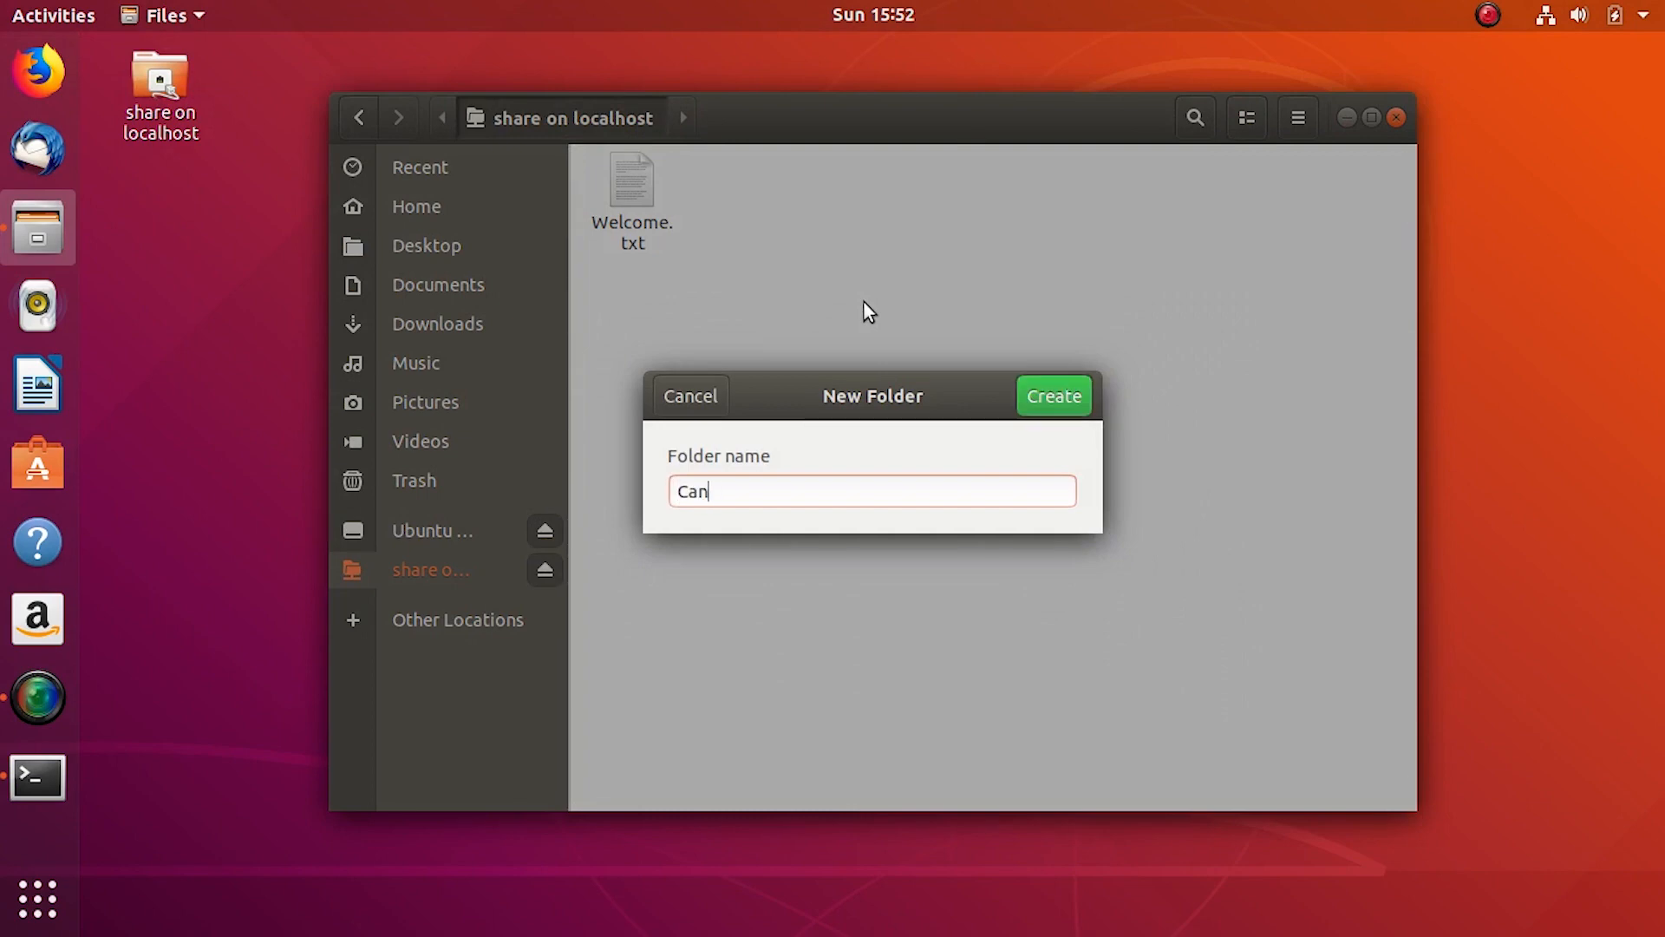
{"action": "type", "text": "_I_"}
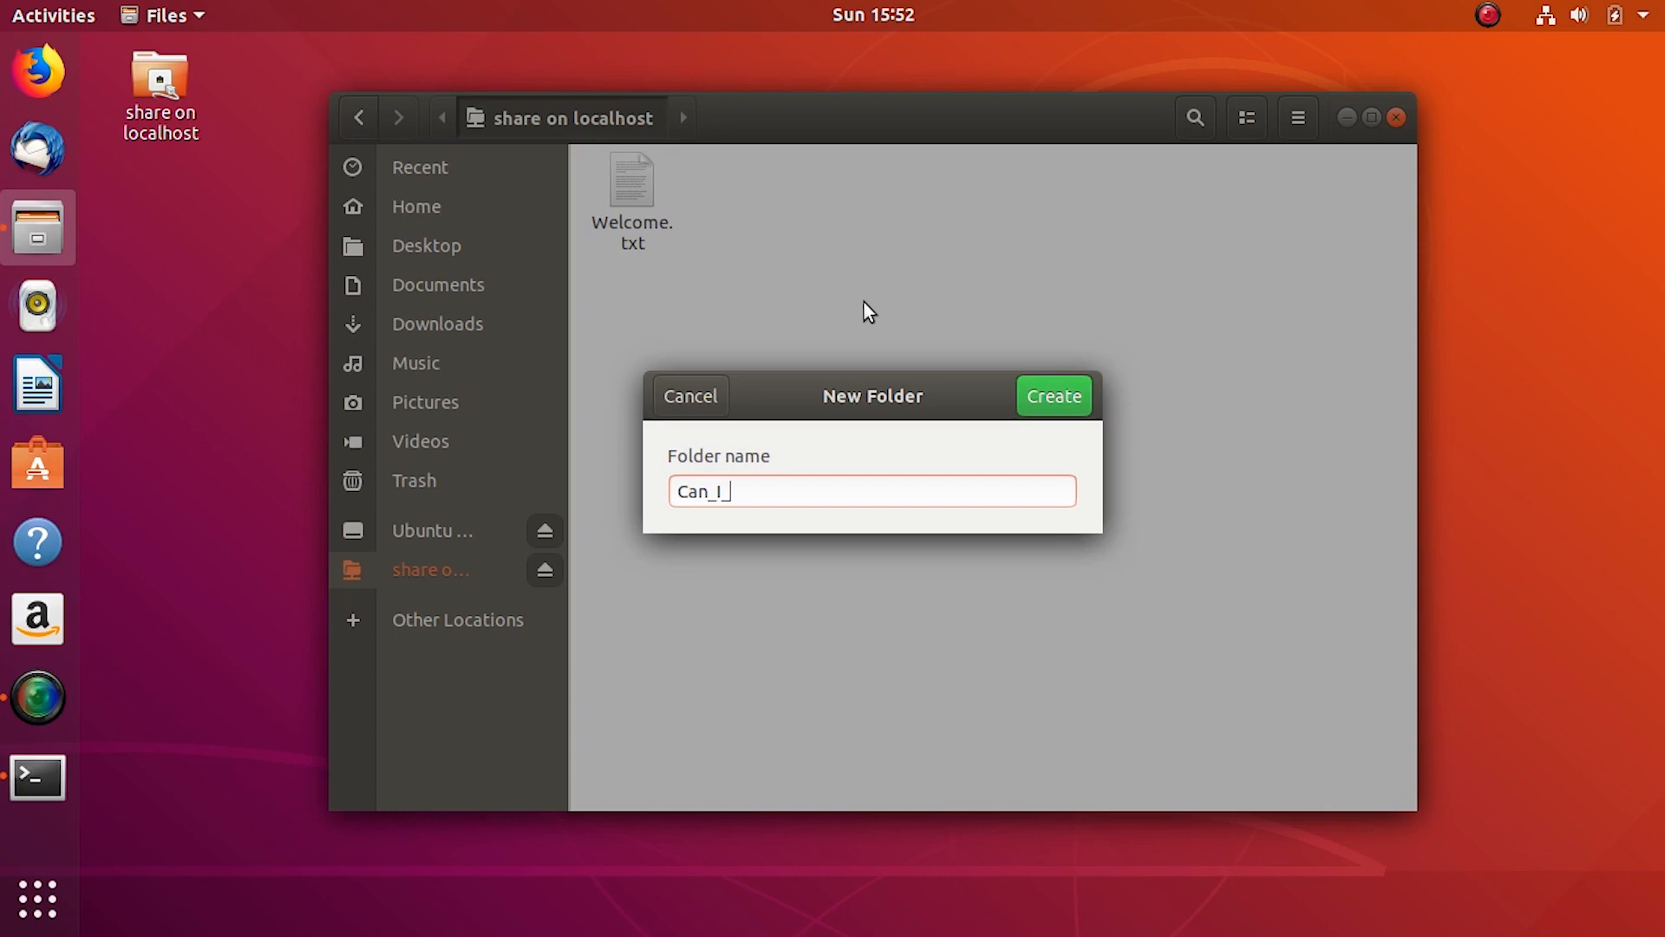
{"action": "type", "text": "Write?"}
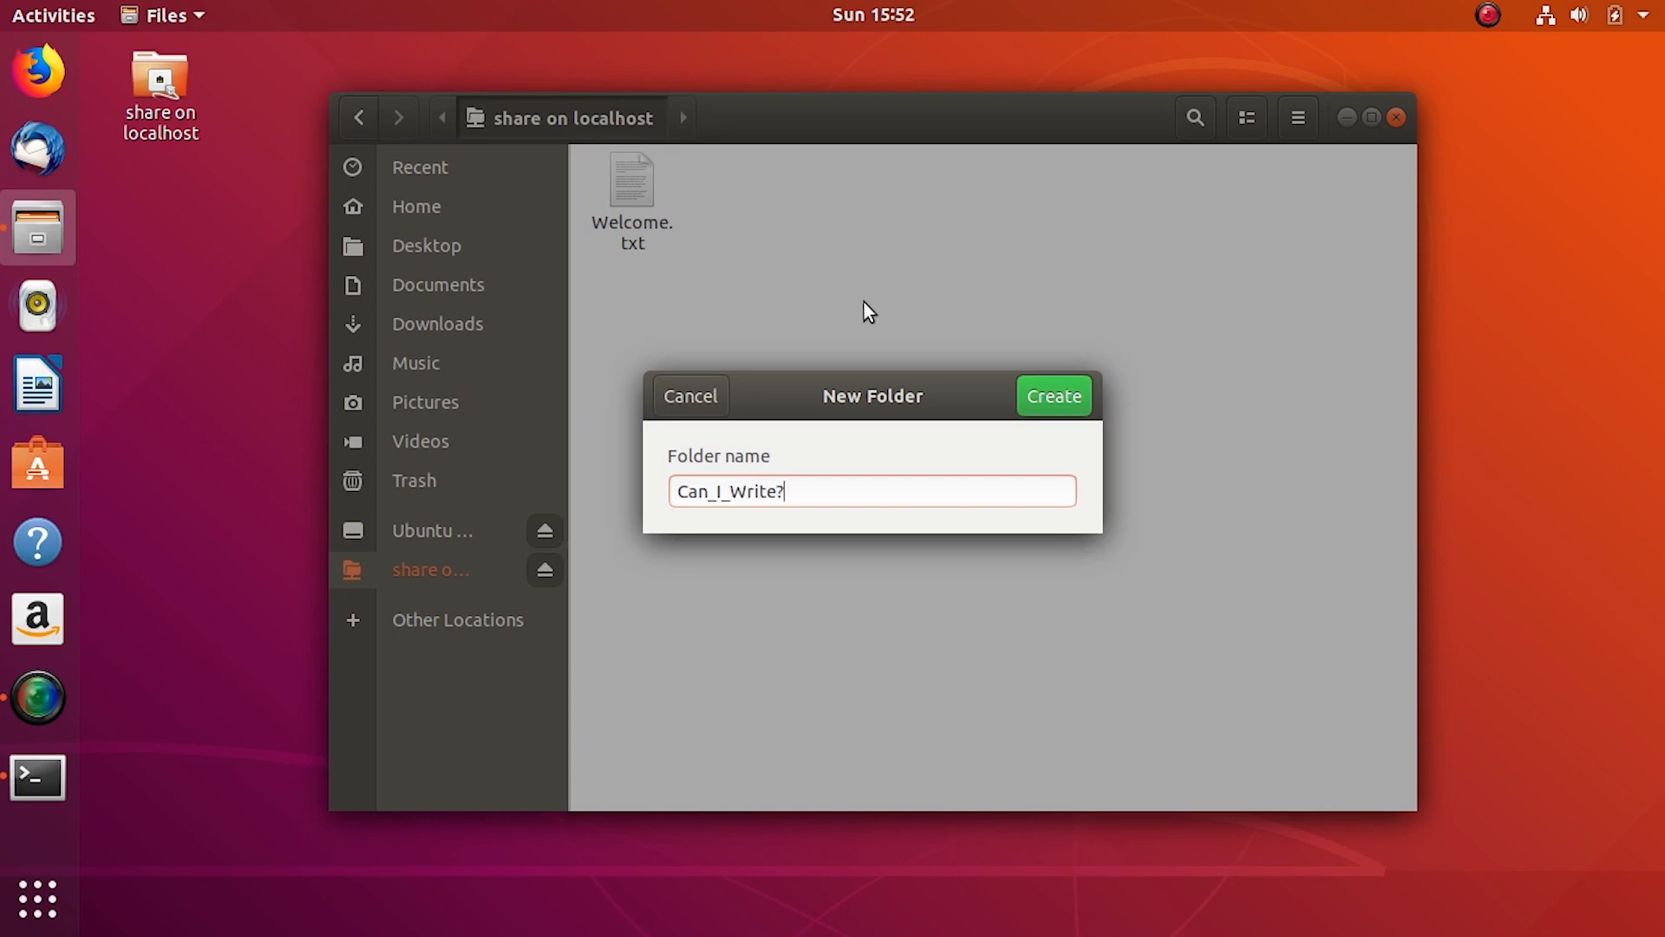
{"action": "left_click", "coordinate": [1053, 396]}
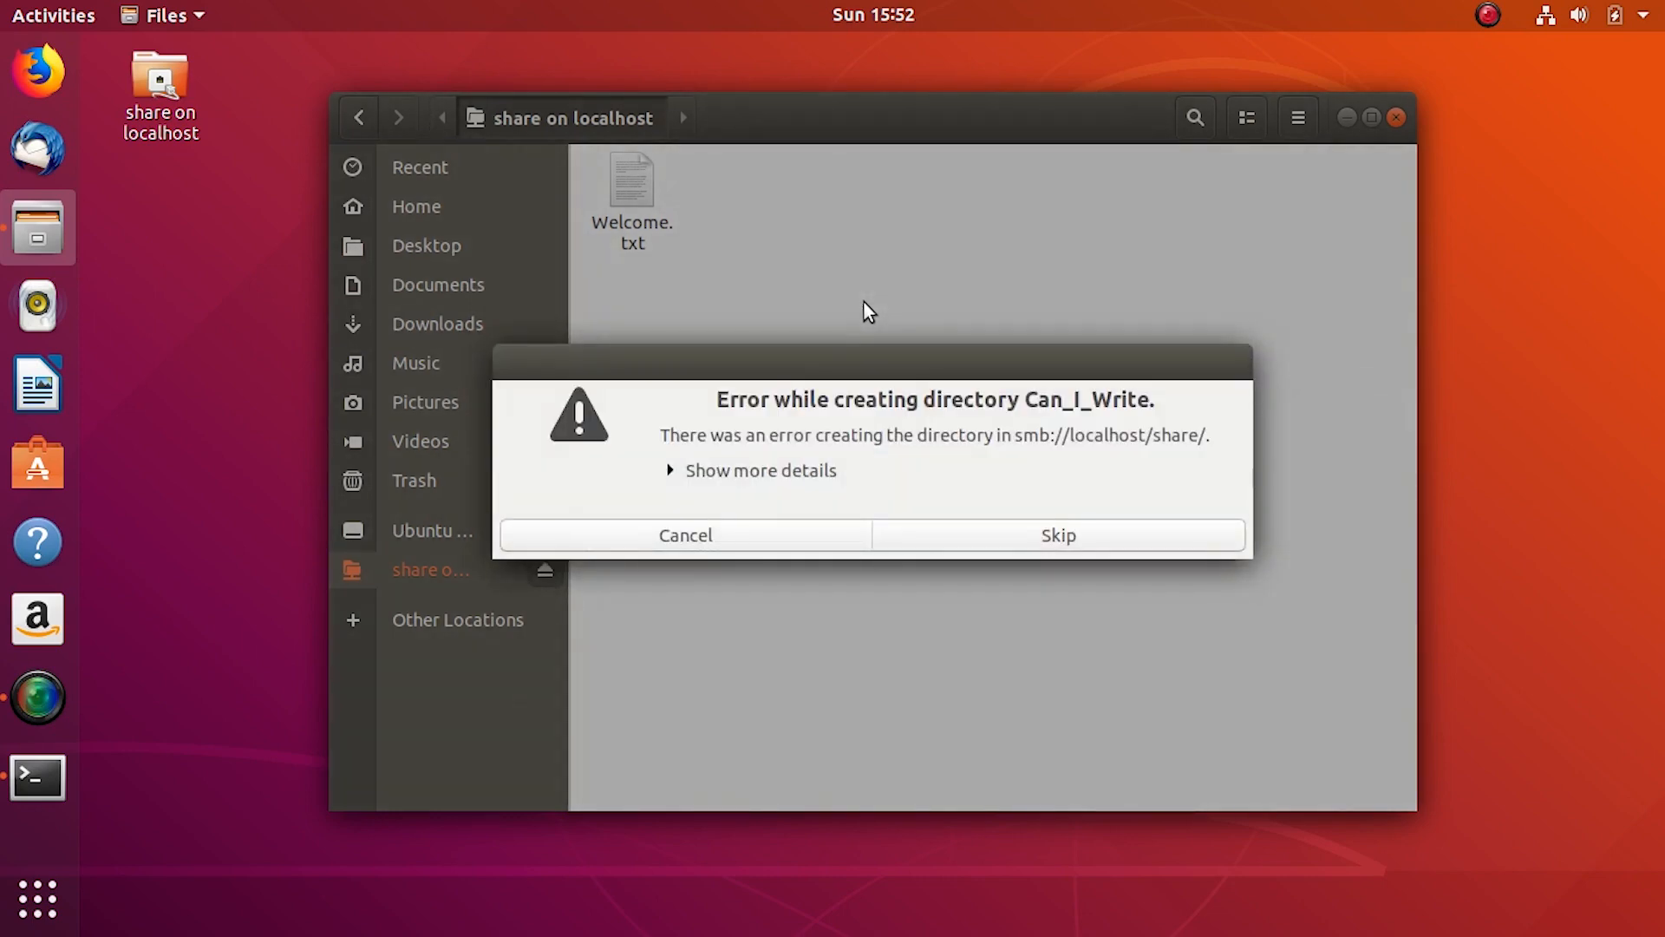
{"action": "left_click", "coordinate": [760, 470]}
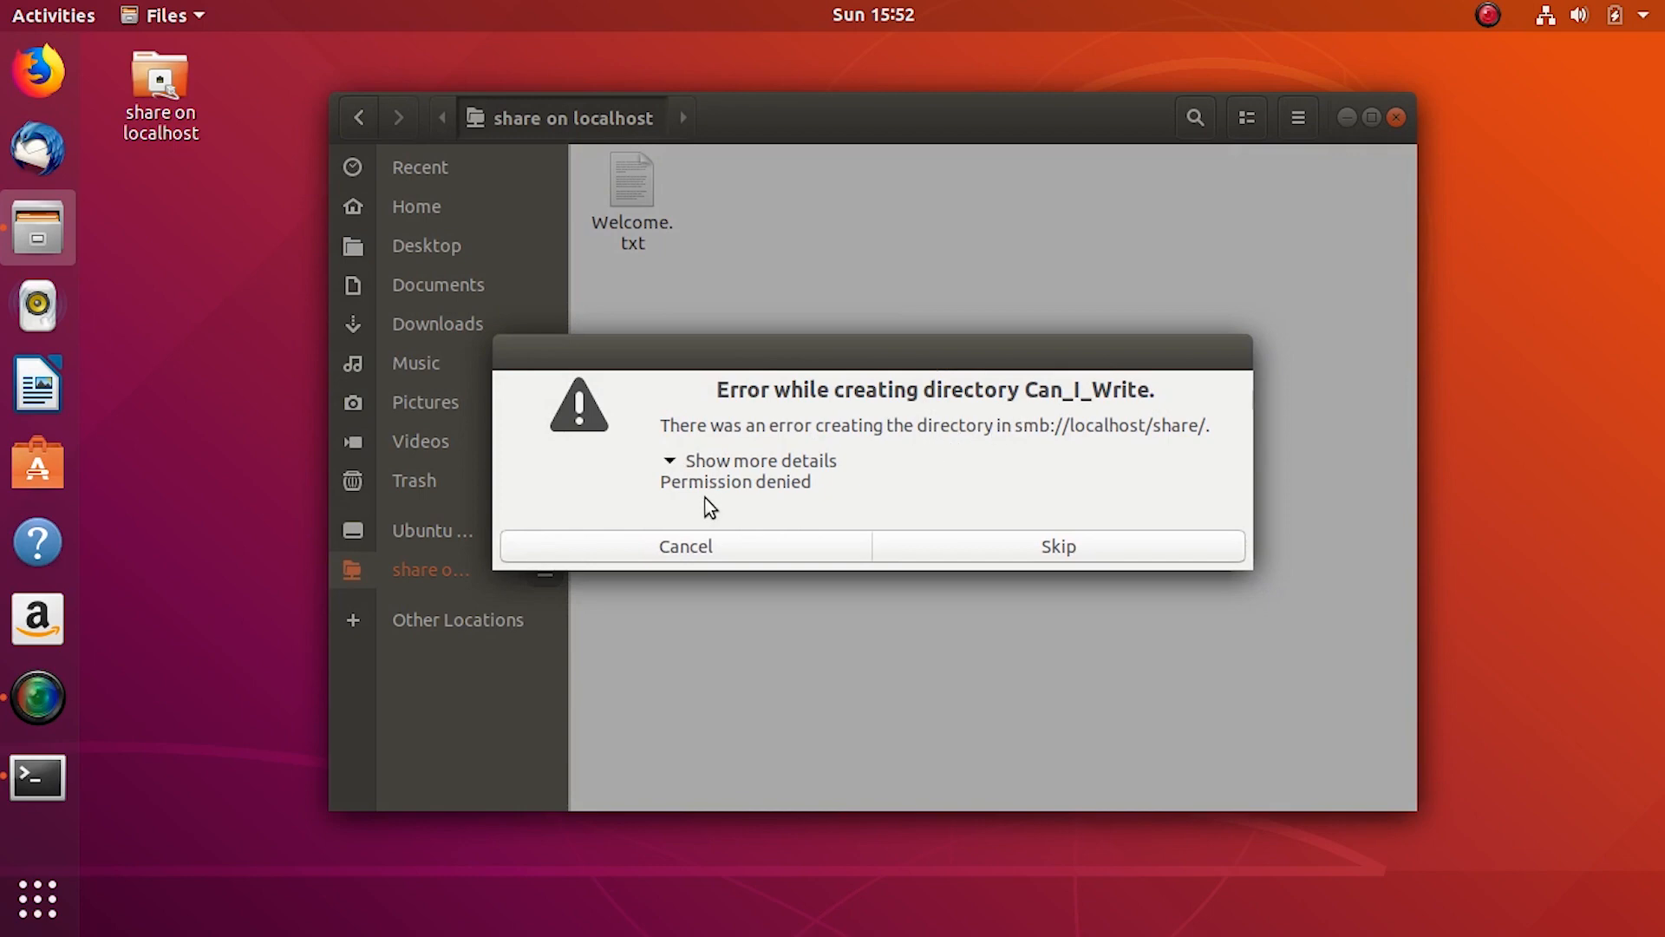
{"action": "mouse_move", "coordinate": [1057, 545]}
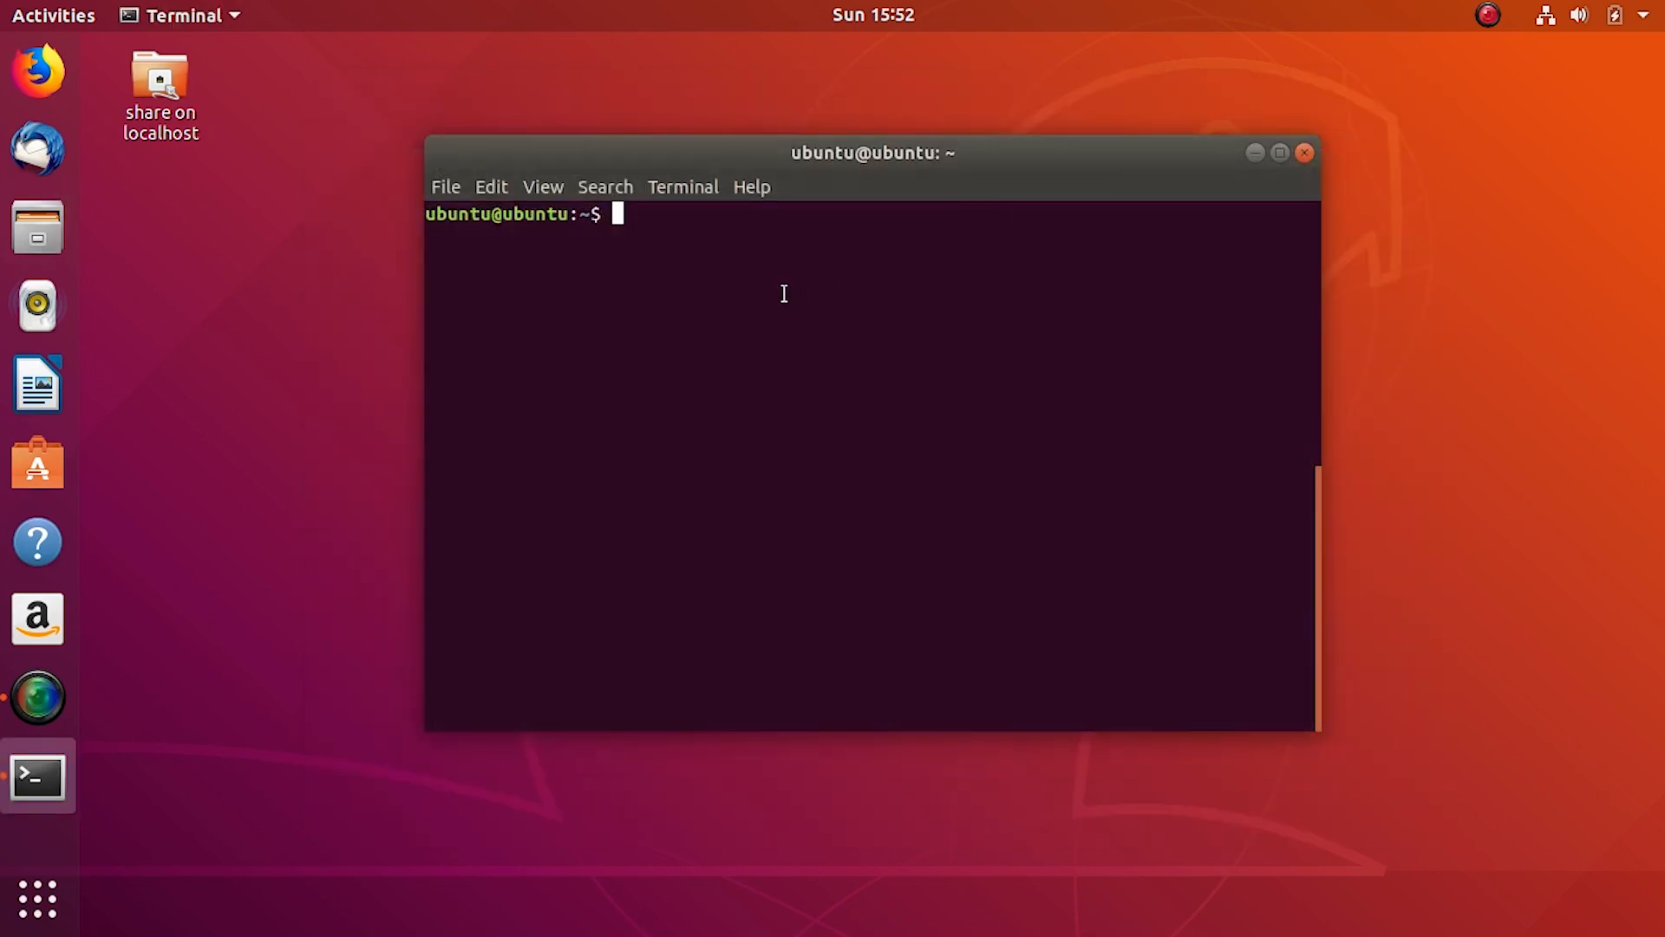
- Add 'valid users = ubuntu' and a 'read only' line to the [share] section of smb.conf
{"action": "type", "text": "clear"}
{"action": "type", "text": "sudo gedit /etc/samba/smb.conf"}
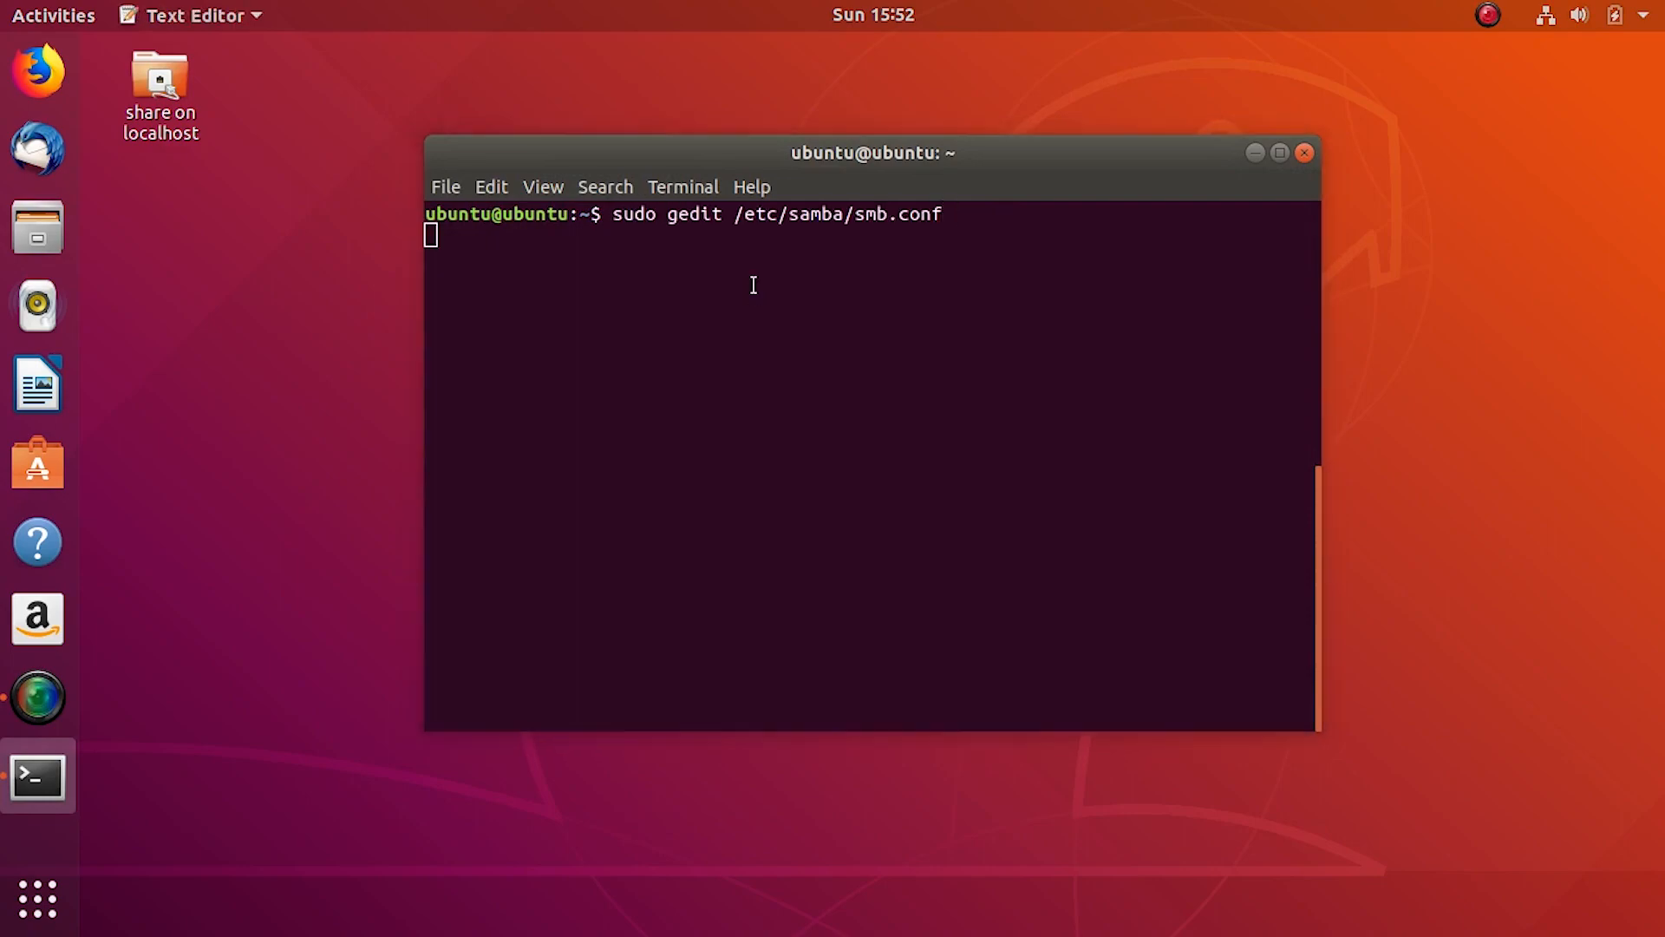
{"action": "key", "text": "Return"}
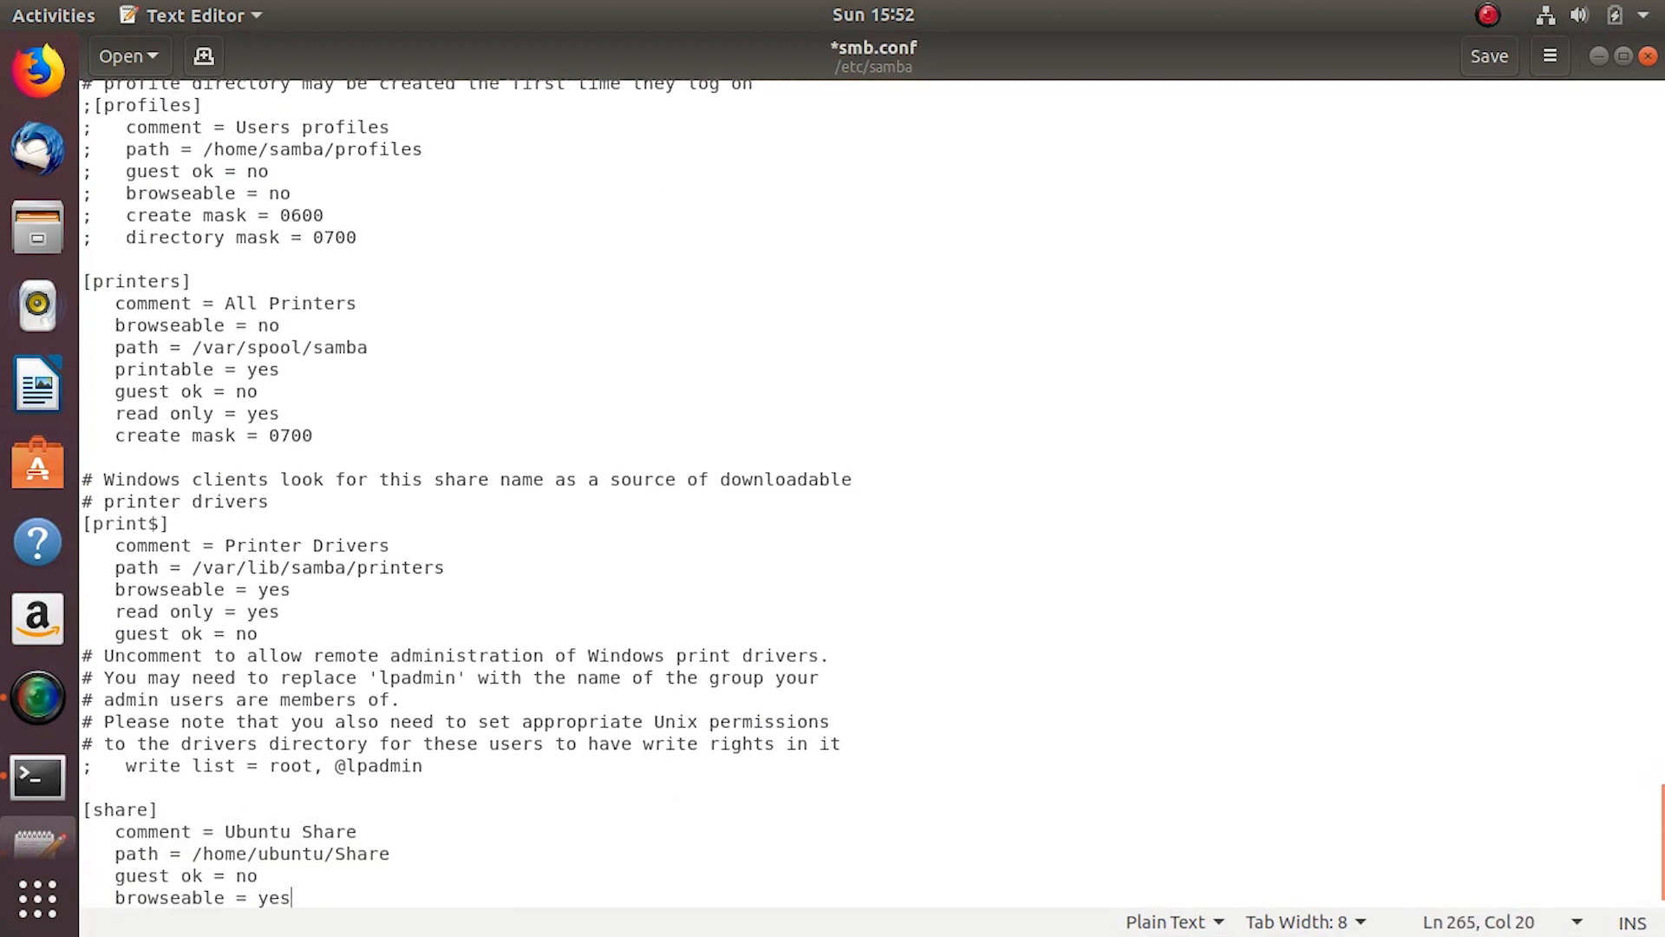
{"action": "type", "text": "valid users = ubuntu"}
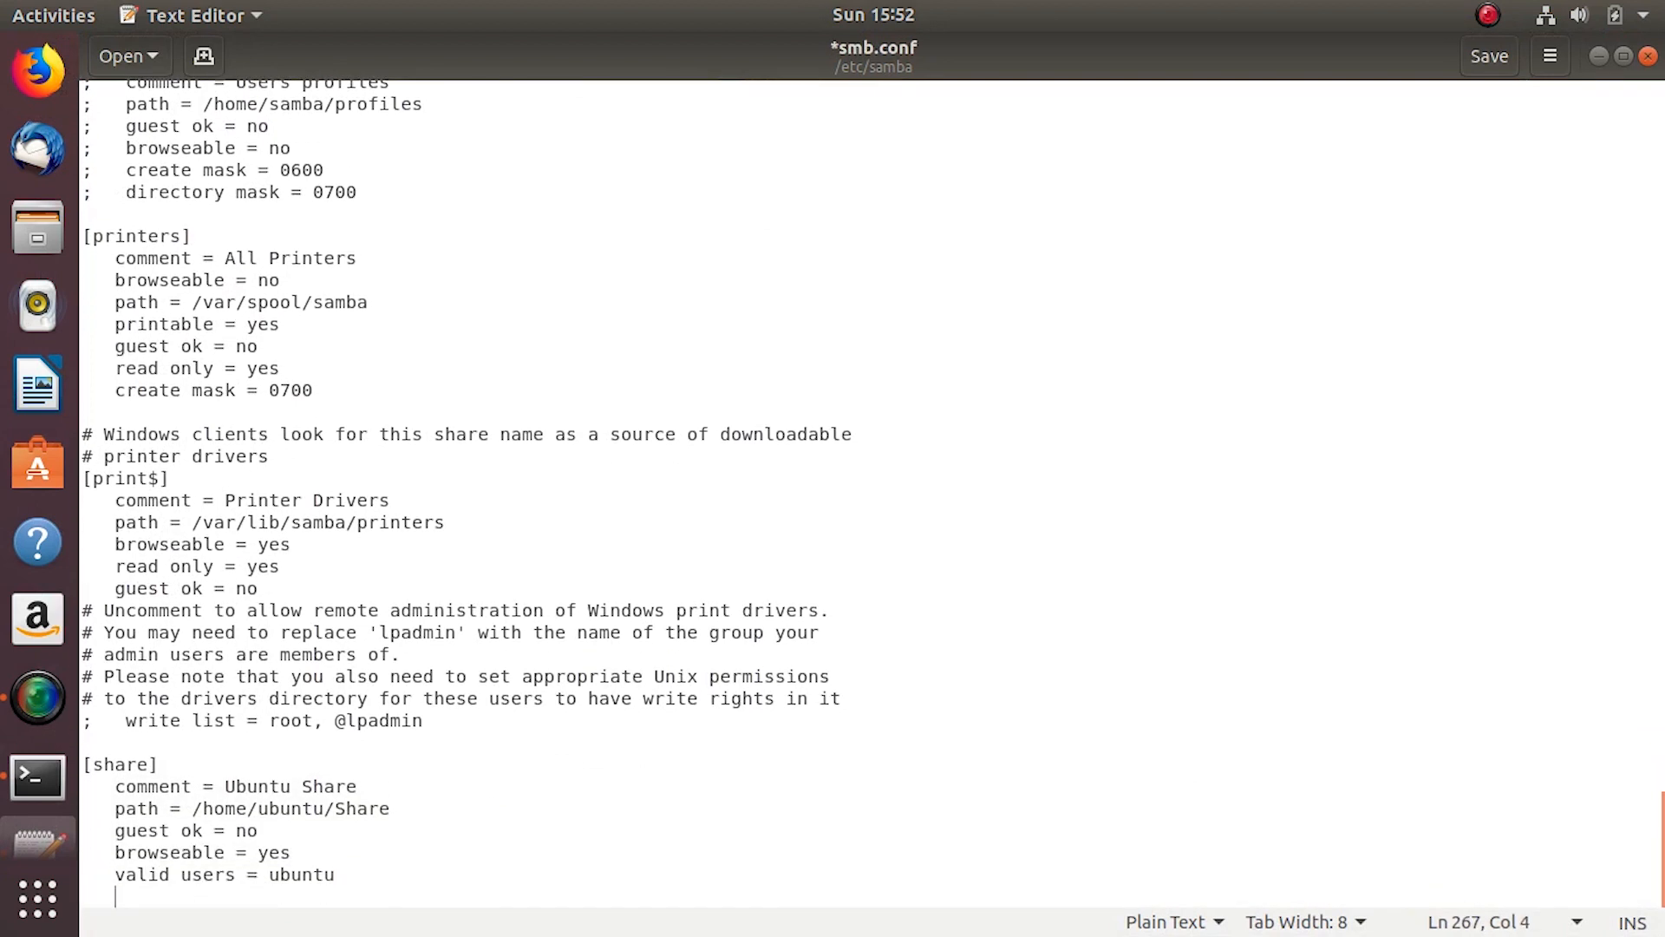
{"action": "type", "text": "read only"}
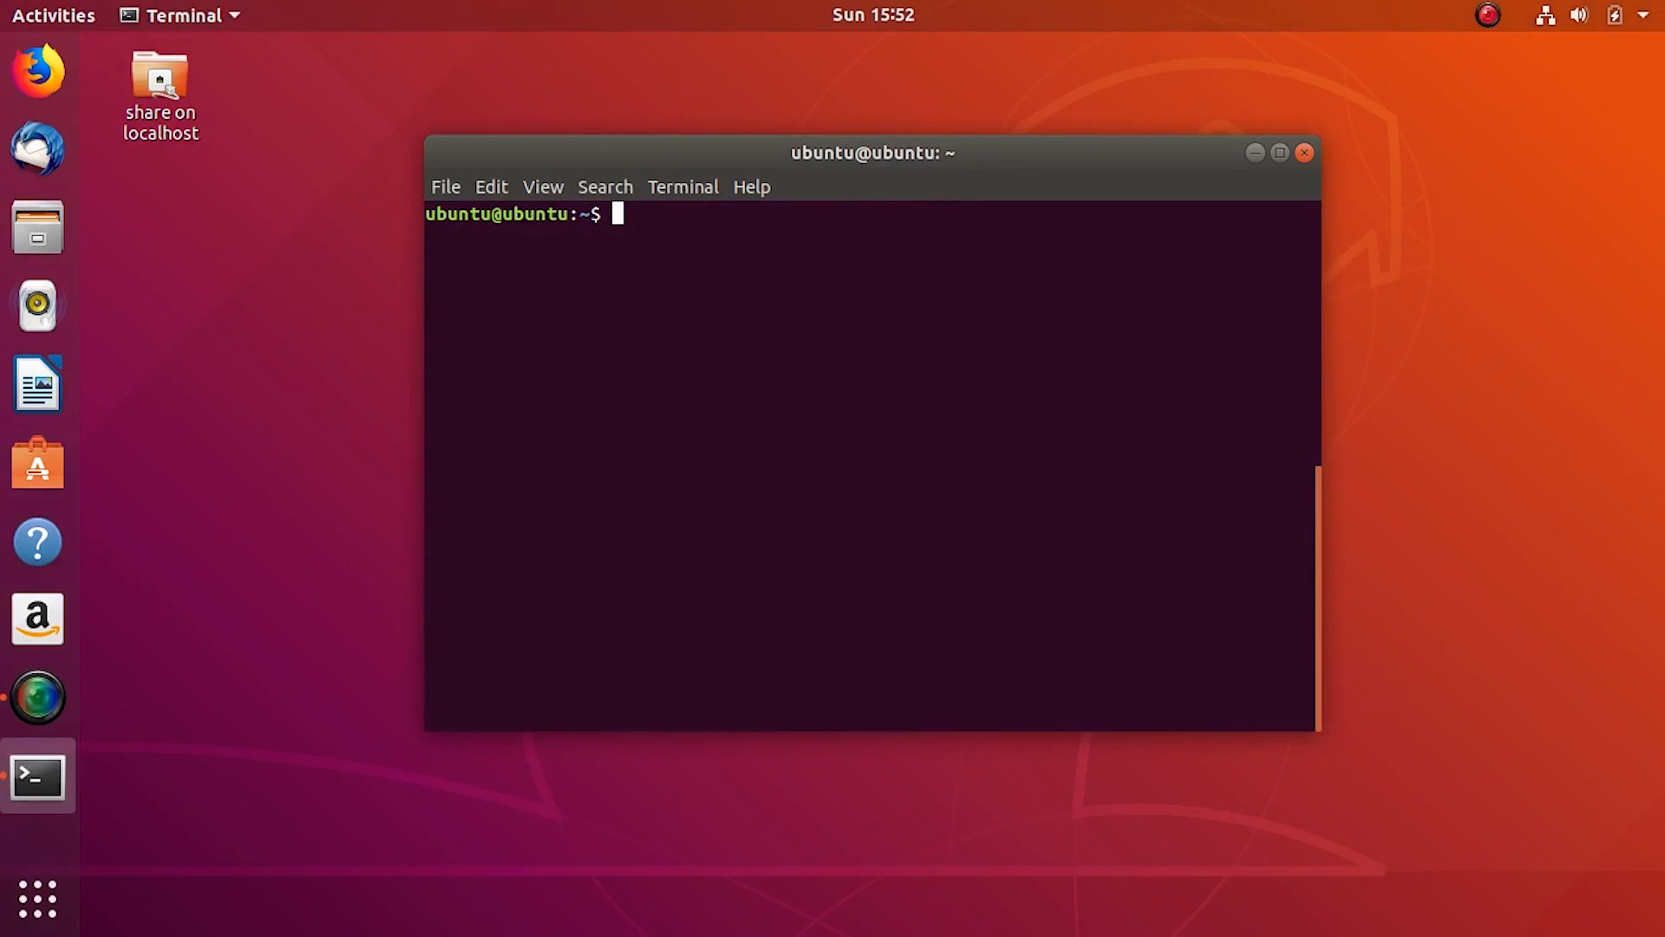
- Run 'sudo service smbd restart' to reload the Samba configuration
{"action": "type", "text": "sudo"}
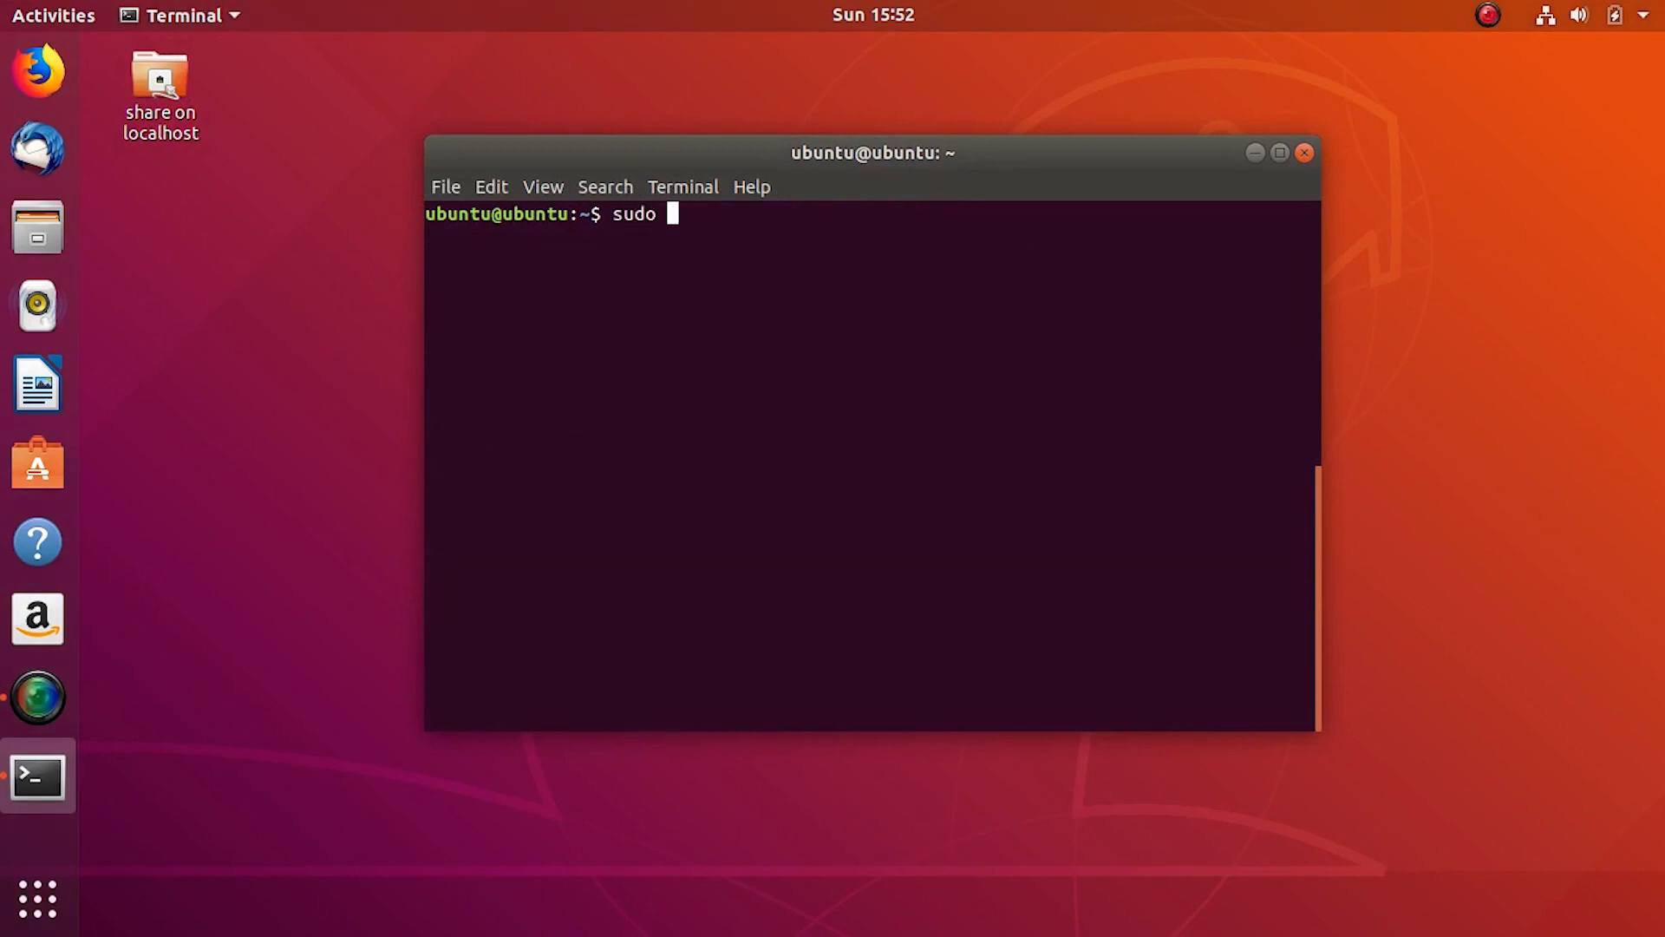
{"action": "type", "text": "service sm"}
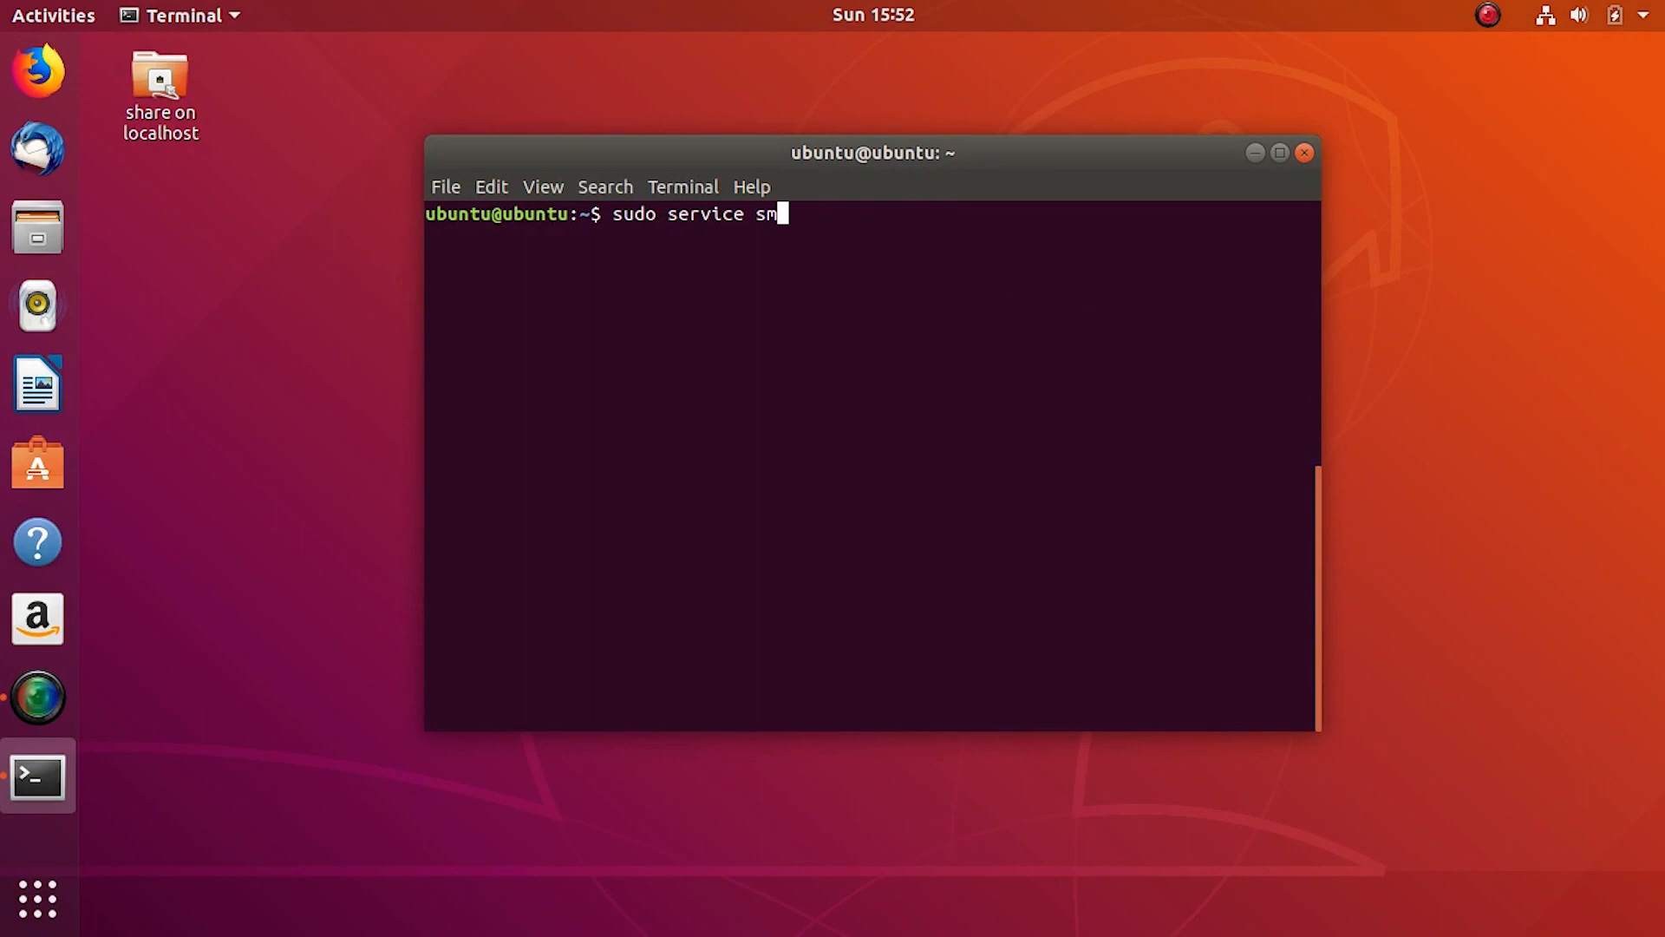
{"action": "type", "text": "bd res"}
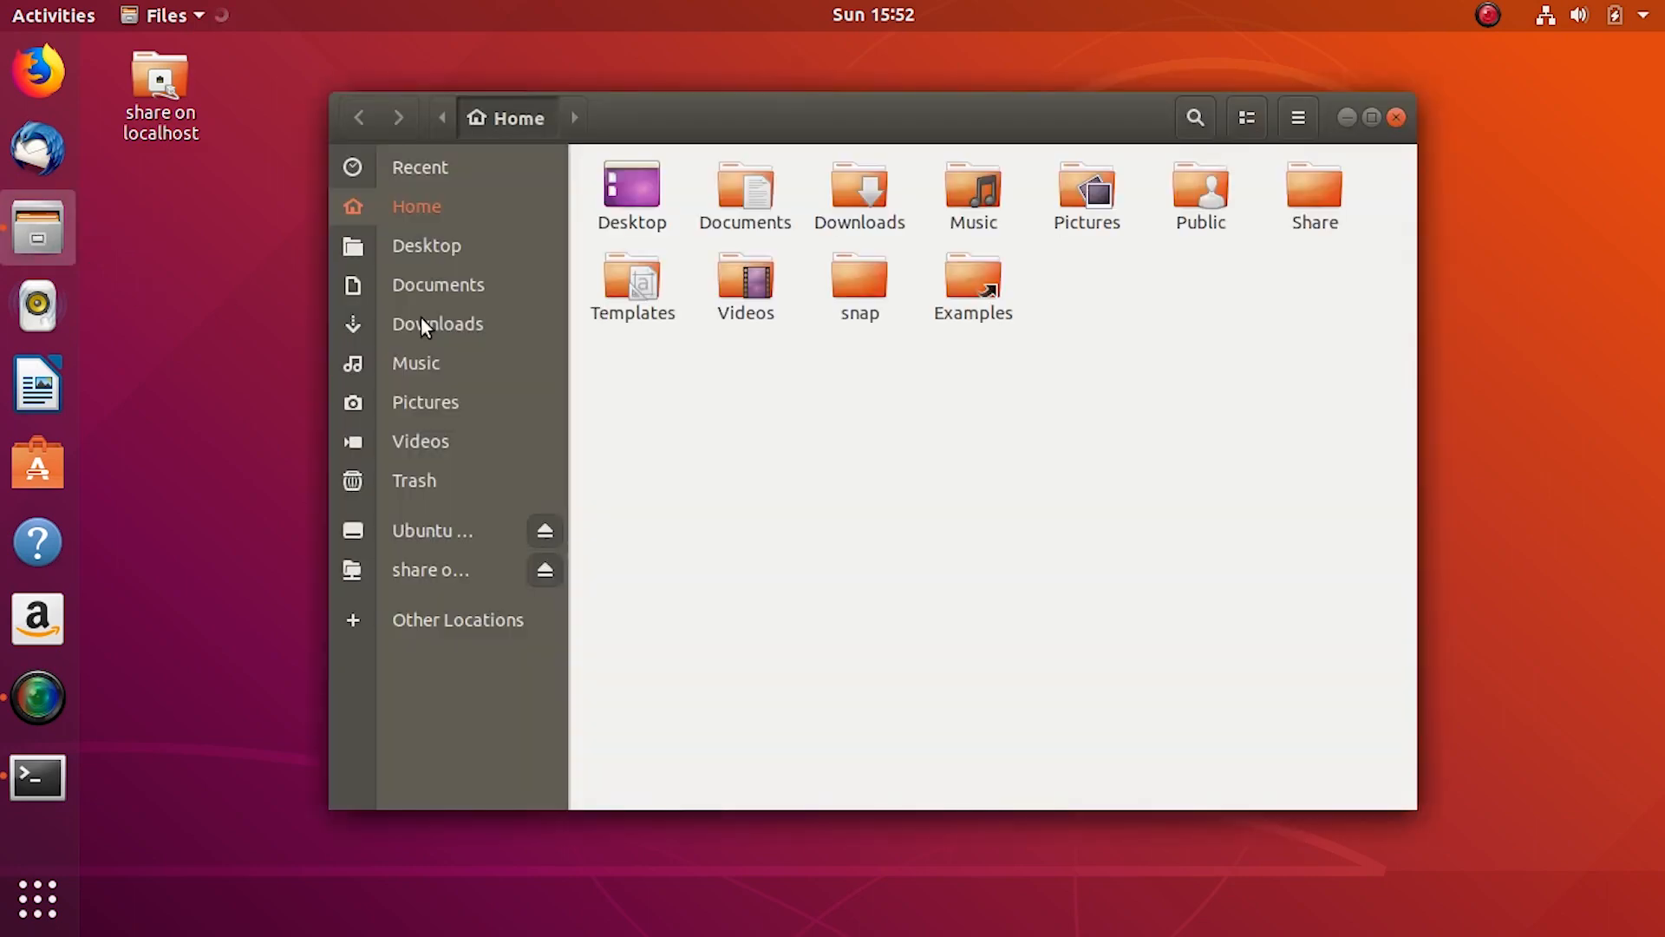
- Open the share on localhost from Other Locations and start a new folder
{"action": "left_click", "coordinate": [458, 620]}
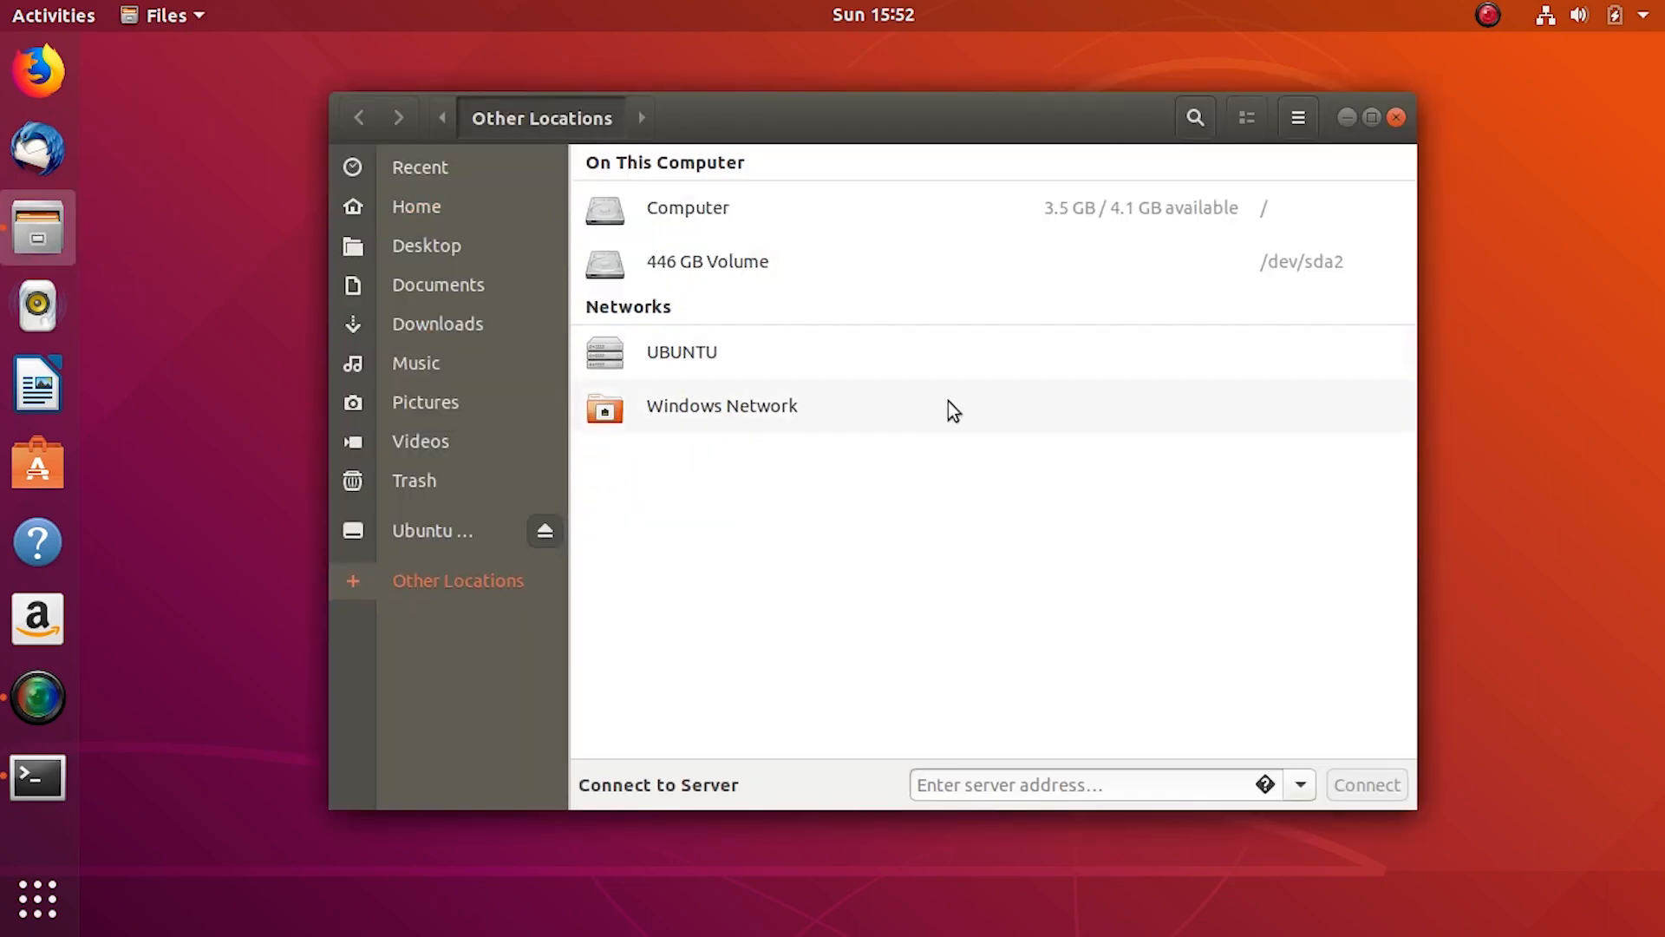
{"action": "double_click", "coordinate": [722, 406]}
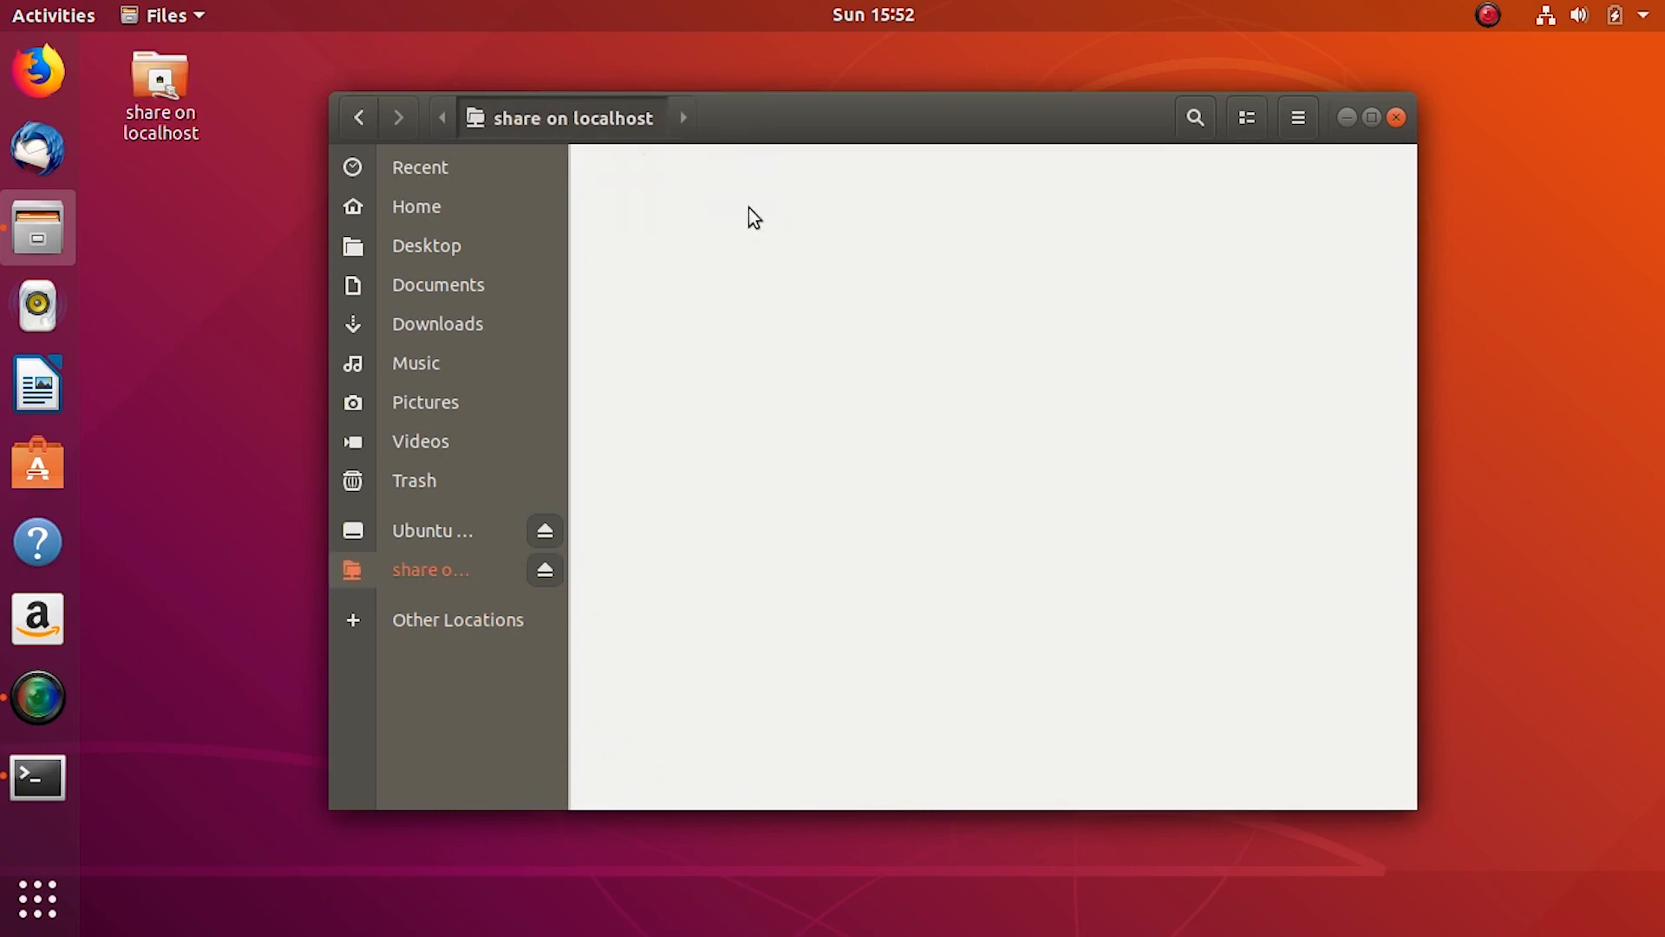
{"action": "right_click", "coordinate": [631, 201]}
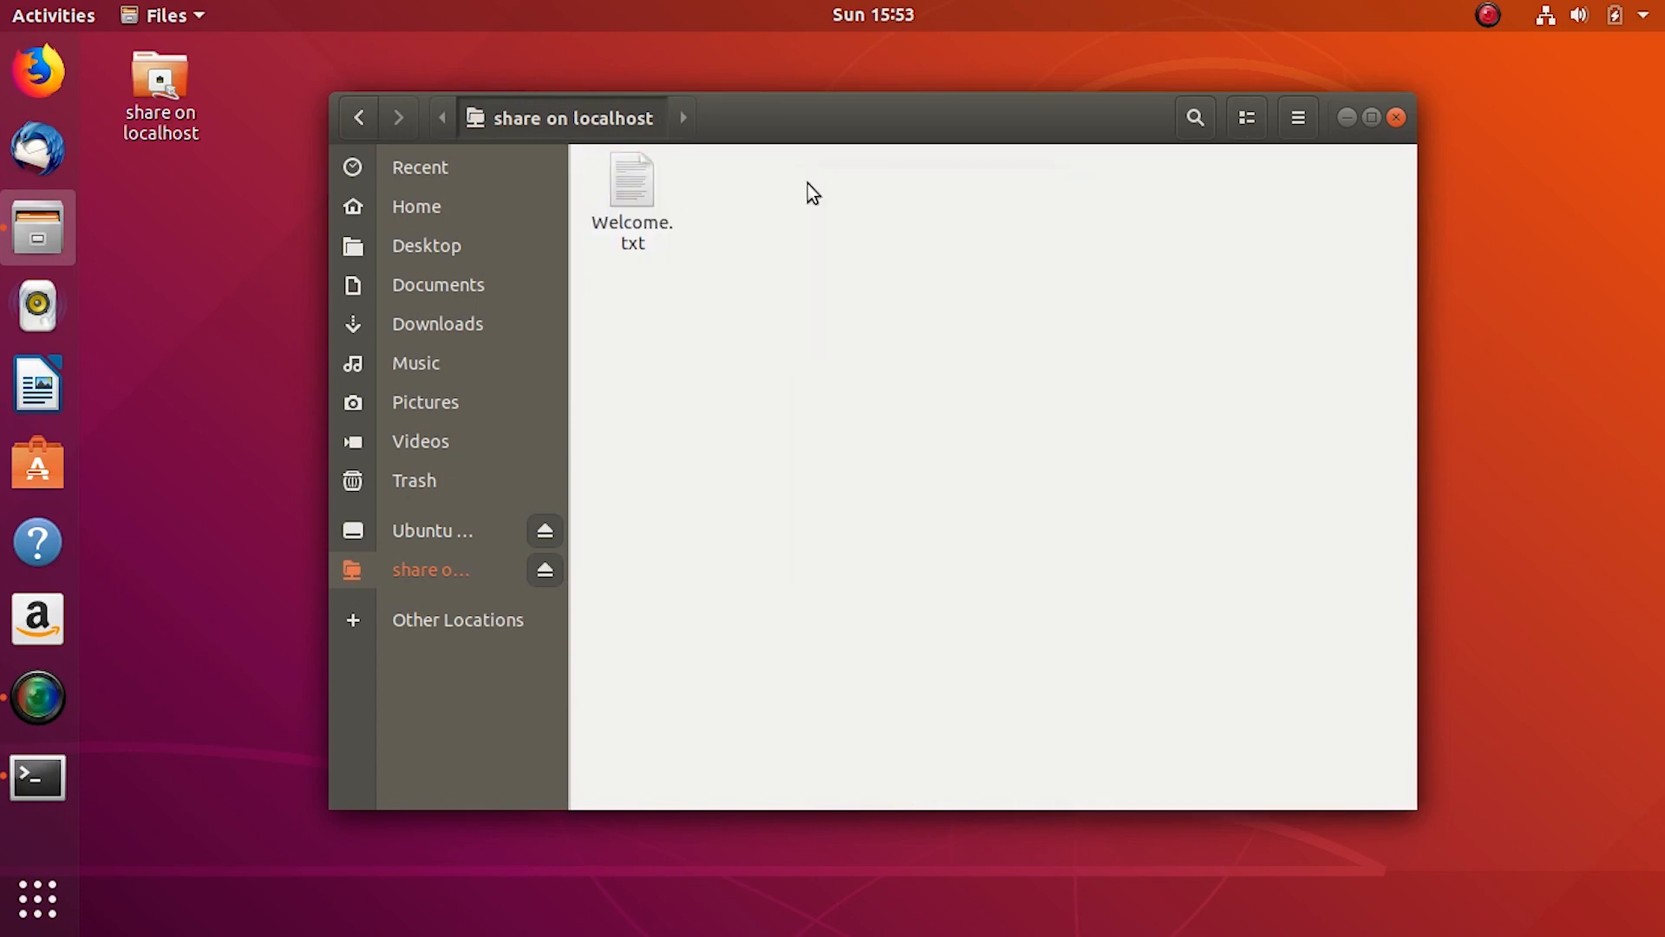
- Create folder Can_I_Create in the share, open it, then return to Terminal
{"action": "type", "text": "Can"}
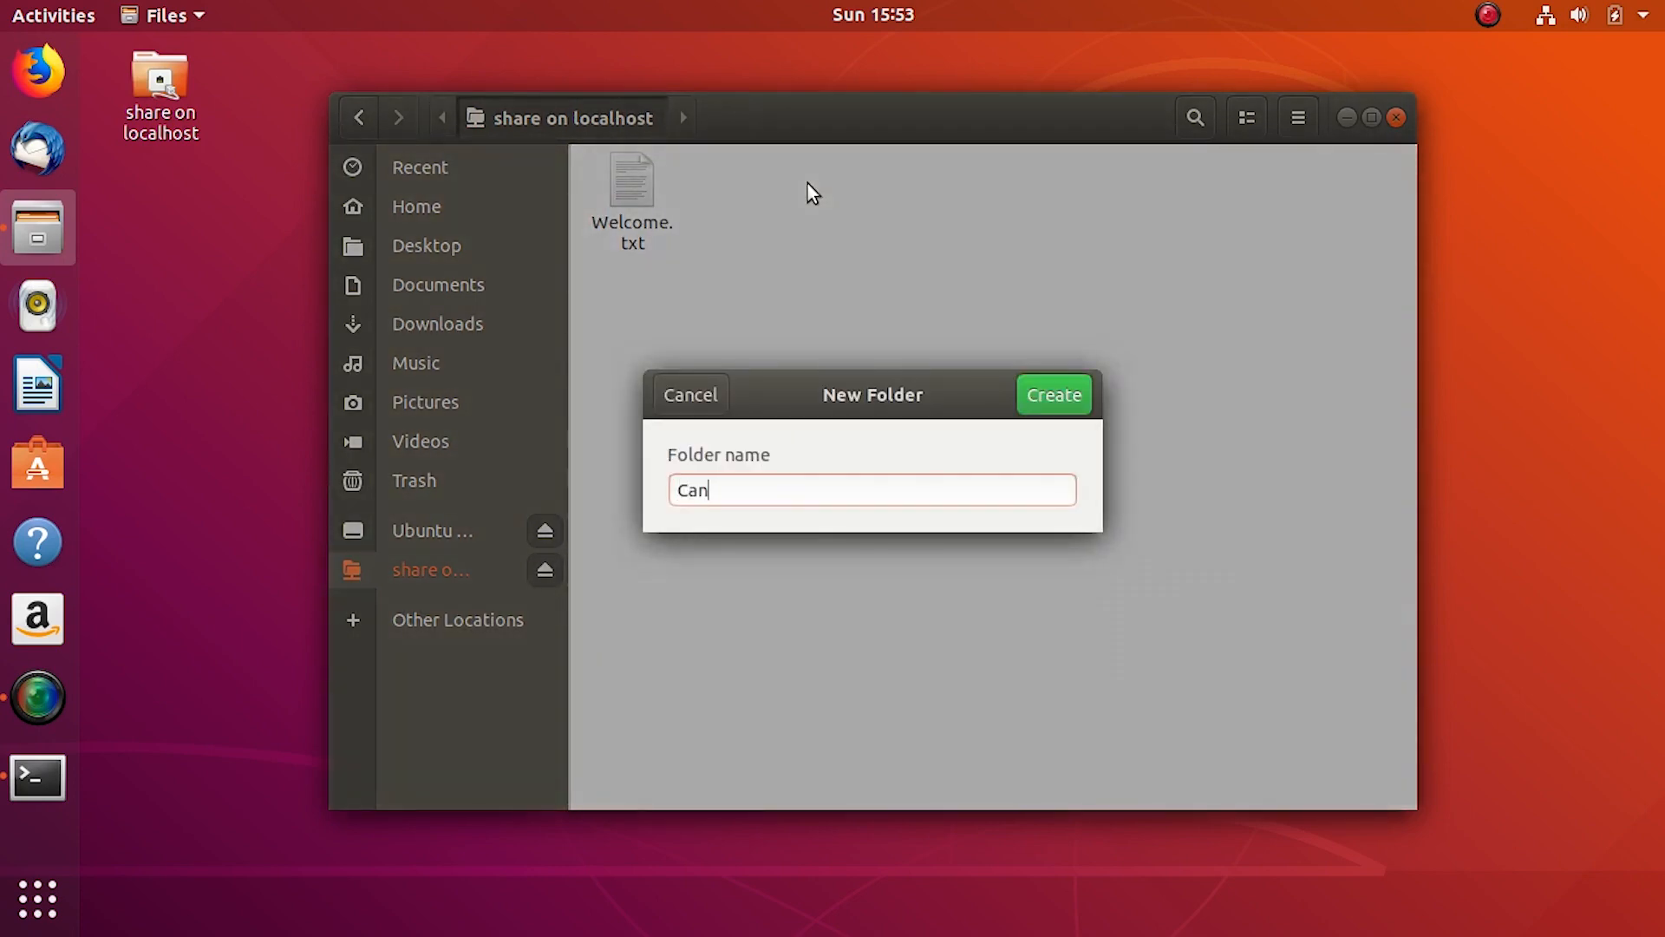
{"action": "type", "text": "_I_C"}
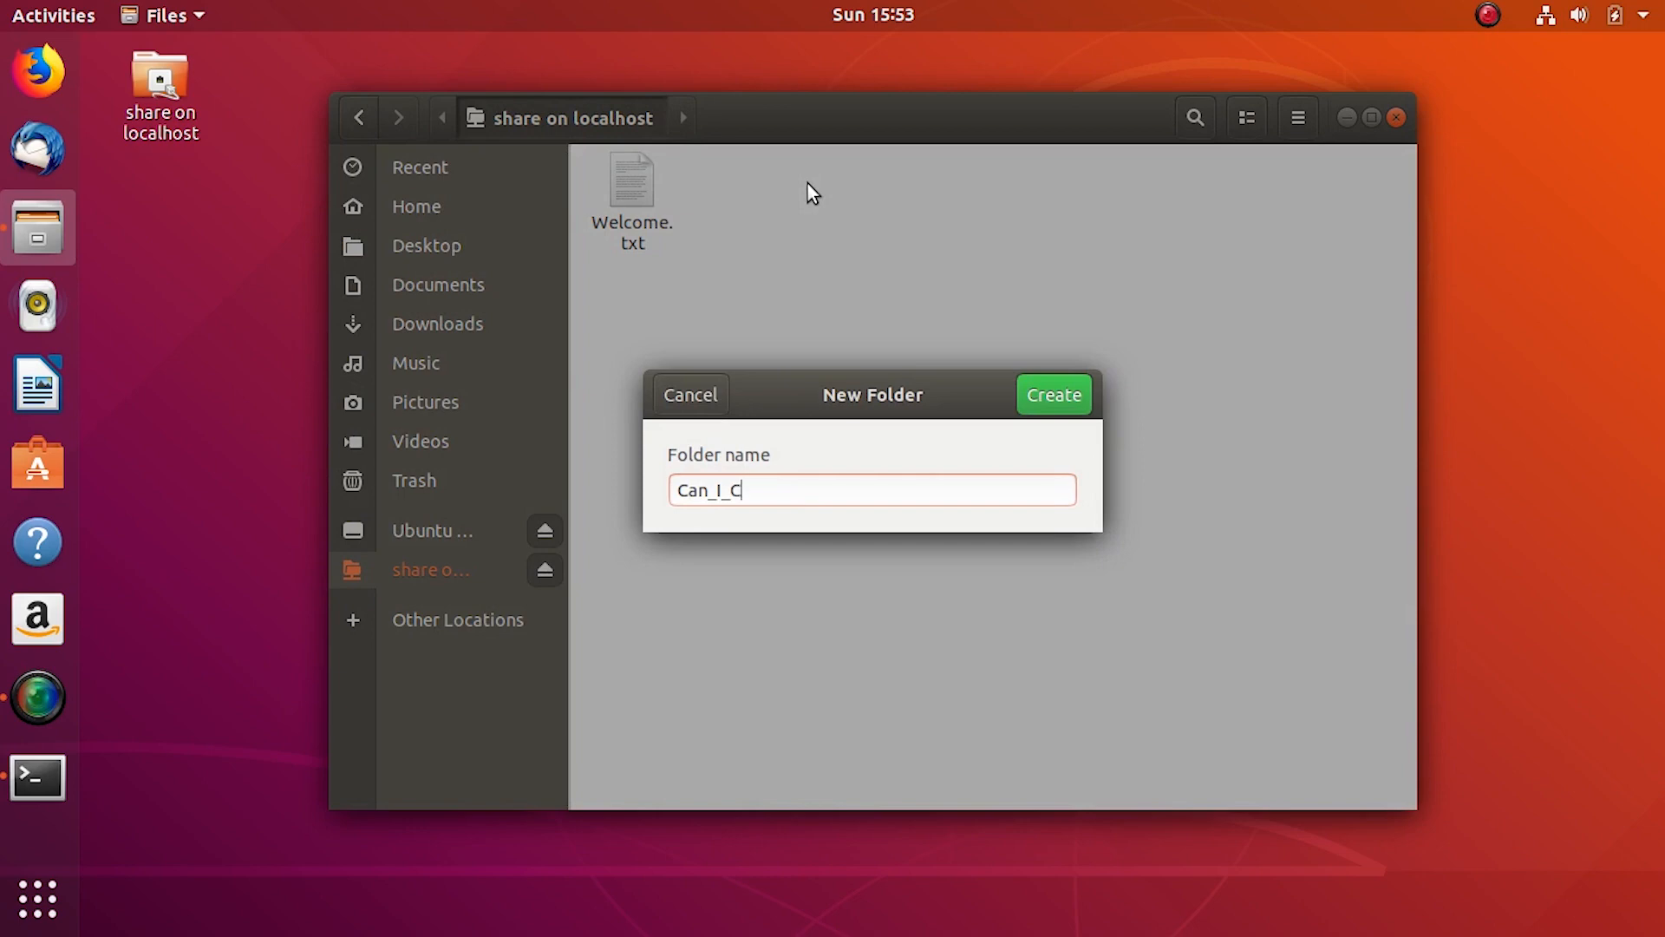
{"action": "left_click", "coordinate": [1053, 394]}
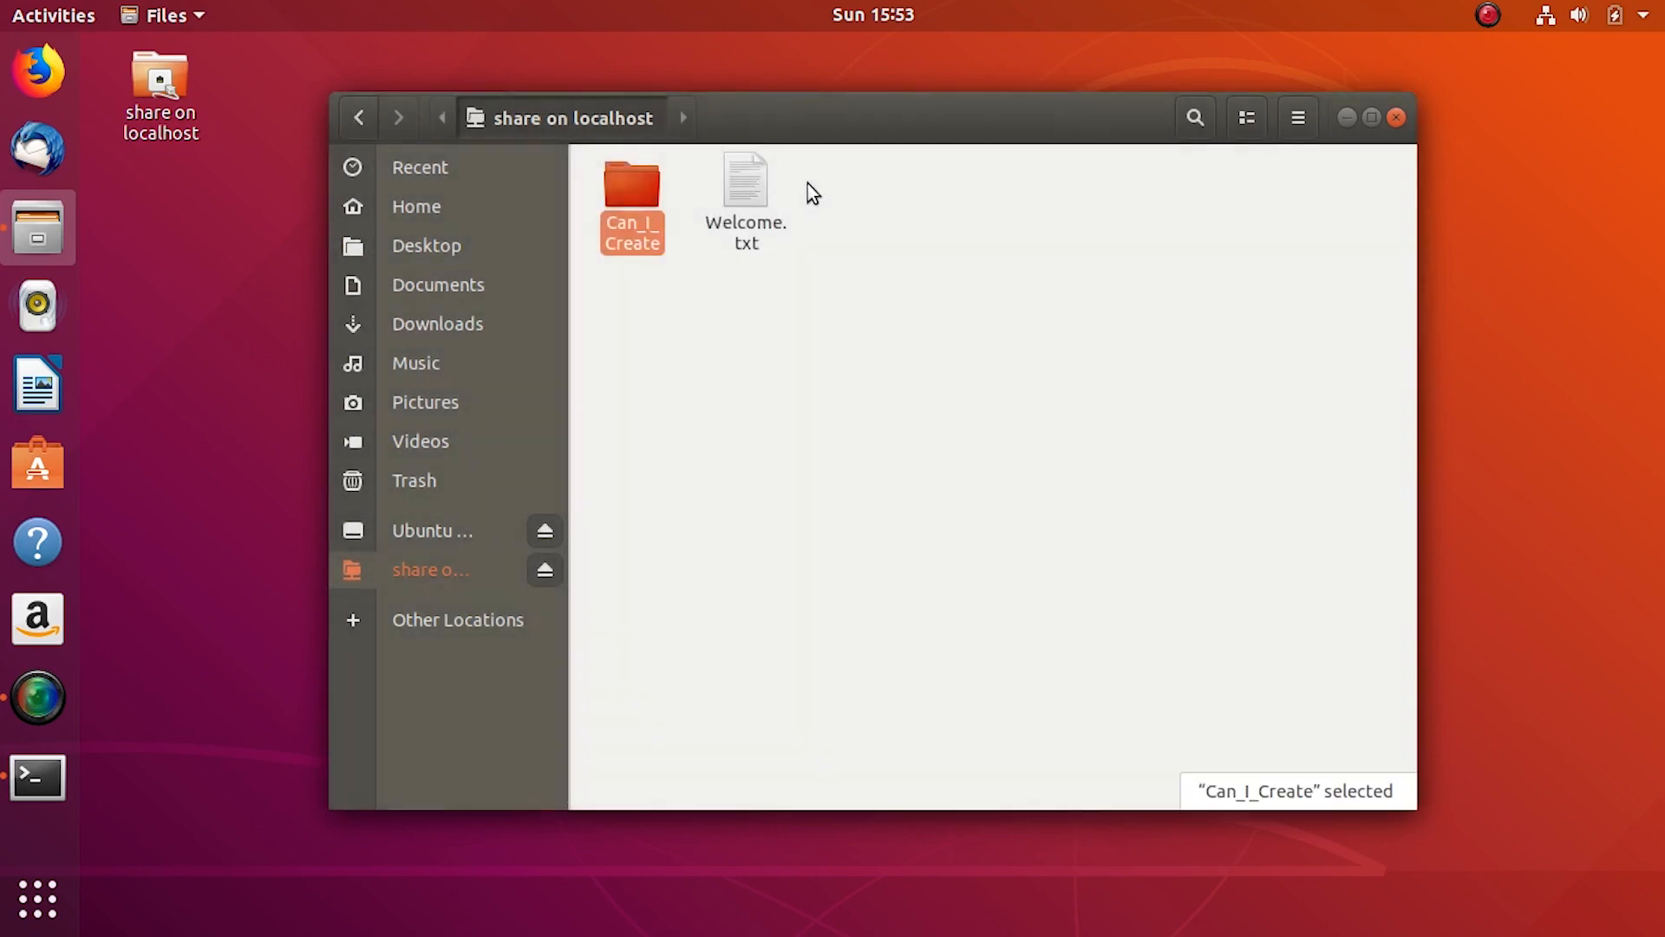
{"action": "double_click", "coordinate": [632, 183]}
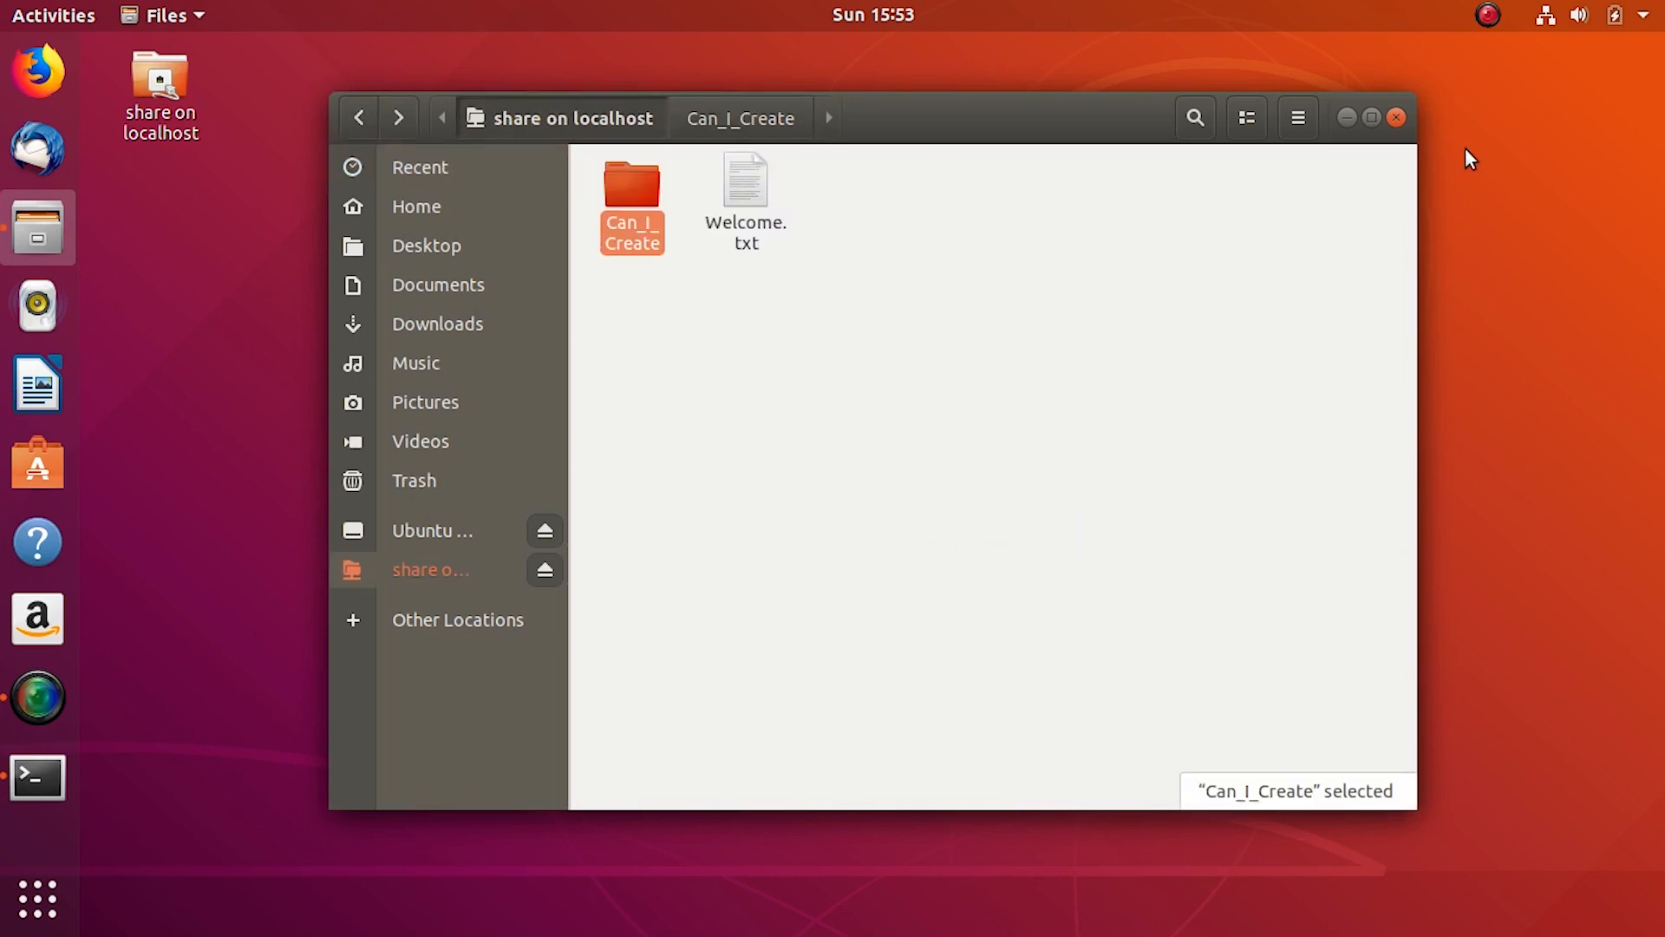
{"action": "left_click", "coordinate": [37, 776]}
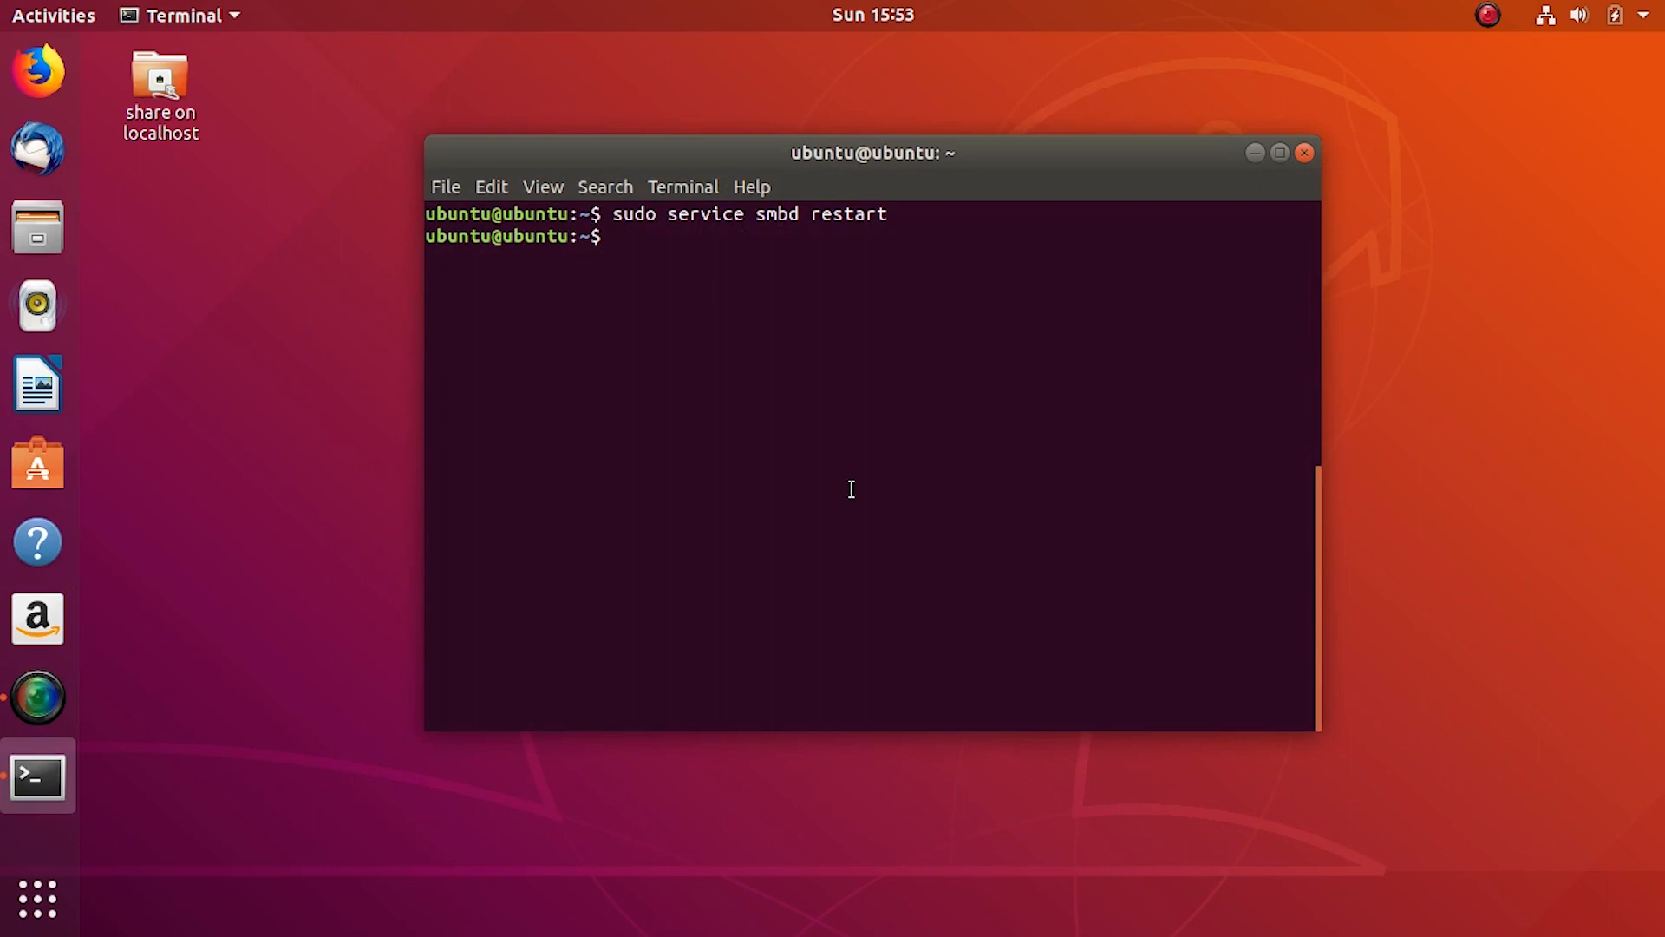
- Run 'sudo smbstatus' showing ubuntu connected from 127.0.0.1, then clear the screen
{"action": "type", "text": "sudo smb"}
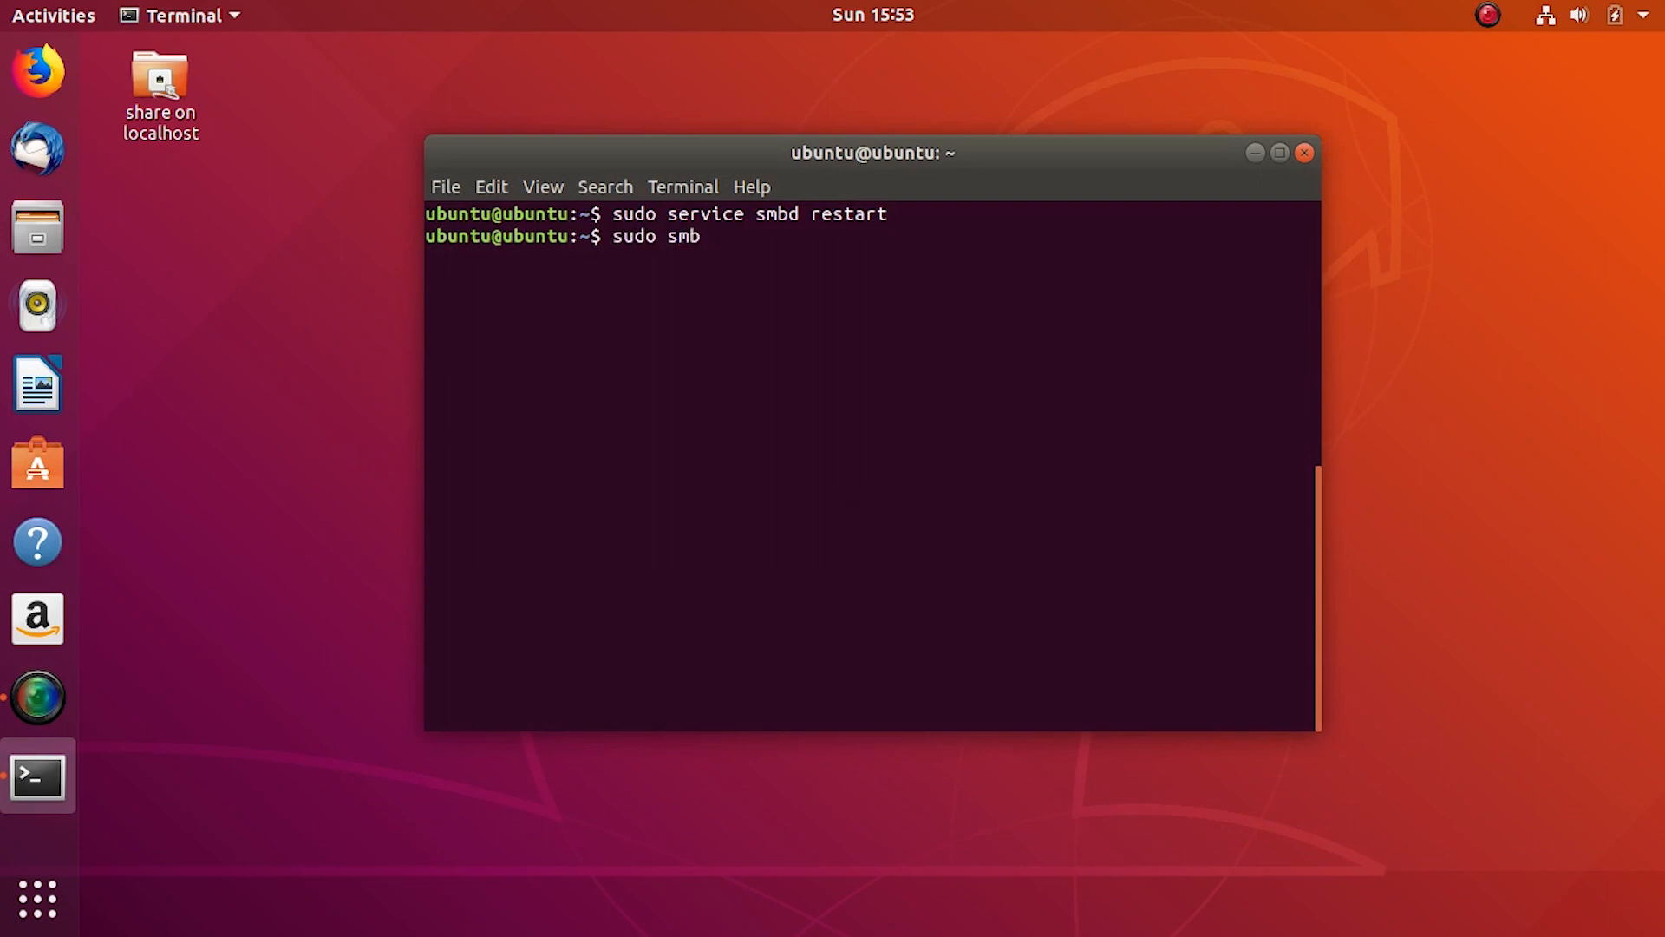
{"action": "type", "text": "status"}
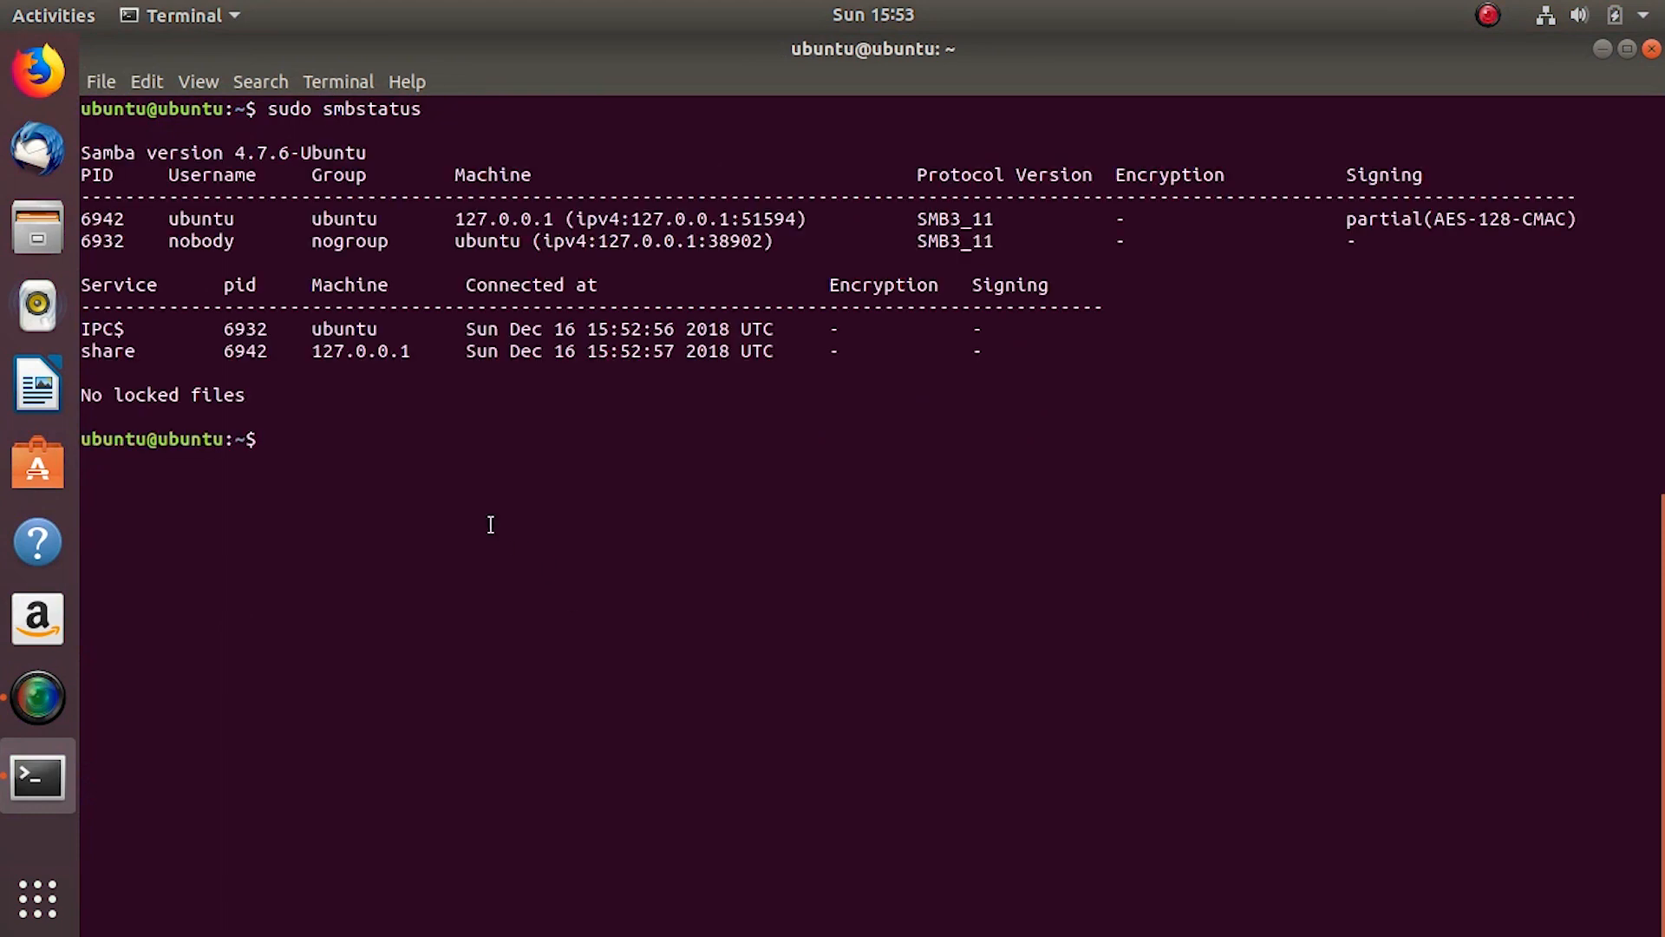
{"action": "double_click", "coordinate": [202, 219]}
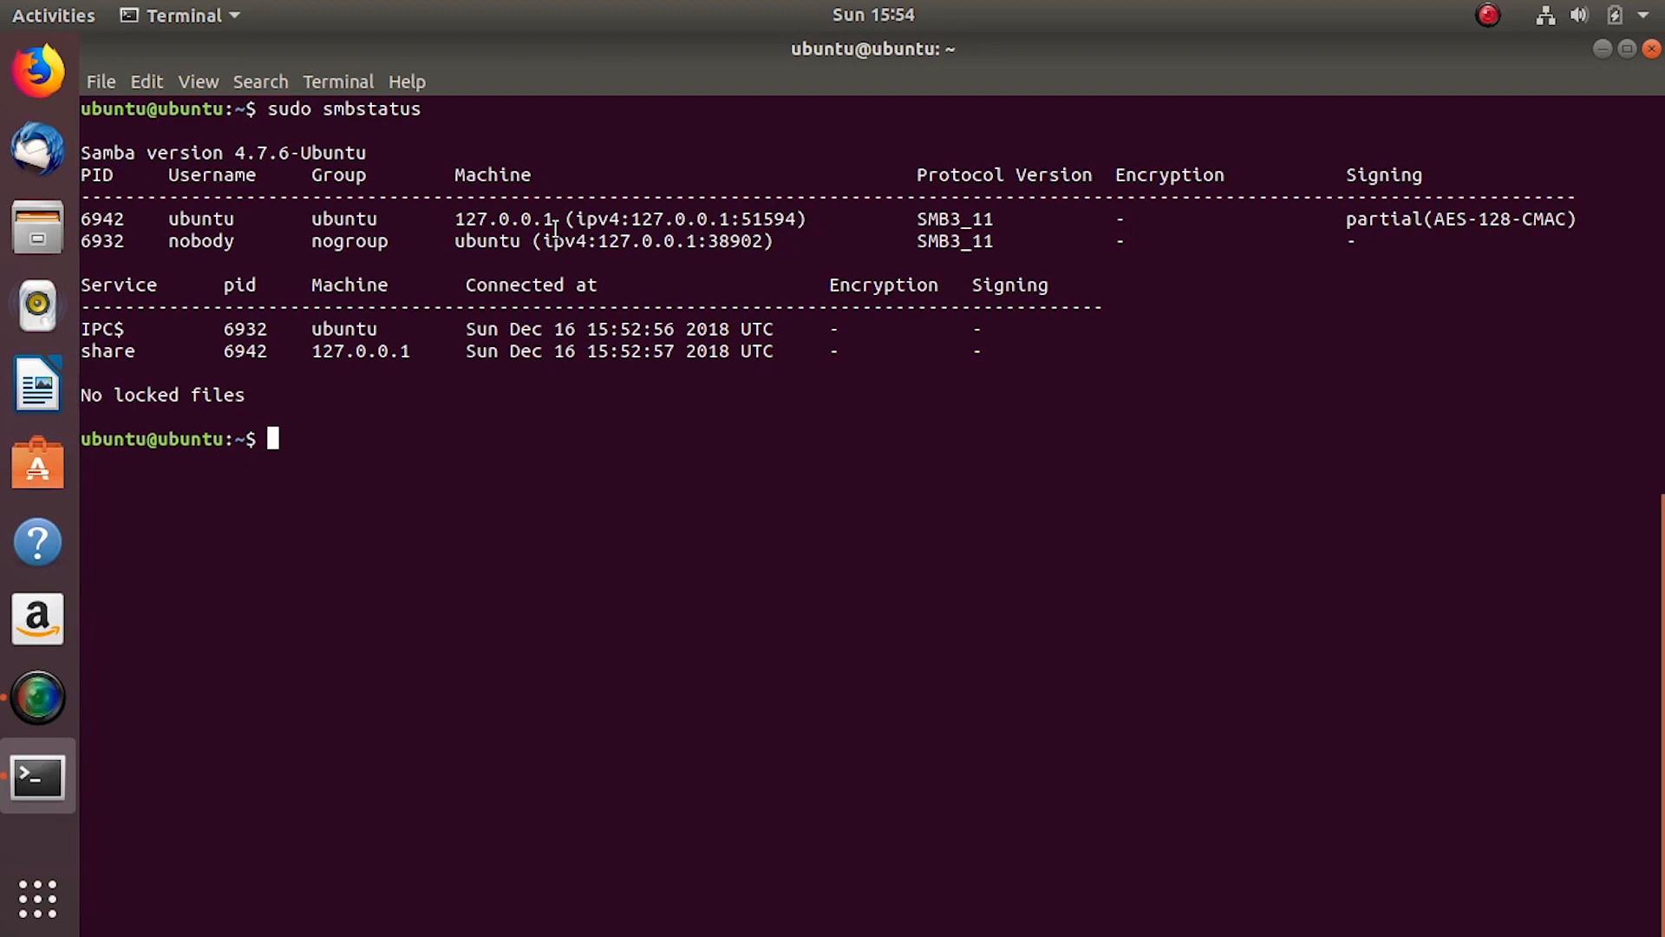
{"action": "type", "text": "cle"}
{"action": "type", "text": "ifconfig"}
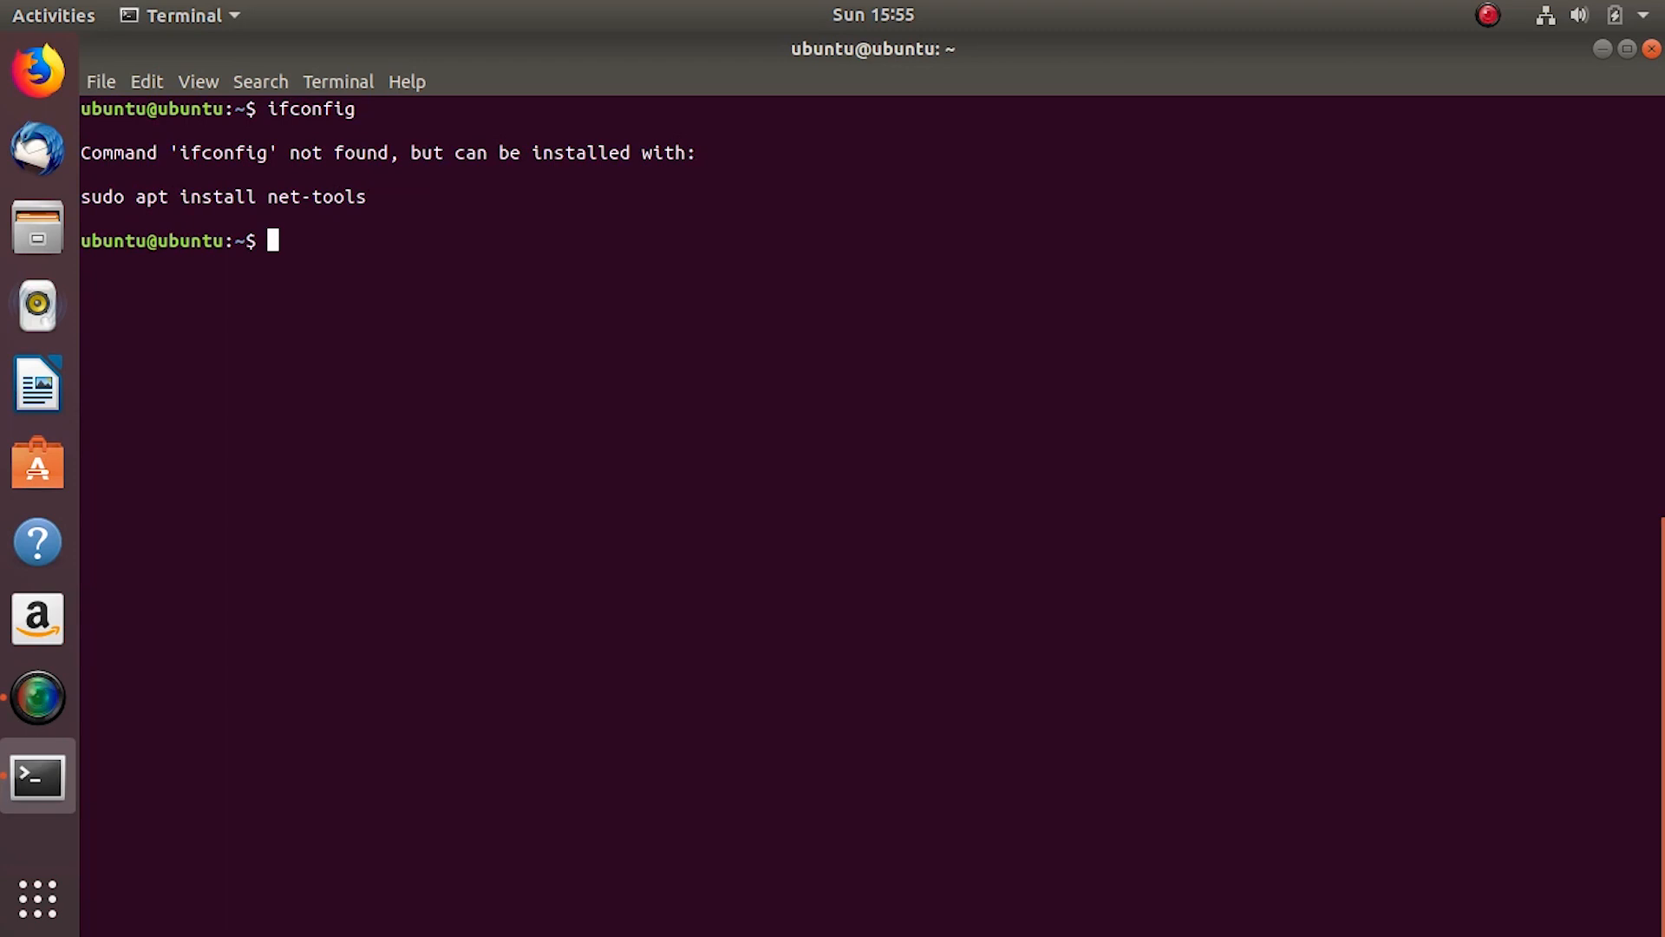
- Install net-tools as suggested, then run ifconfig revealing address 192.168.100.6
{"action": "left_click_drag", "start_coordinate": [180, 196], "coordinate": [366, 196]}
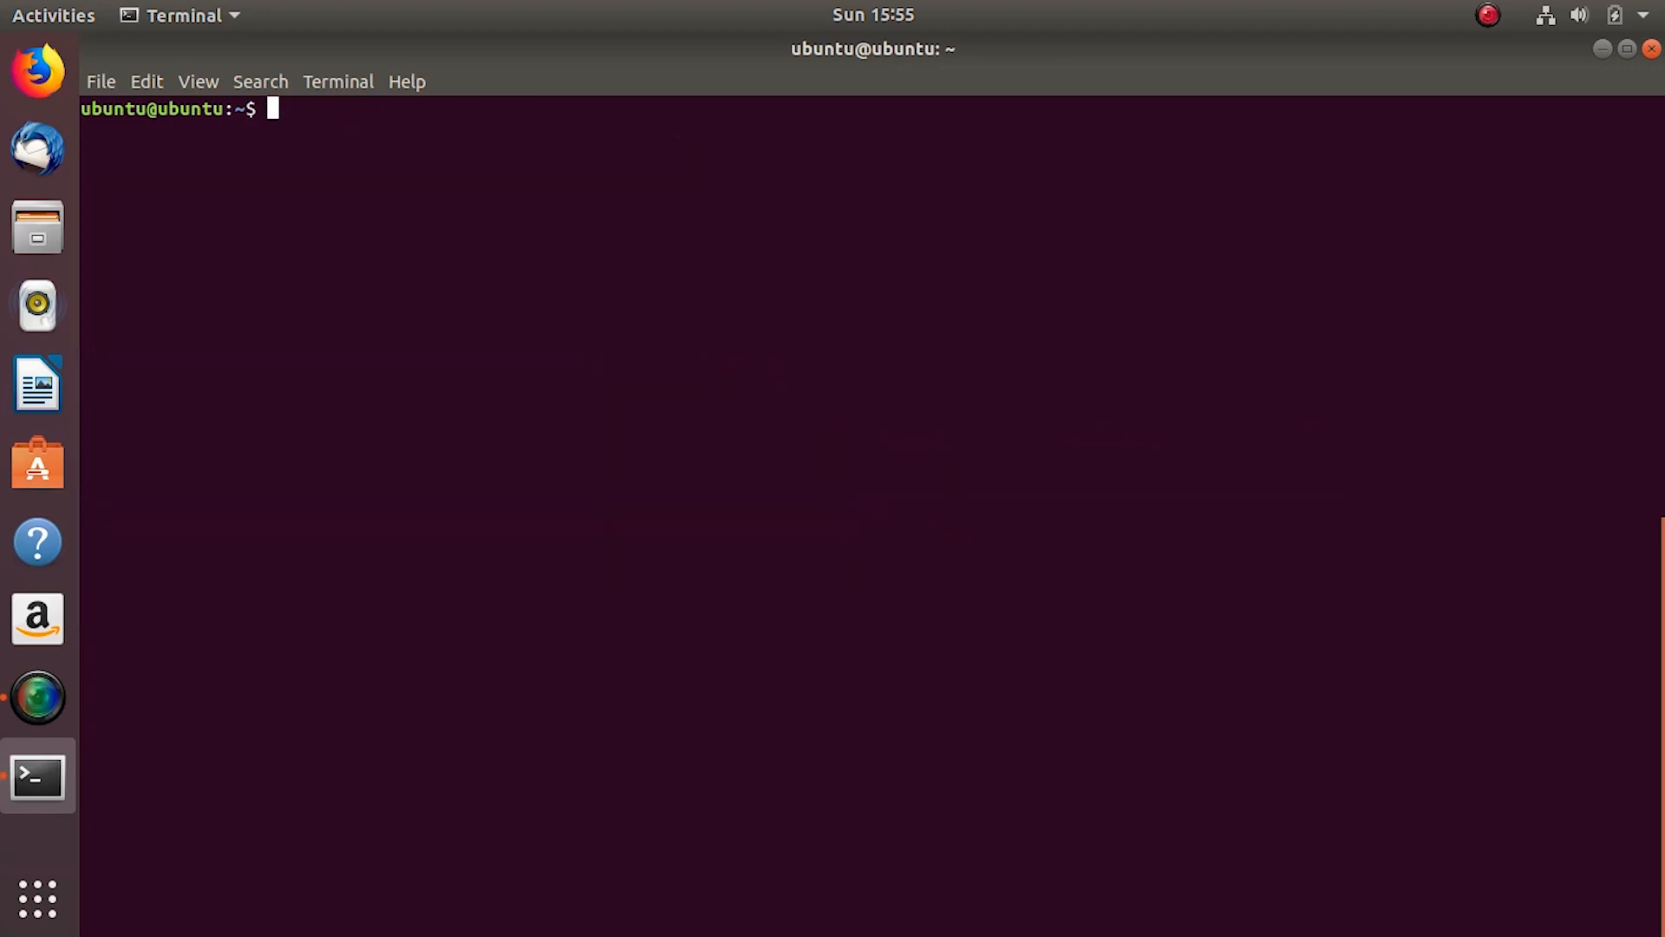
{"action": "type", "text": "ifconfig"}
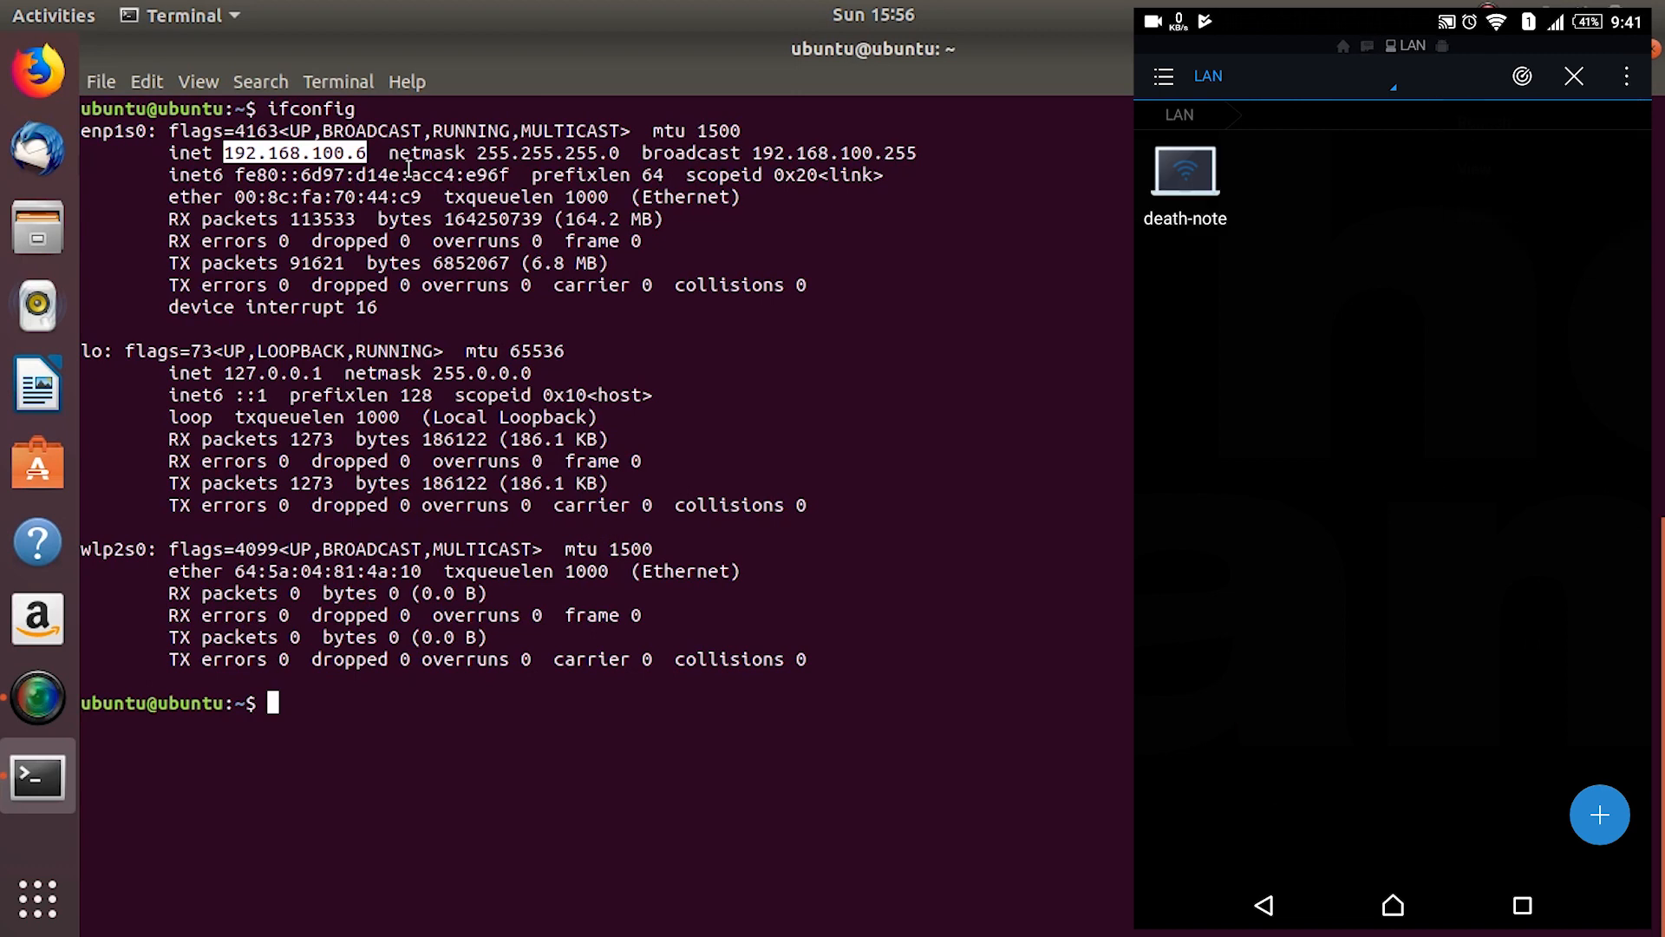
- Add LAN server 192.168.100.6 with user ubuntu and domain 'Ubuntu Share', then connect to it
{"action": "left_click", "coordinate": [1601, 816]}
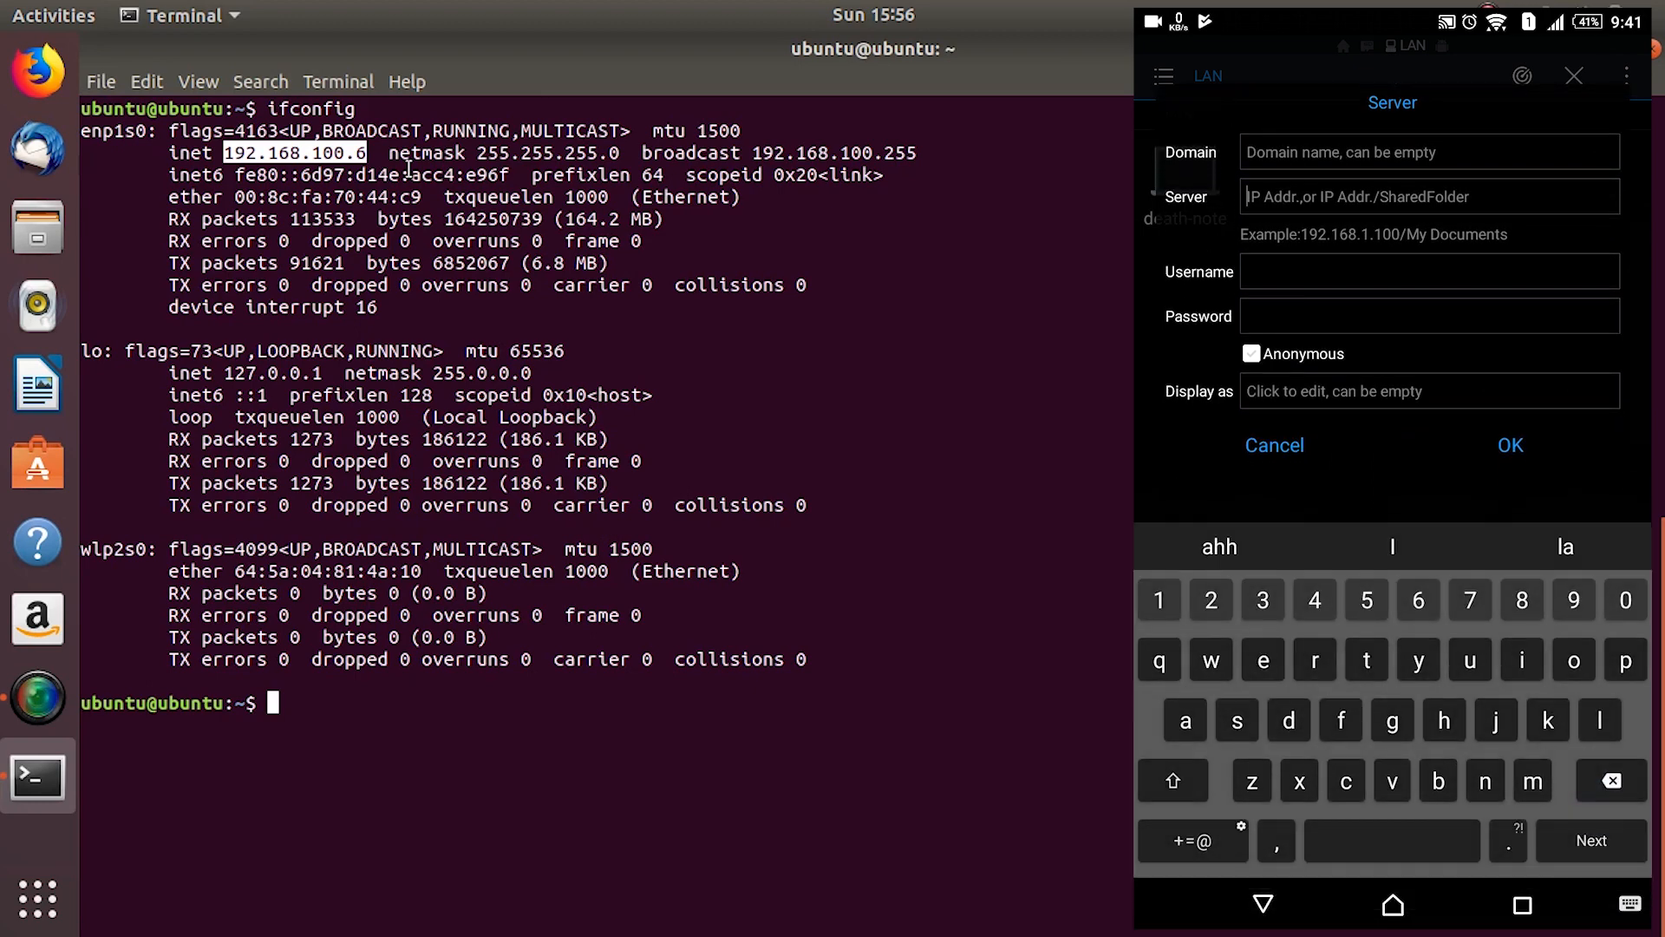
{"action": "type", "text": "192.168.100.6"}
{"action": "left_click", "coordinate": [1429, 272]}
{"action": "type", "text": "ubuntu"}
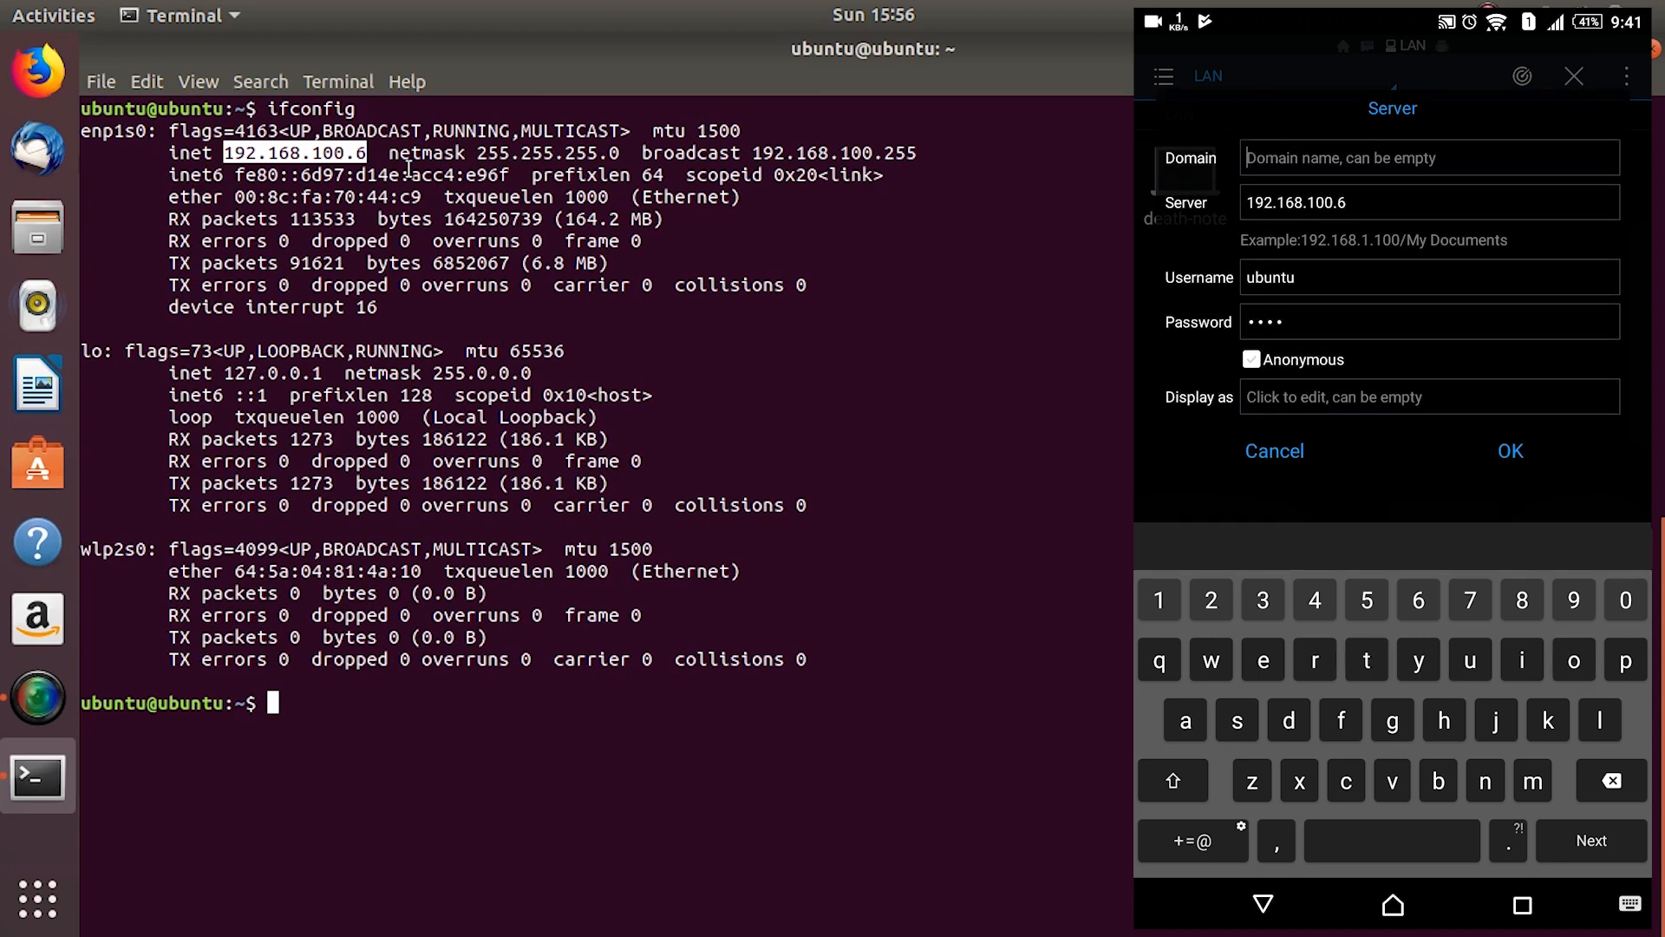
{"action": "type", "text": "Ub"}
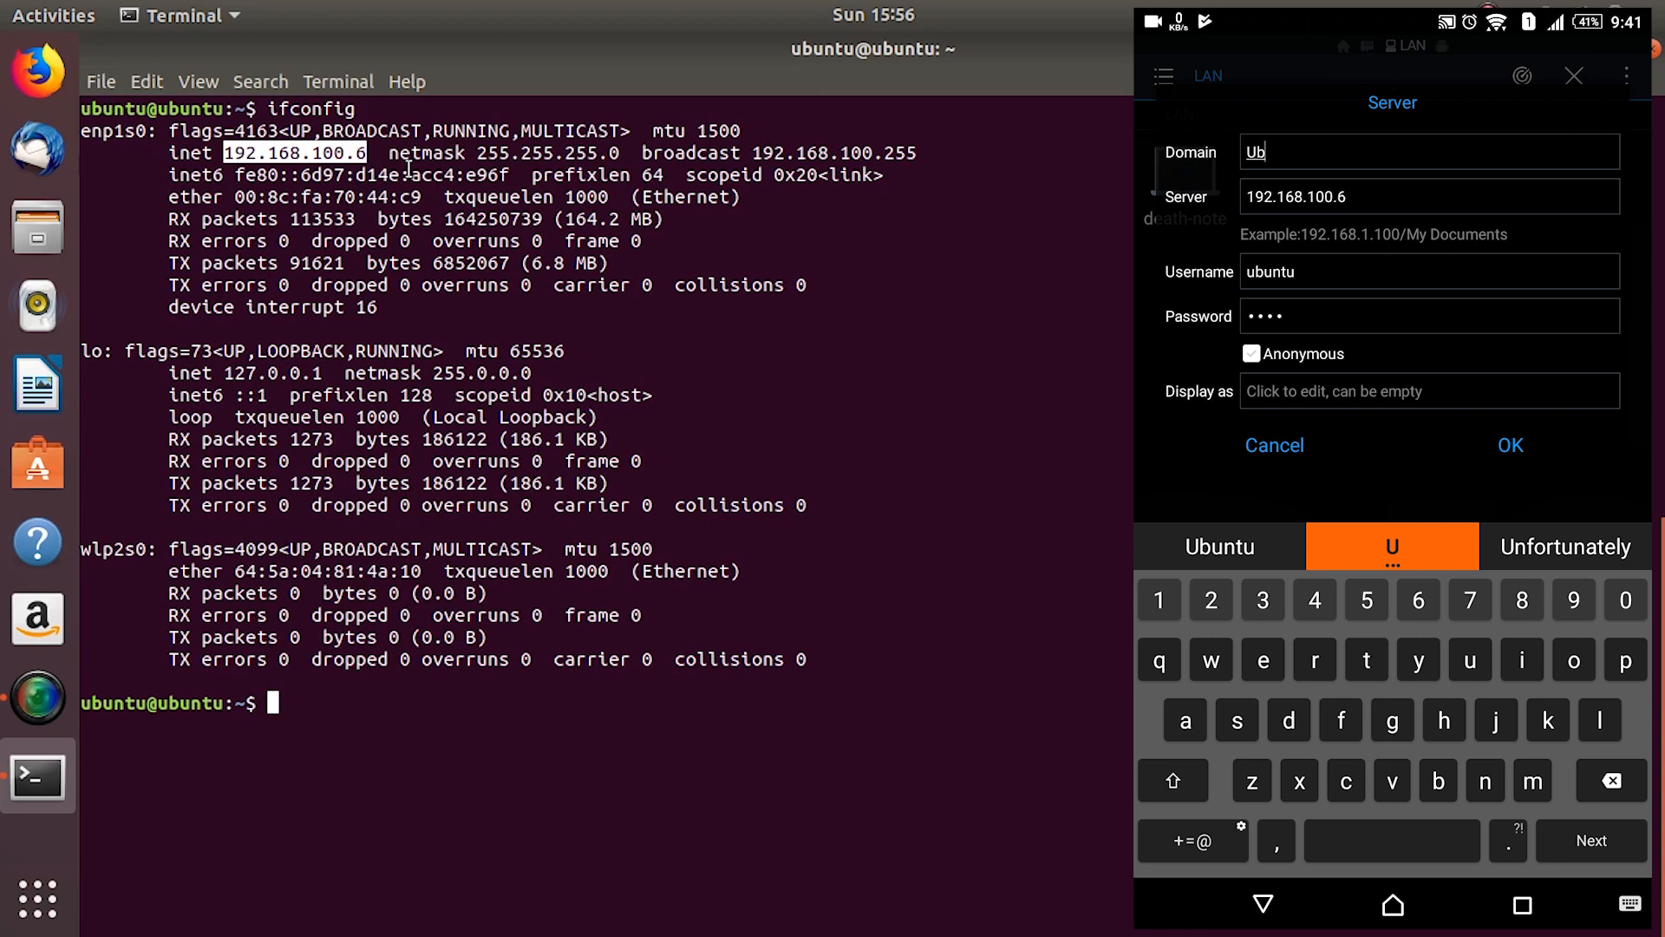
{"action": "left_click", "coordinate": [1218, 546]}
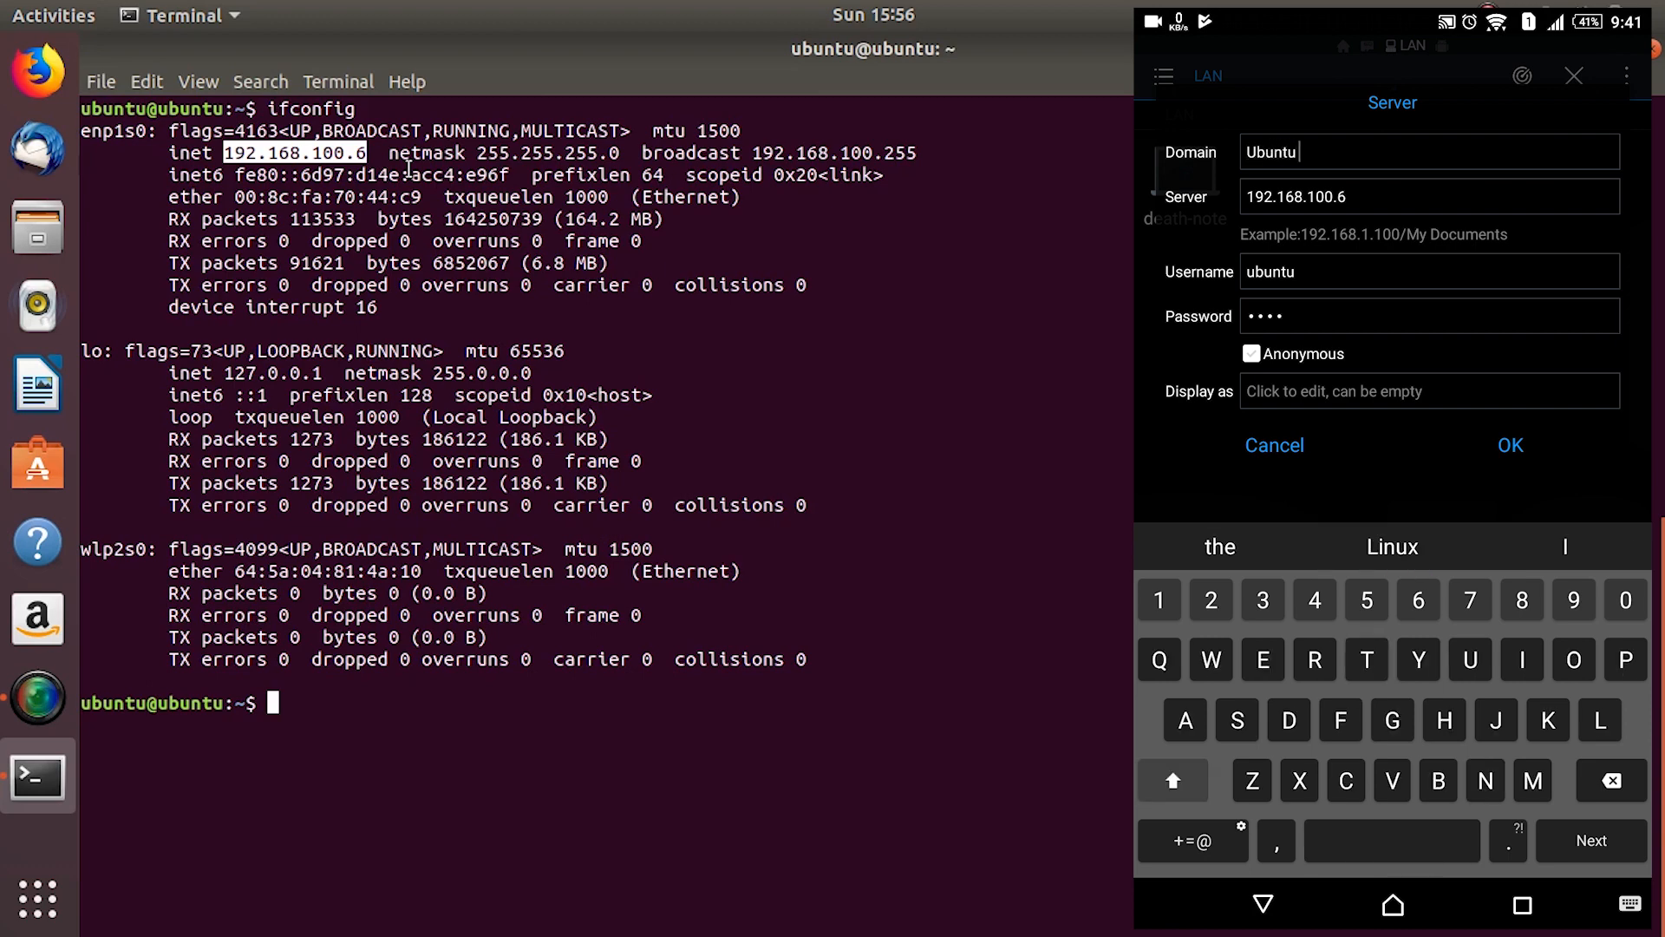
{"action": "type", "text": "Share"}
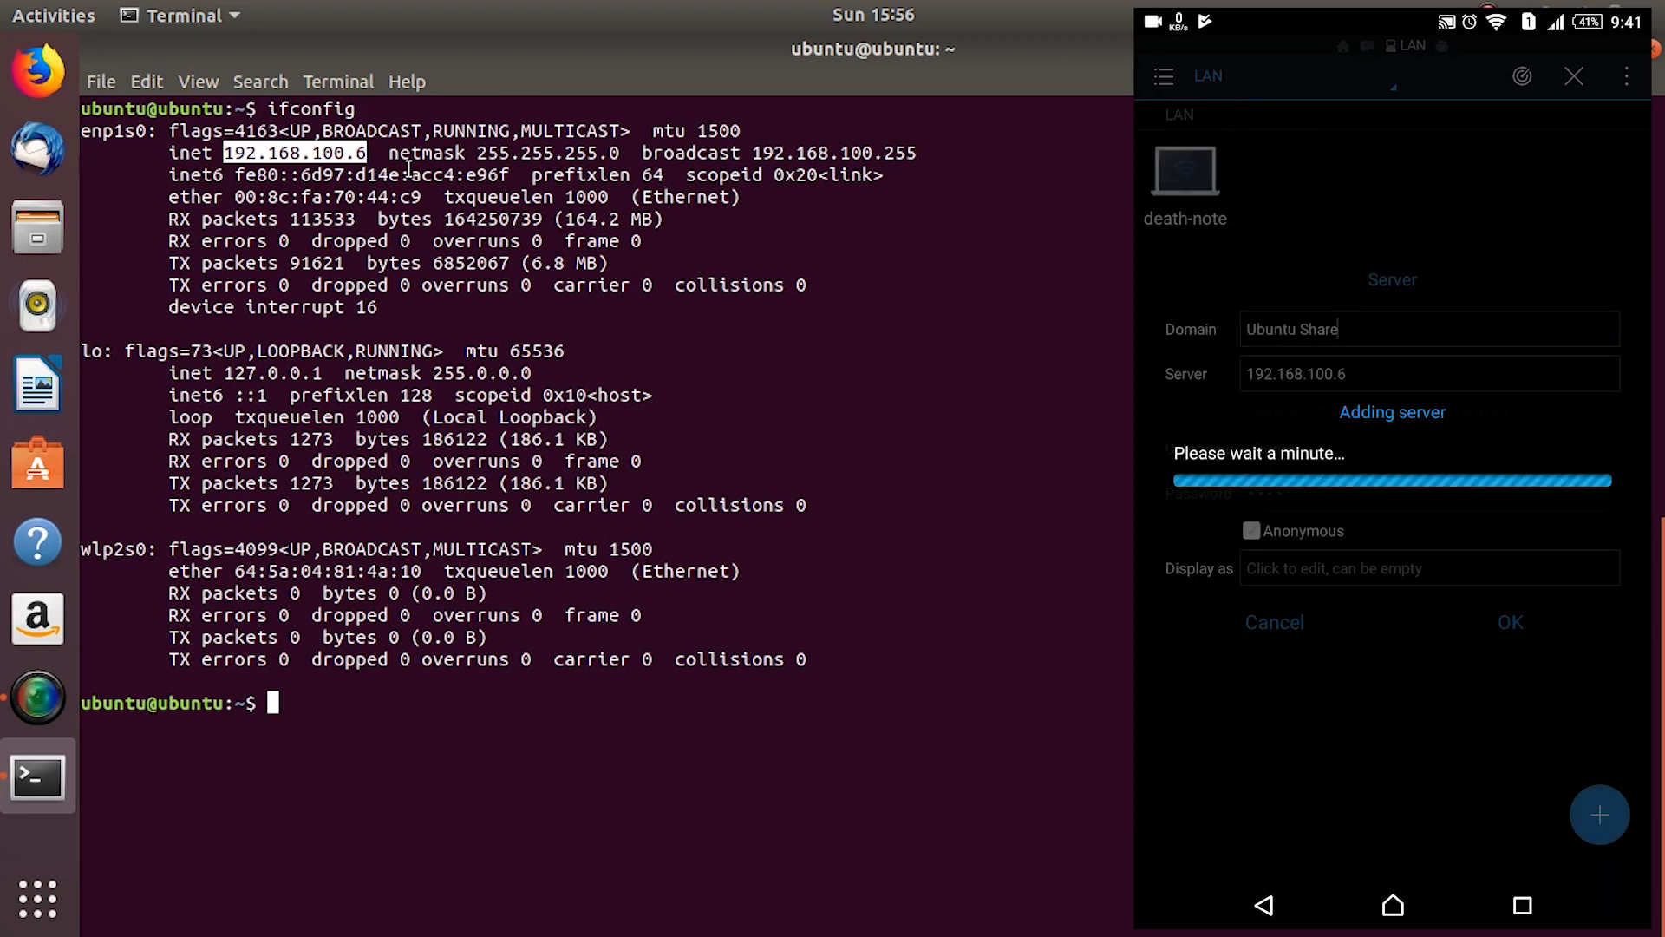
{"action": "left_click", "coordinate": [1507, 621]}
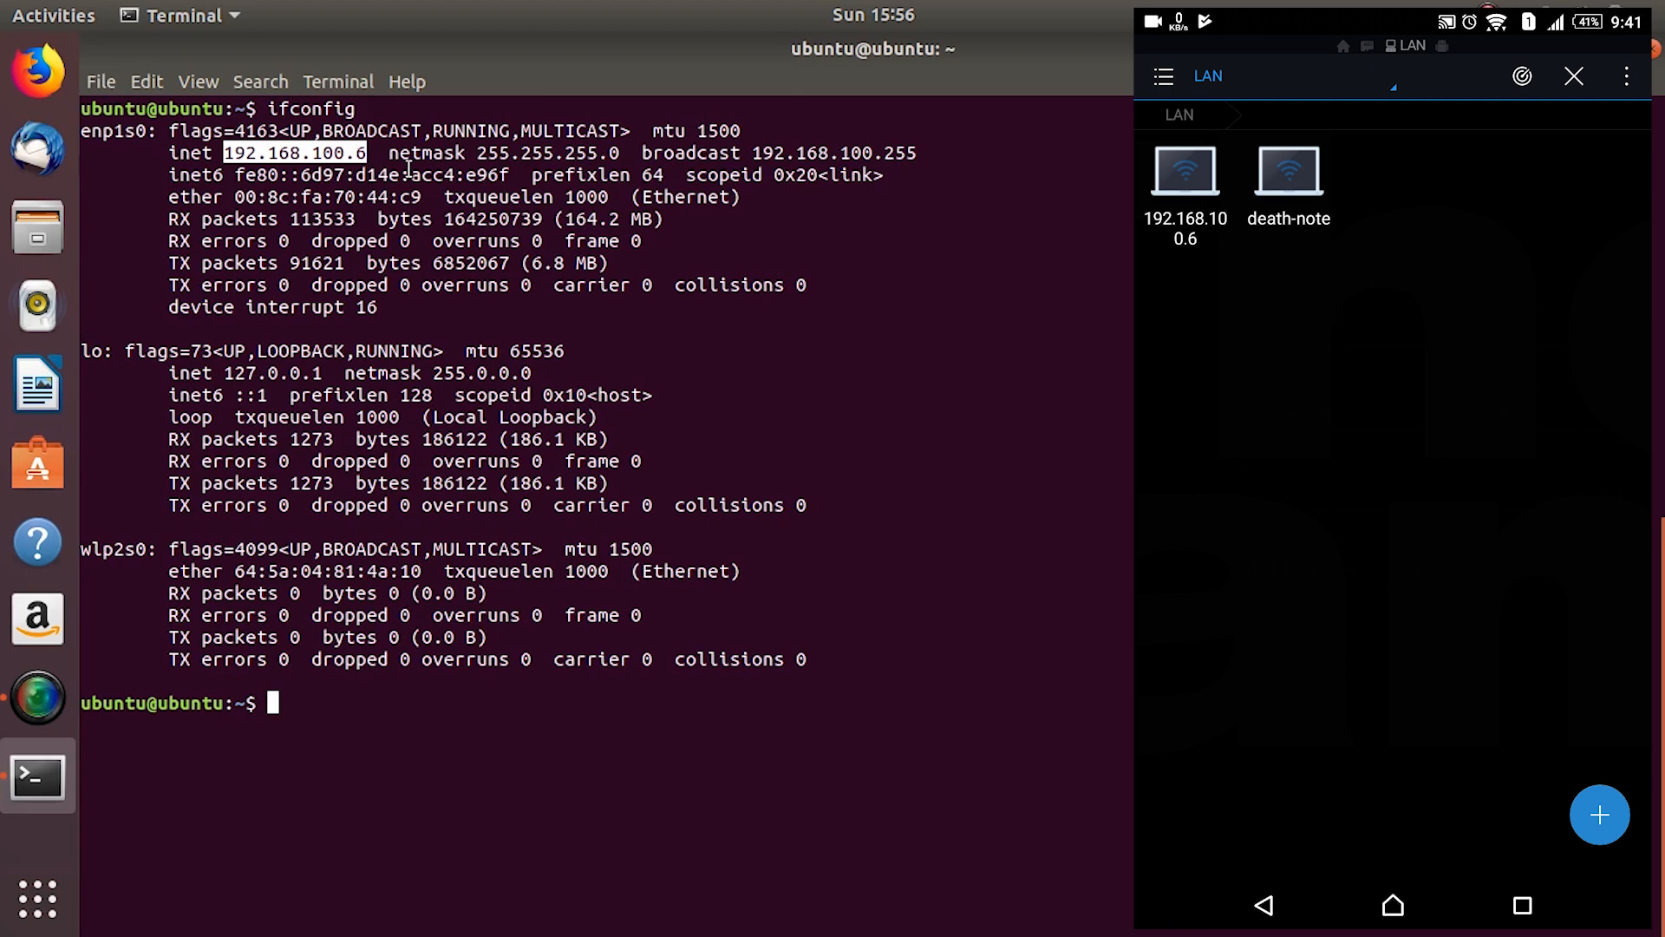
{"action": "left_click", "coordinate": [1185, 172]}
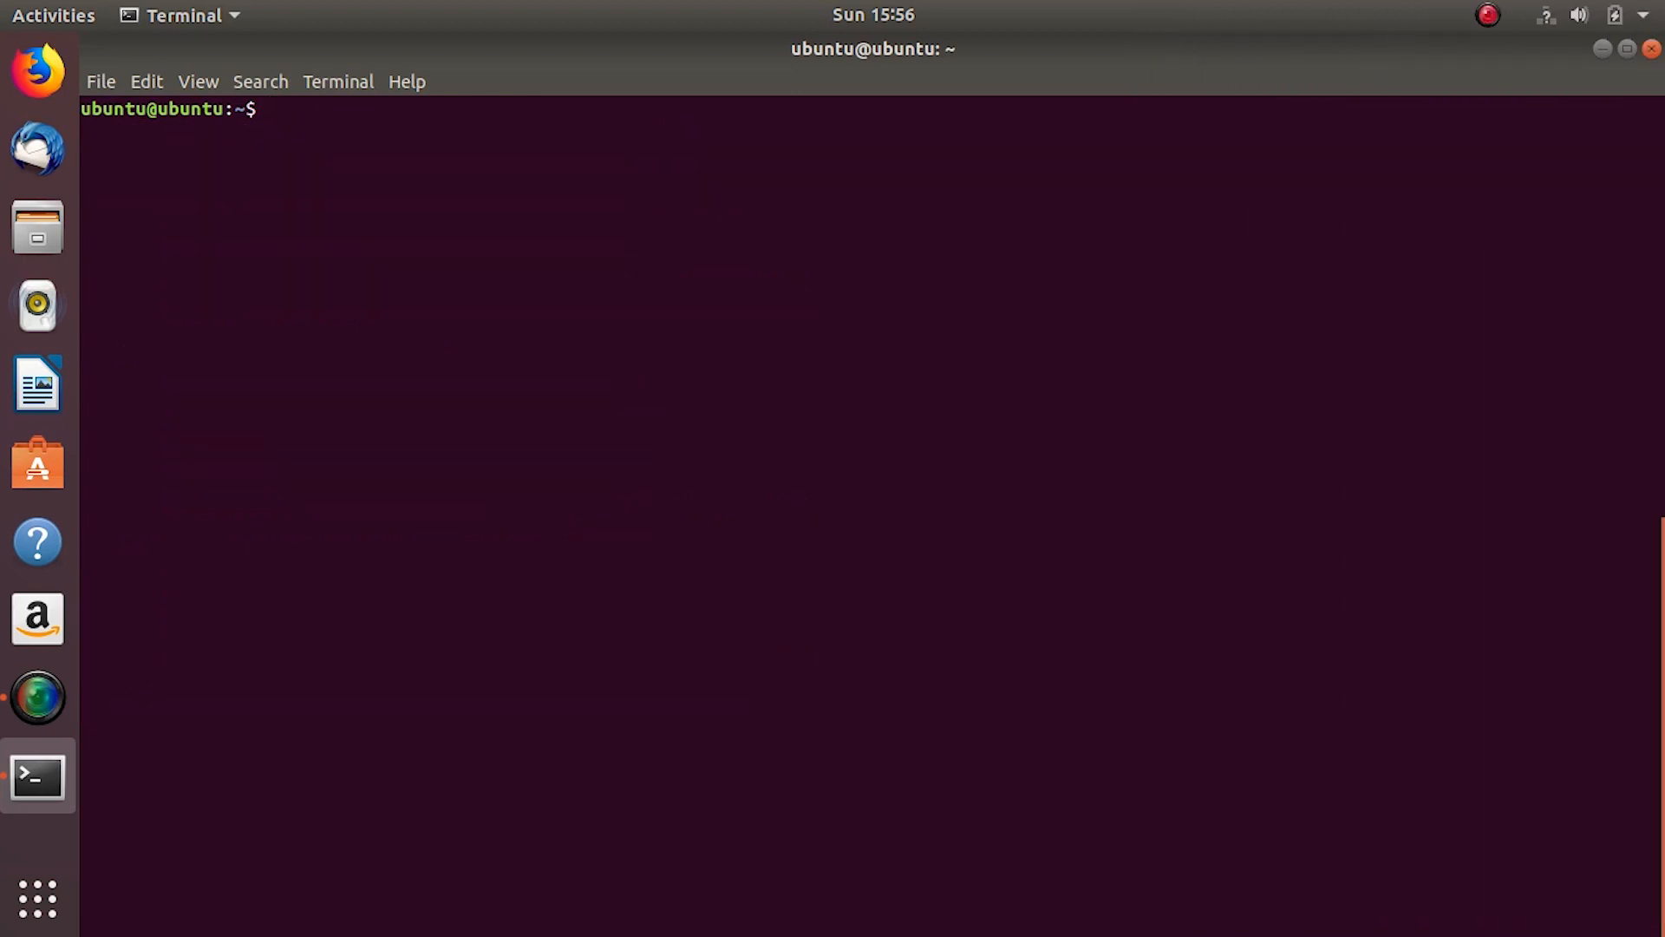
- Run 'sudo smbstatus' showing ubuntu connected from 192.168.100.172 and highlight that address
{"action": "type", "text": "sudo smbstatus"}
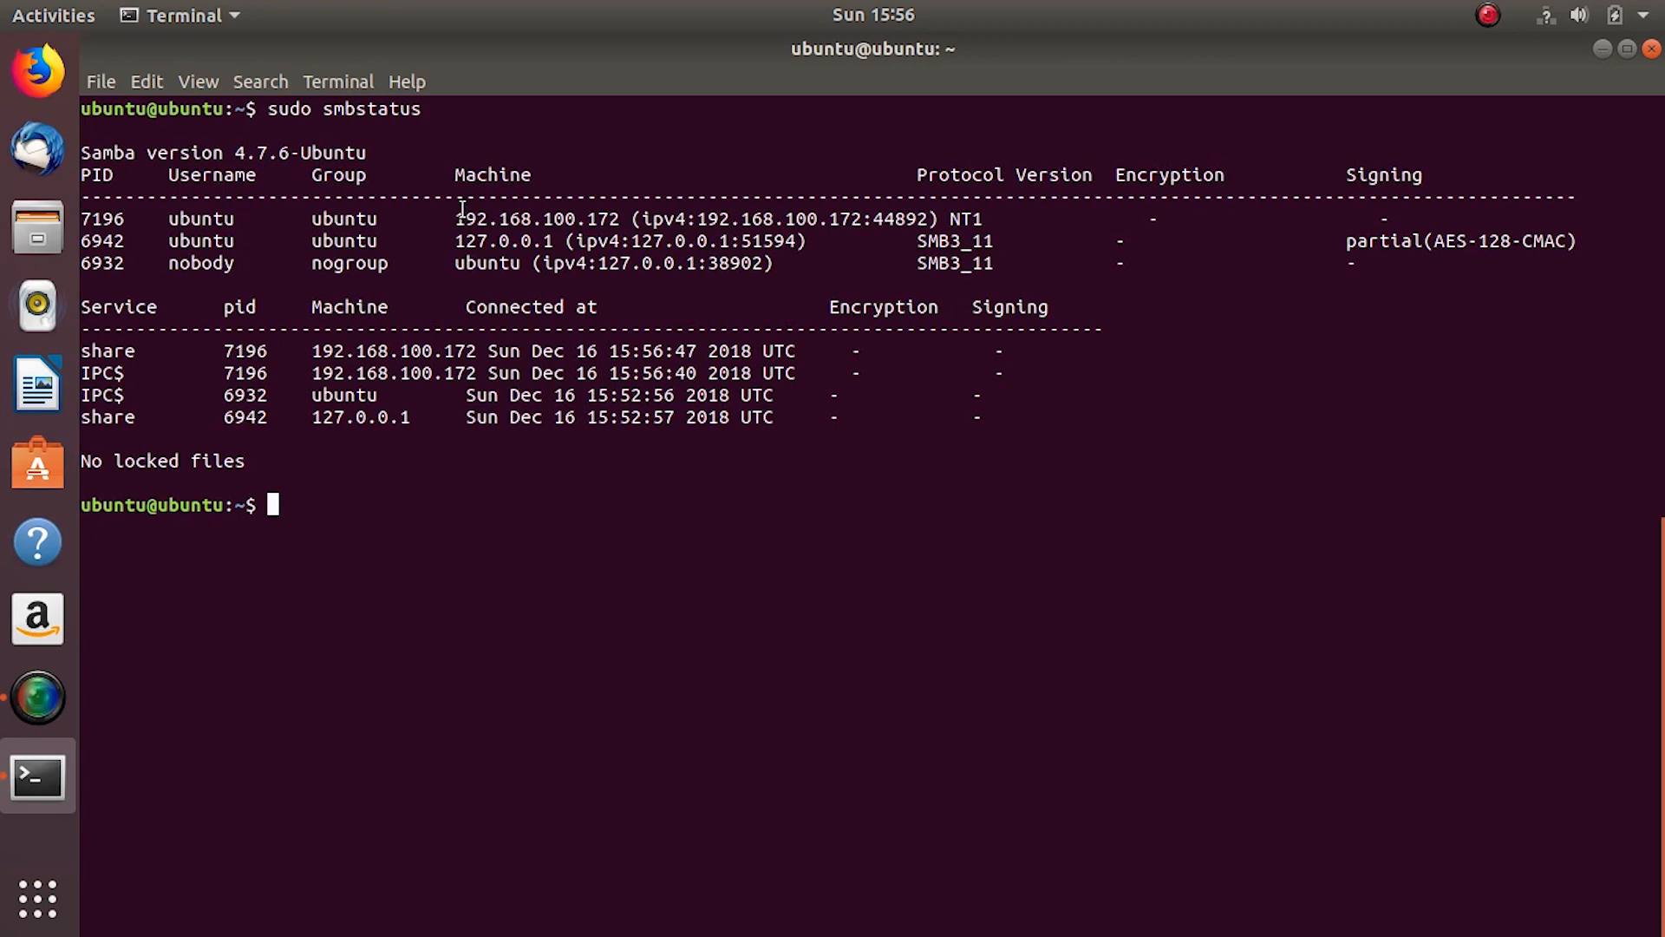
{"action": "double_click", "coordinate": [536, 219]}
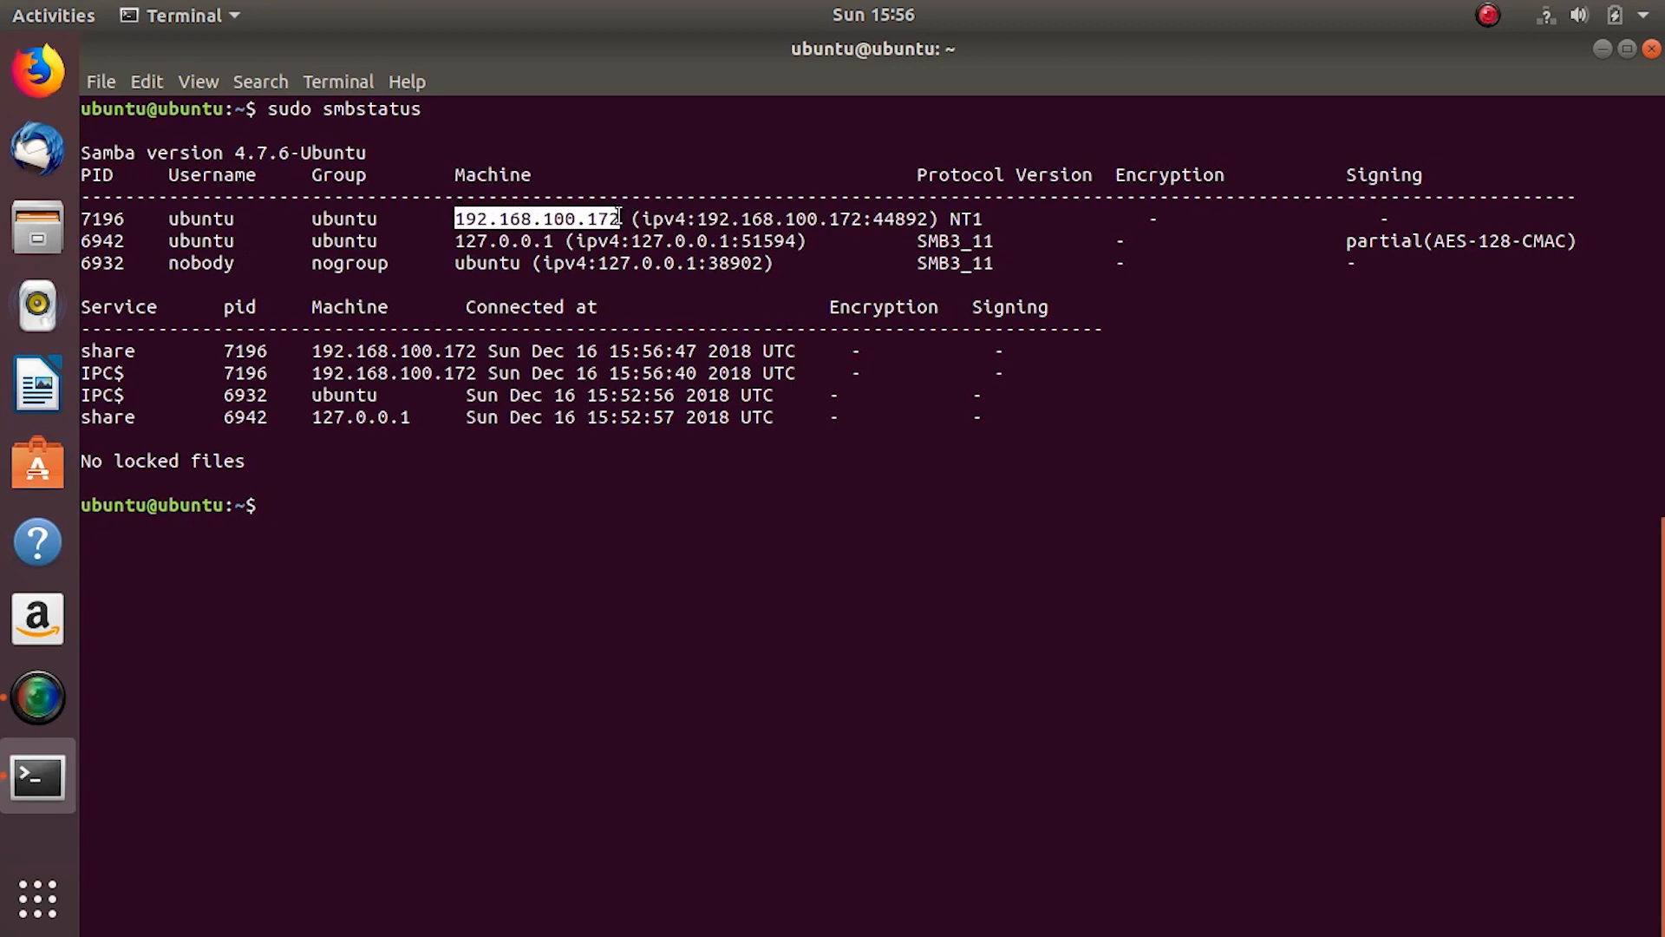